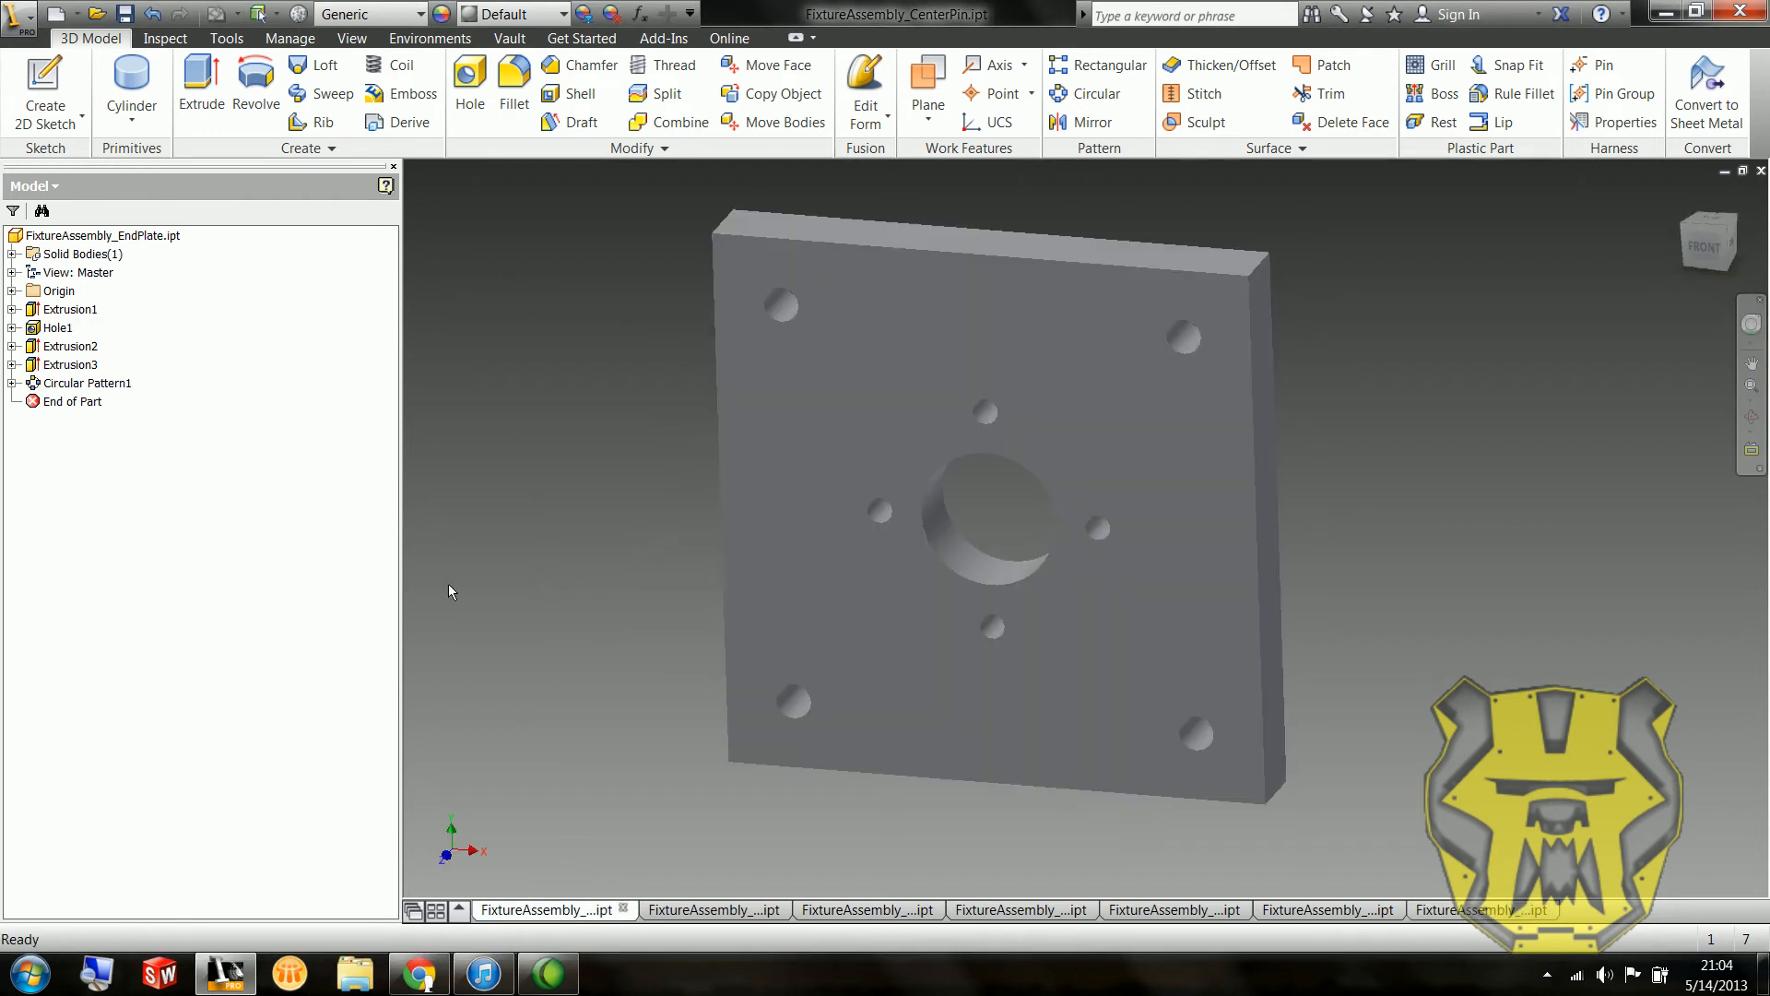
Step: Set the end plate and support pin materials to Steel
click(367, 12)
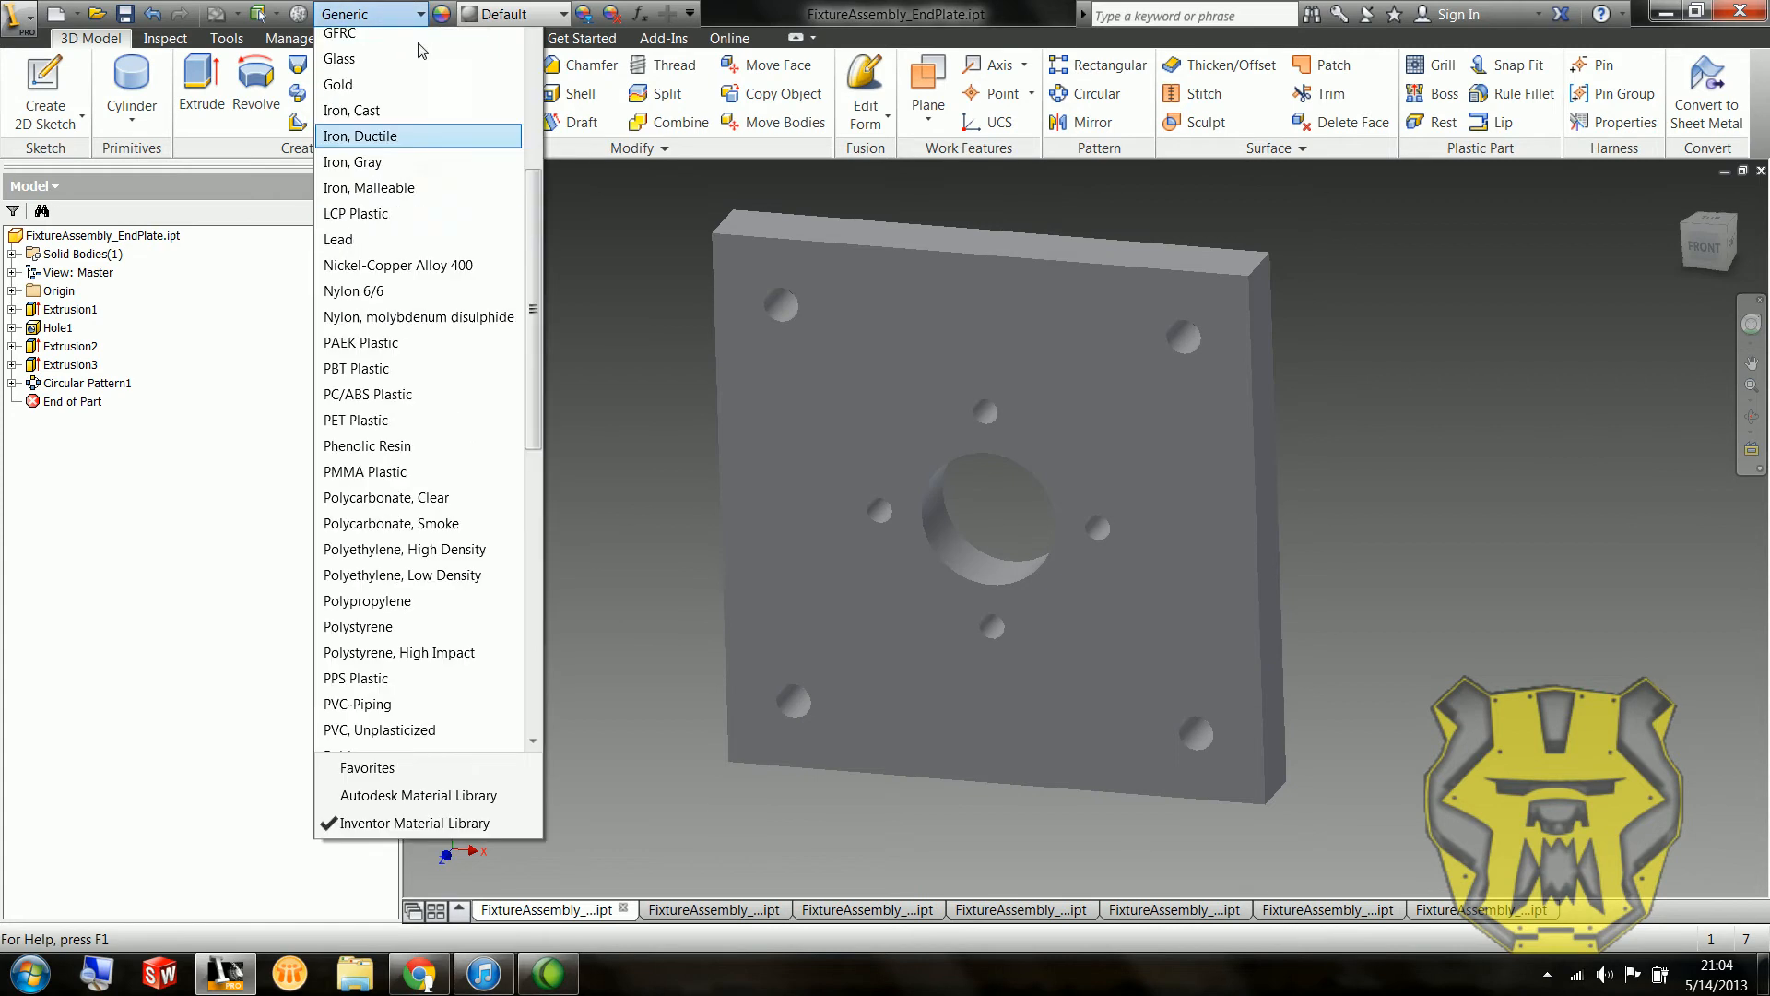
scroll(down, 3)
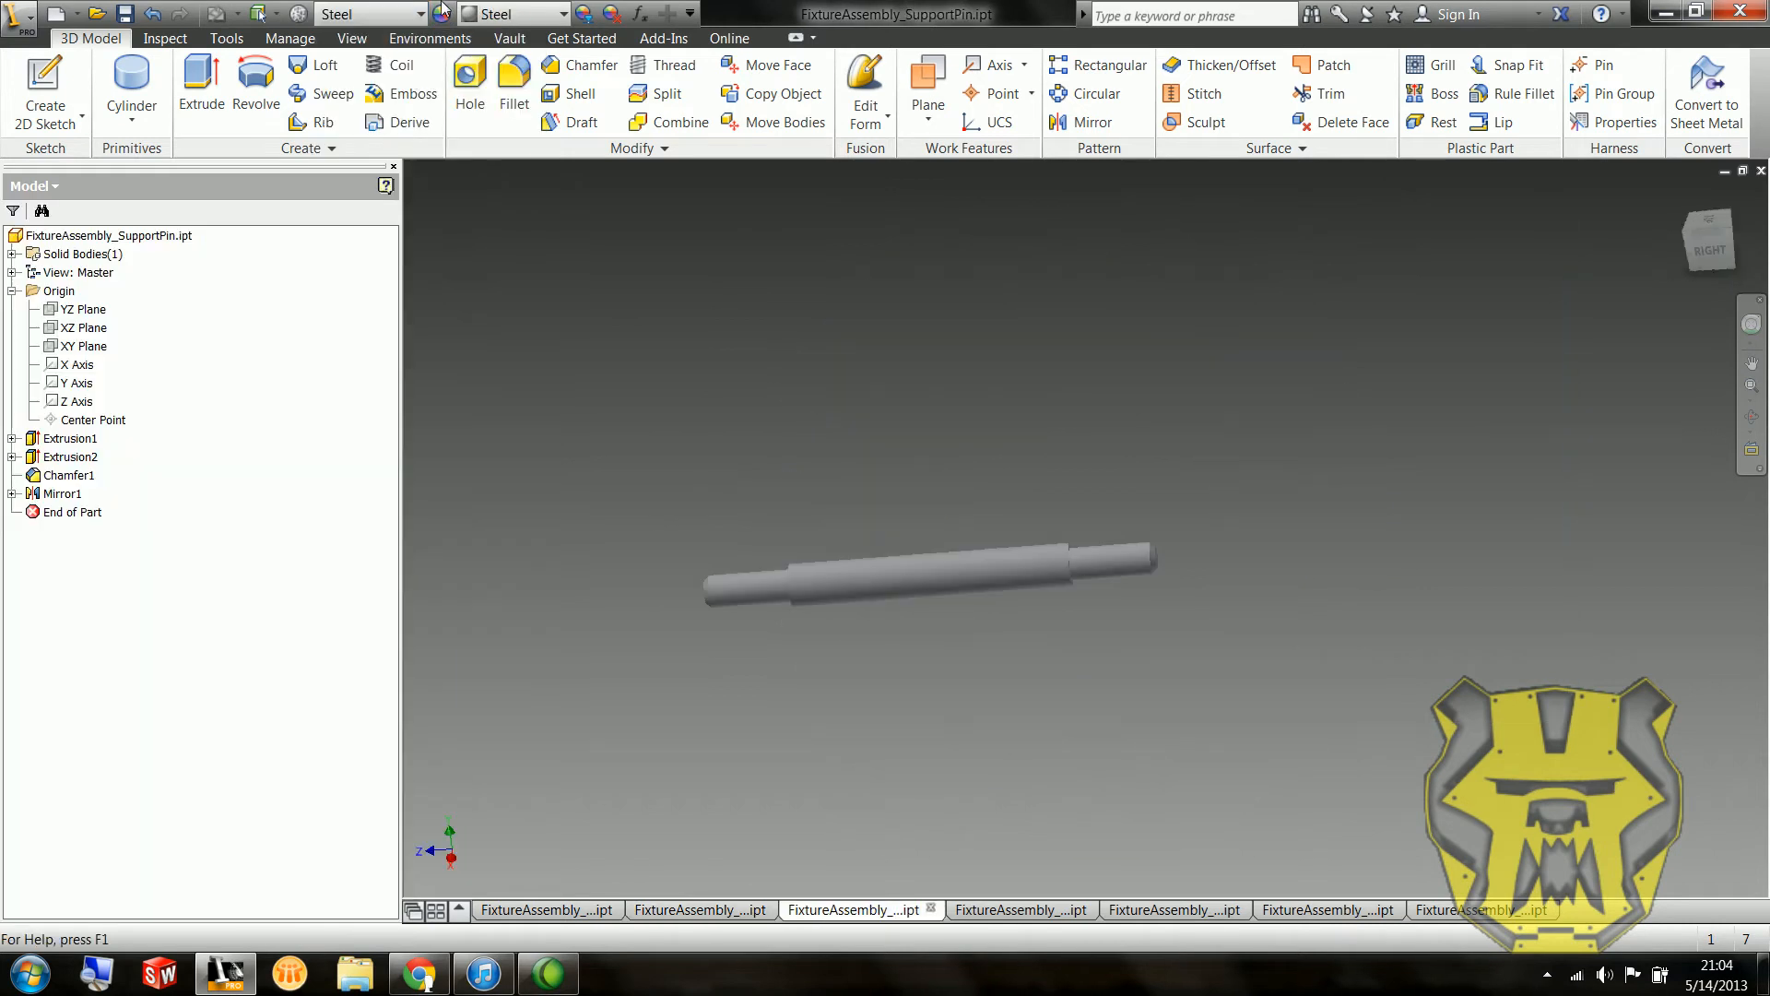
click(429, 12)
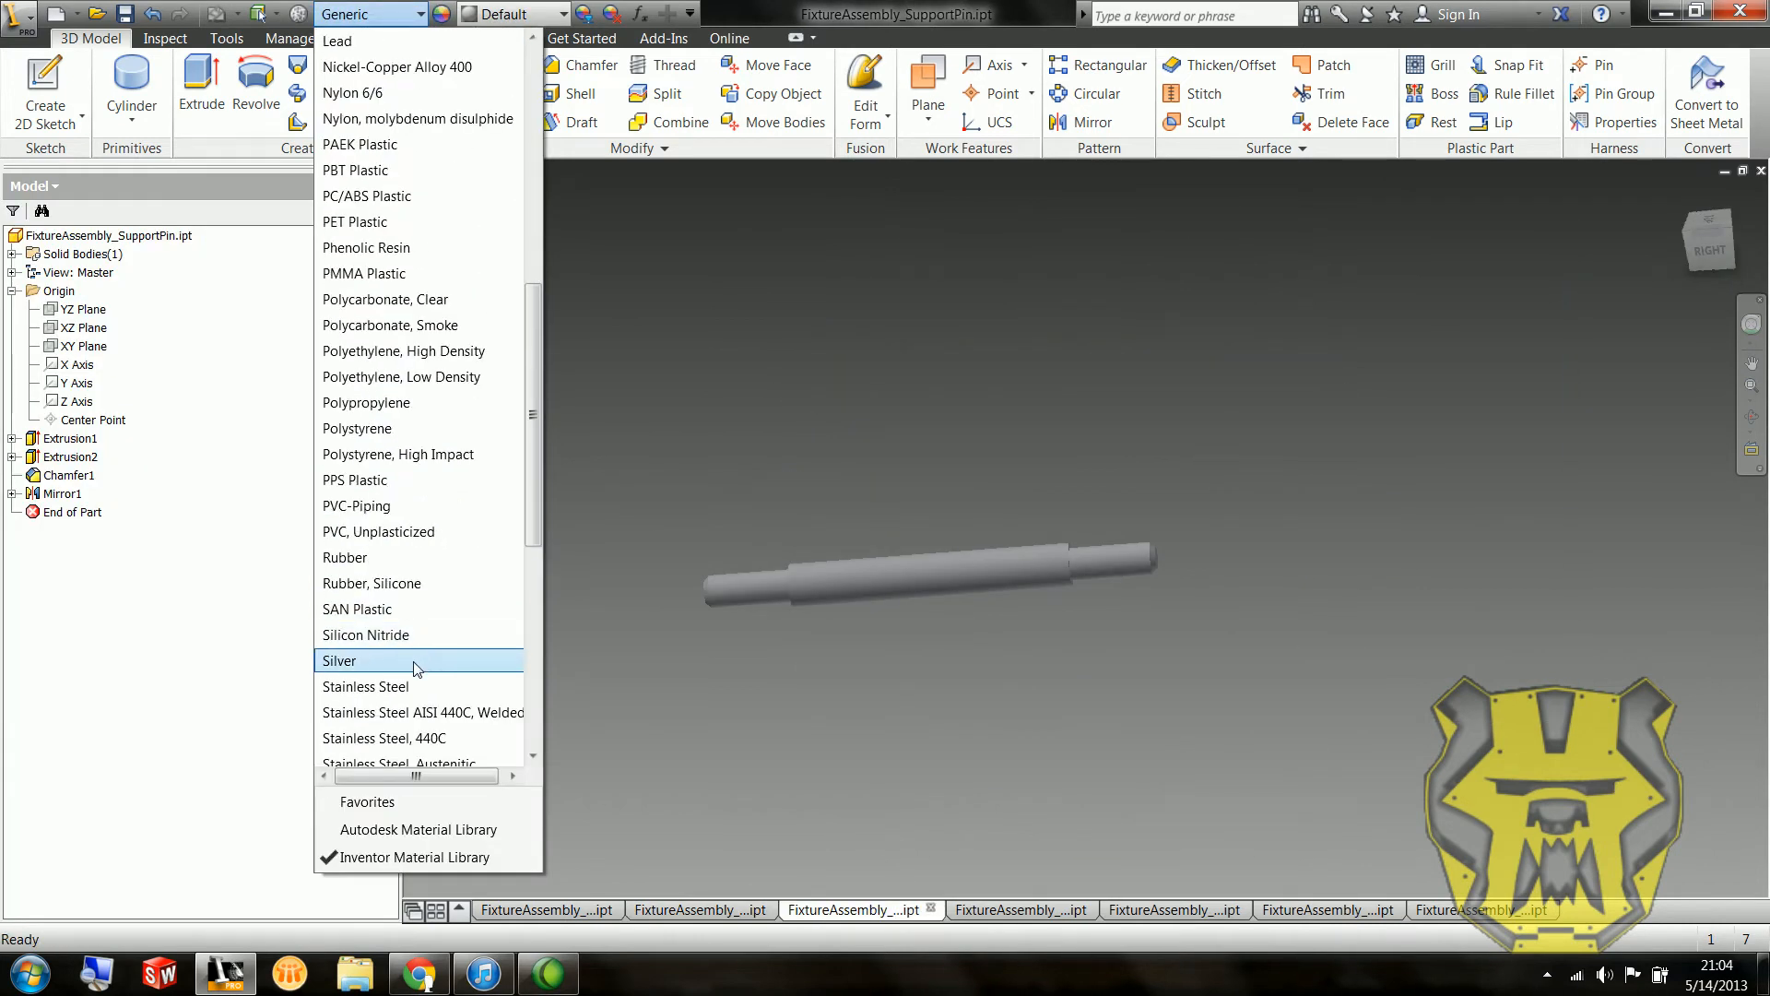
click(339, 660)
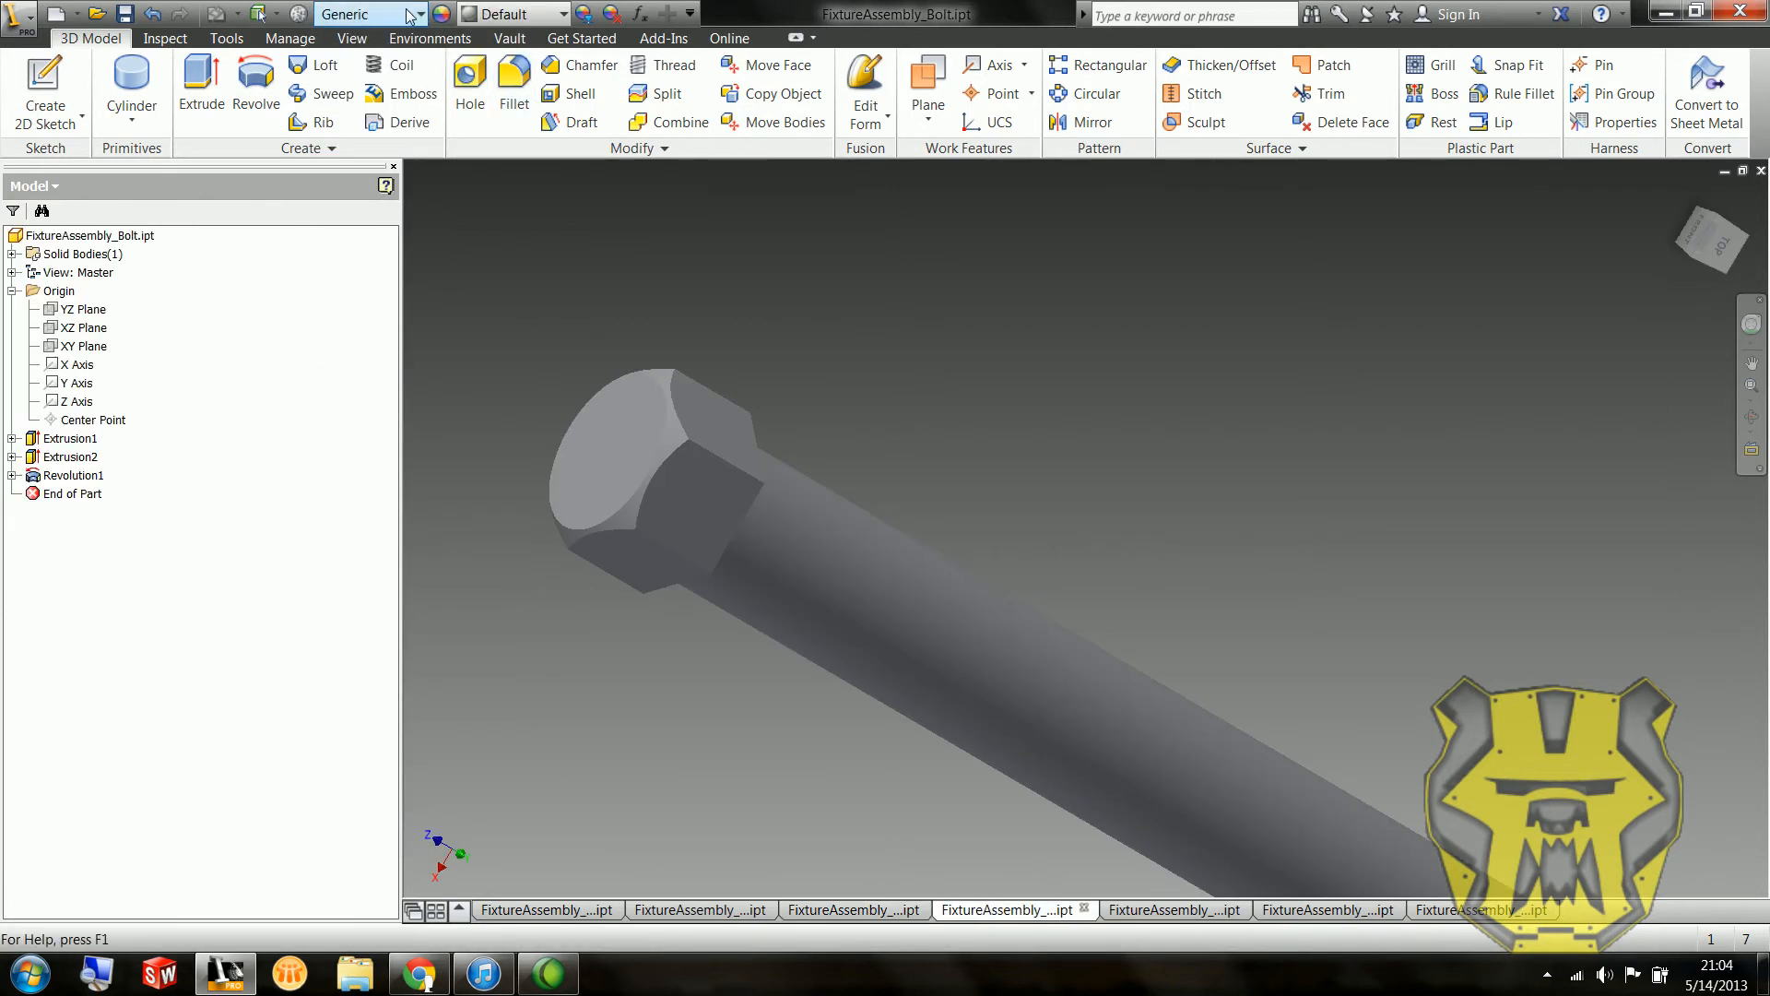
Step: Make the bolt Steel, trying a Walnut appearance then reverting to plain grey
click(419, 13)
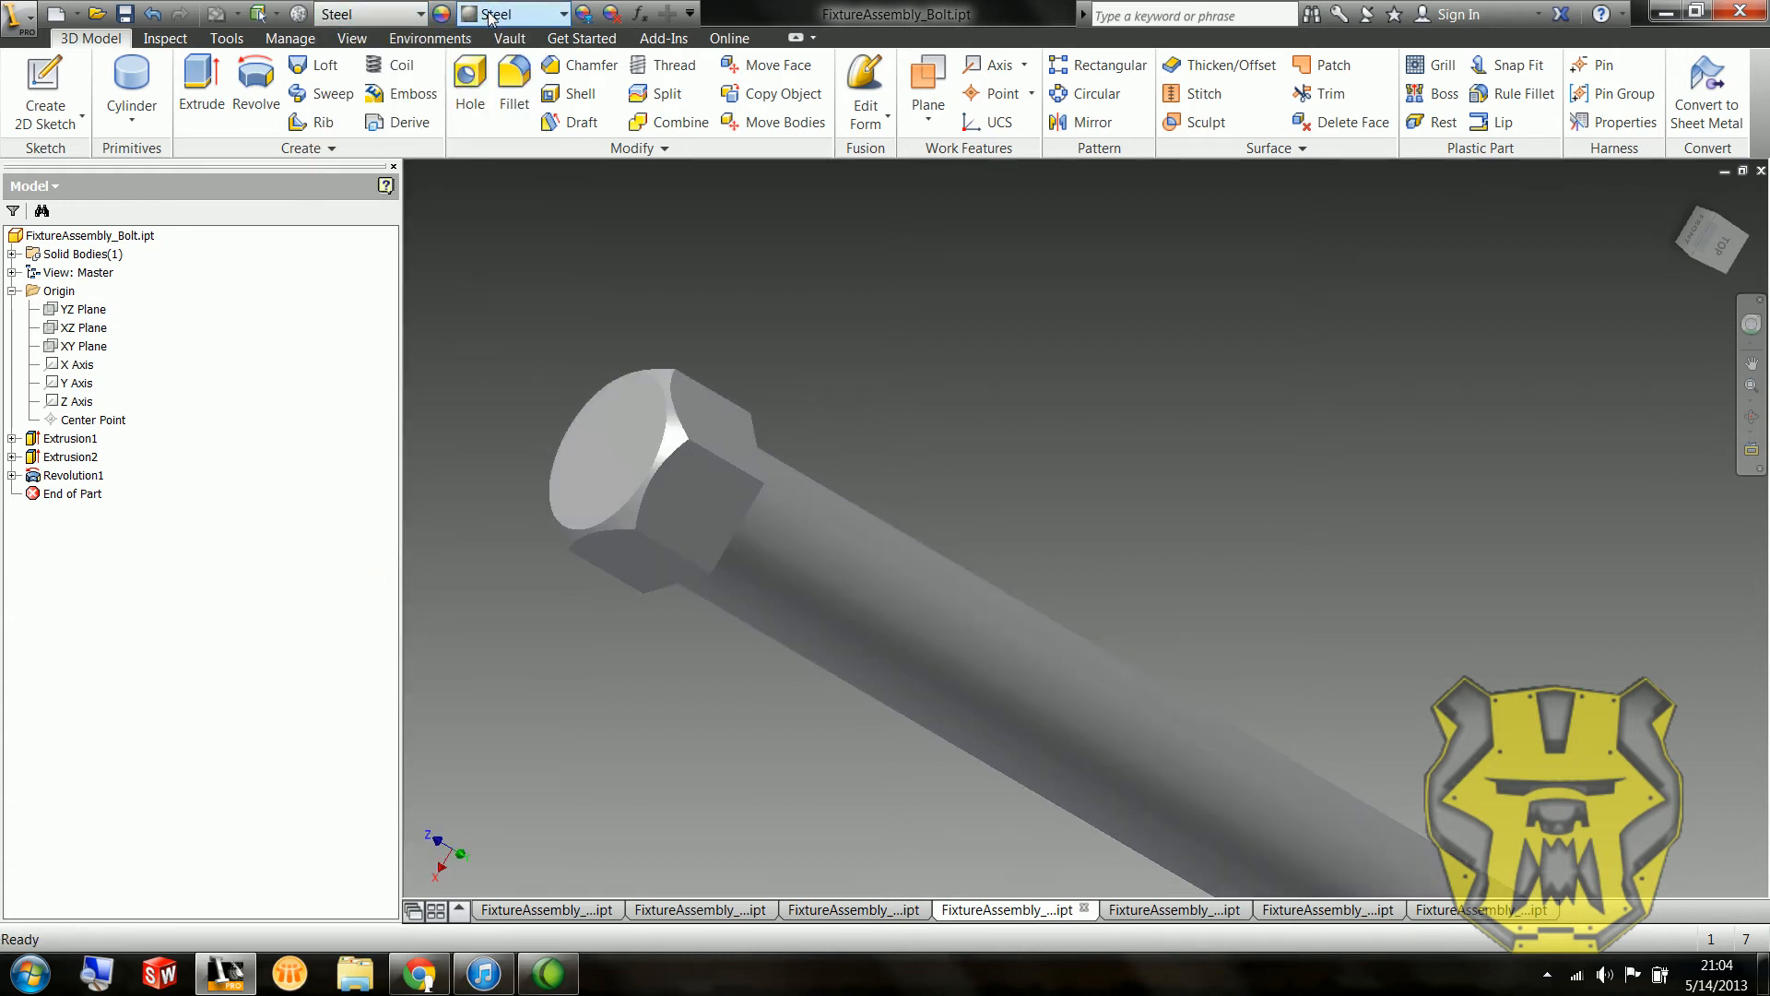
click(561, 13)
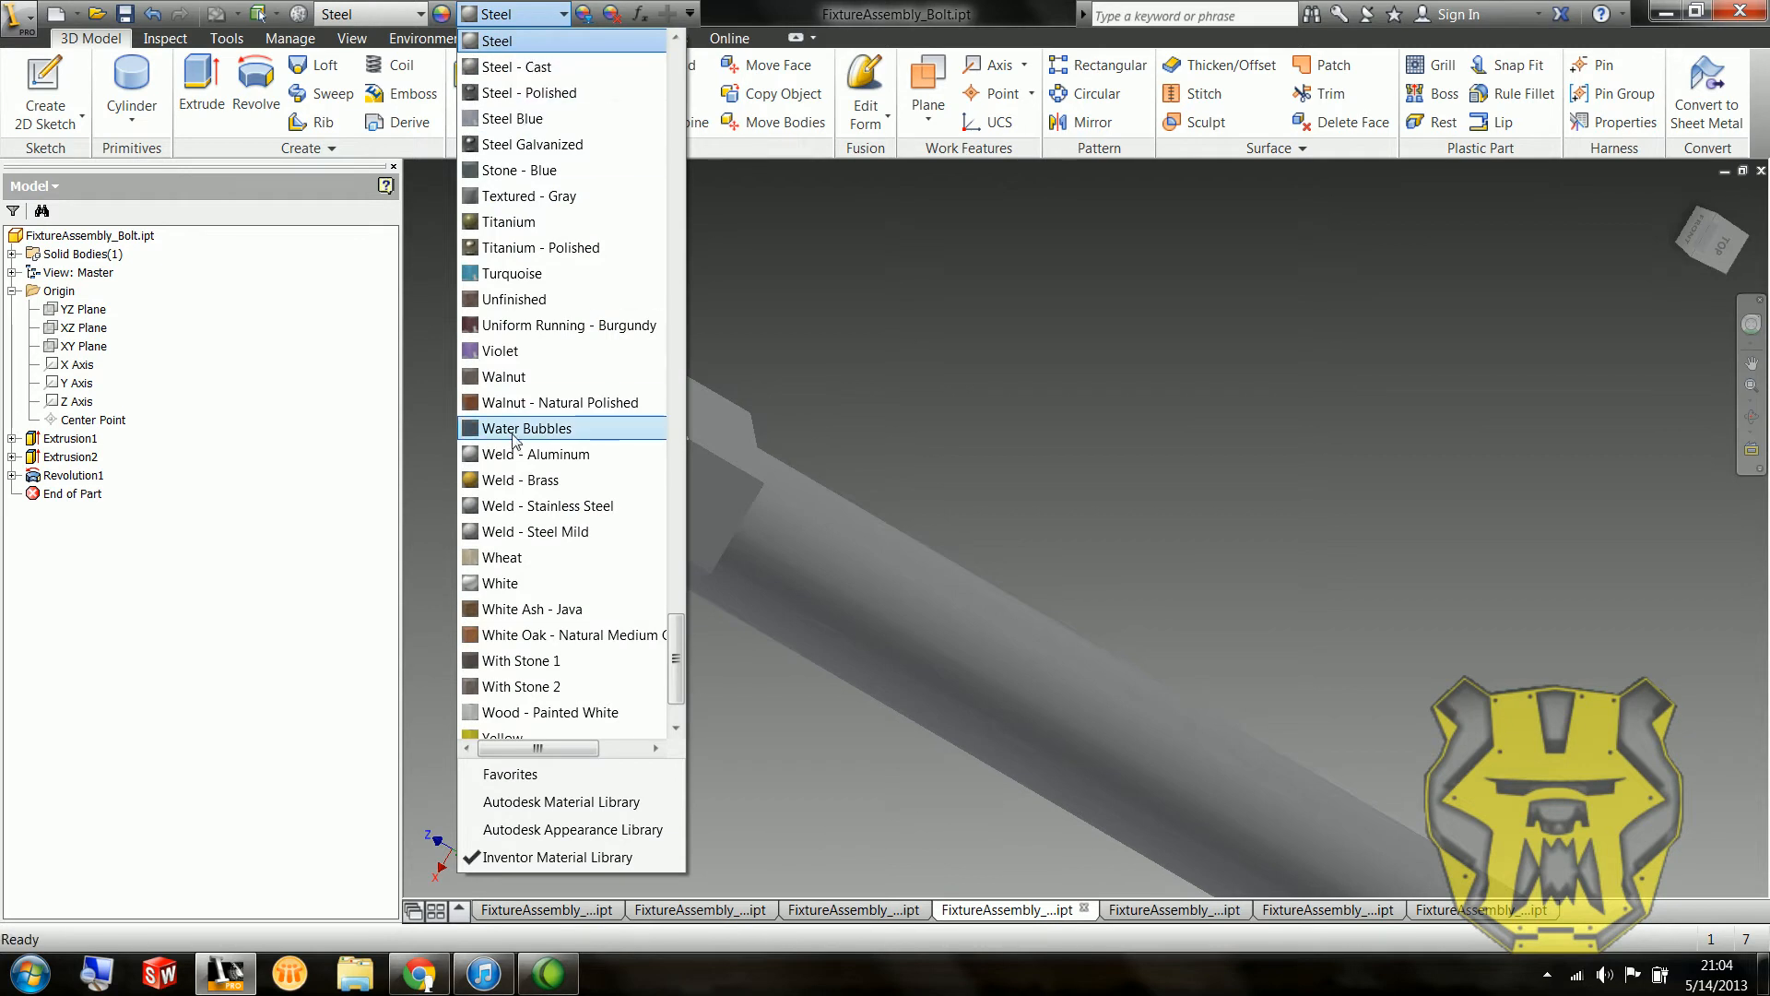
click(555, 402)
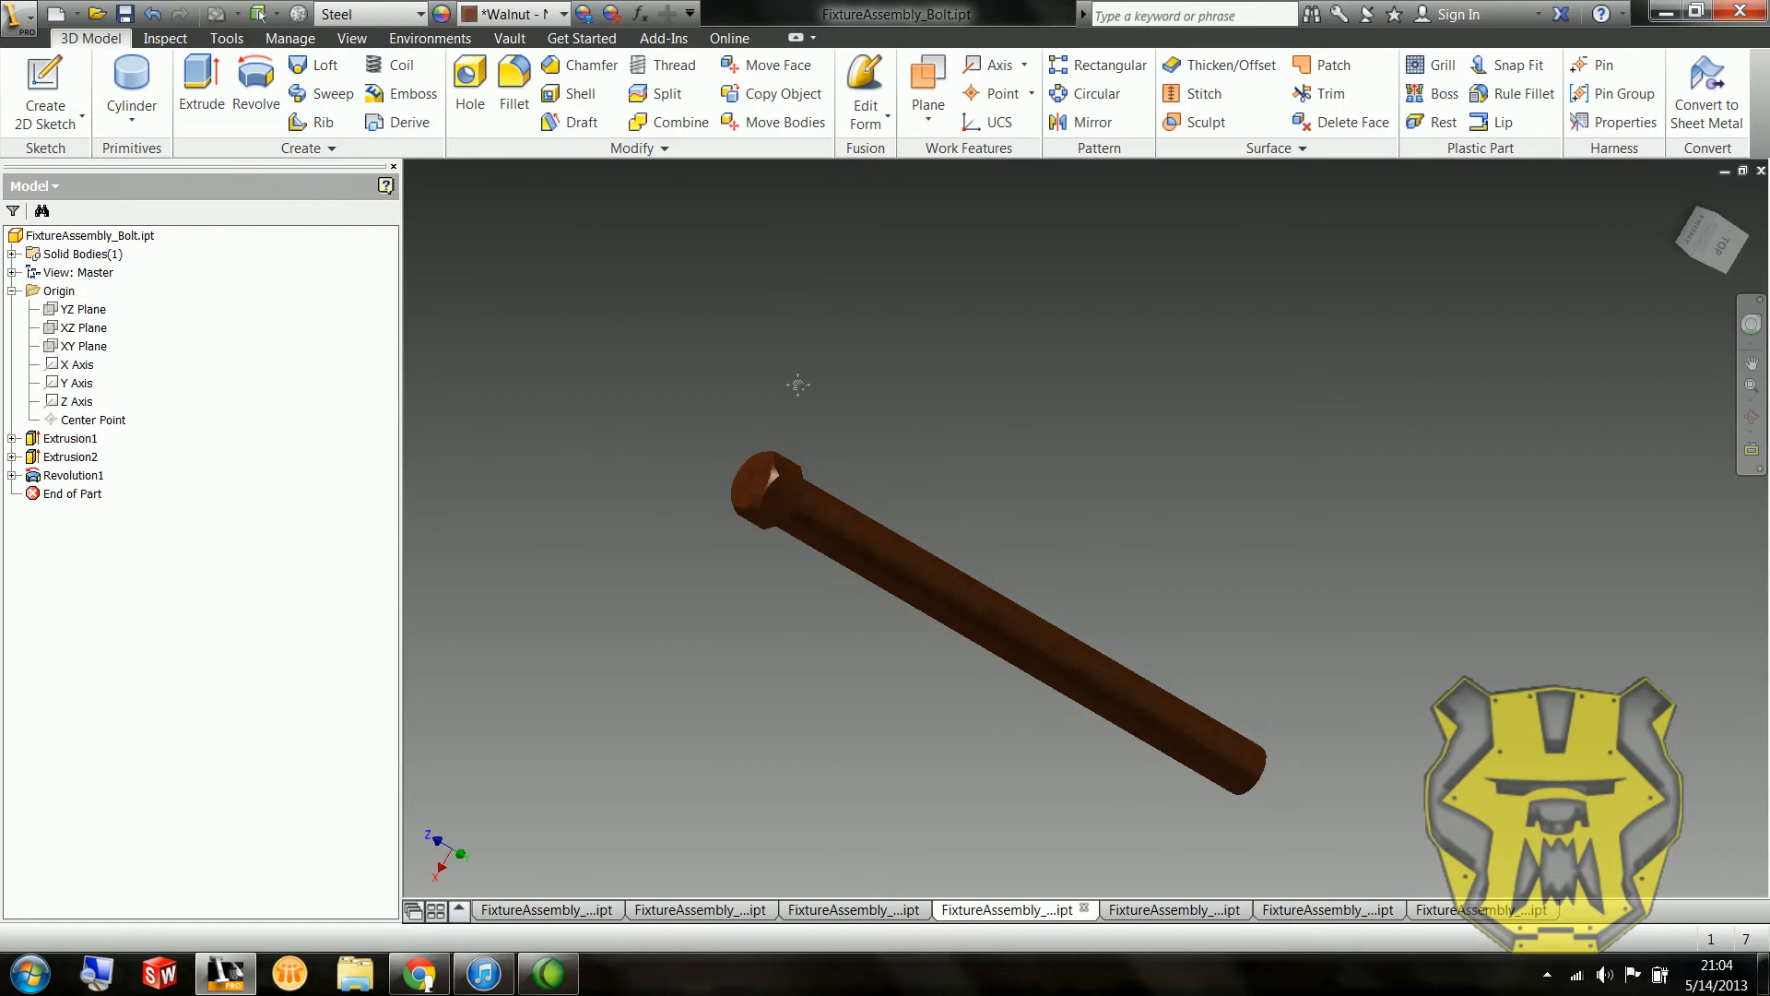
click(555, 12)
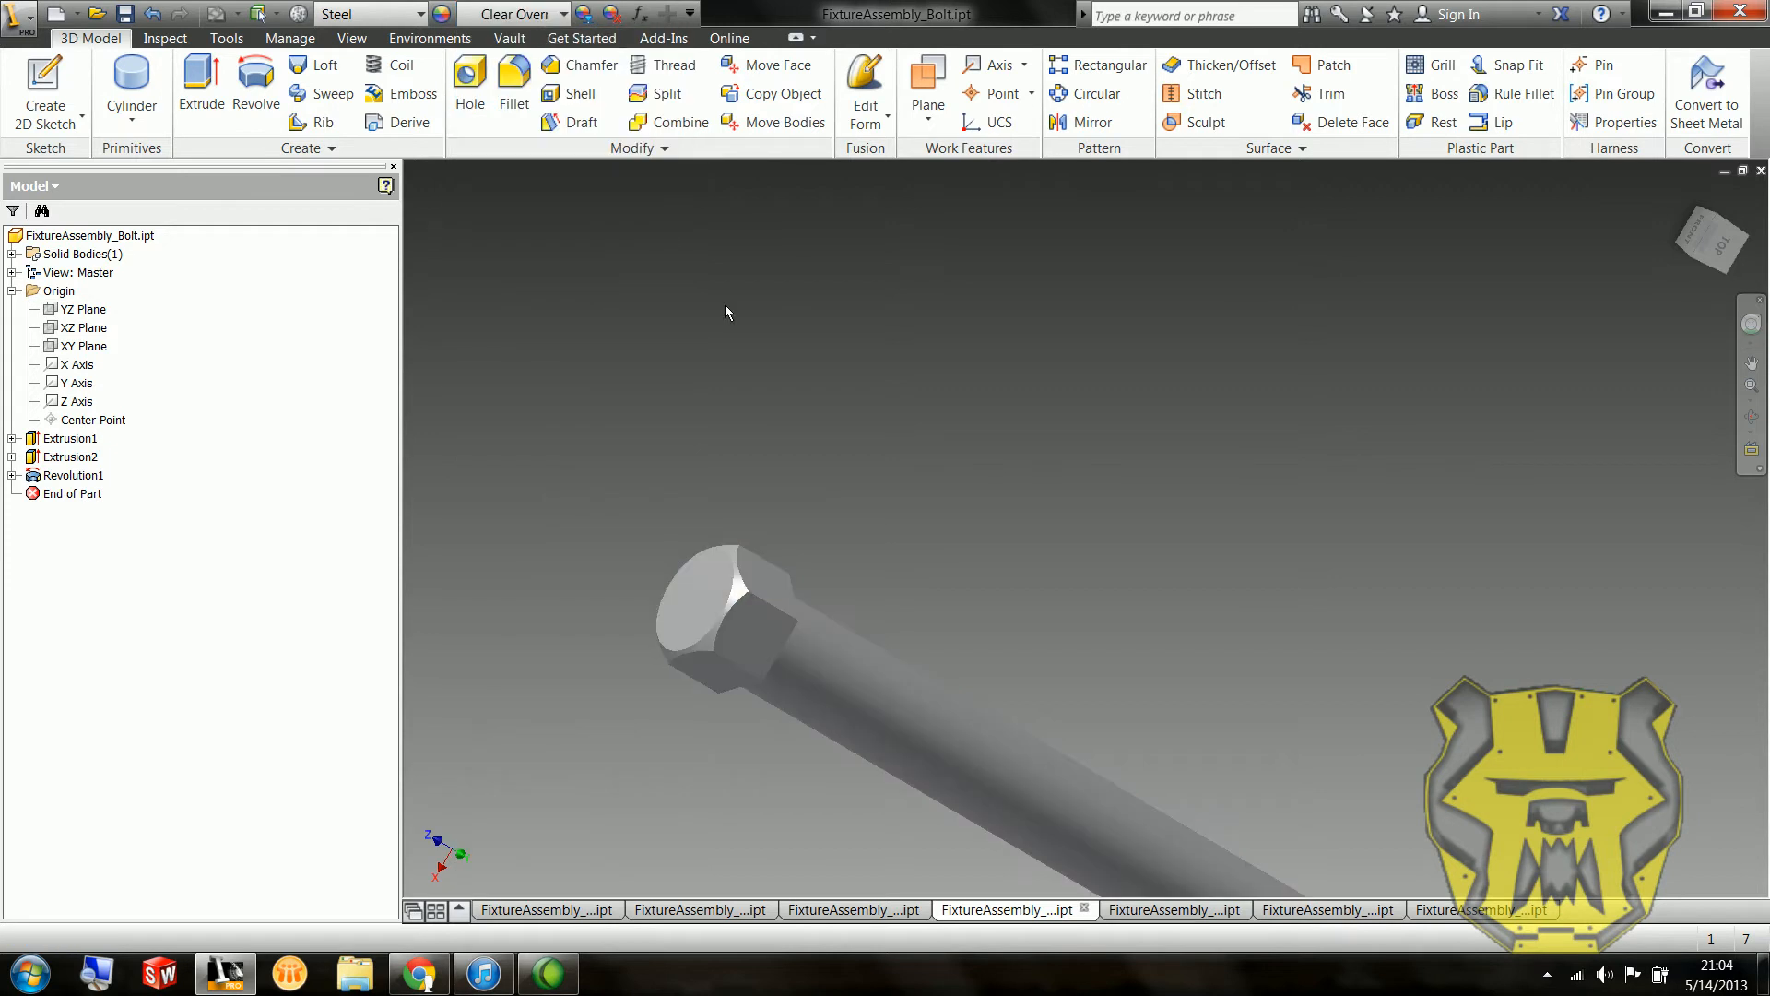
Step: Set the spacer, nut and center pin to Steel and start a new assembly file
click(1165, 909)
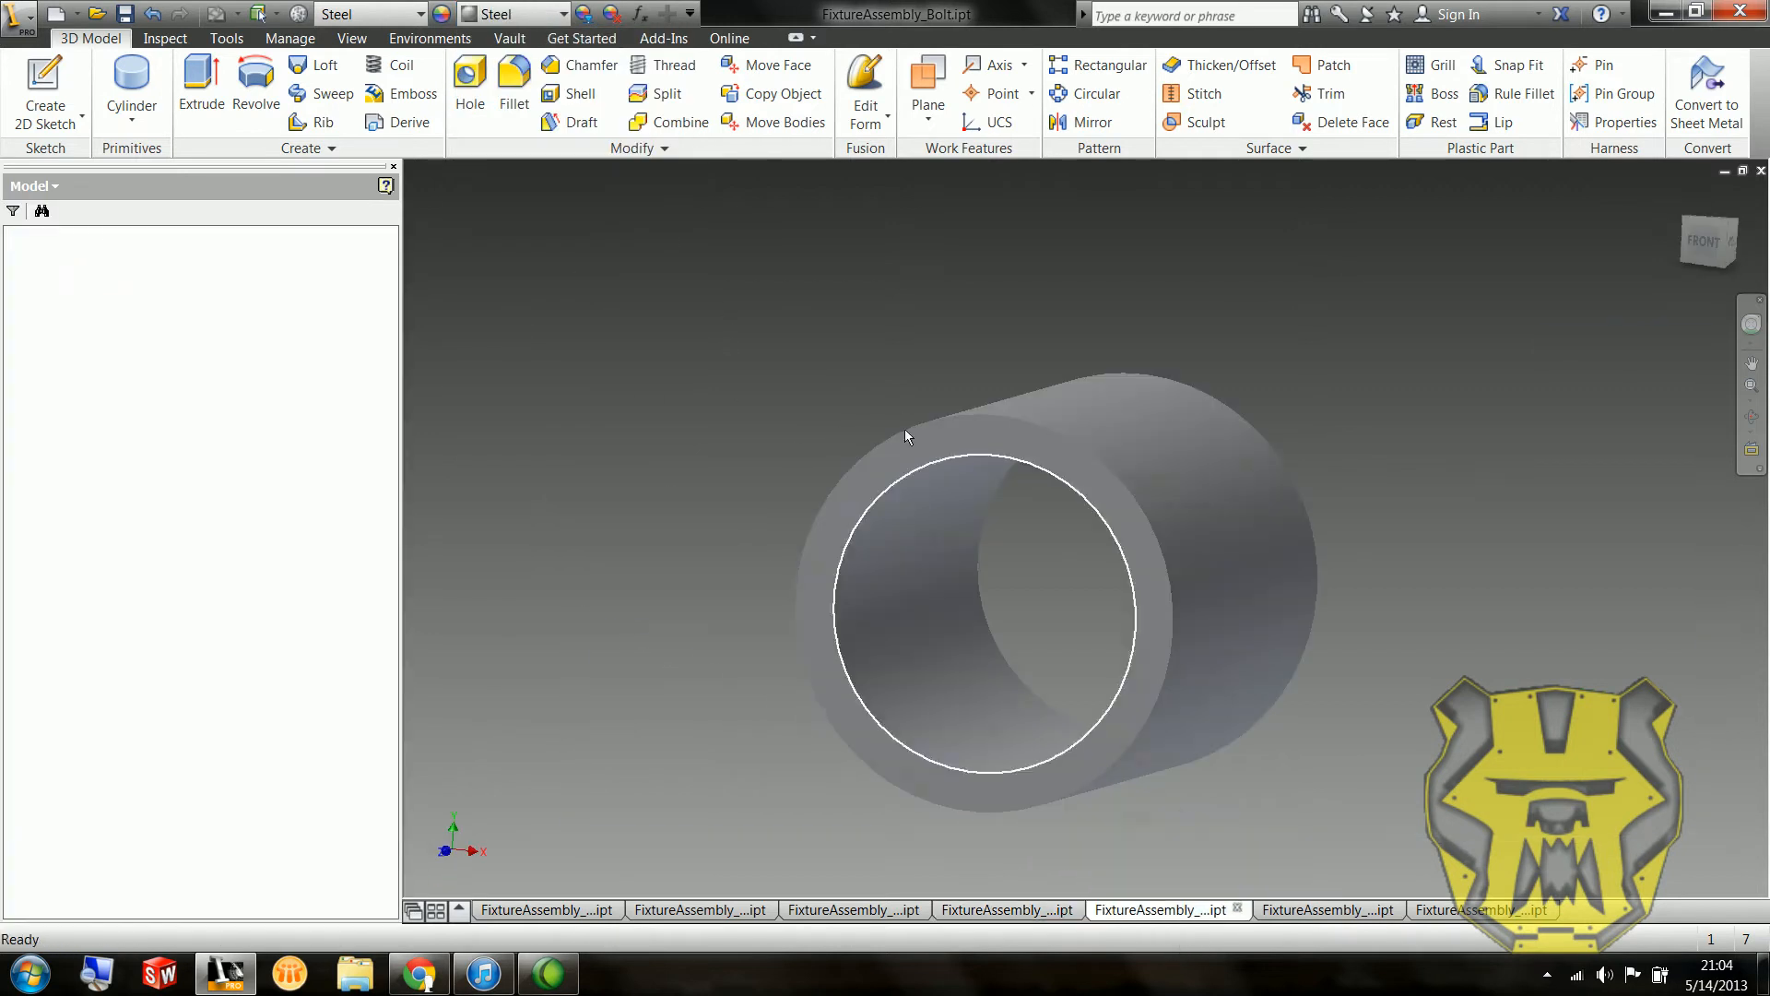
click(22, 13)
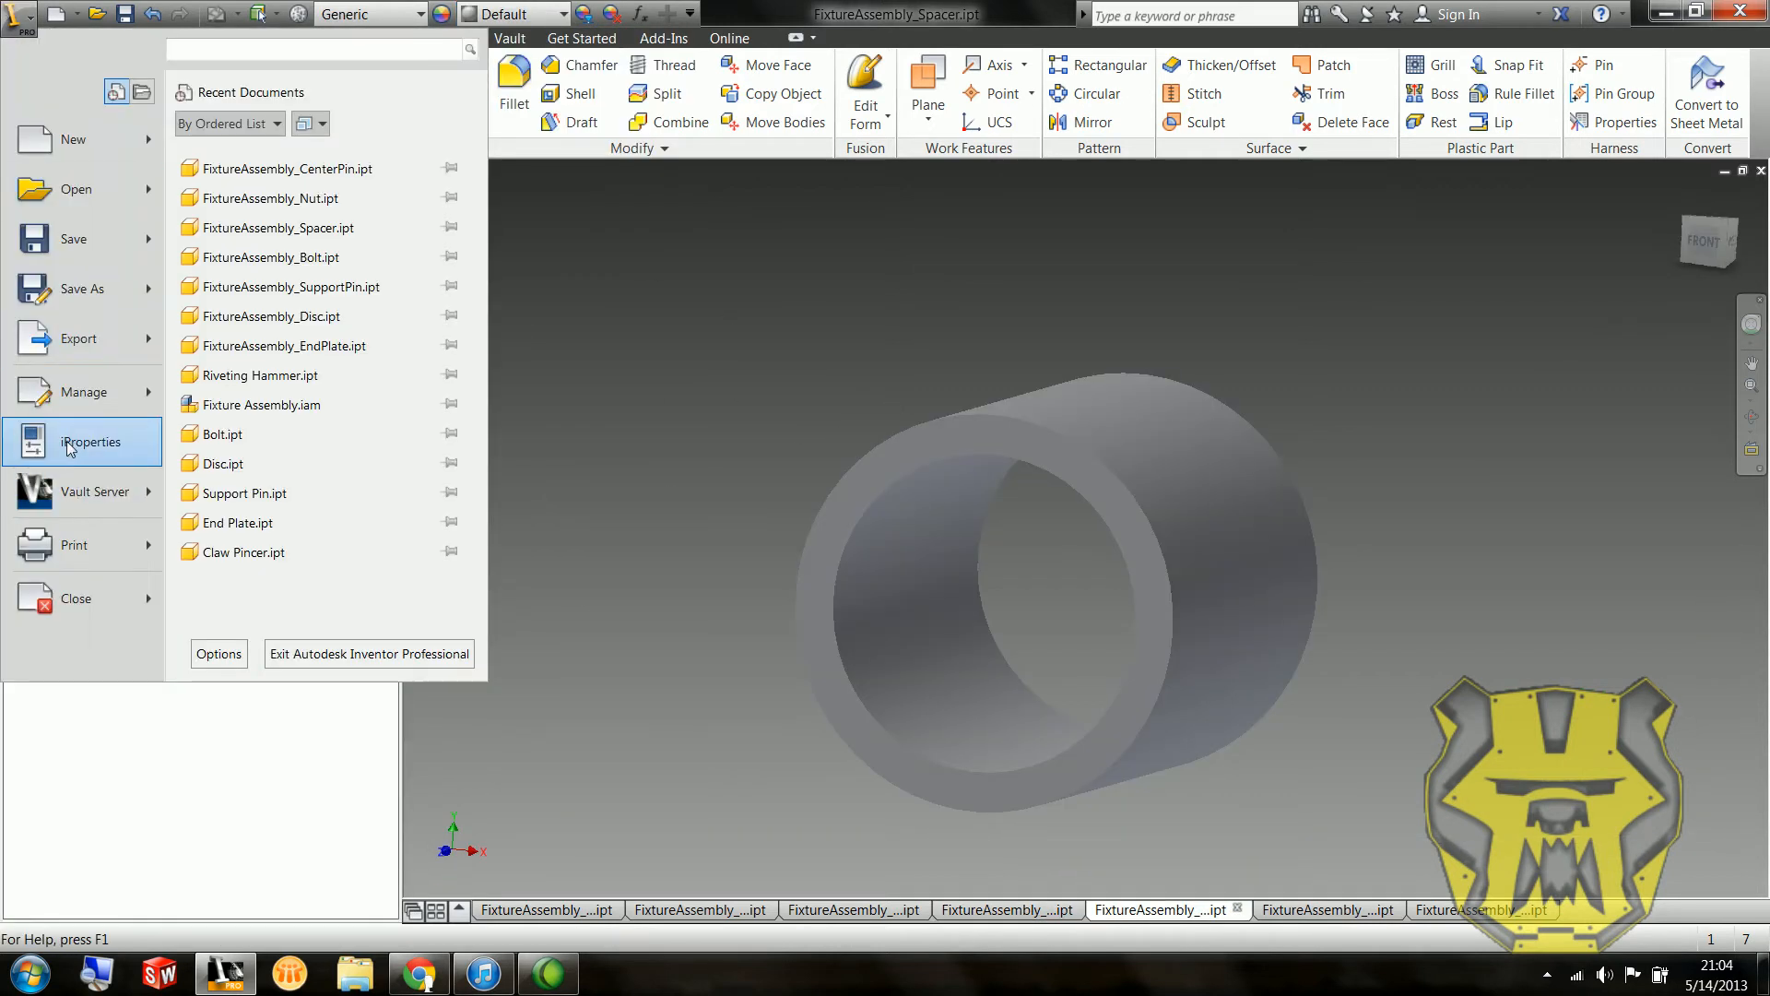
click(90, 441)
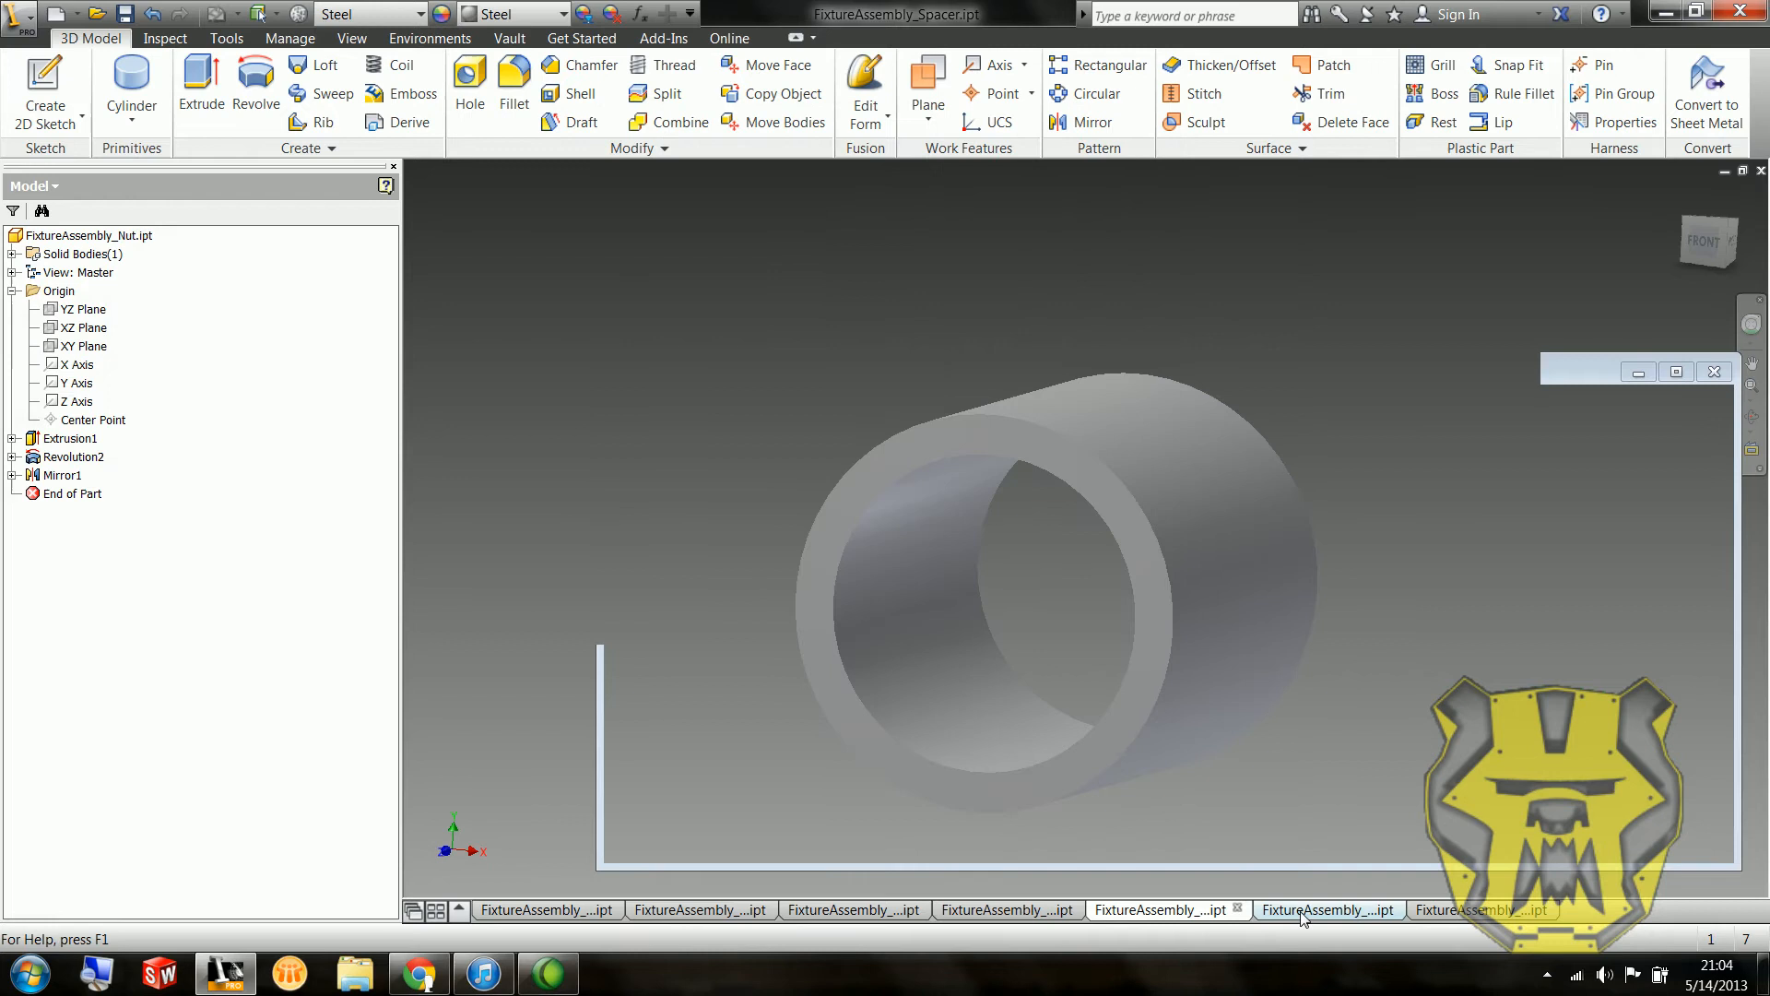
click(421, 13)
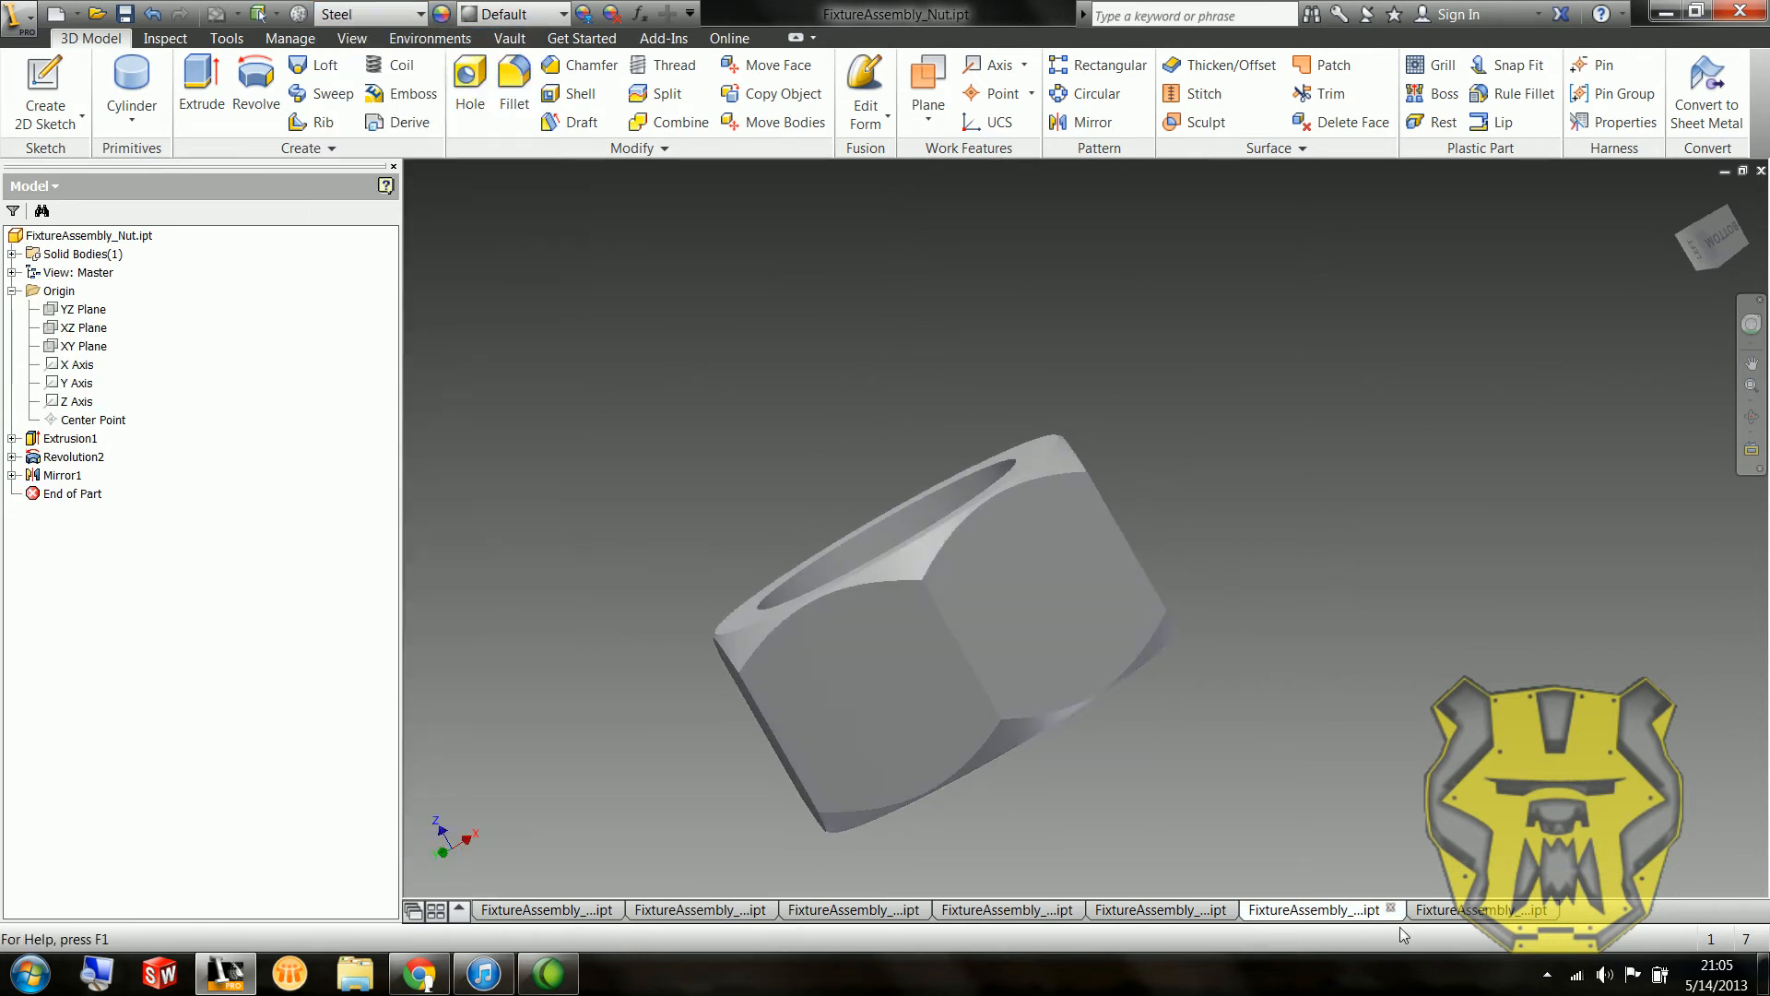
click(367, 13)
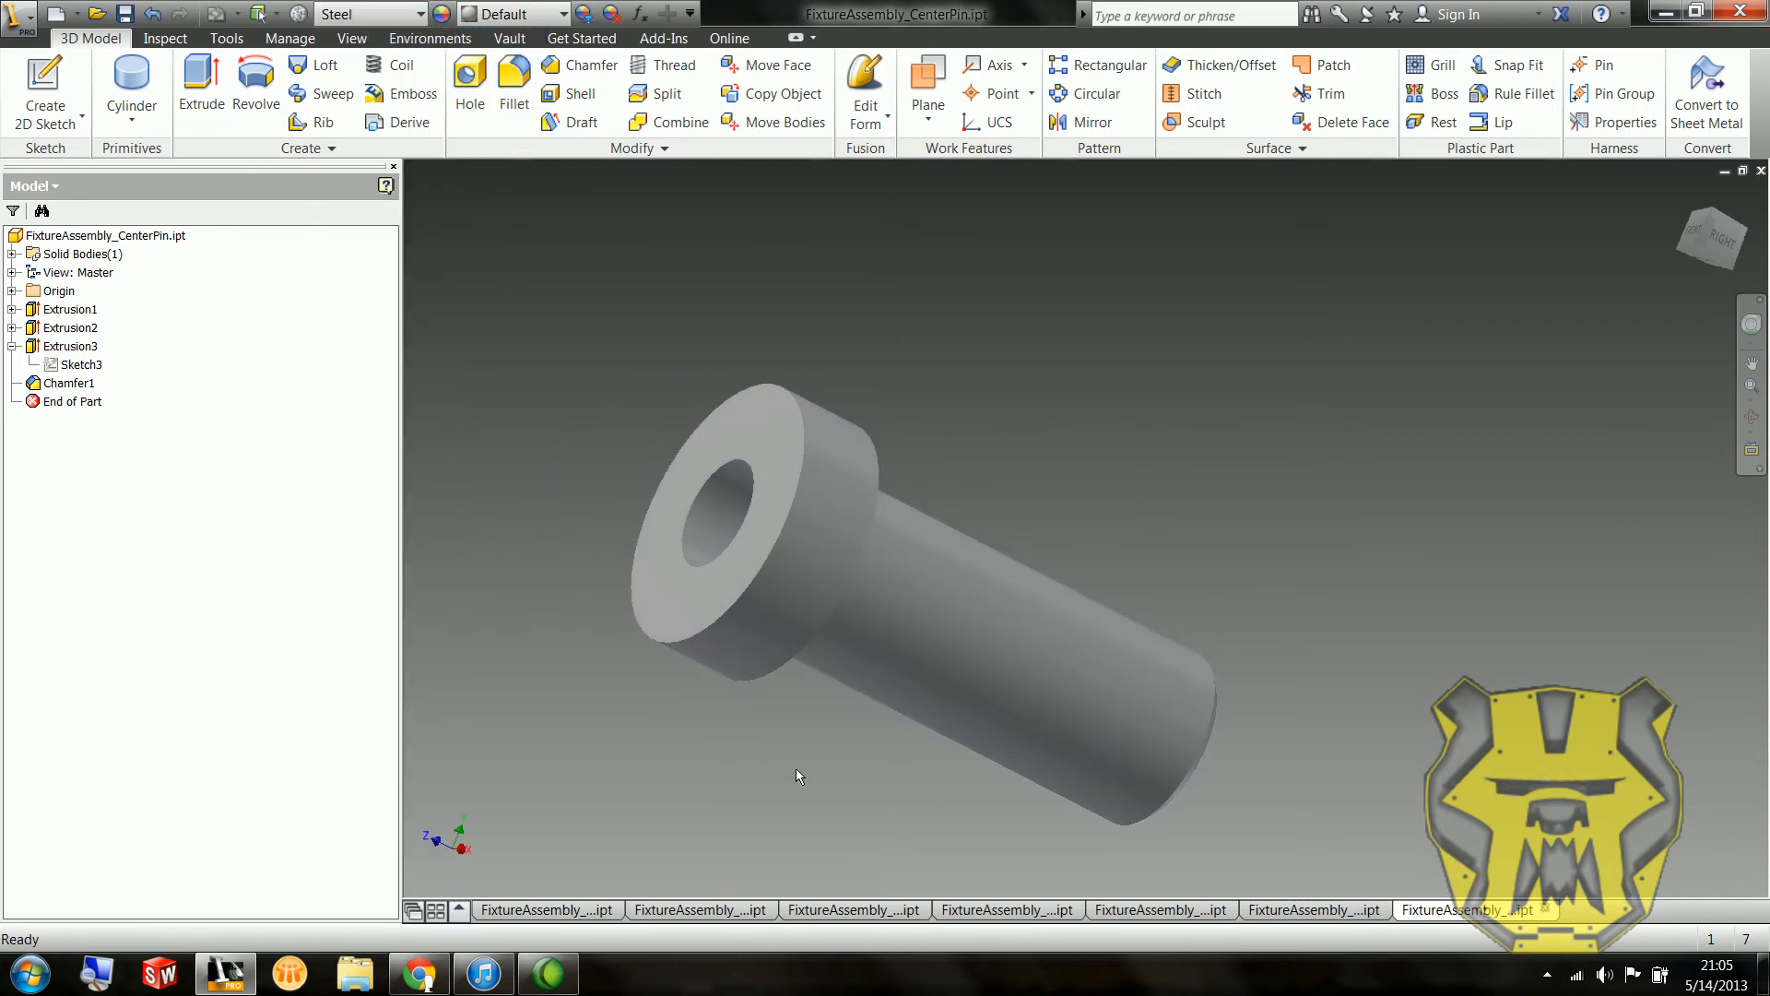
click(22, 12)
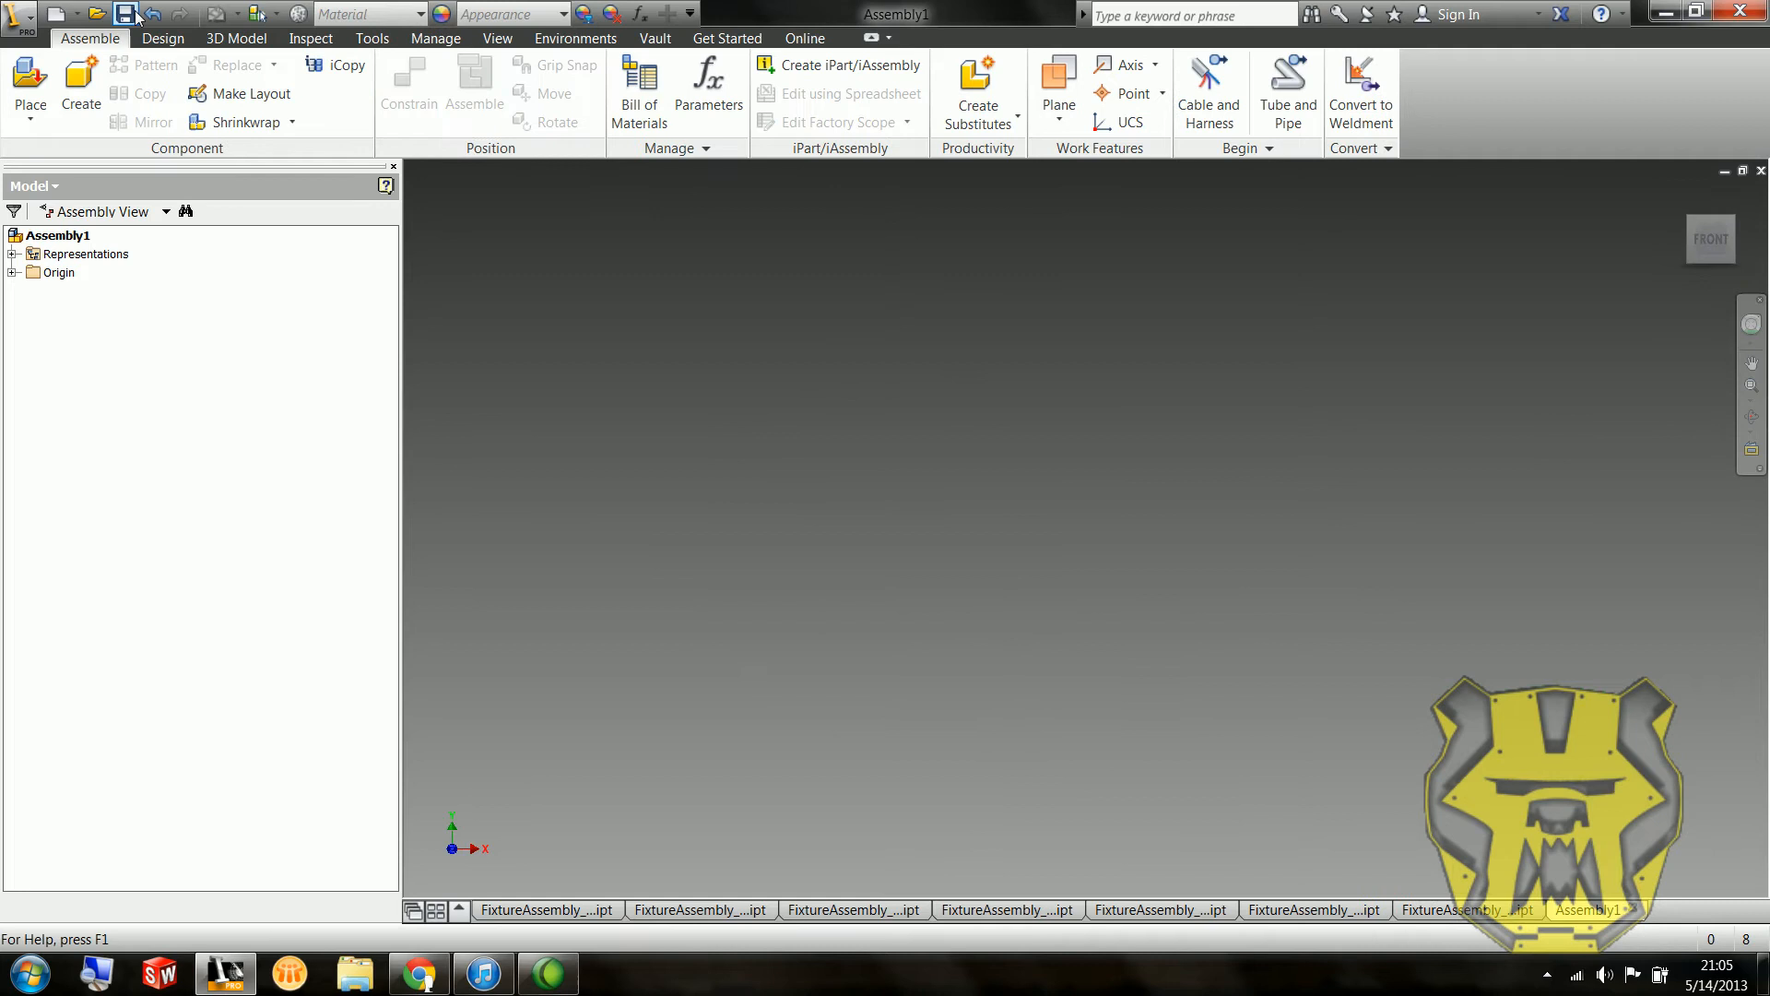
Step: Save the assembly as FixtureAssembly.iam and select all seven fixture part files to place
click(128, 13)
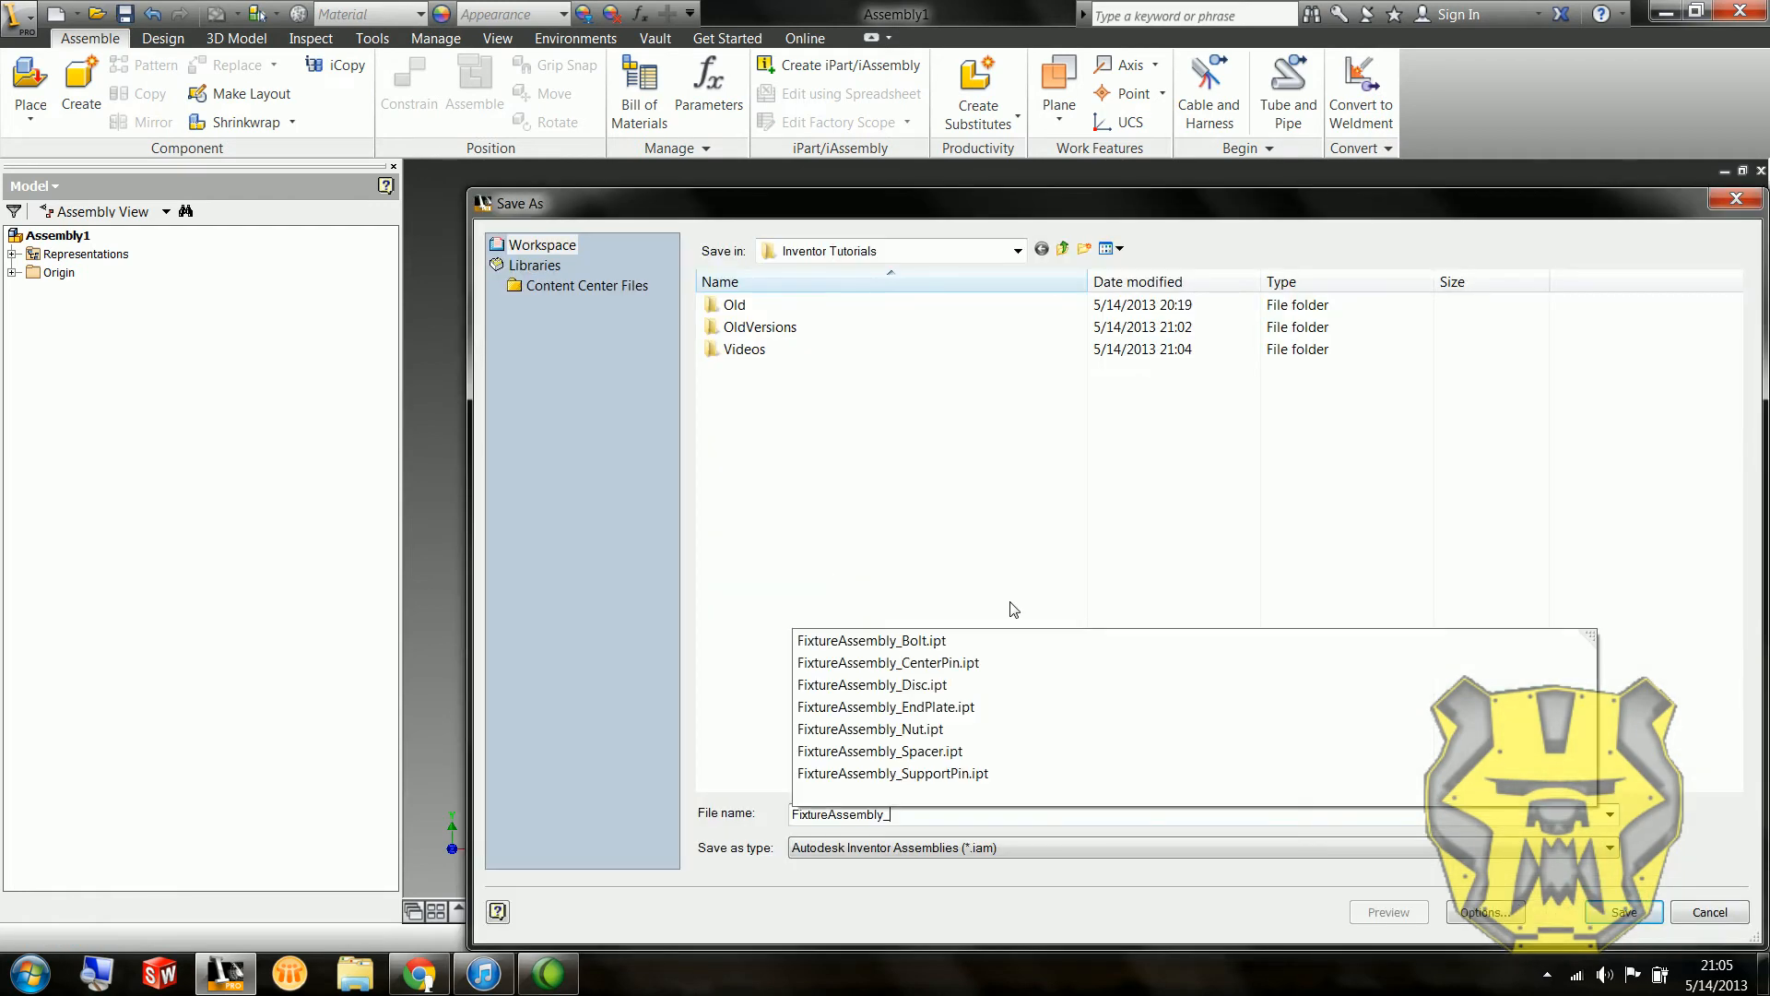
click(1621, 911)
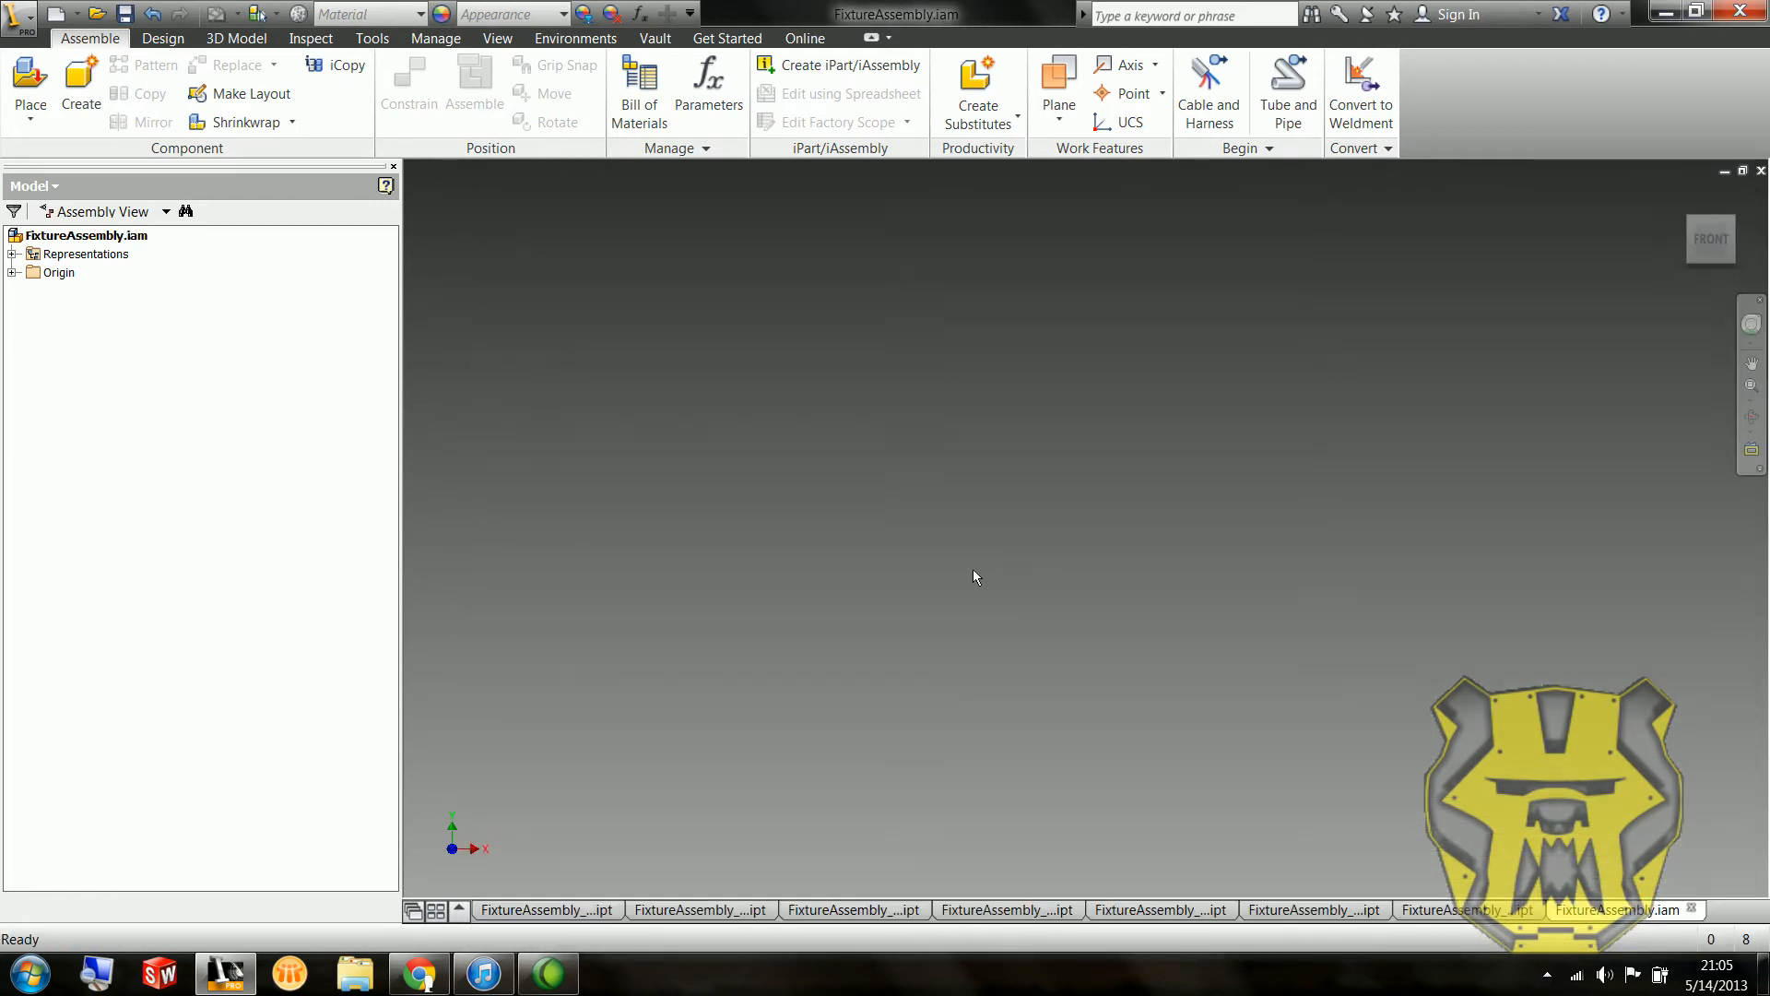
click(32, 90)
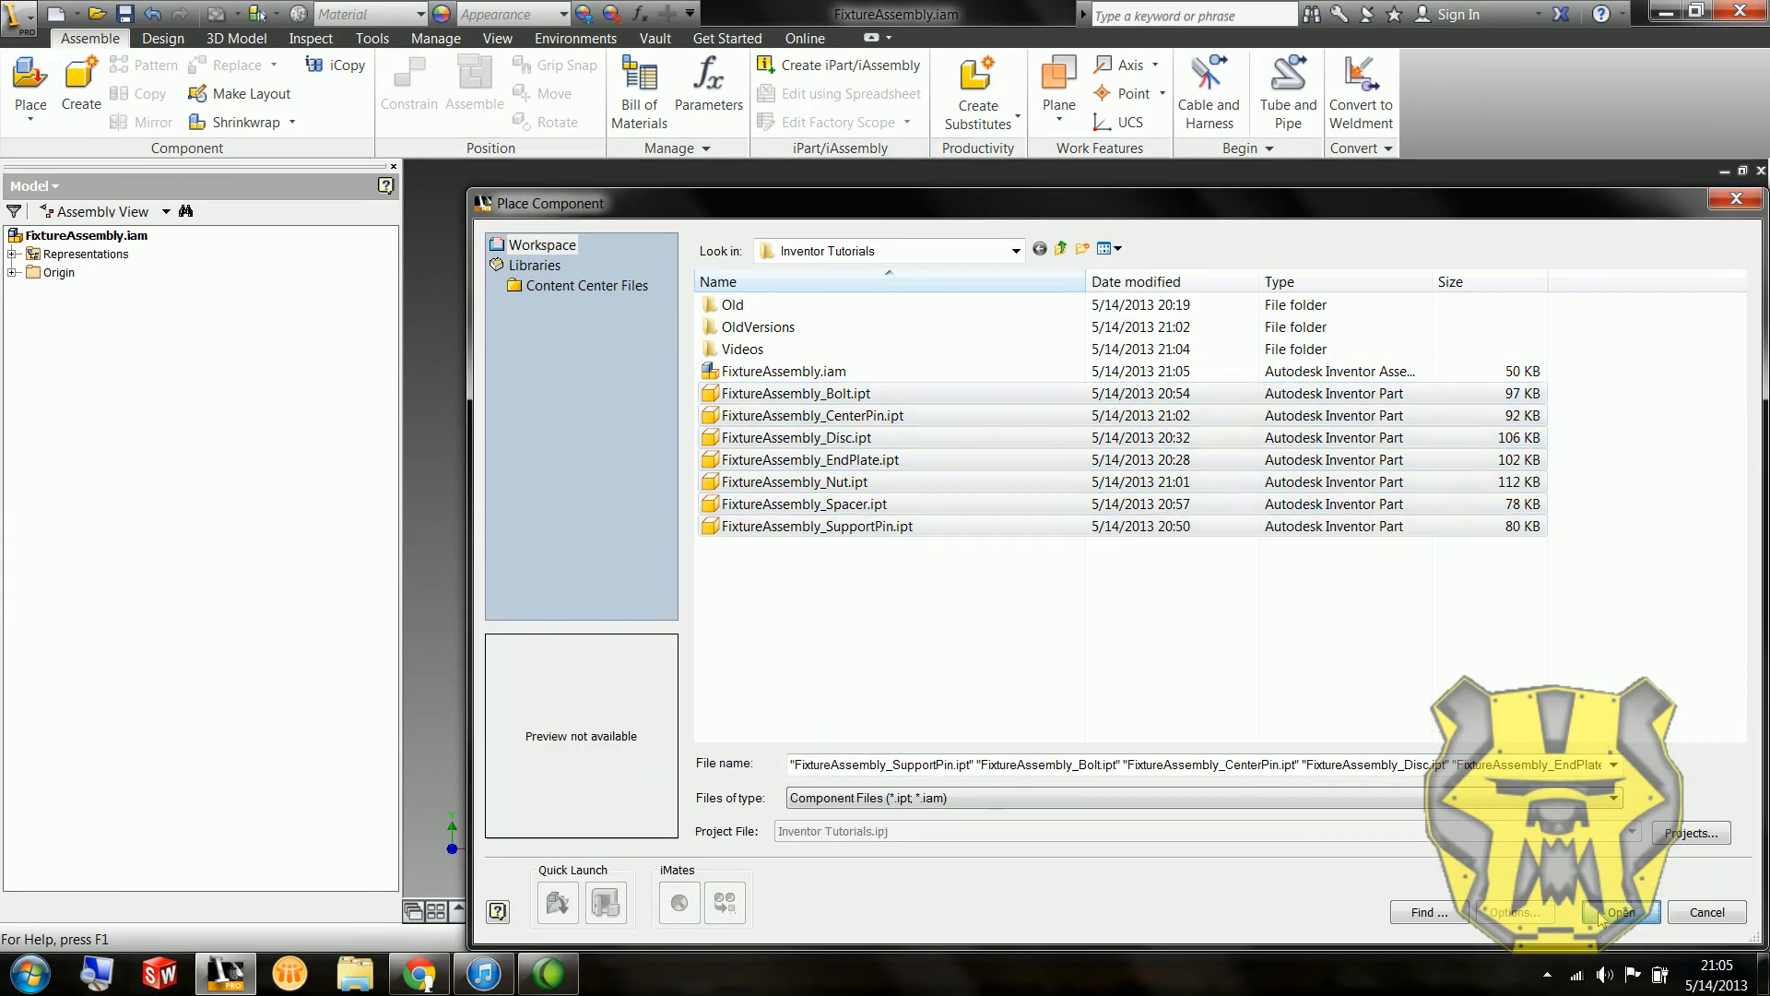
Step: Drop each fixture part and a second end plate into the assembly, spread apart
click(1617, 912)
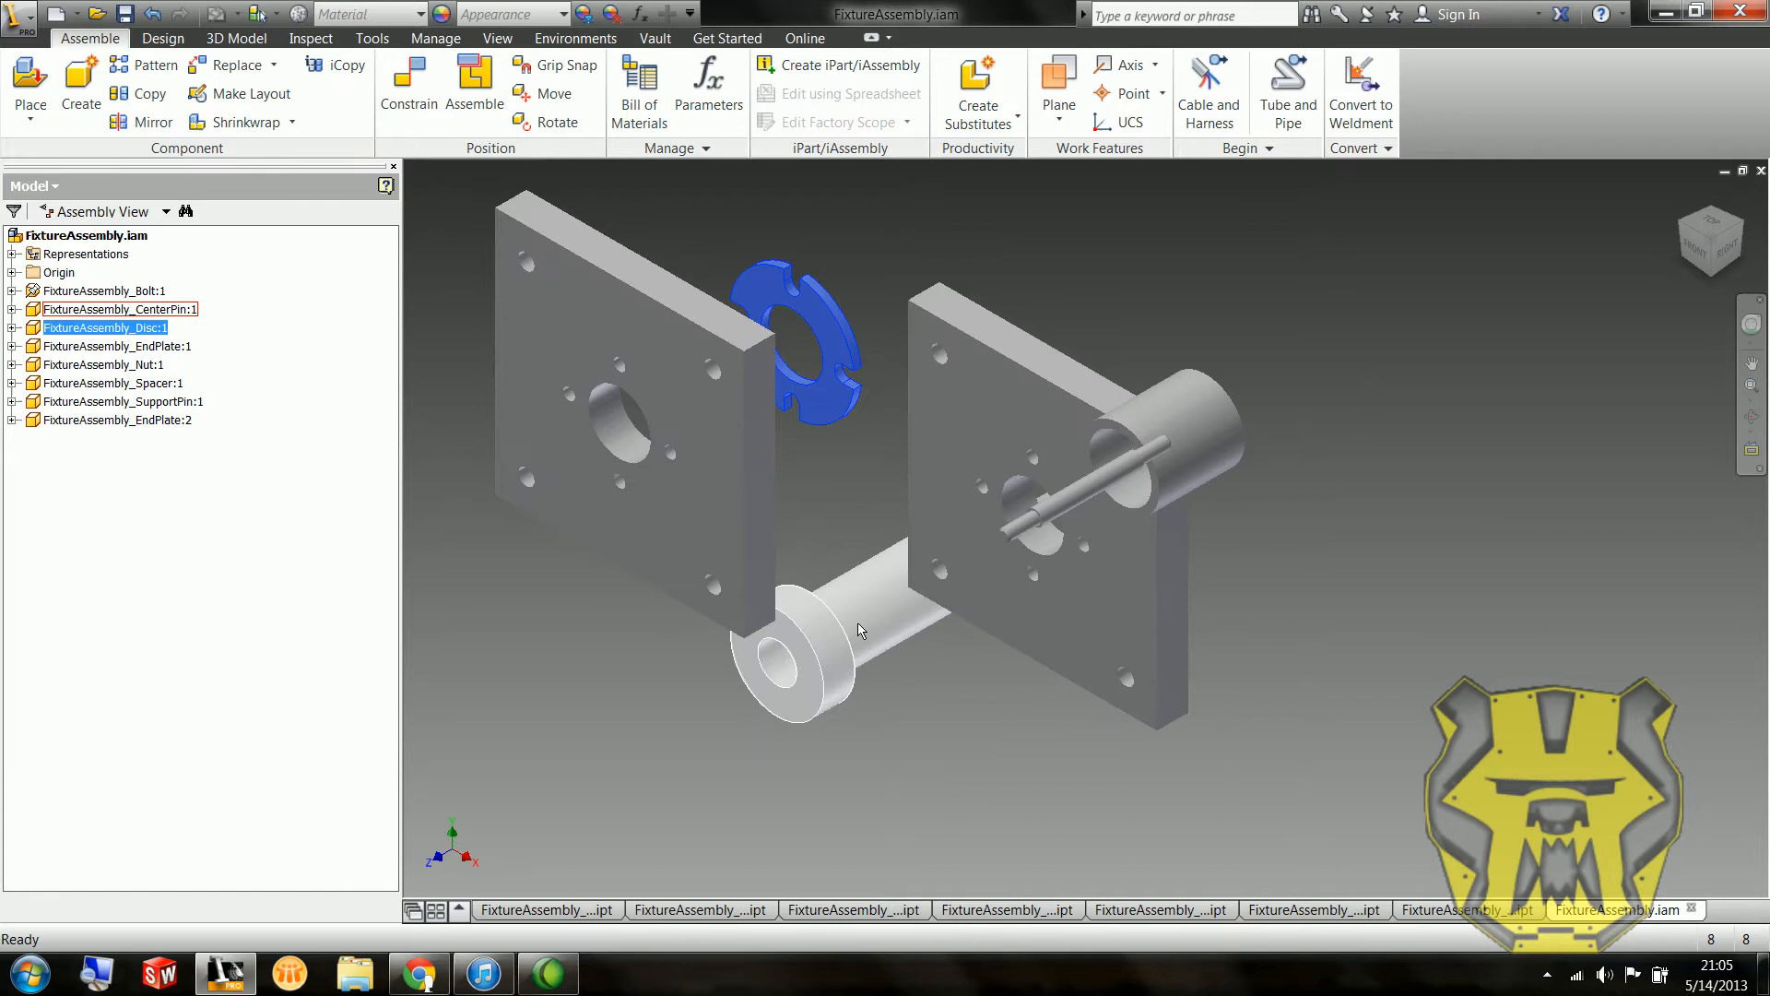
click(101, 289)
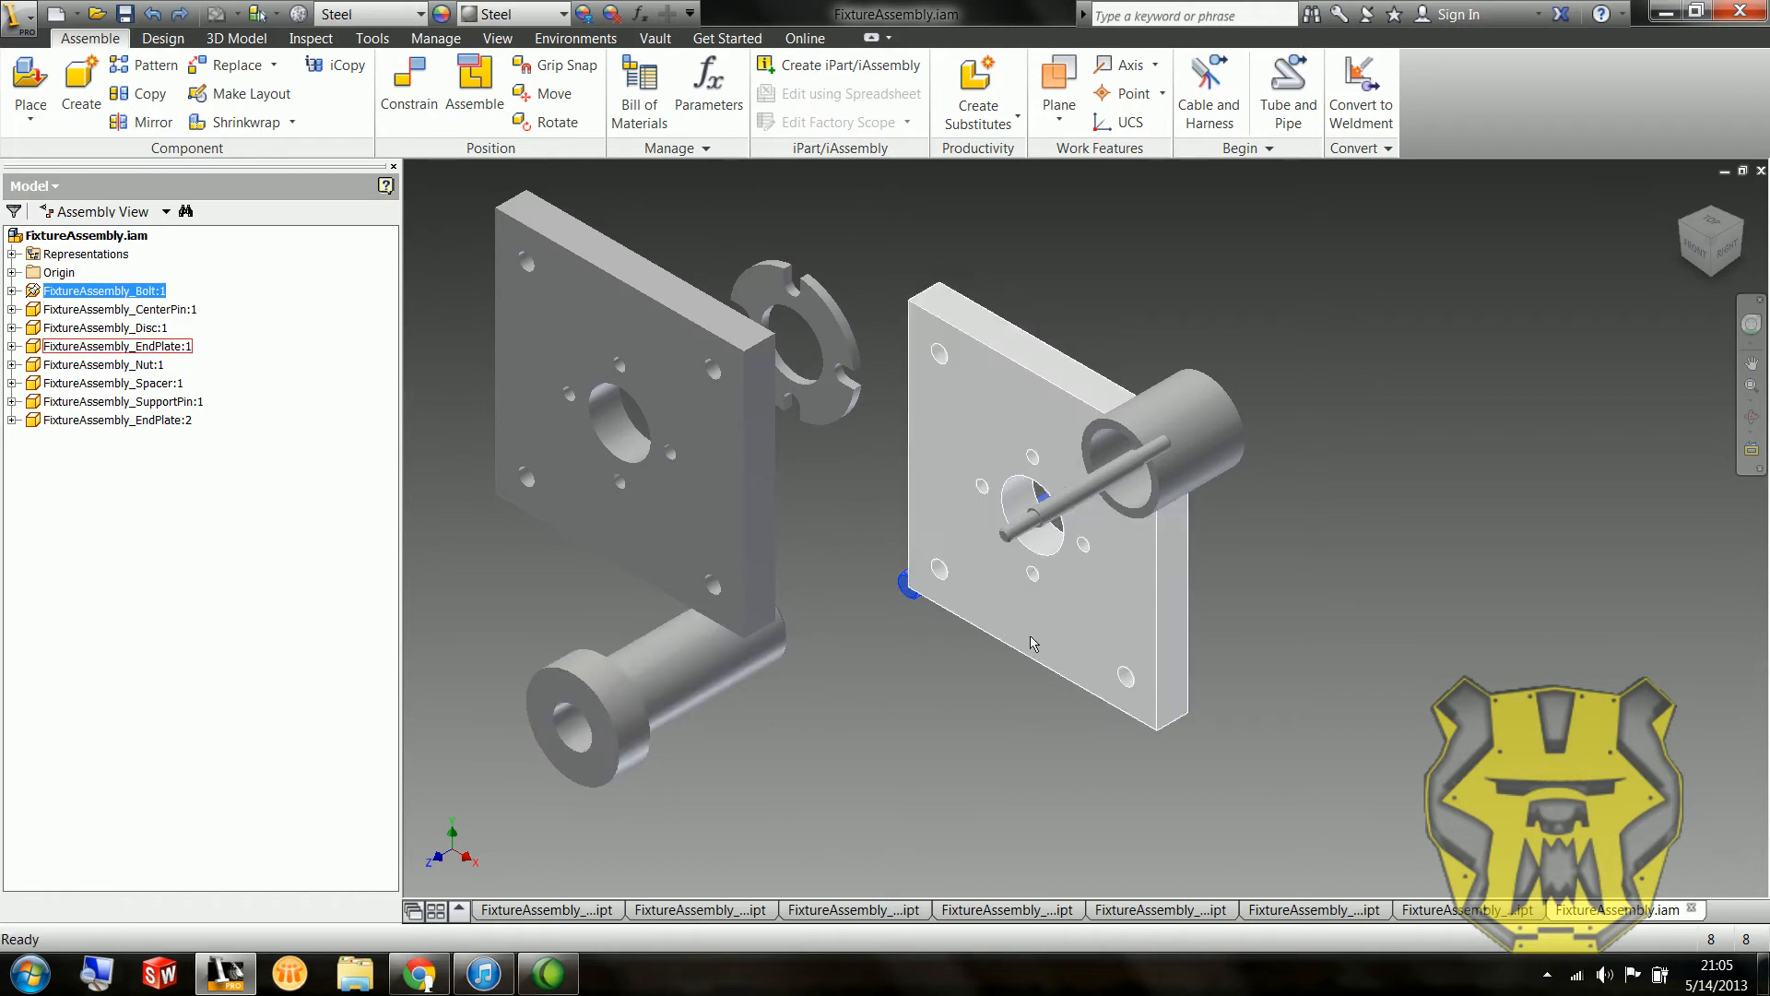
click(107, 384)
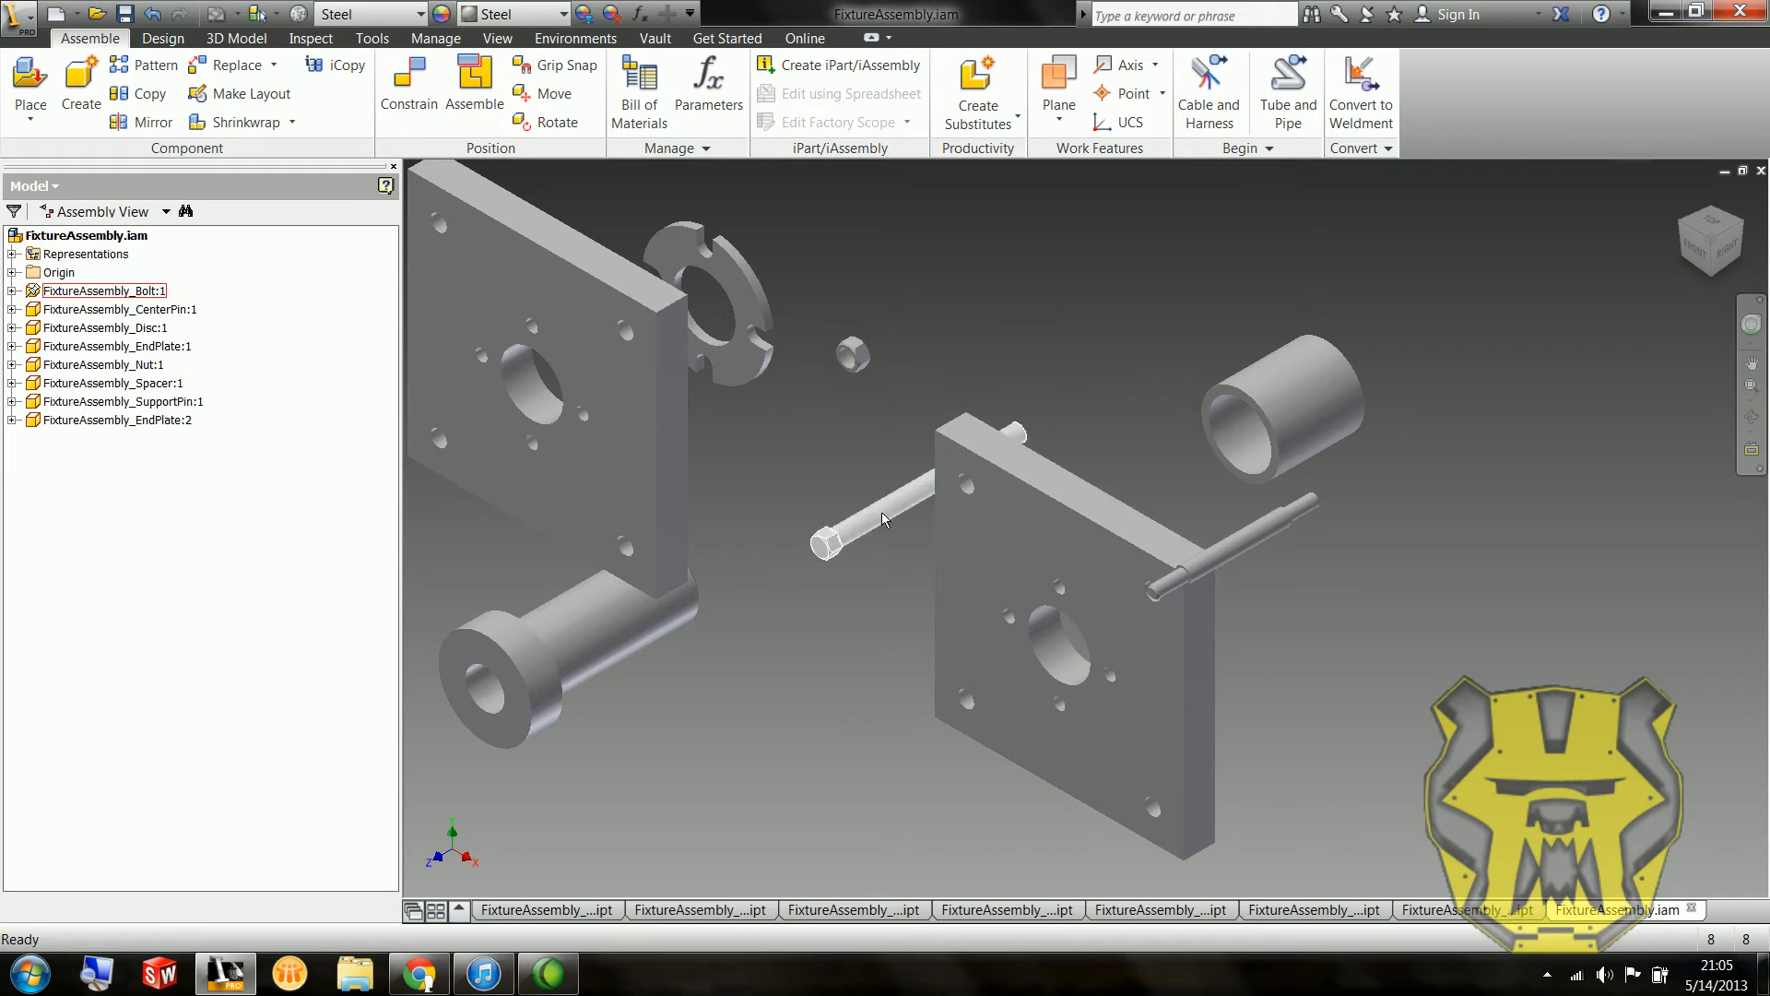
Step: Drag the bolt and the second end plate to new spots, still unconstrained
right_click(881, 520)
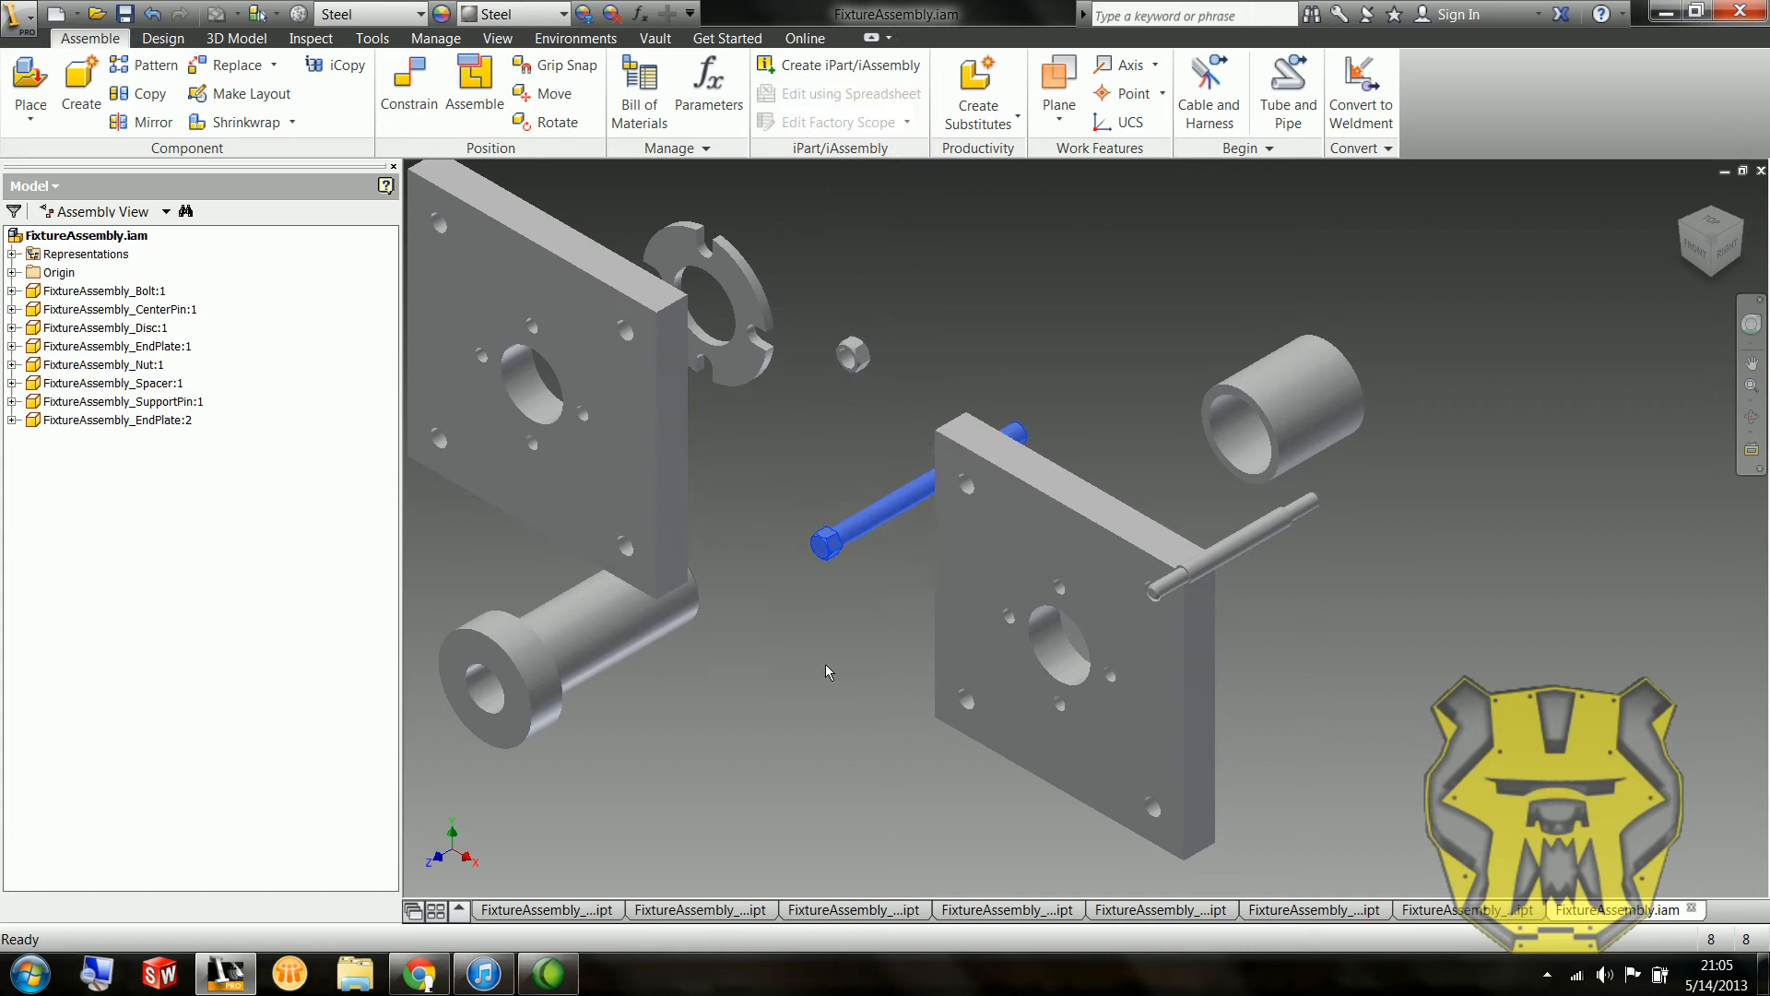
right_click(826, 520)
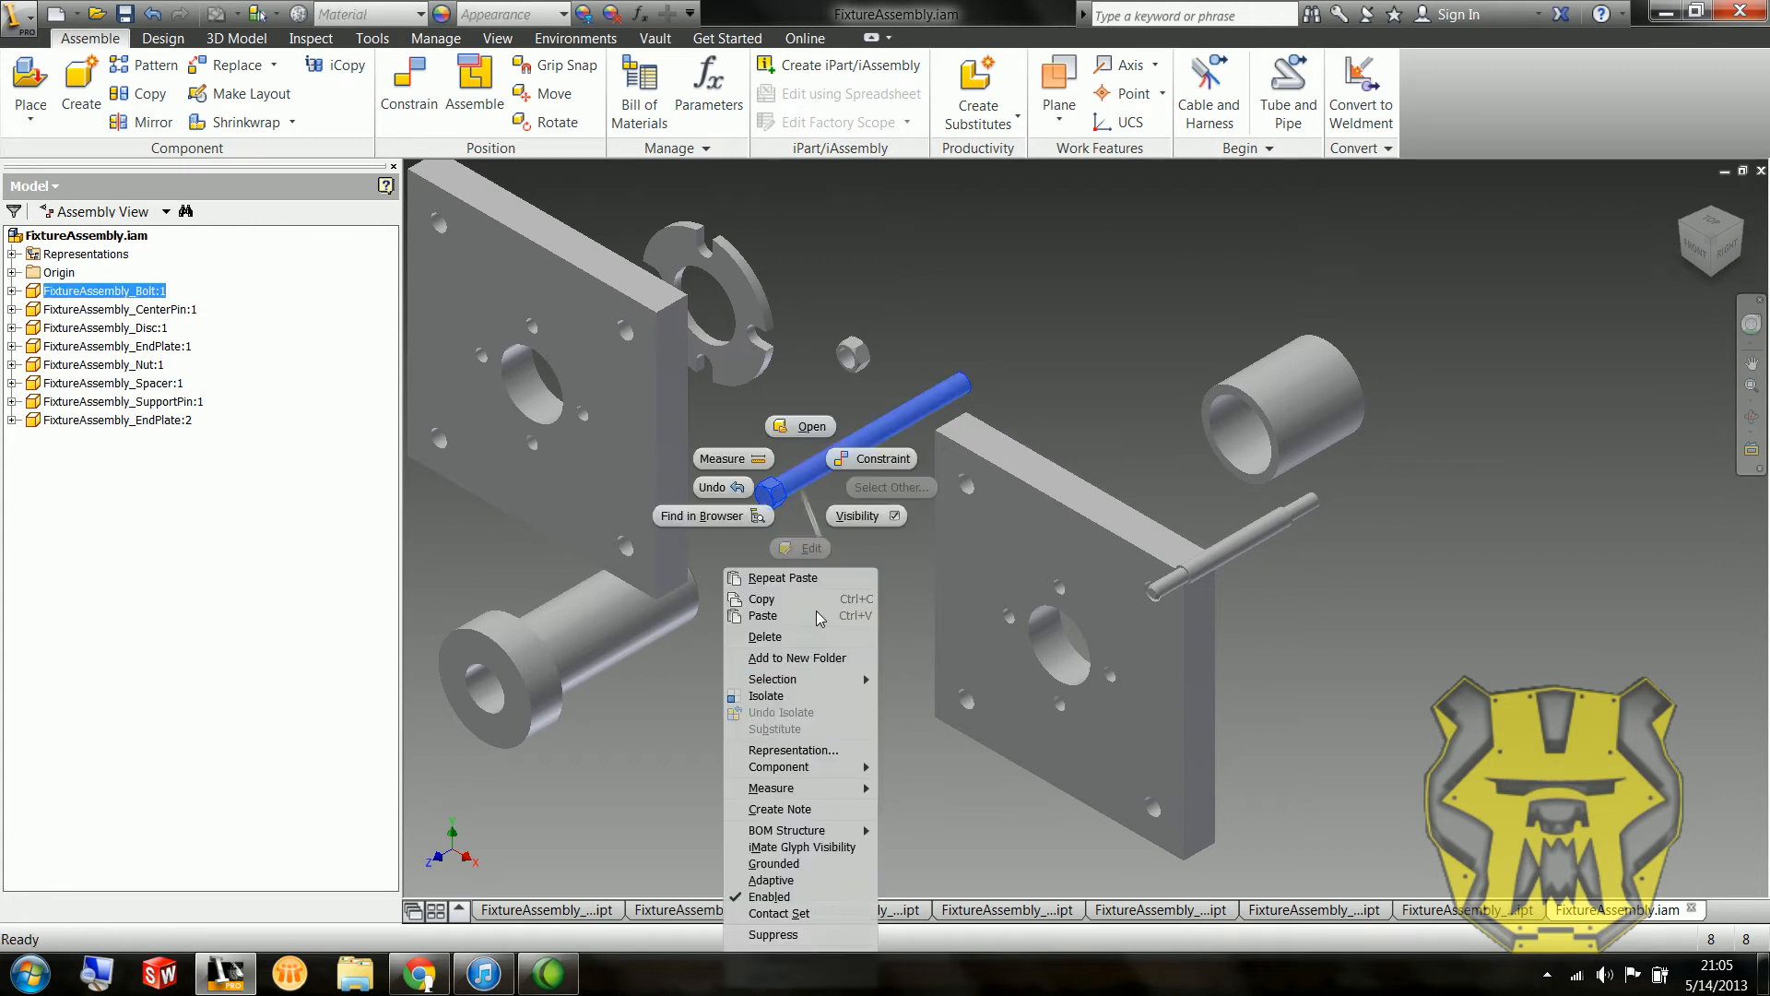
mouse_move(774, 863)
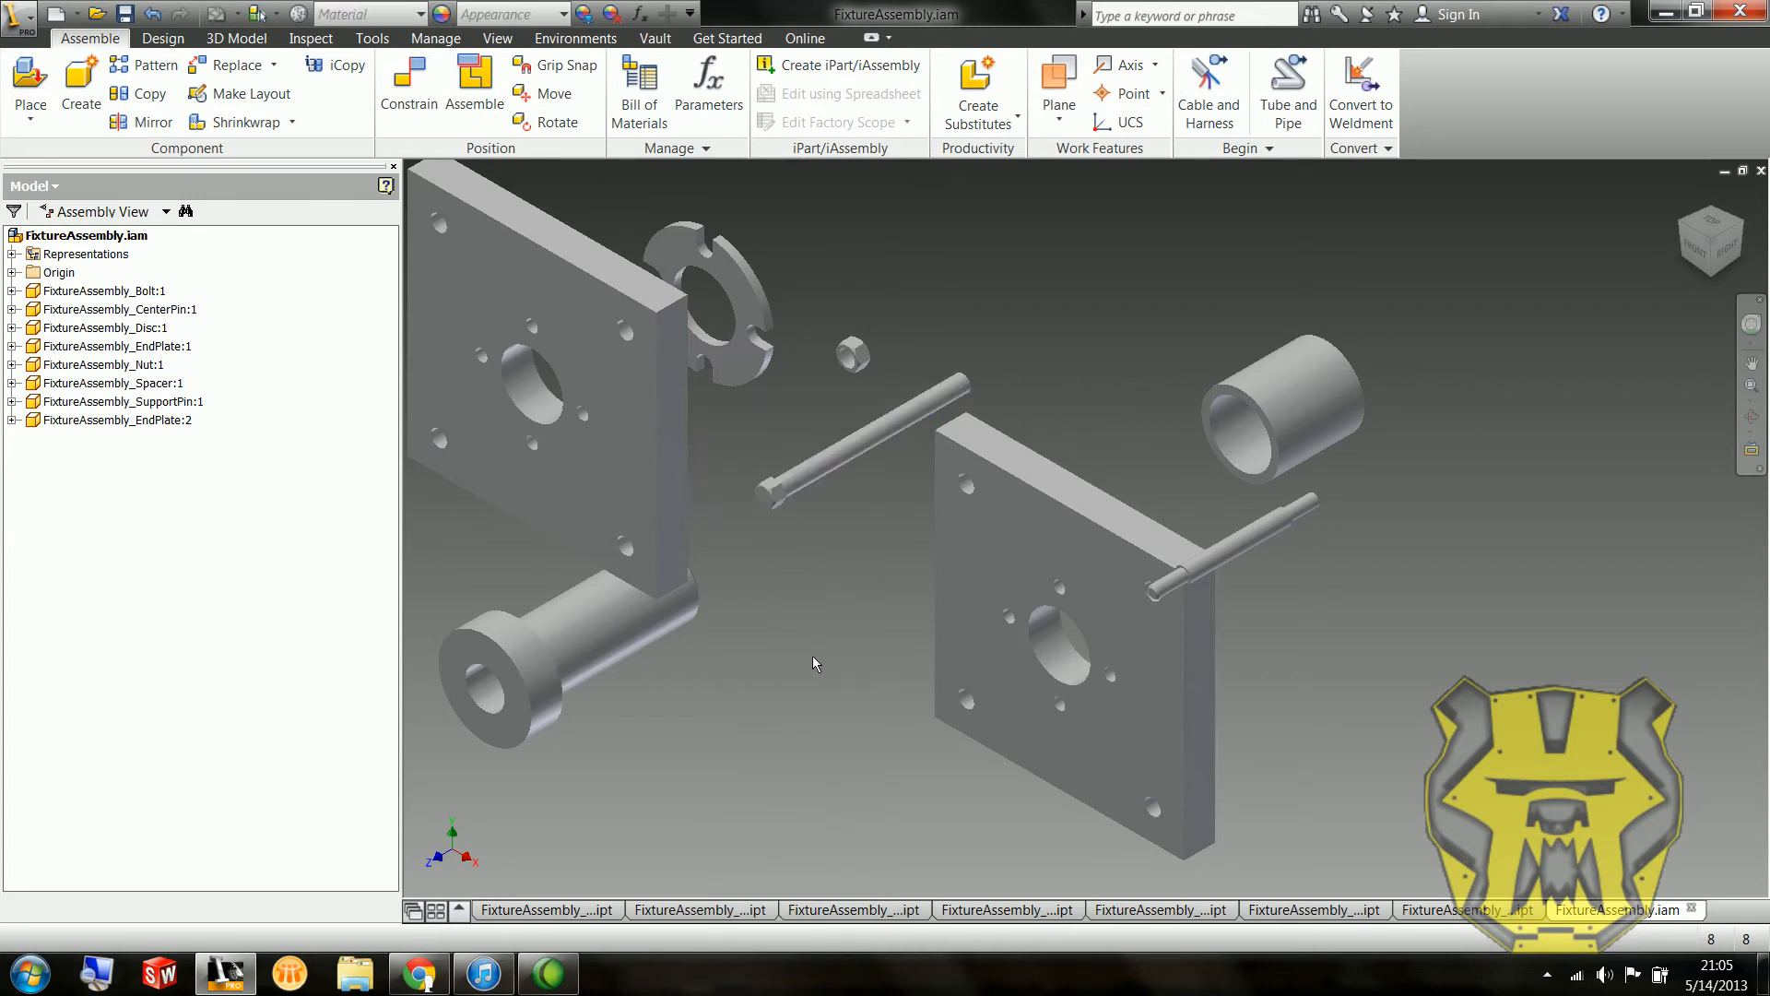
click(553, 339)
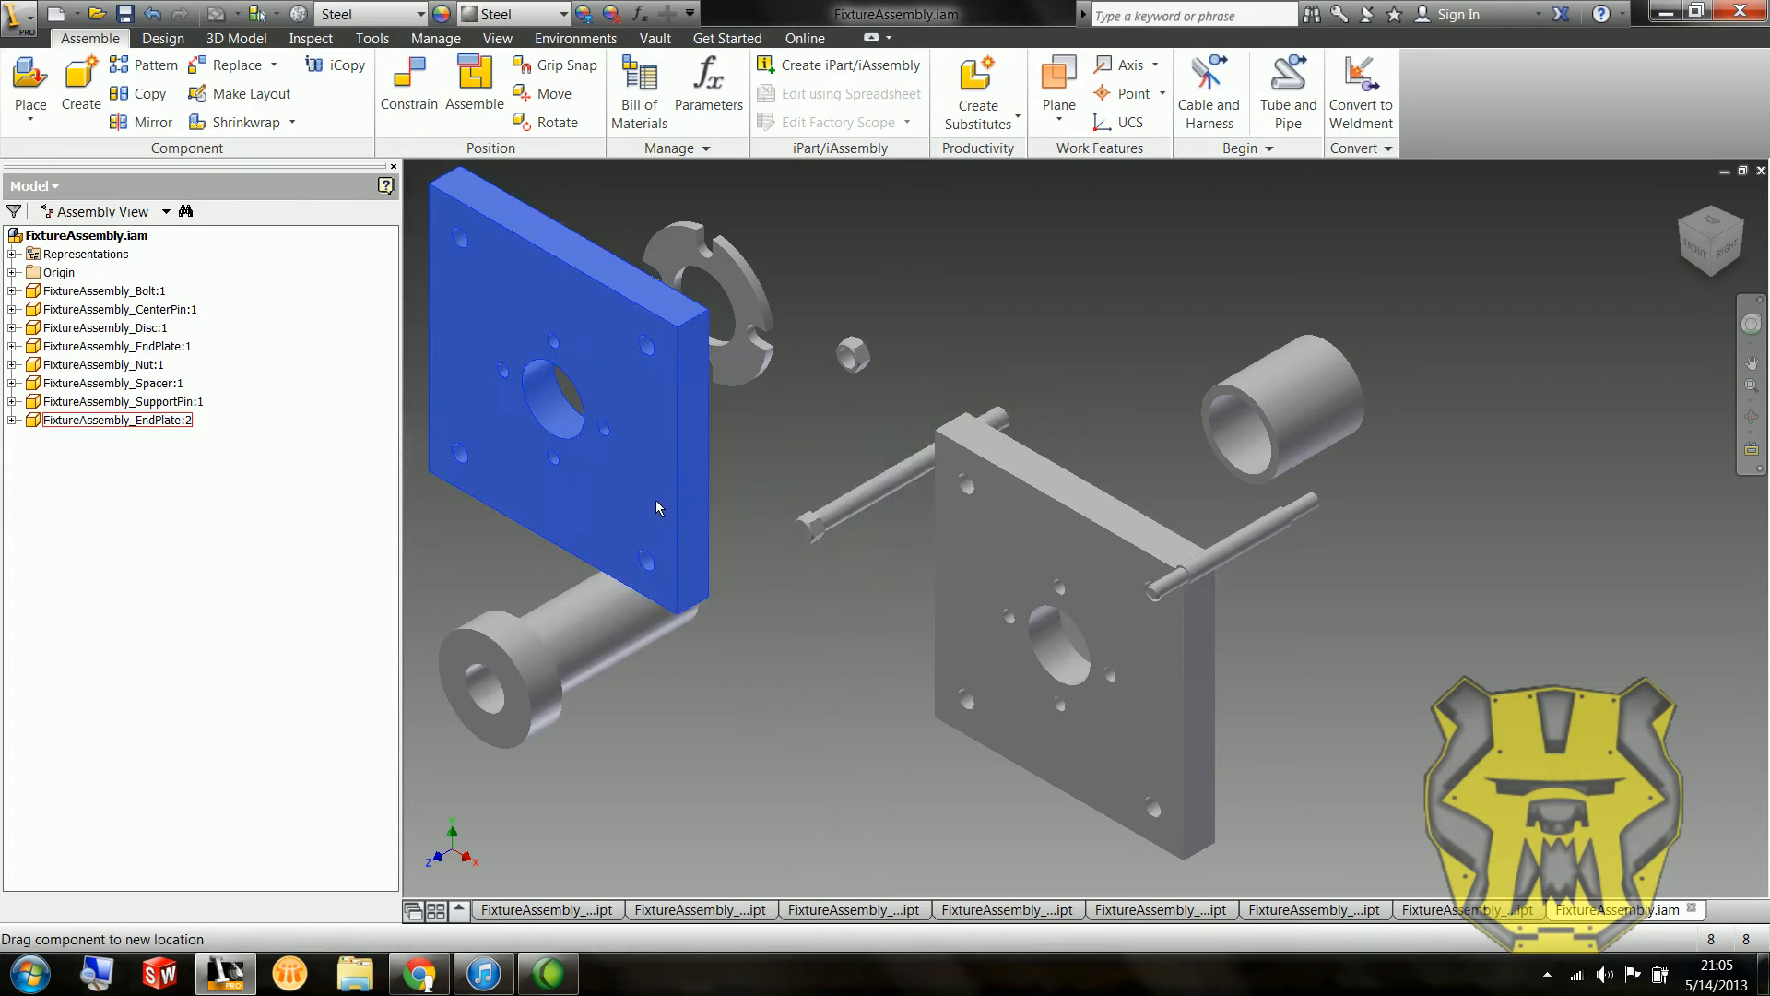
right_click(655, 508)
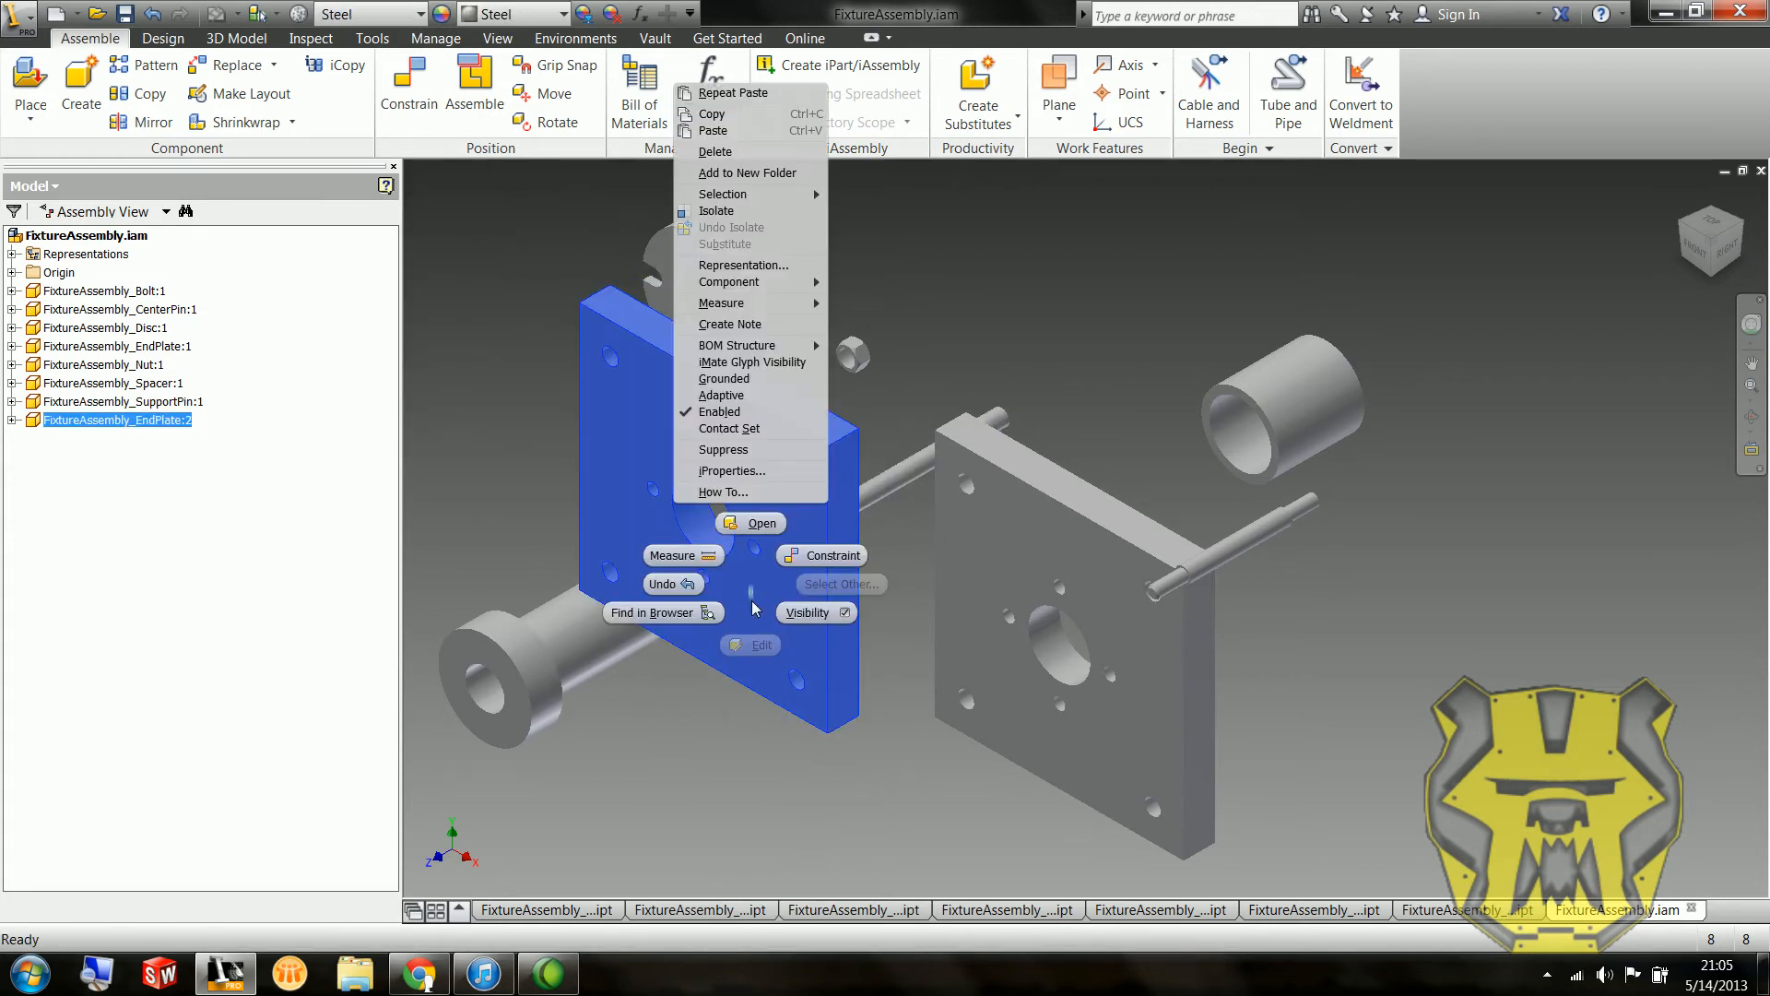
mouse_move(745, 581)
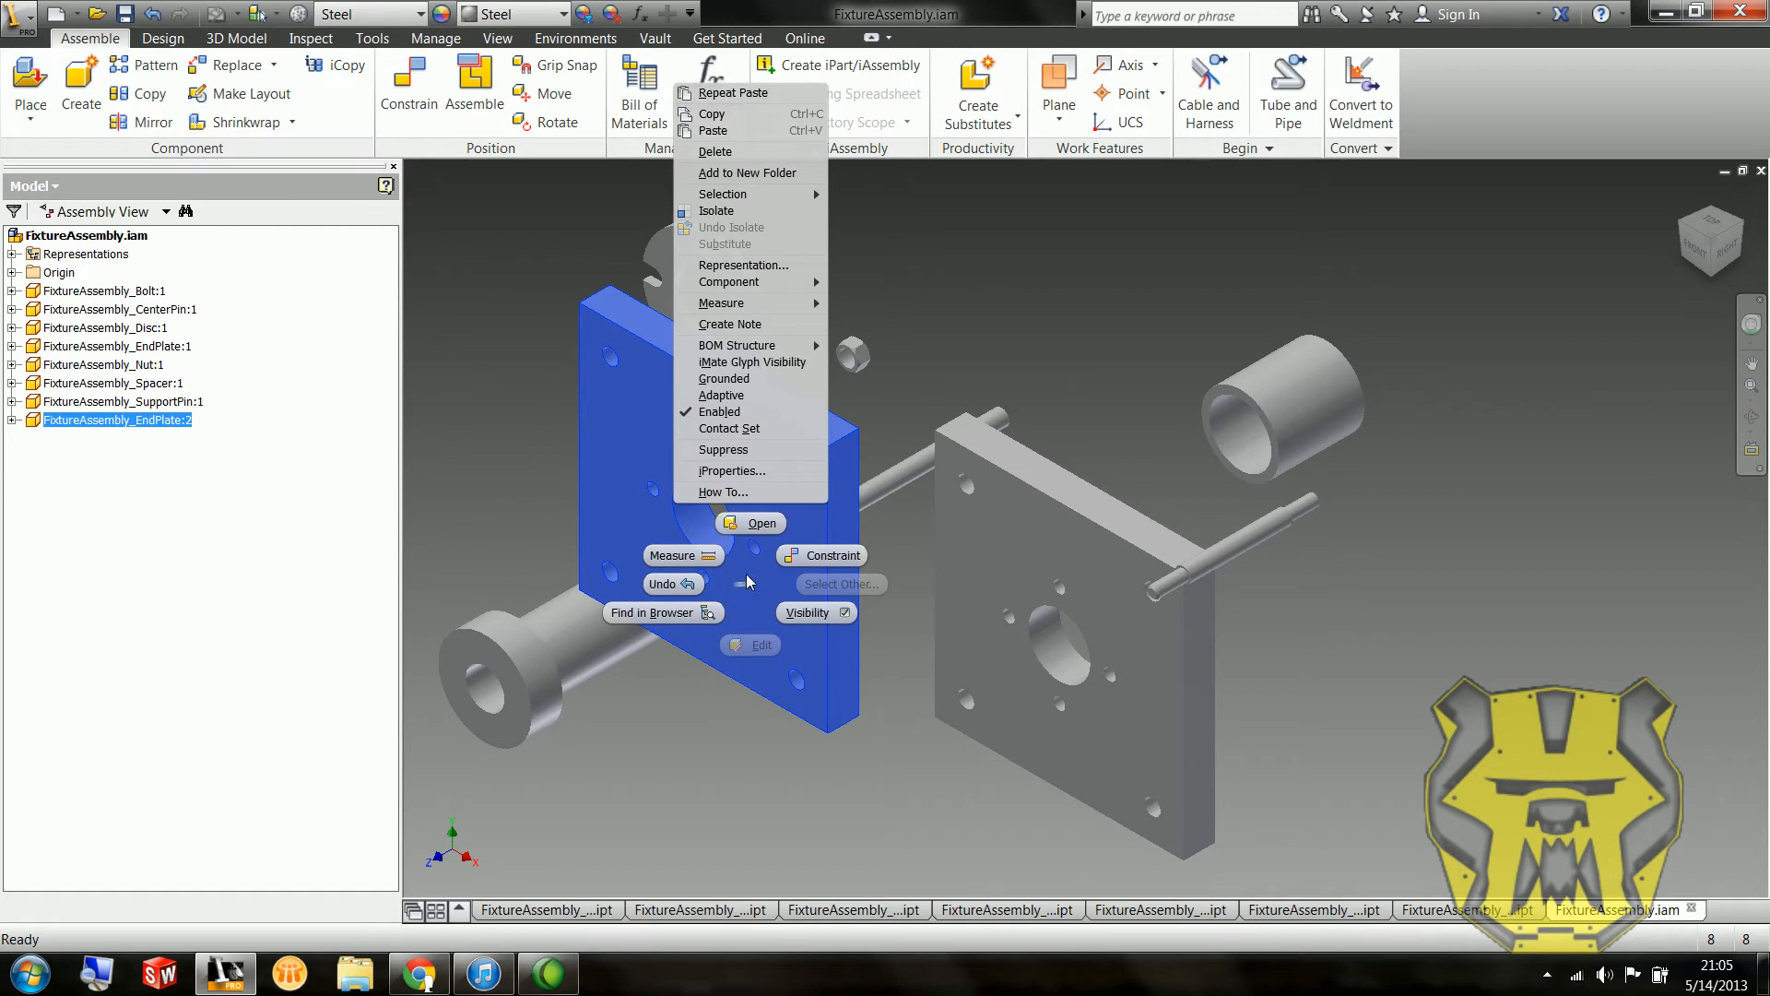
click(891, 821)
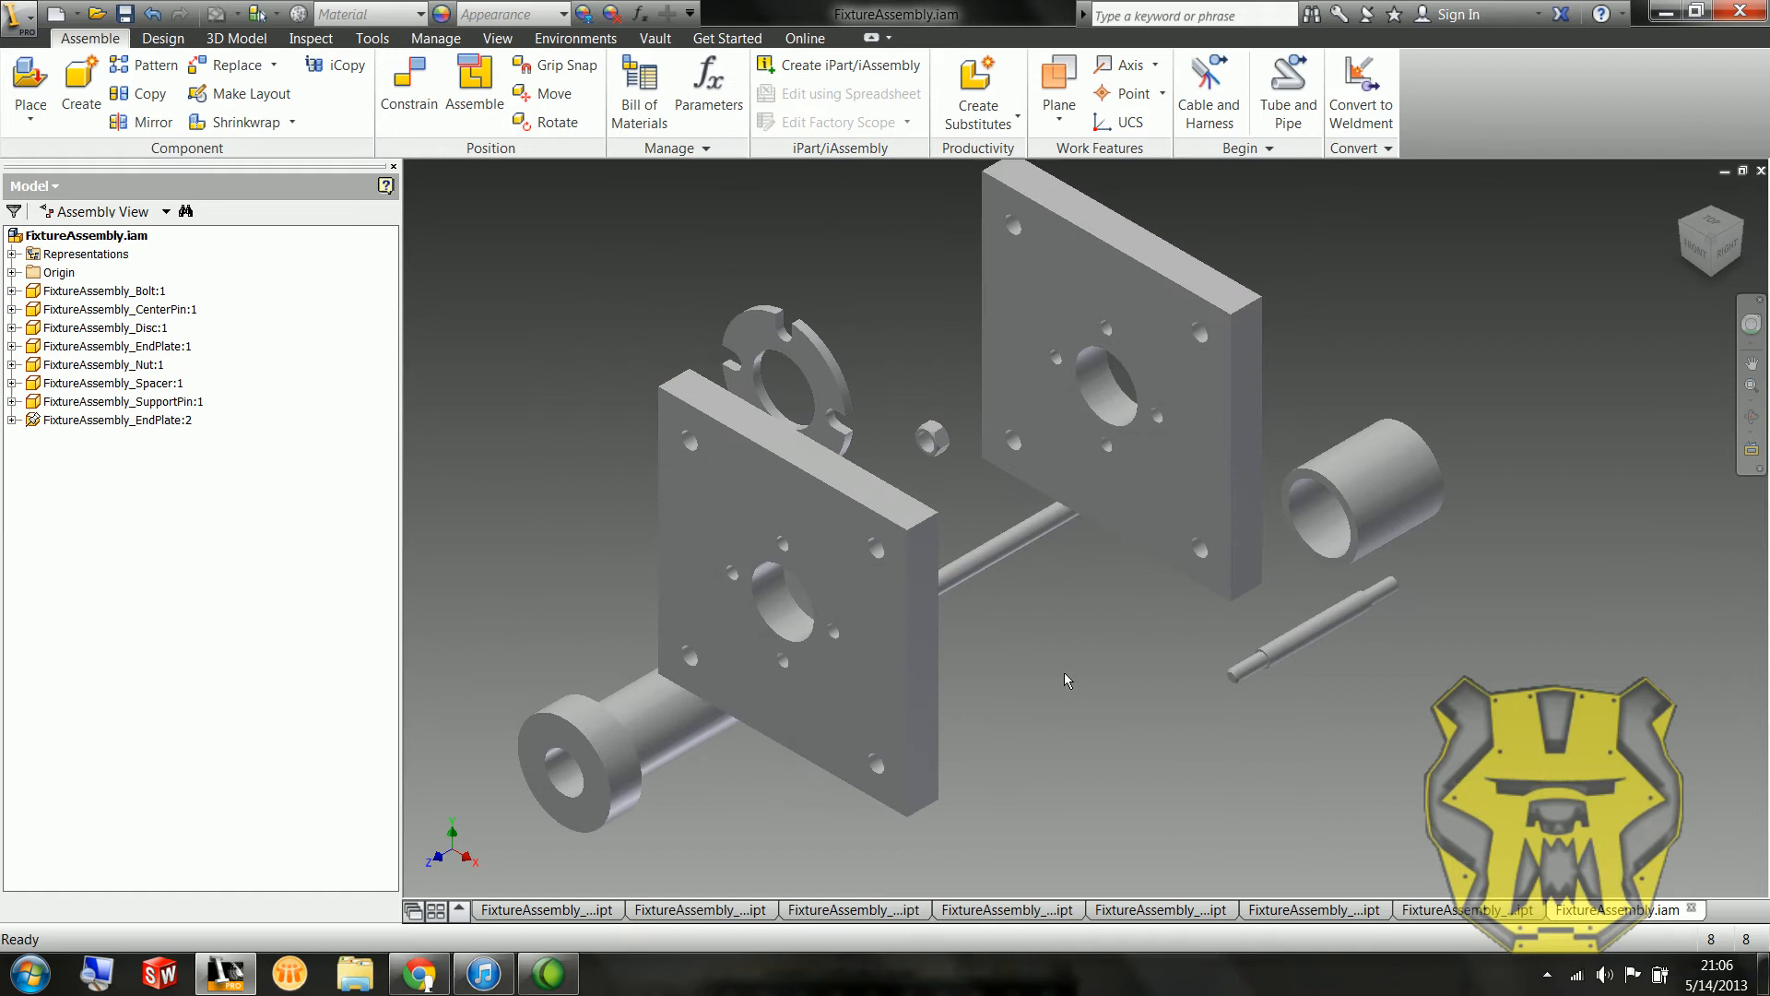
Step: Mate the spacer axis and a support pin axis to their holes in the first end plate
click(408, 85)
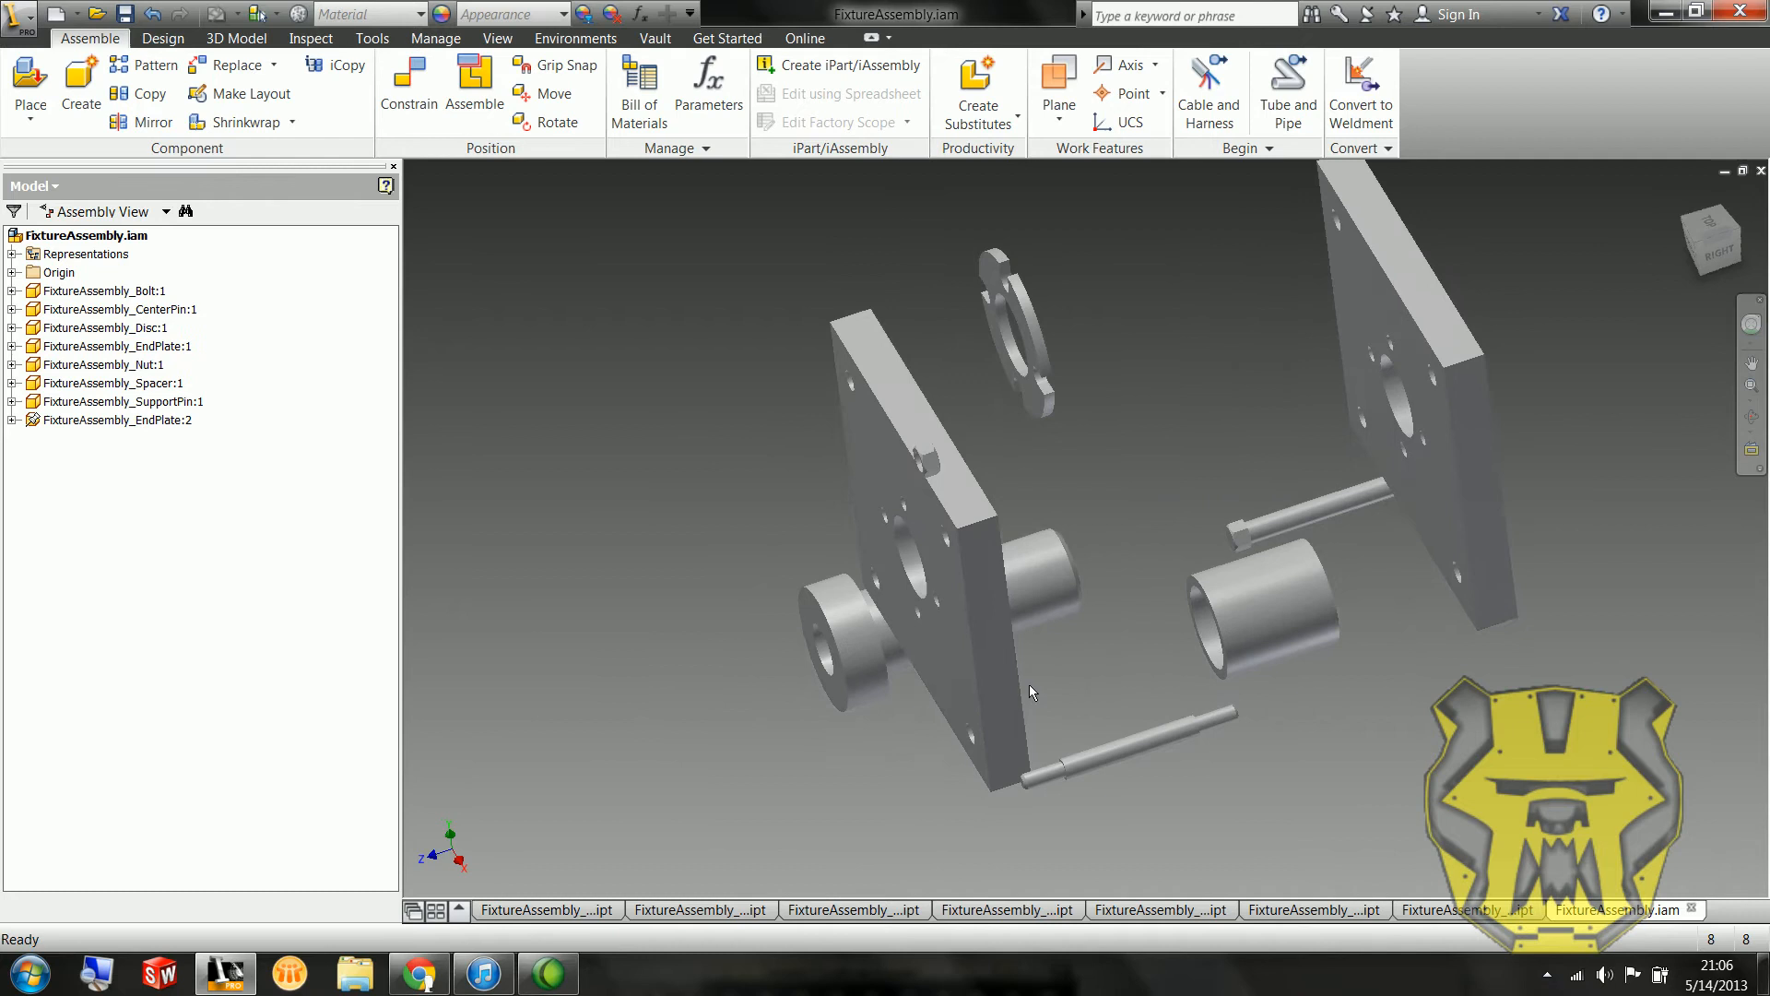
click(408, 85)
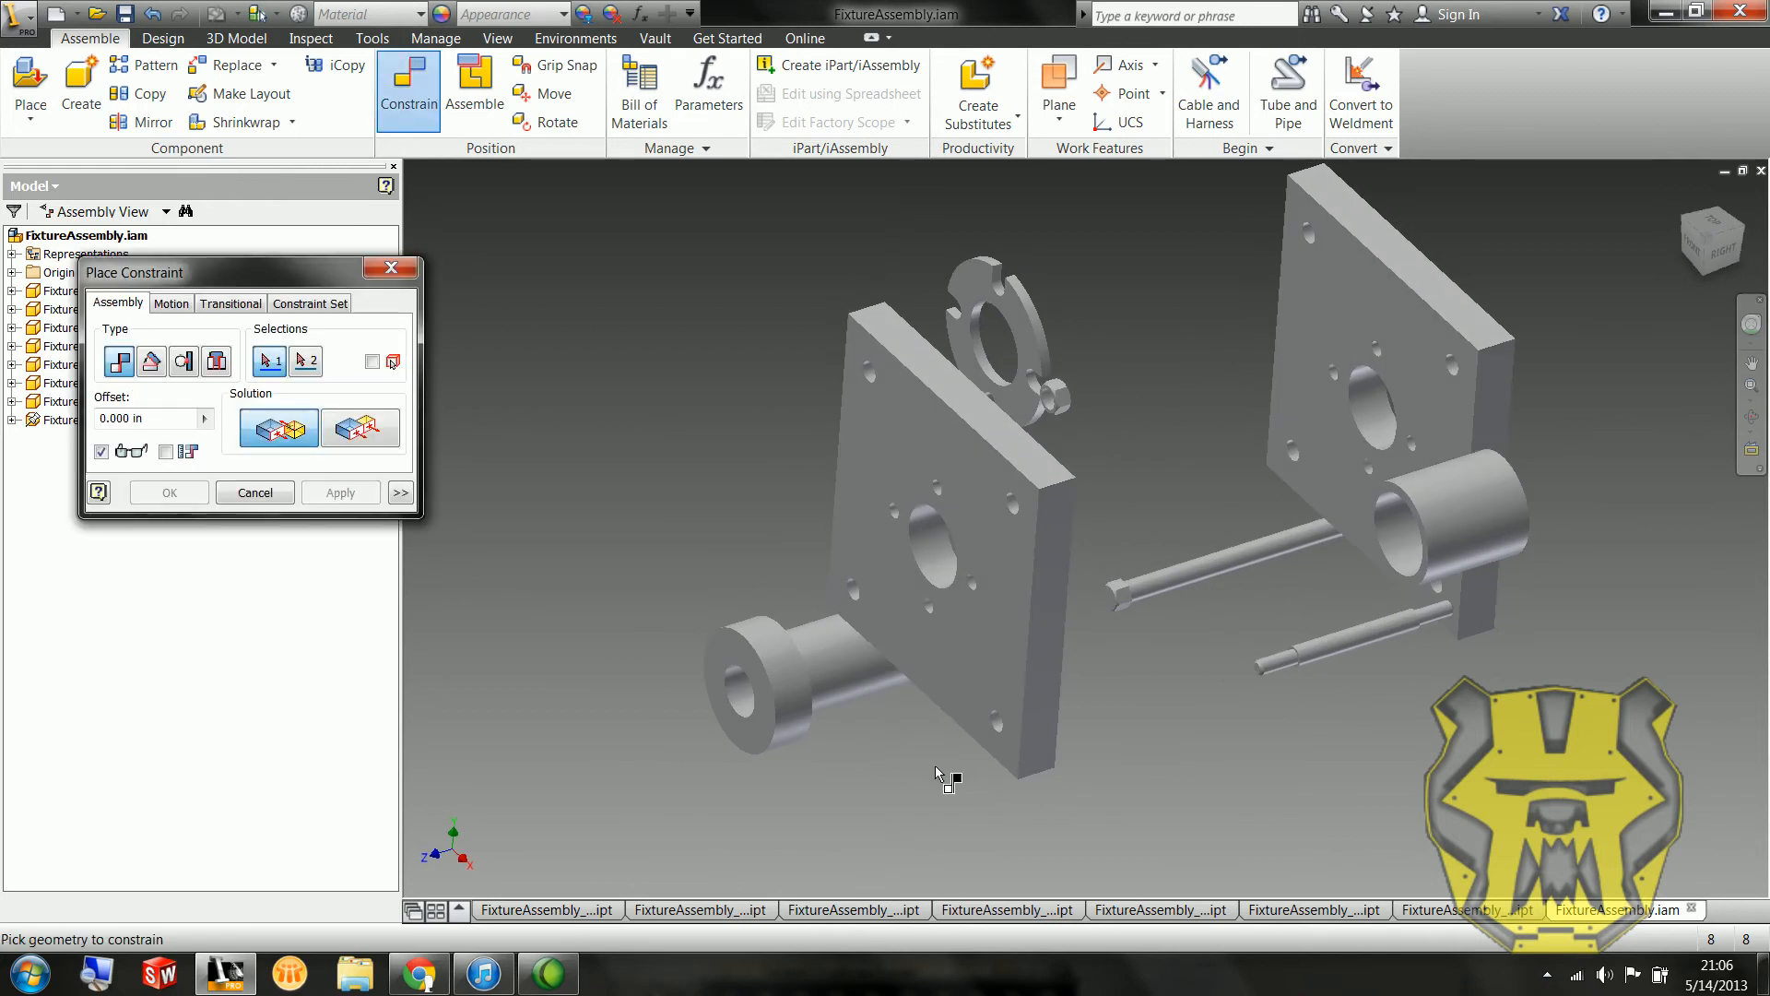
mouse_move(963, 787)
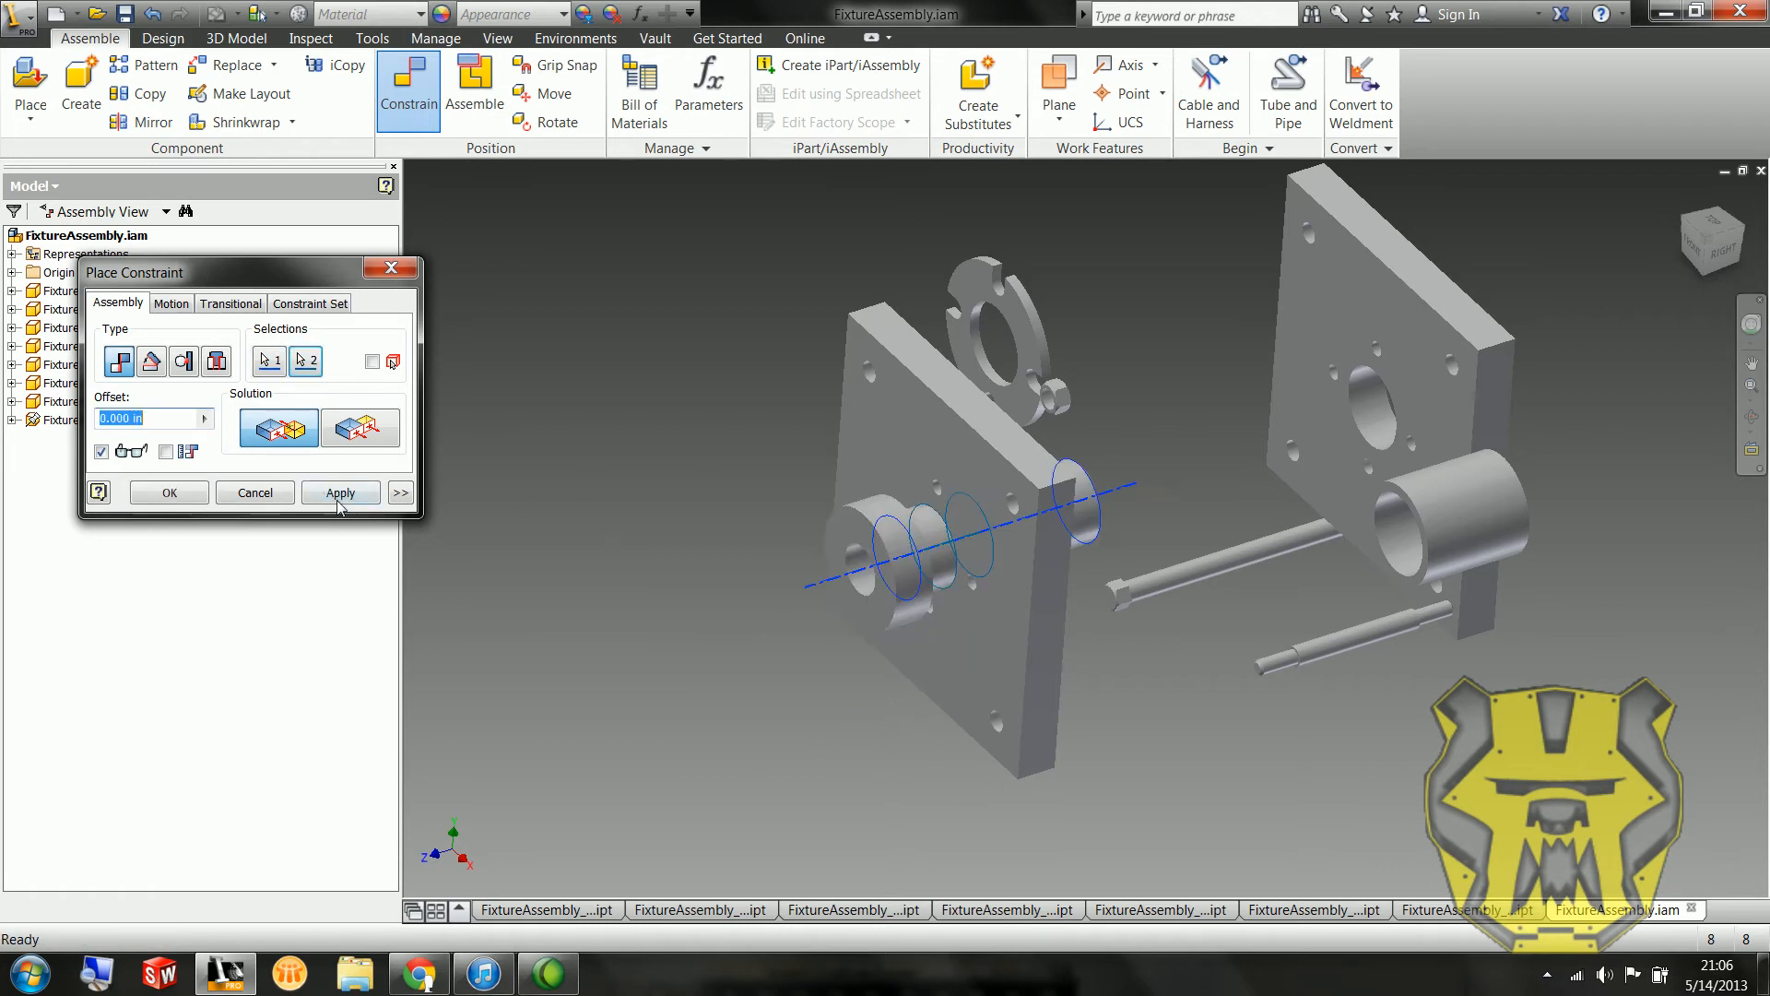
click(339, 492)
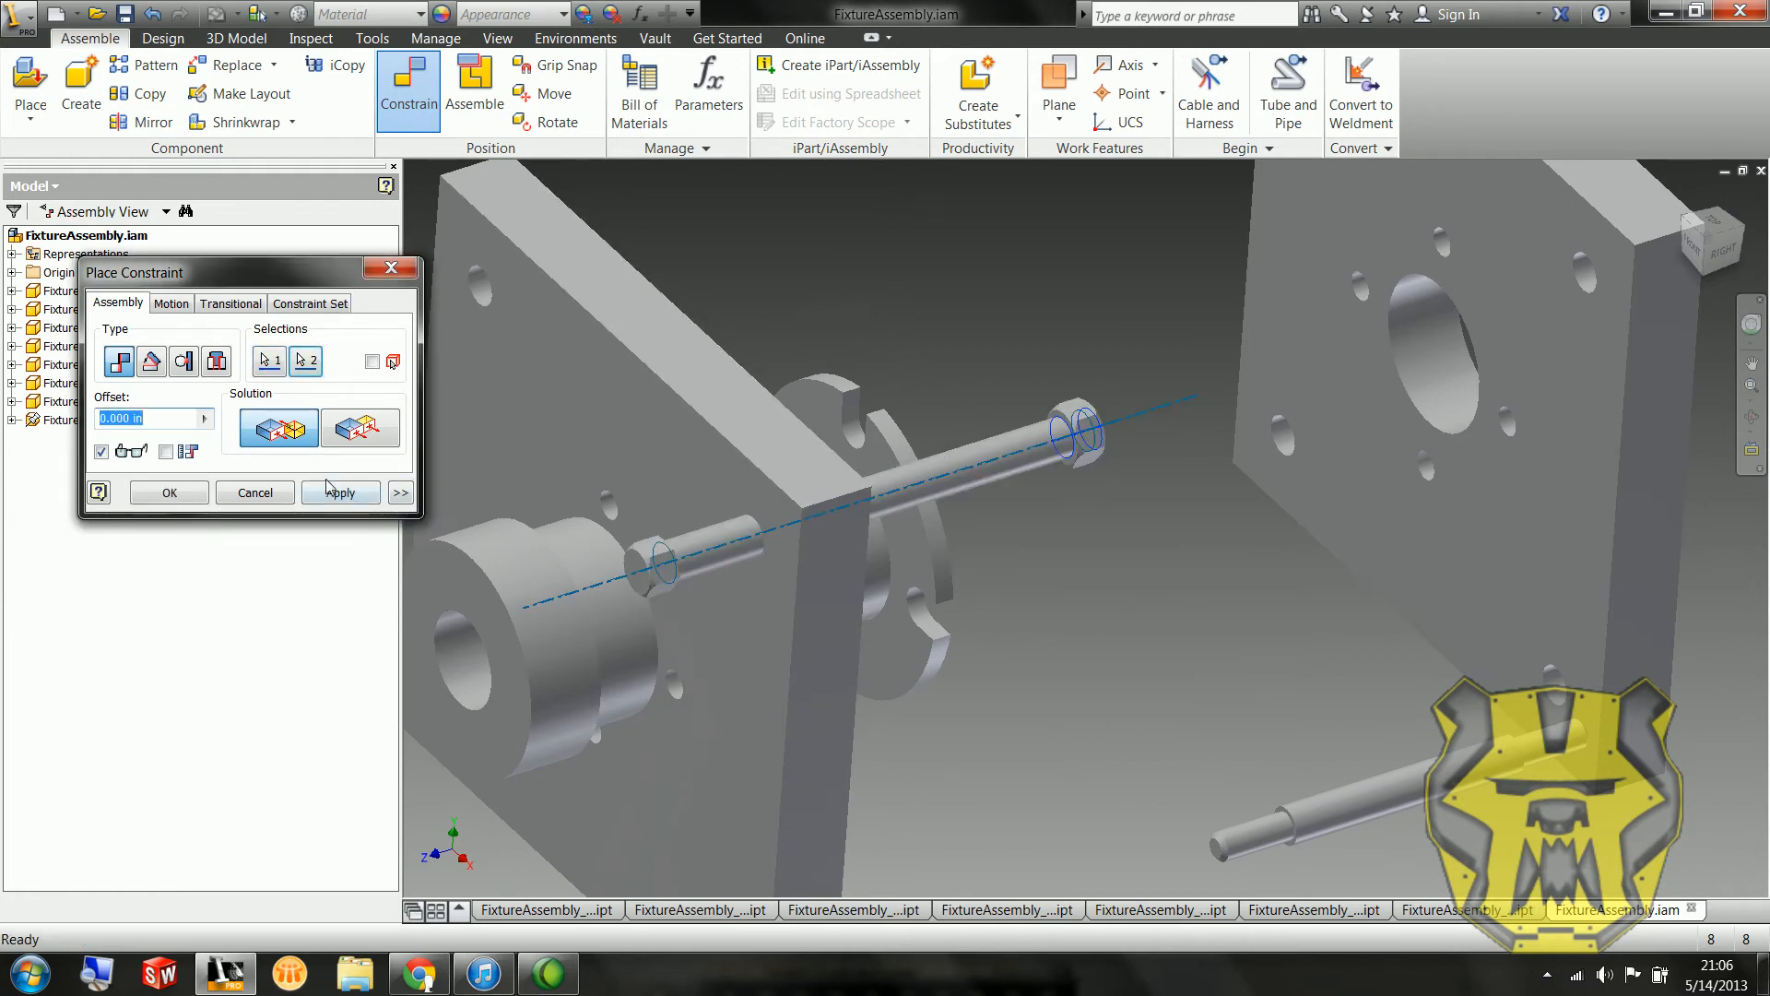
click(340, 492)
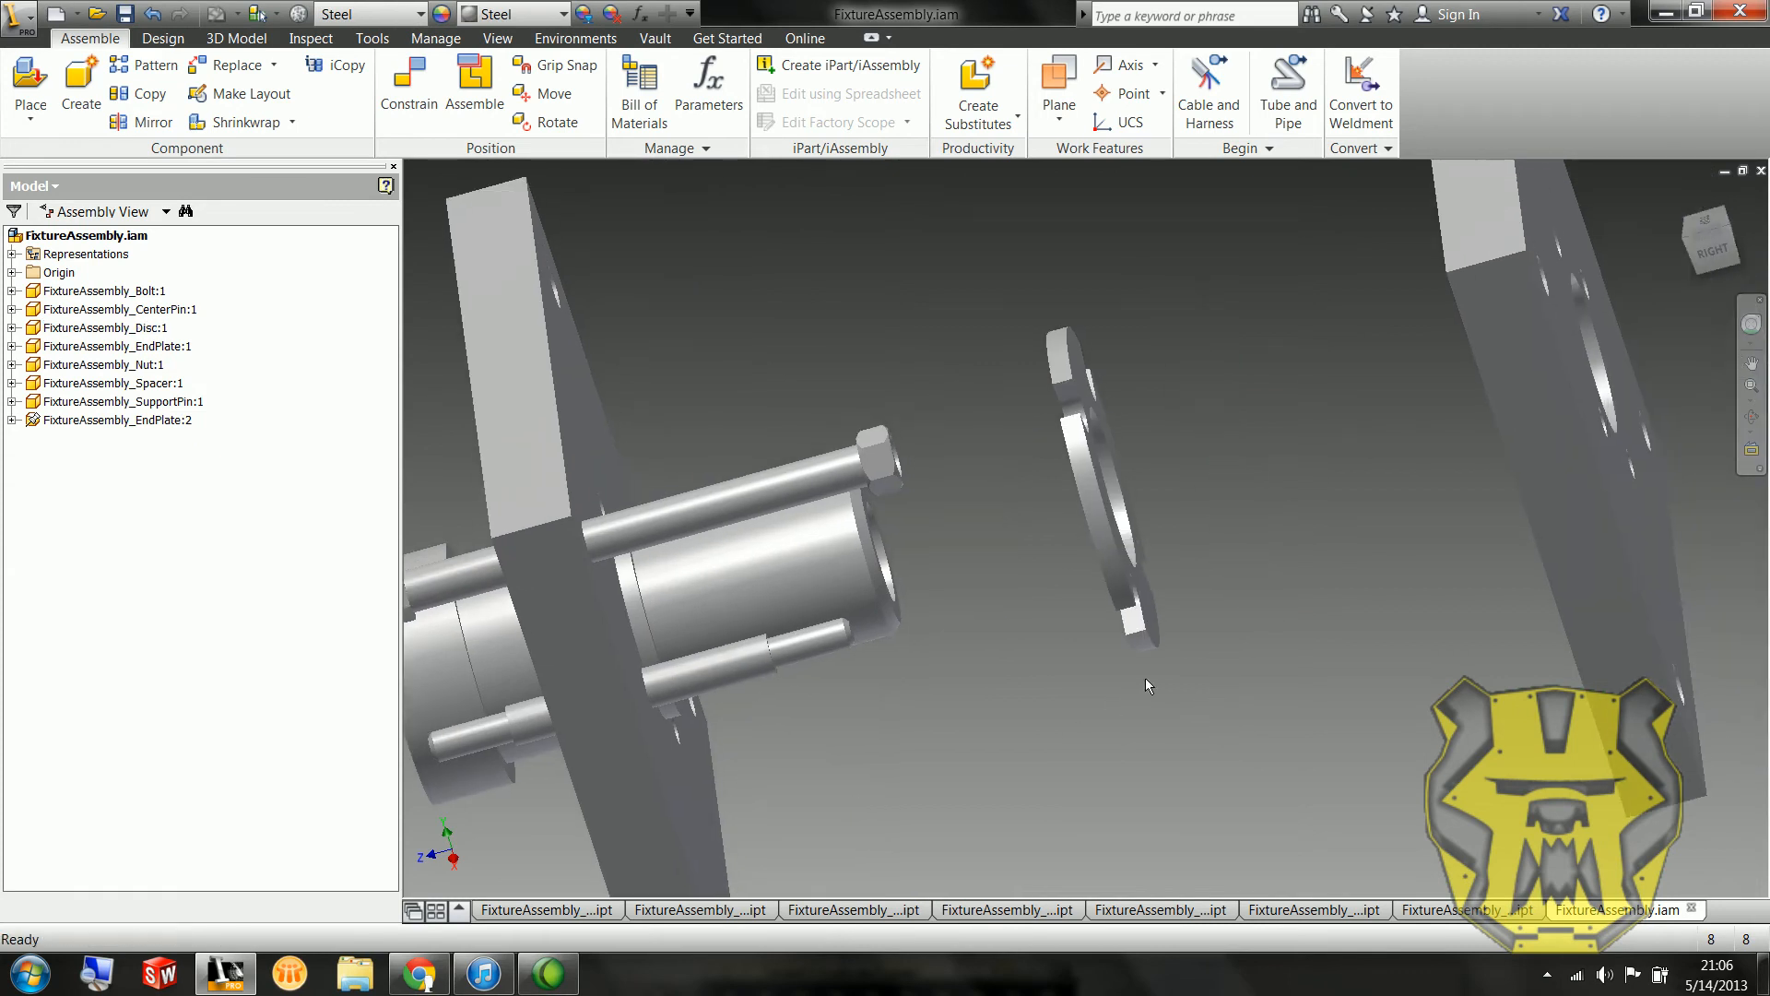
Step: Mate the disc face to the spacer at the end plate using the support pin's end edge
click(408, 88)
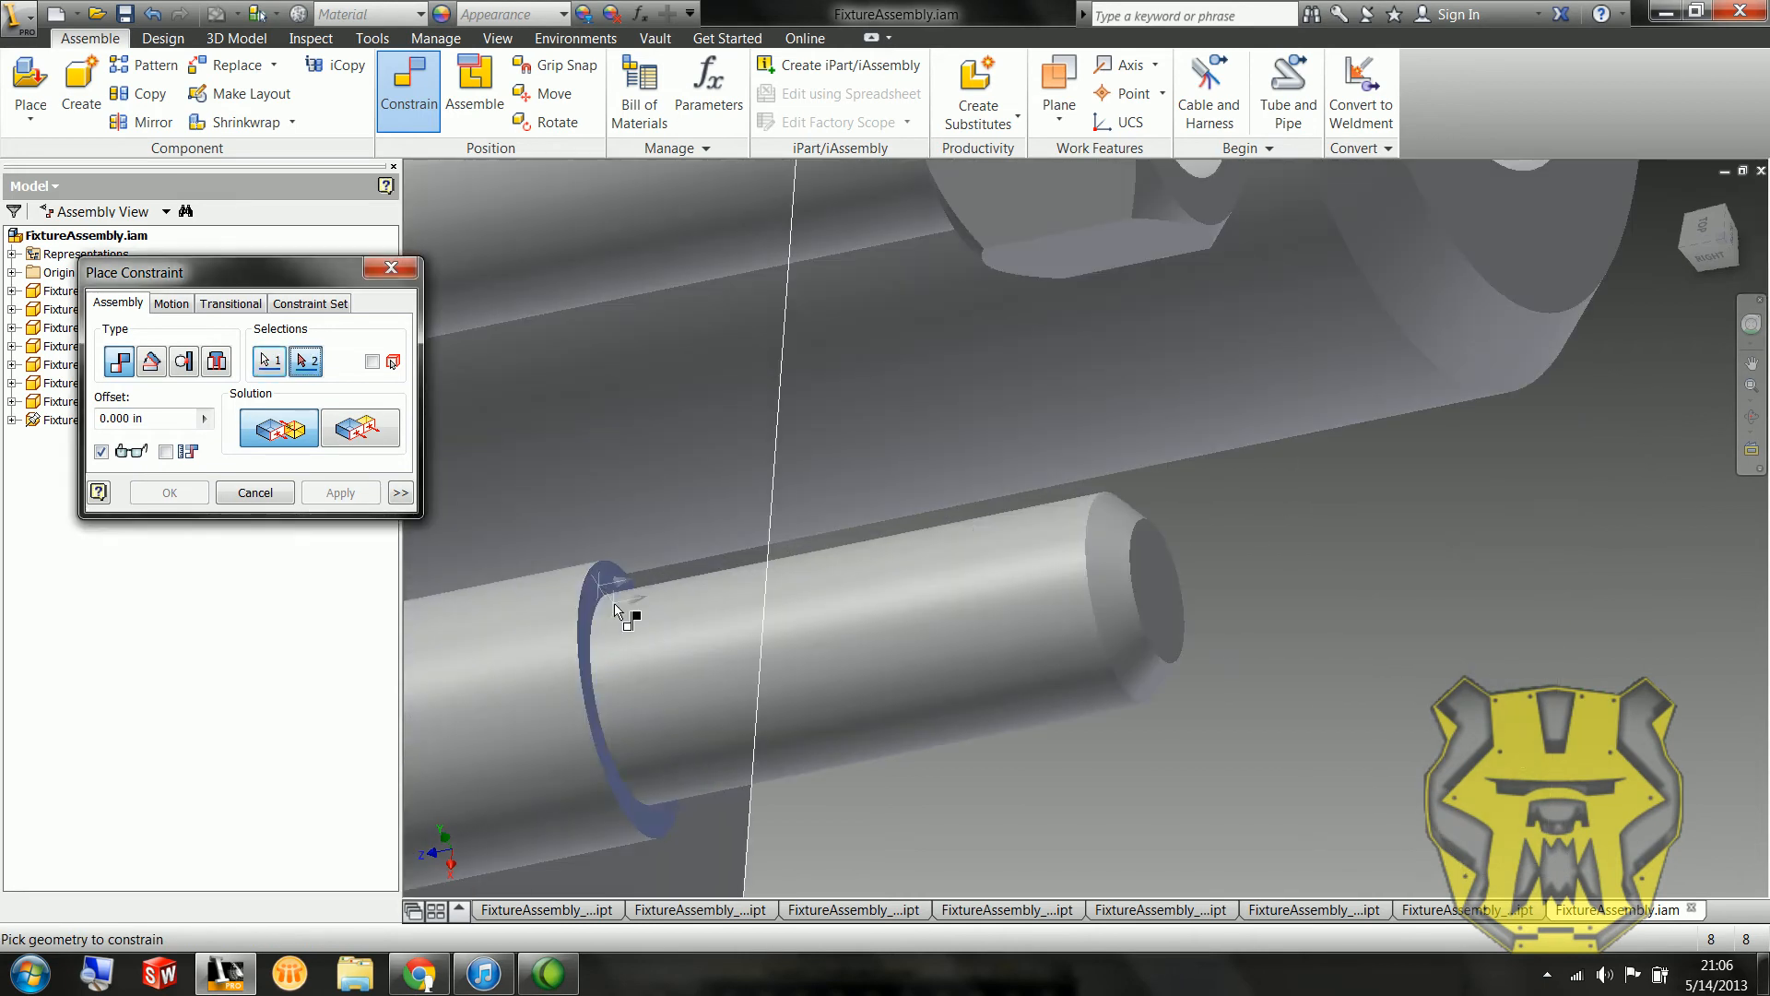
click(339, 491)
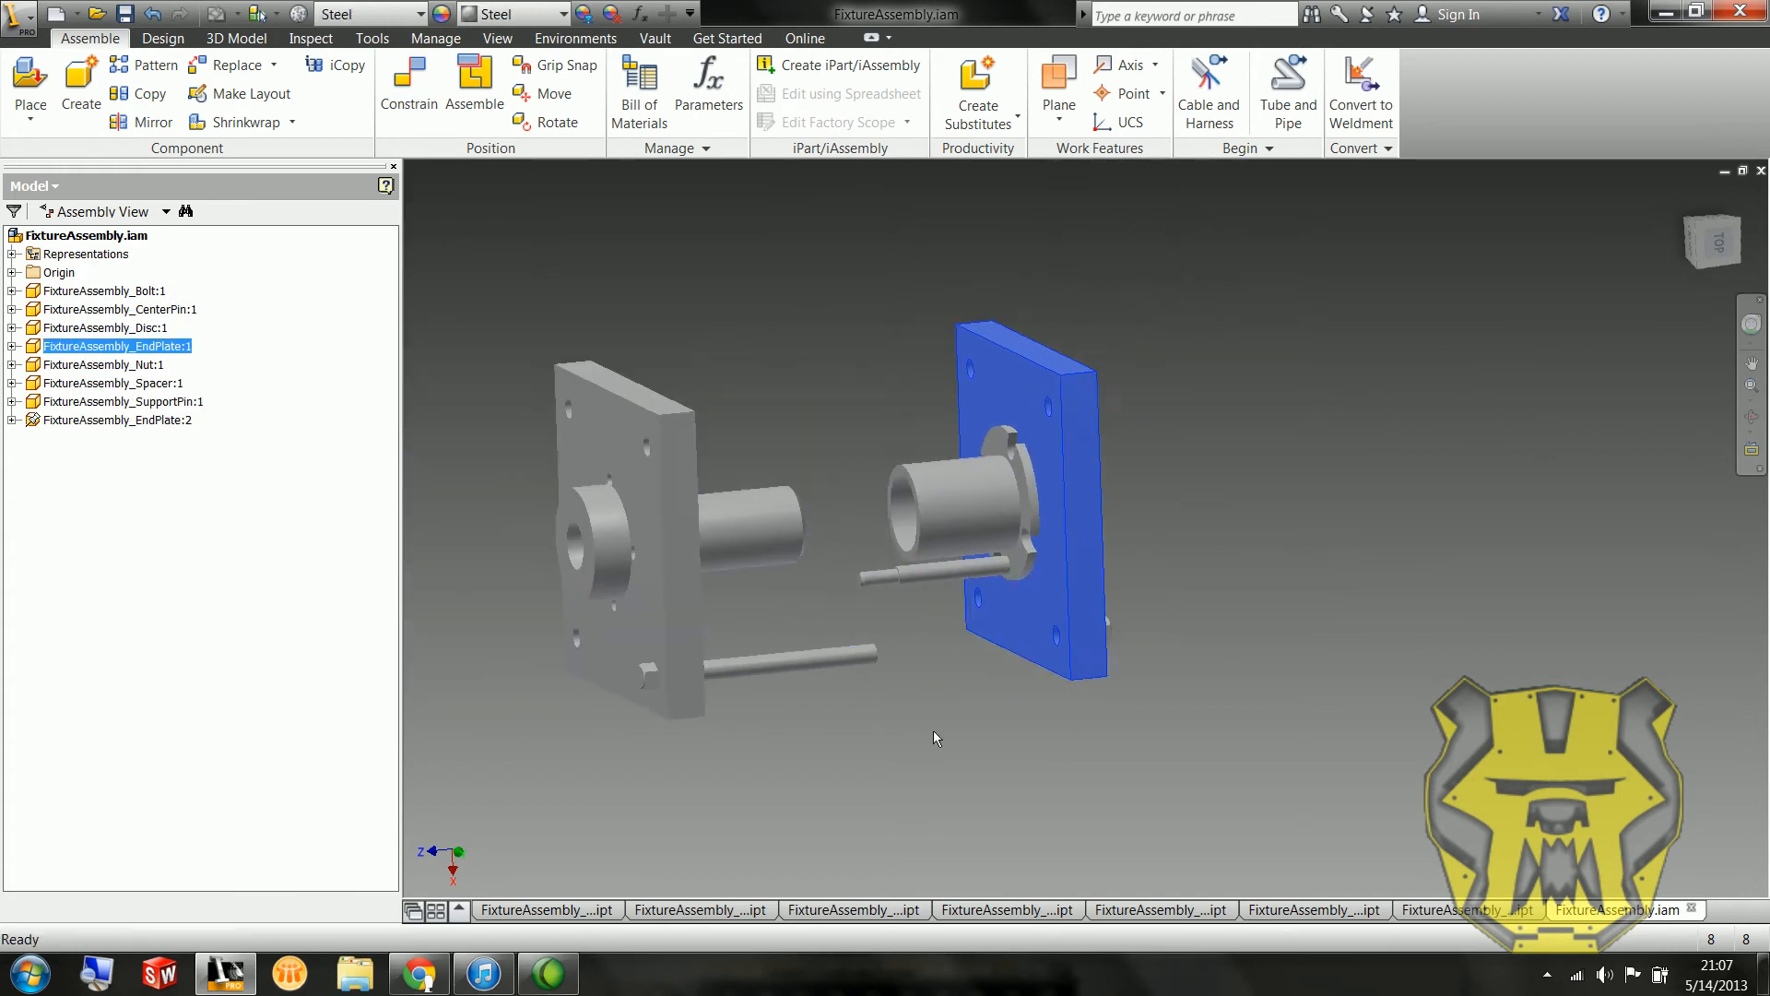
Step: Mate the second end plate's face onto the spacer and pin ends, sandwiching them
click(409, 85)
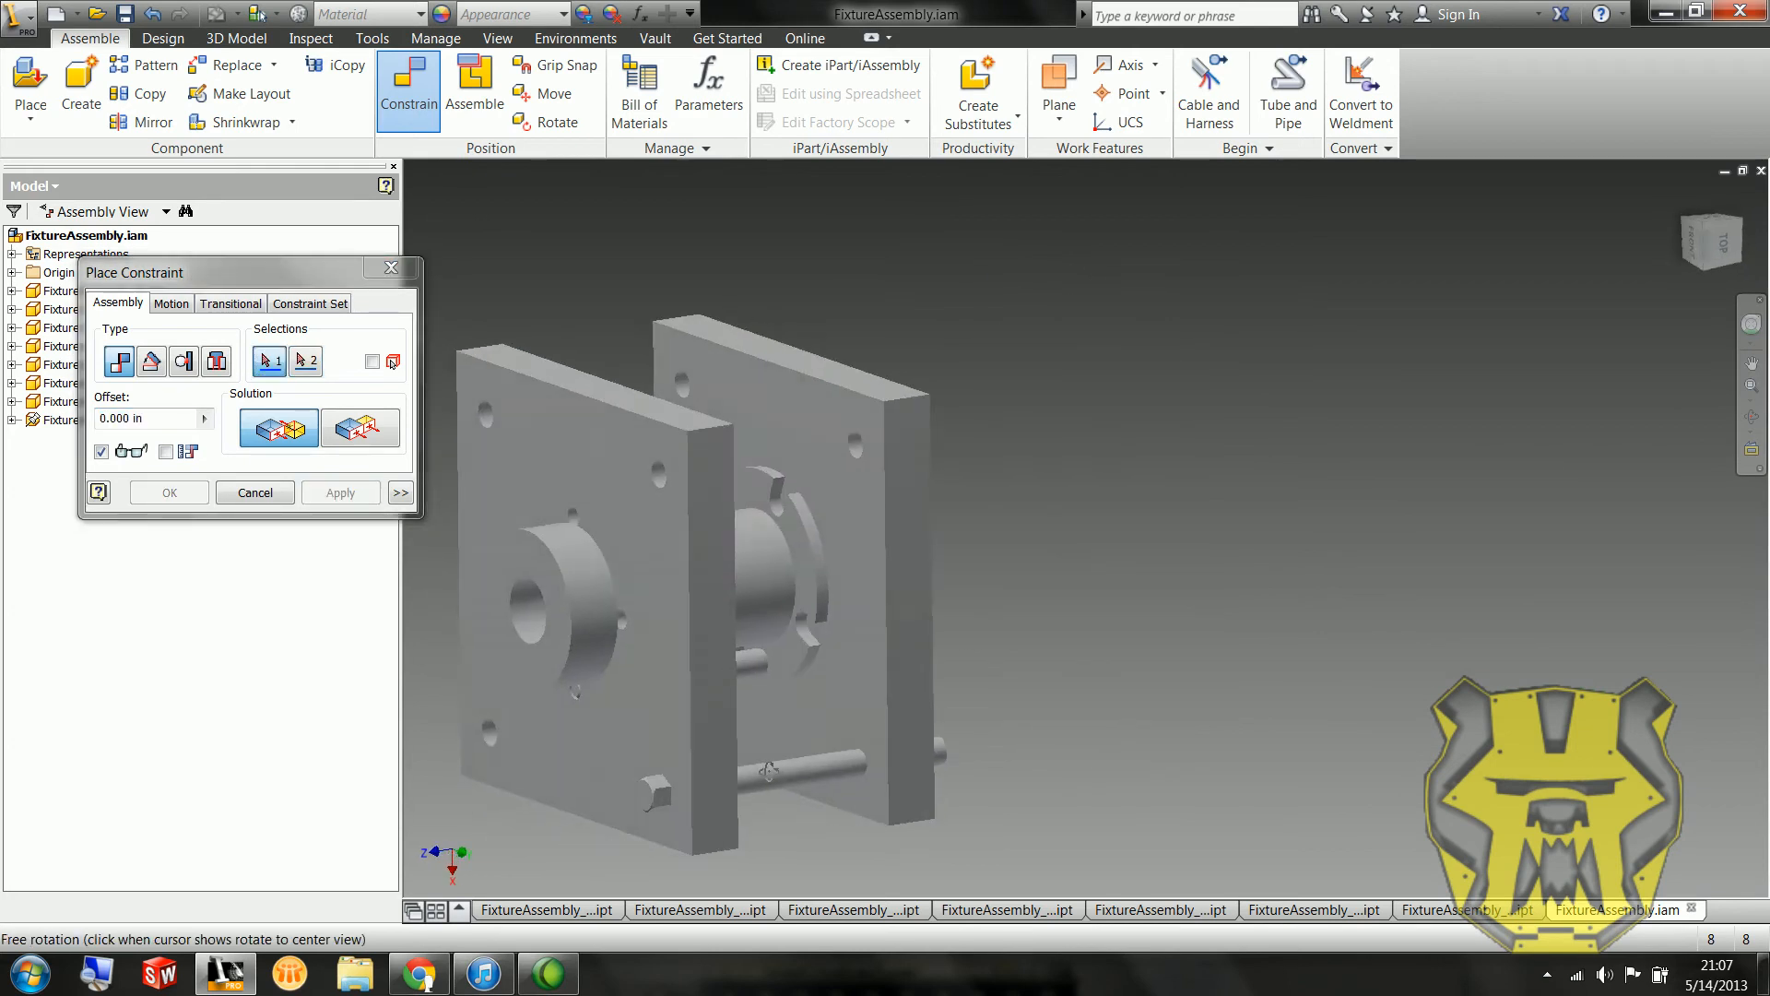
click(254, 493)
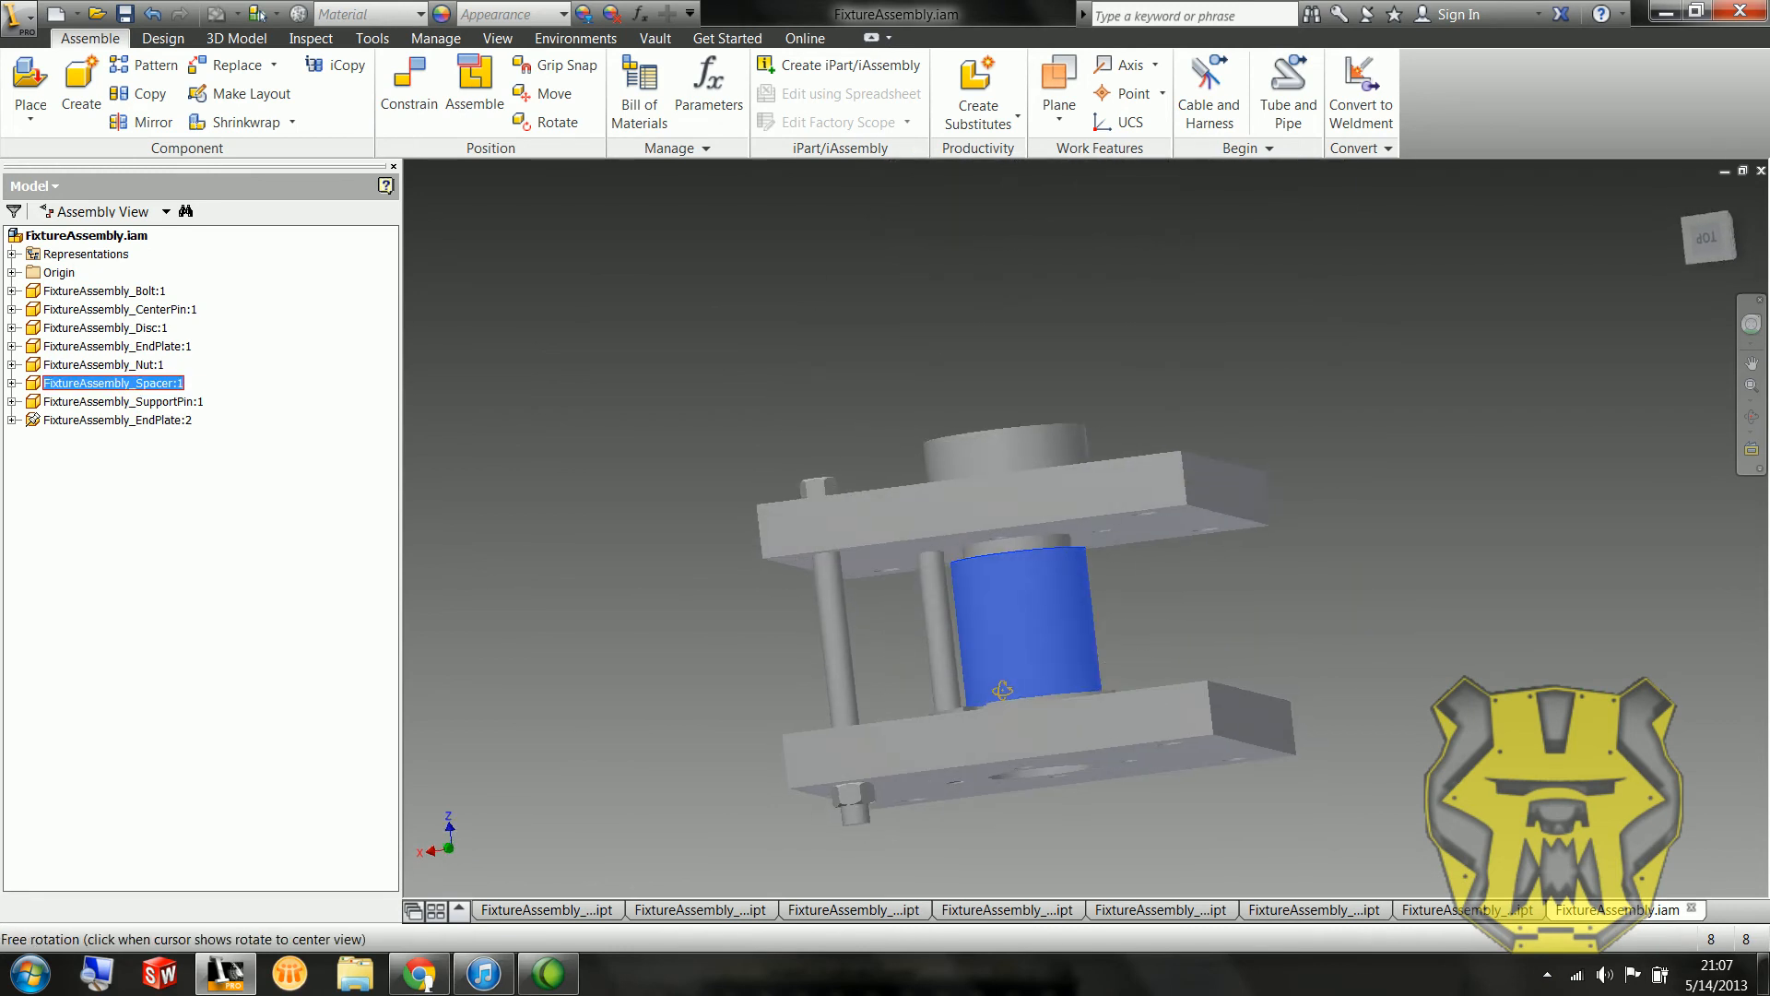
click(1213, 627)
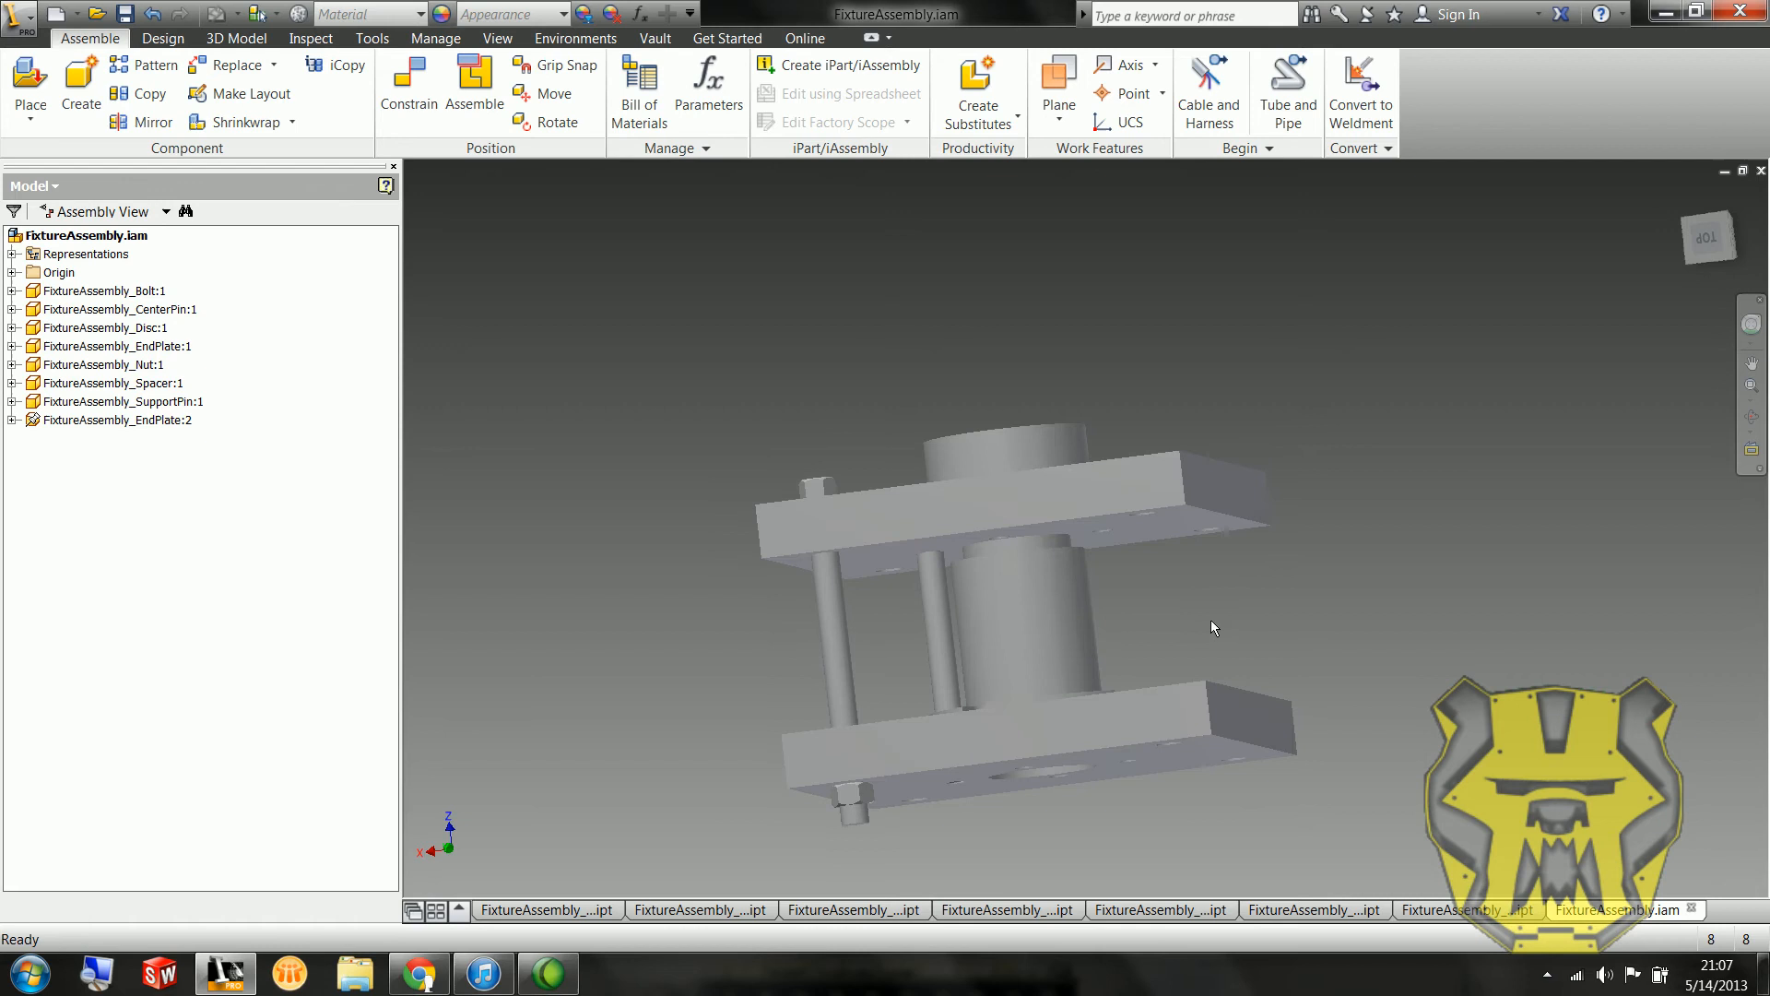
Step: Open the spacer, confirm Extrusion1 at 1.375 in, and return to FixtureAssembly.iam
right_click(1016, 564)
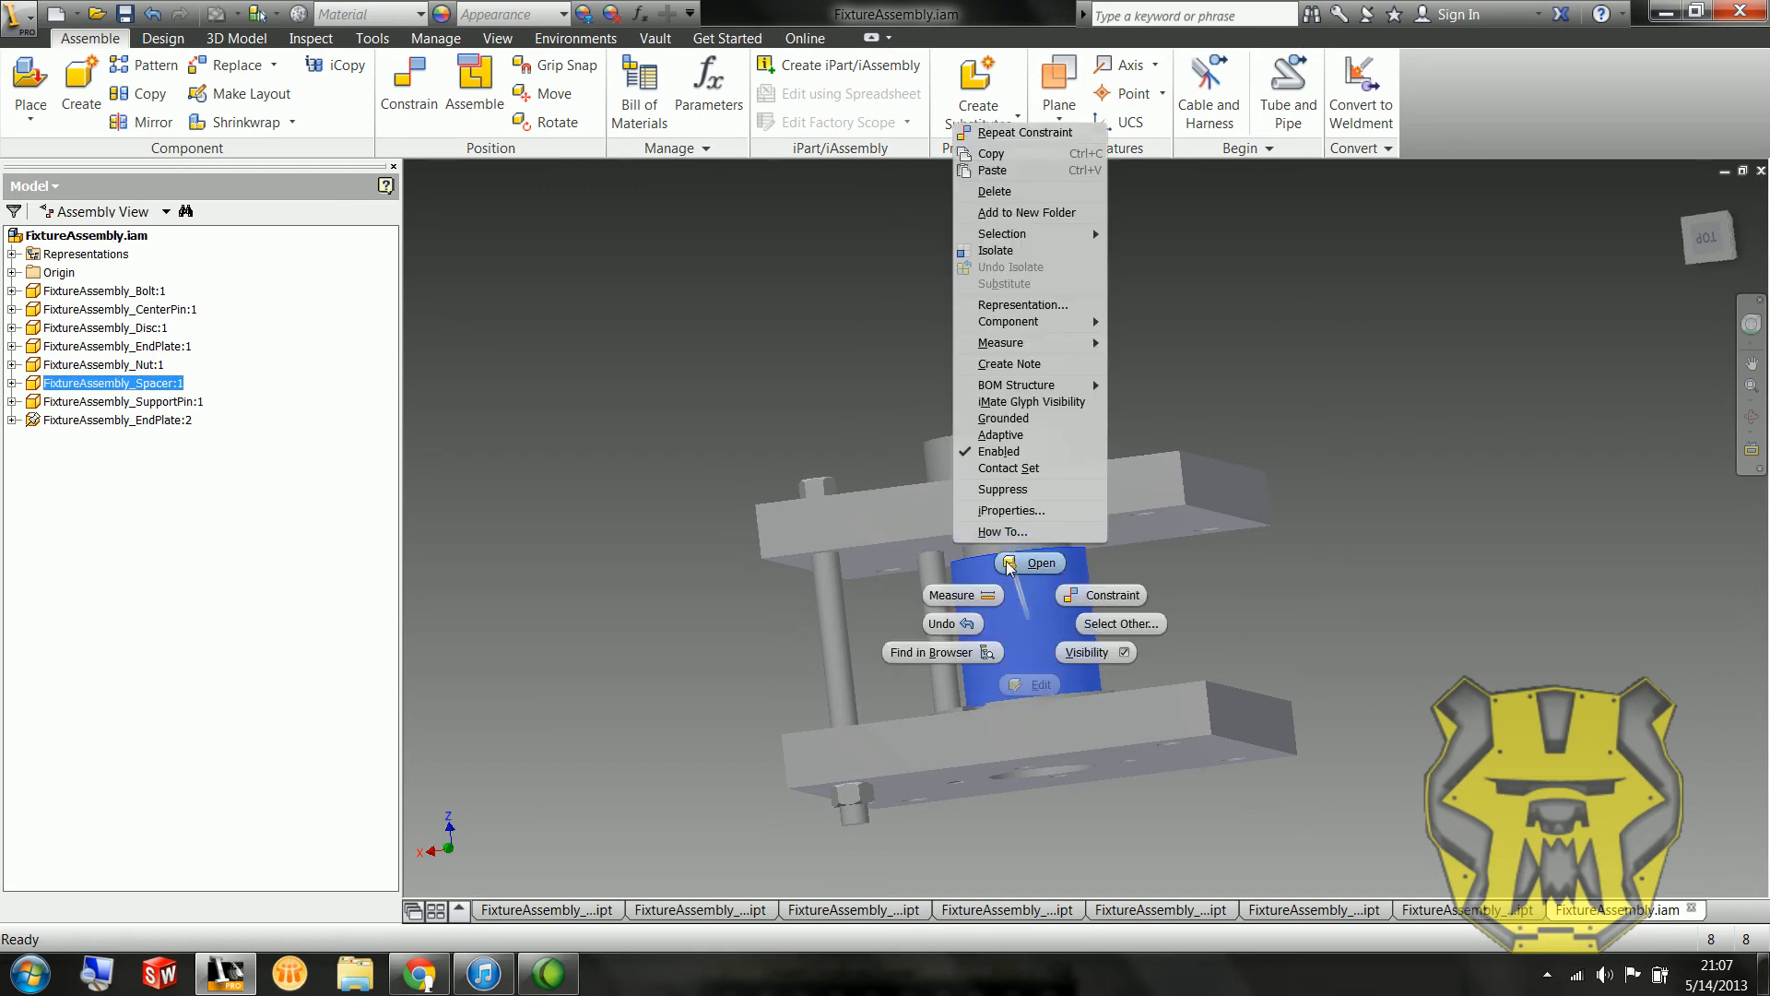
click(1040, 563)
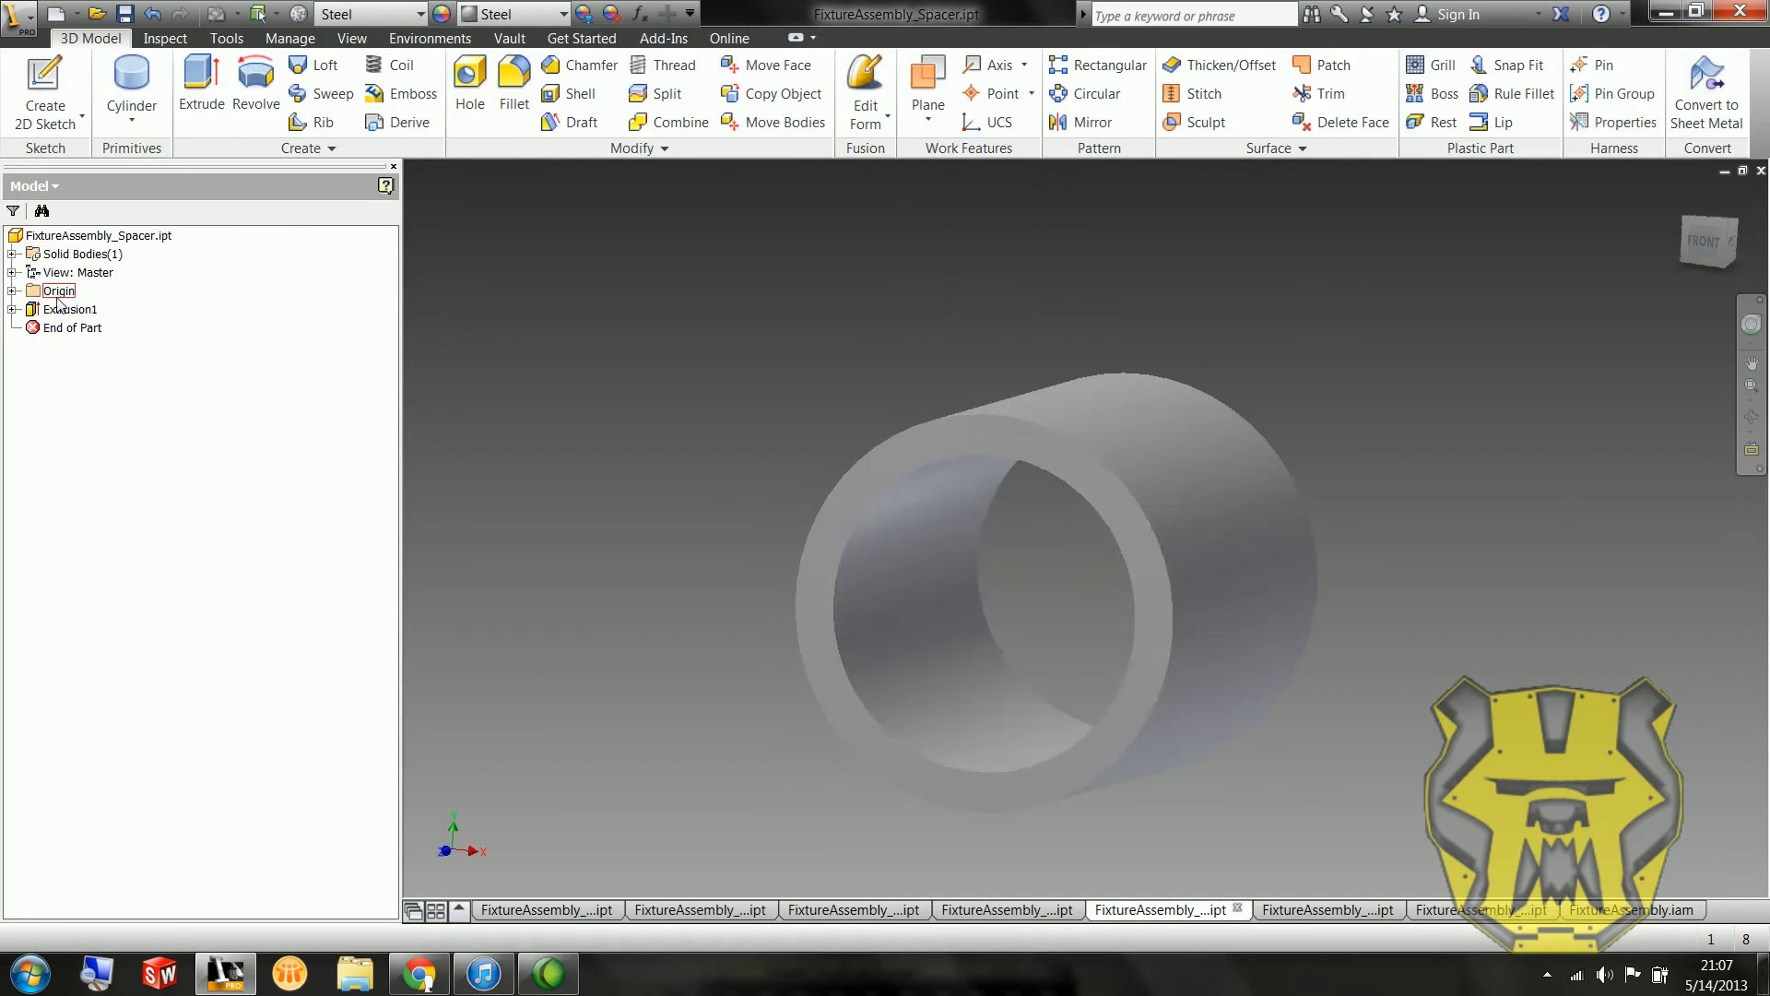
click(11, 307)
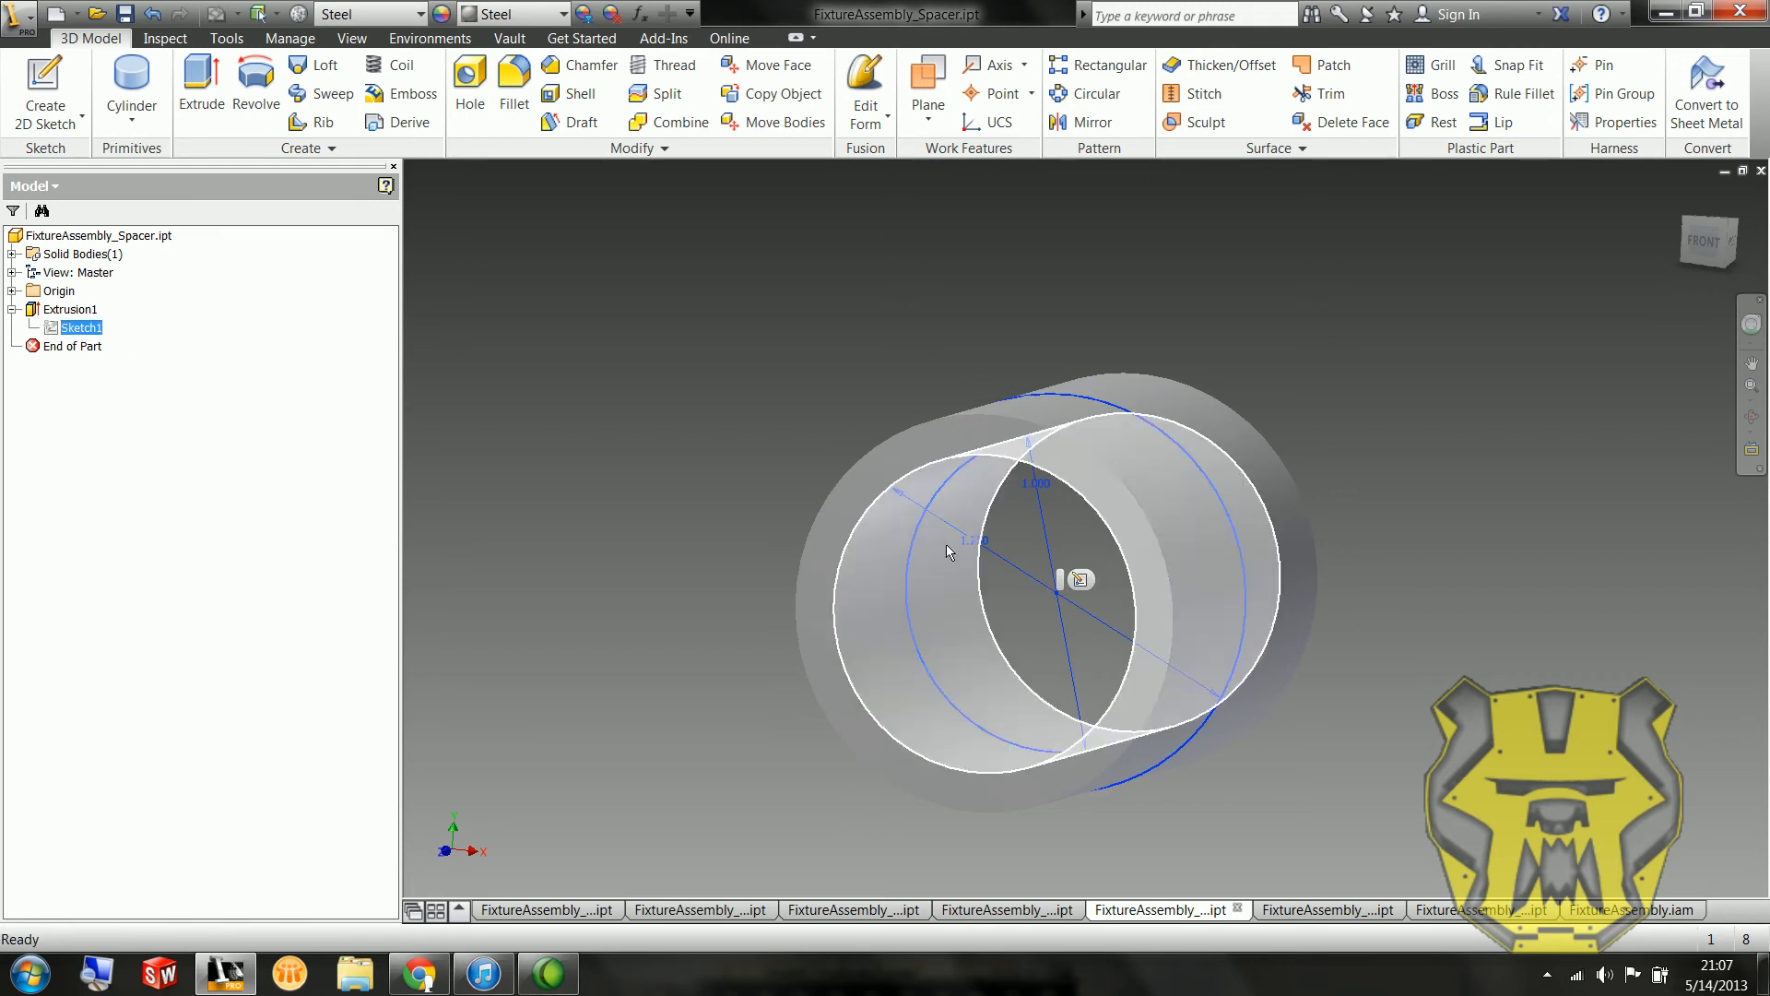
click(70, 310)
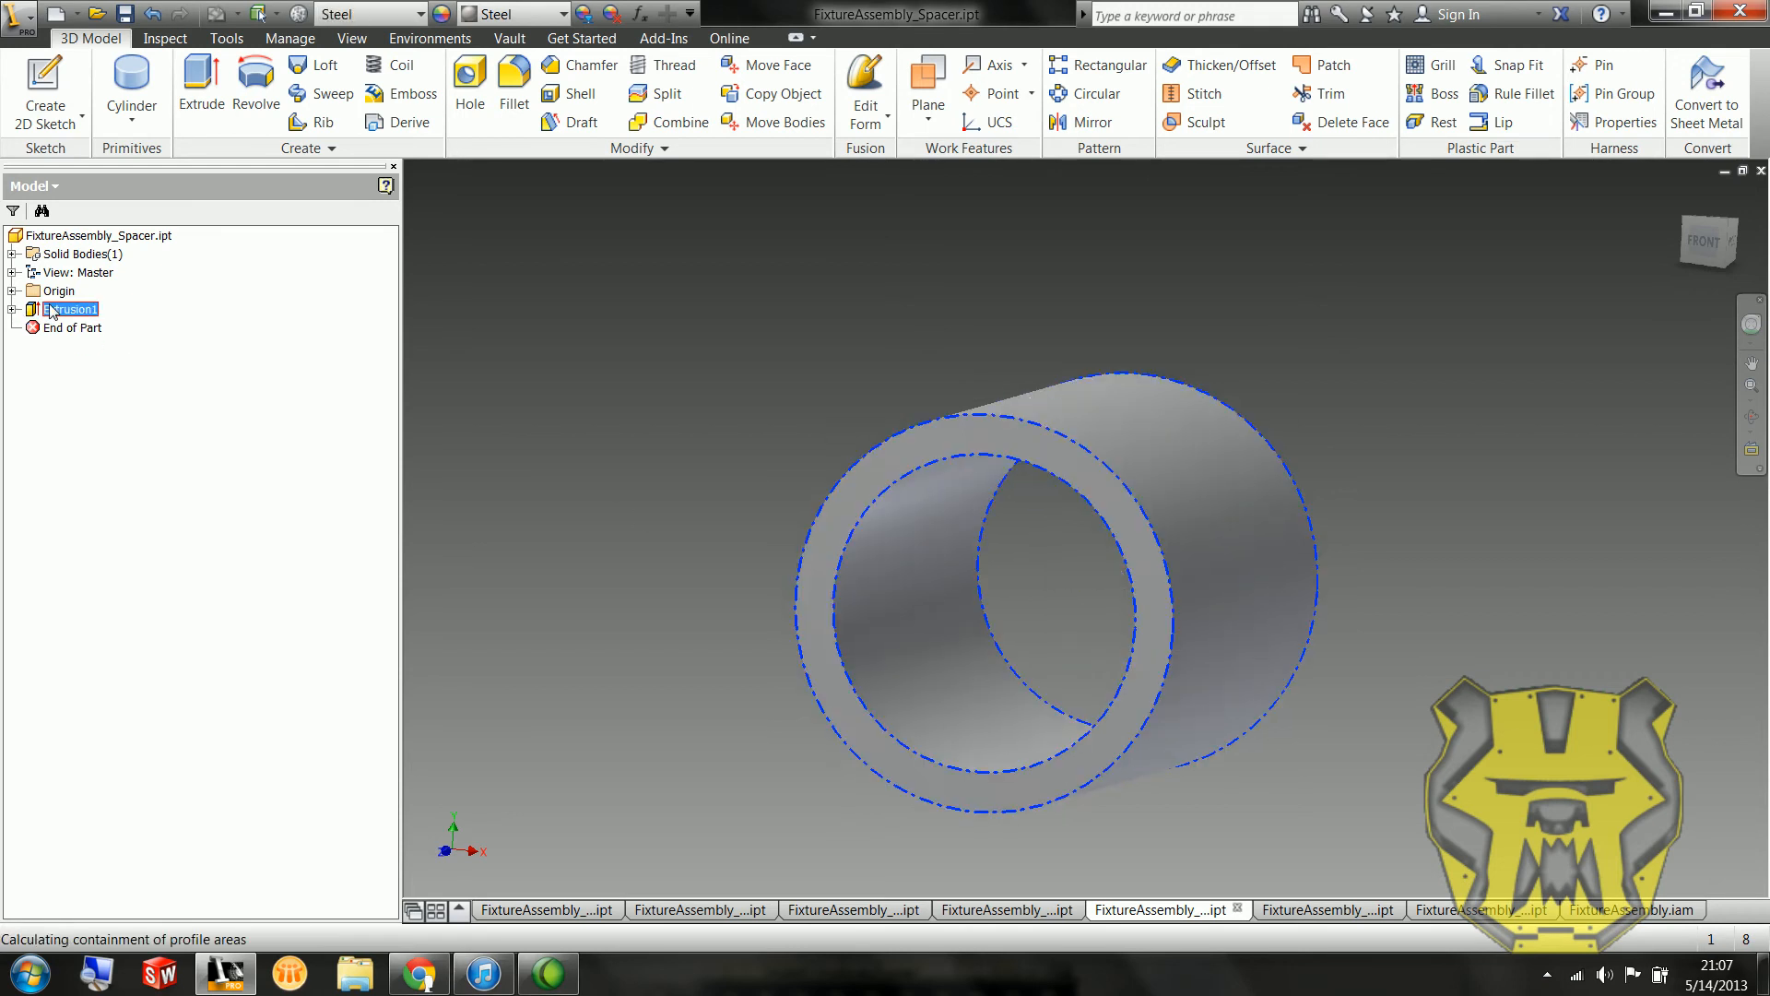
double_click(70, 310)
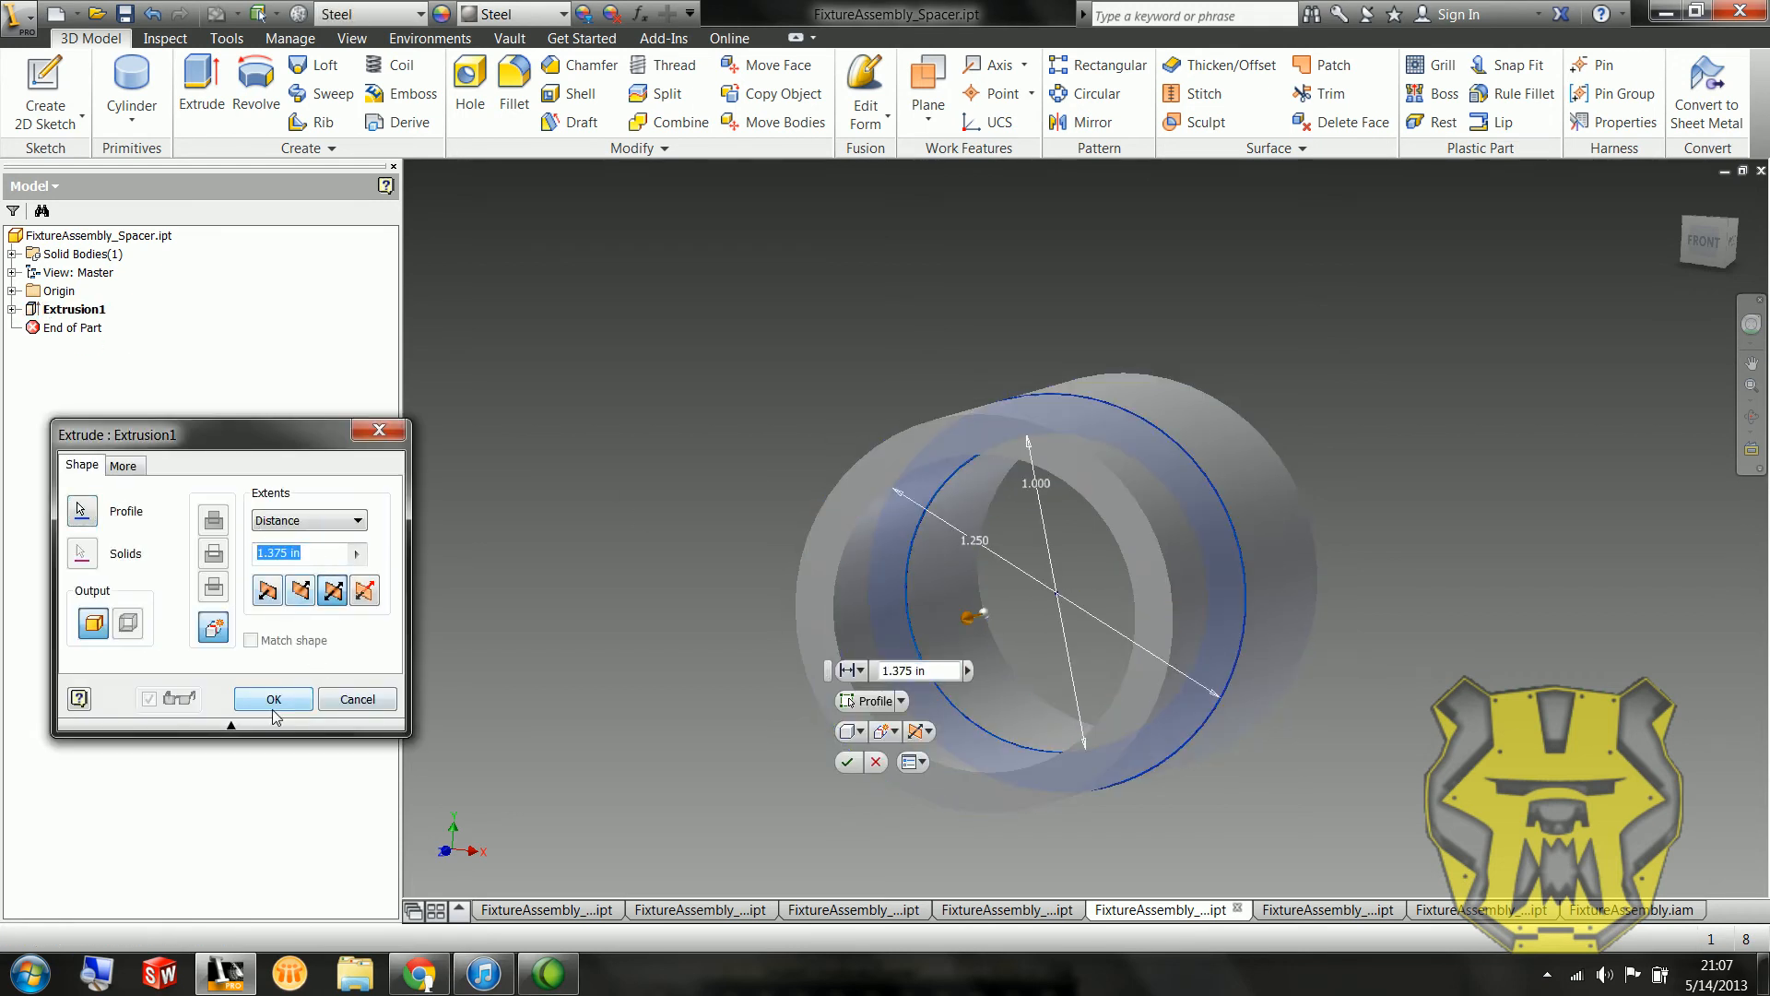
click(273, 699)
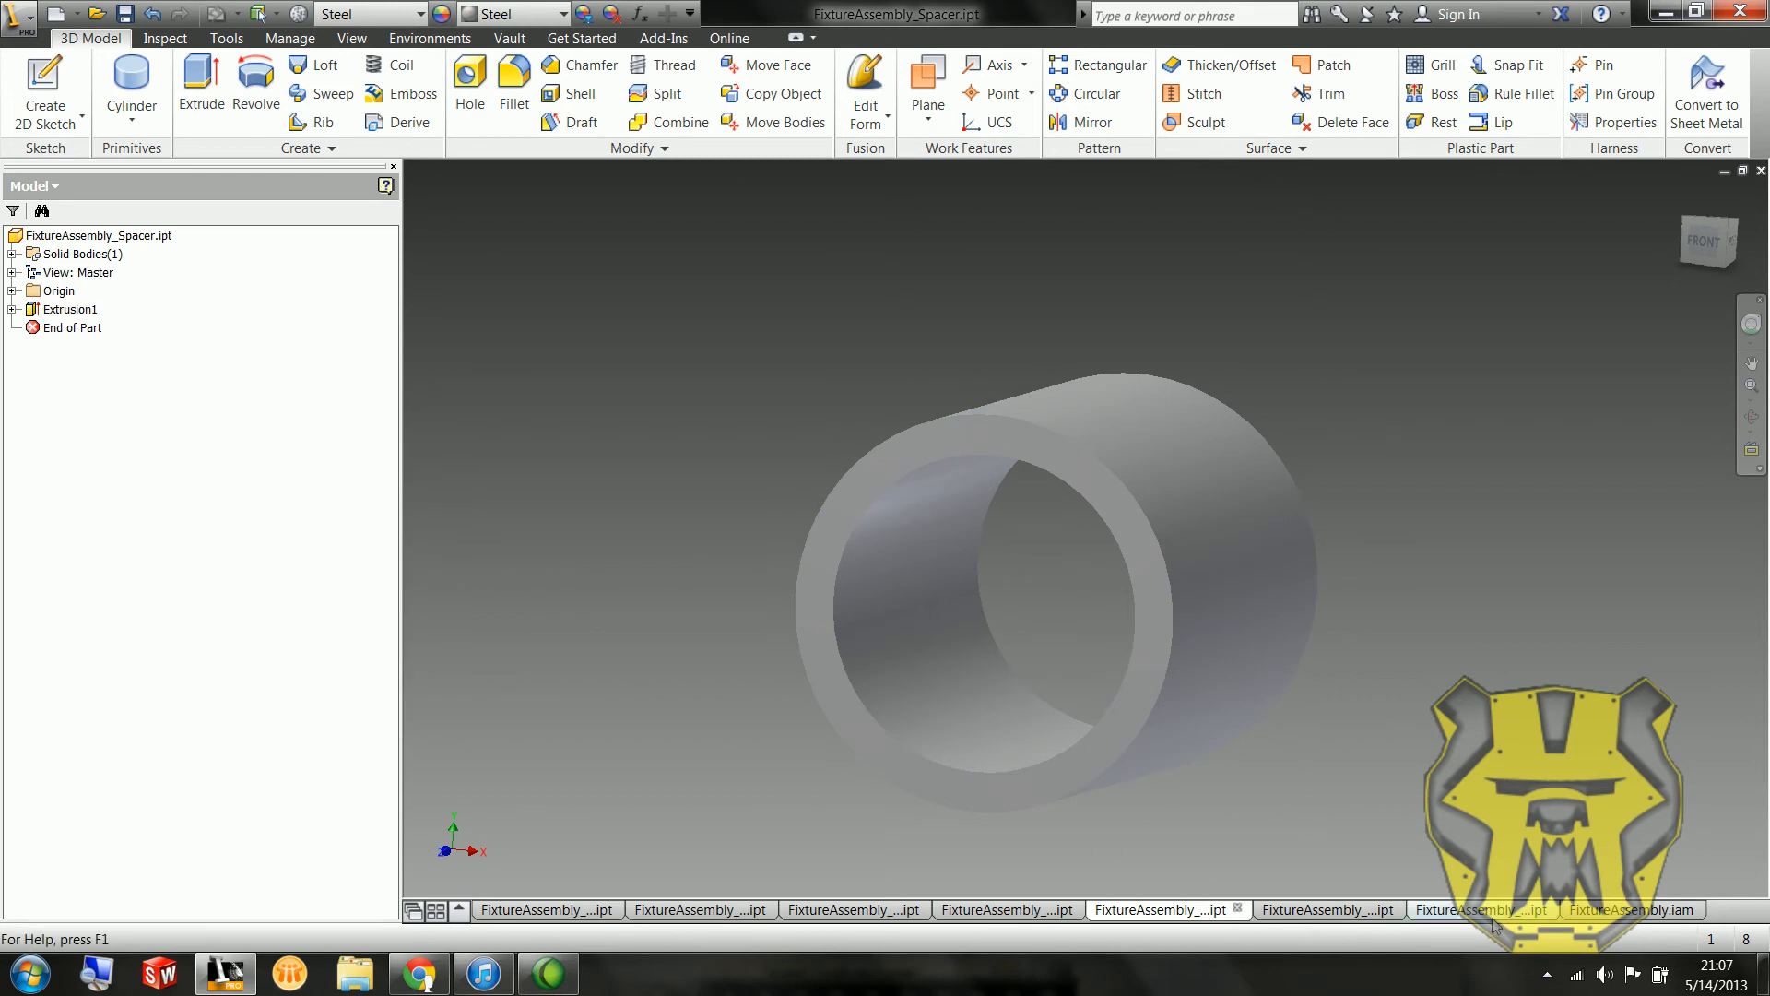
click(1633, 909)
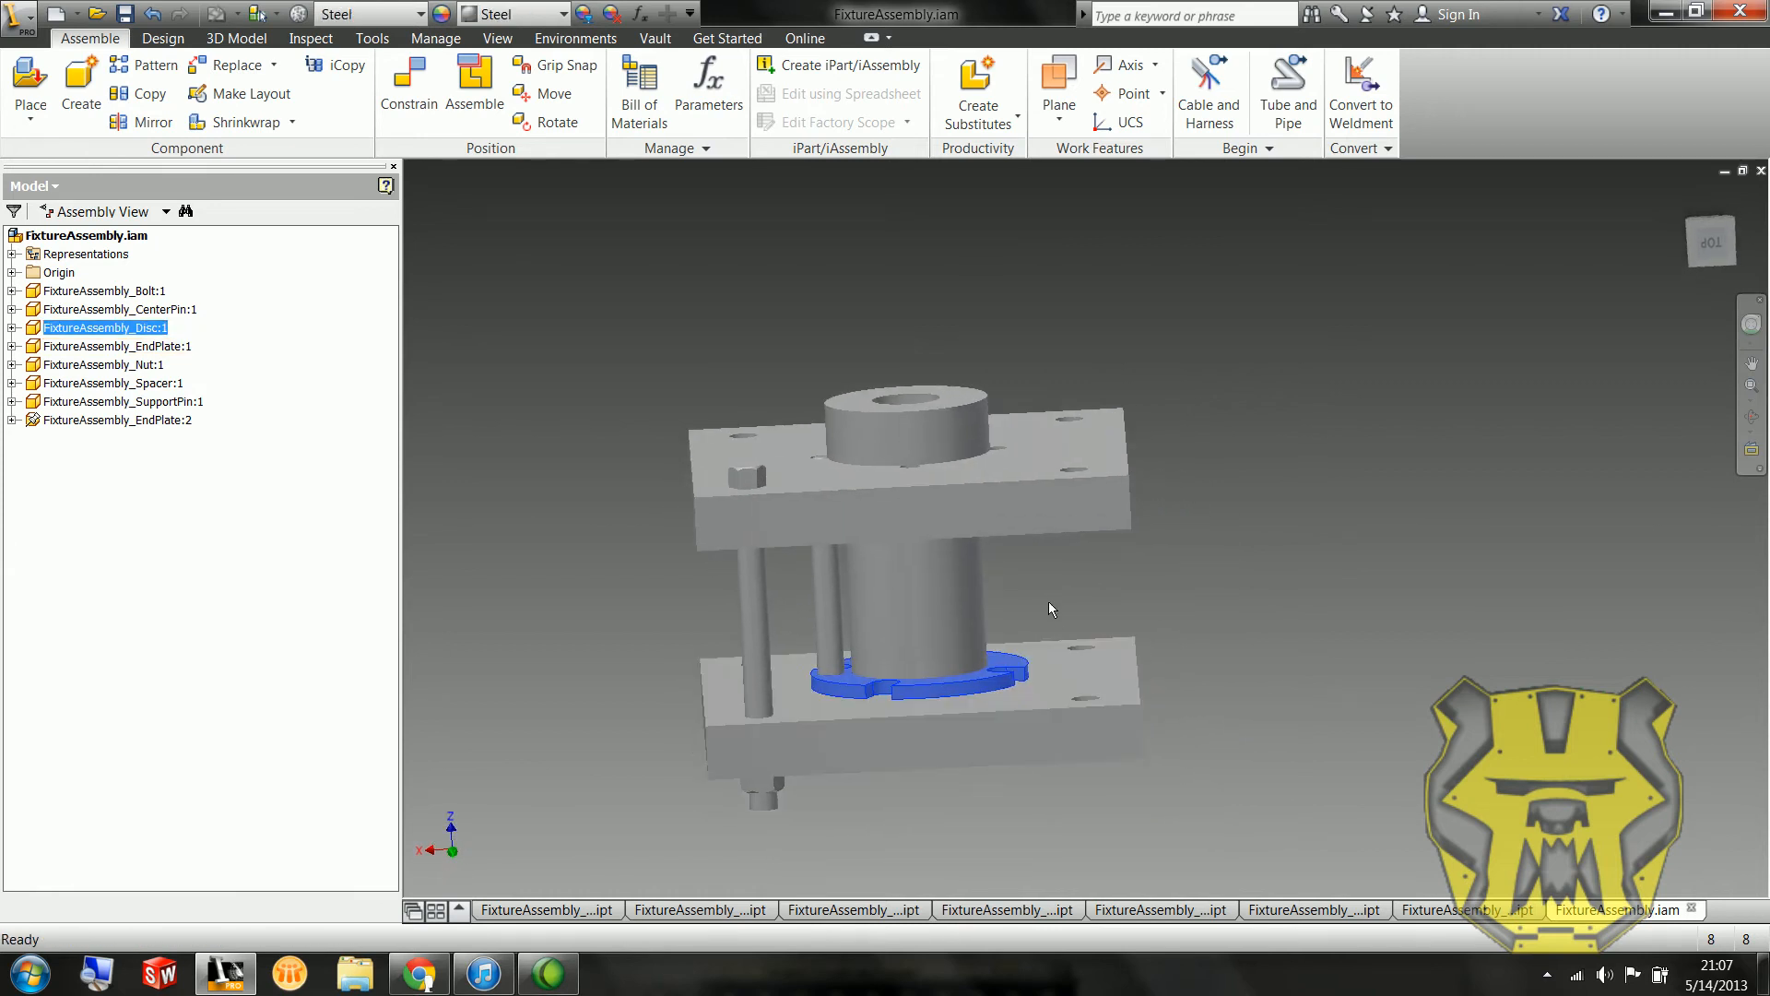
Step: Mate the second disc's face flush on the end plate around the spacer
click(408, 84)
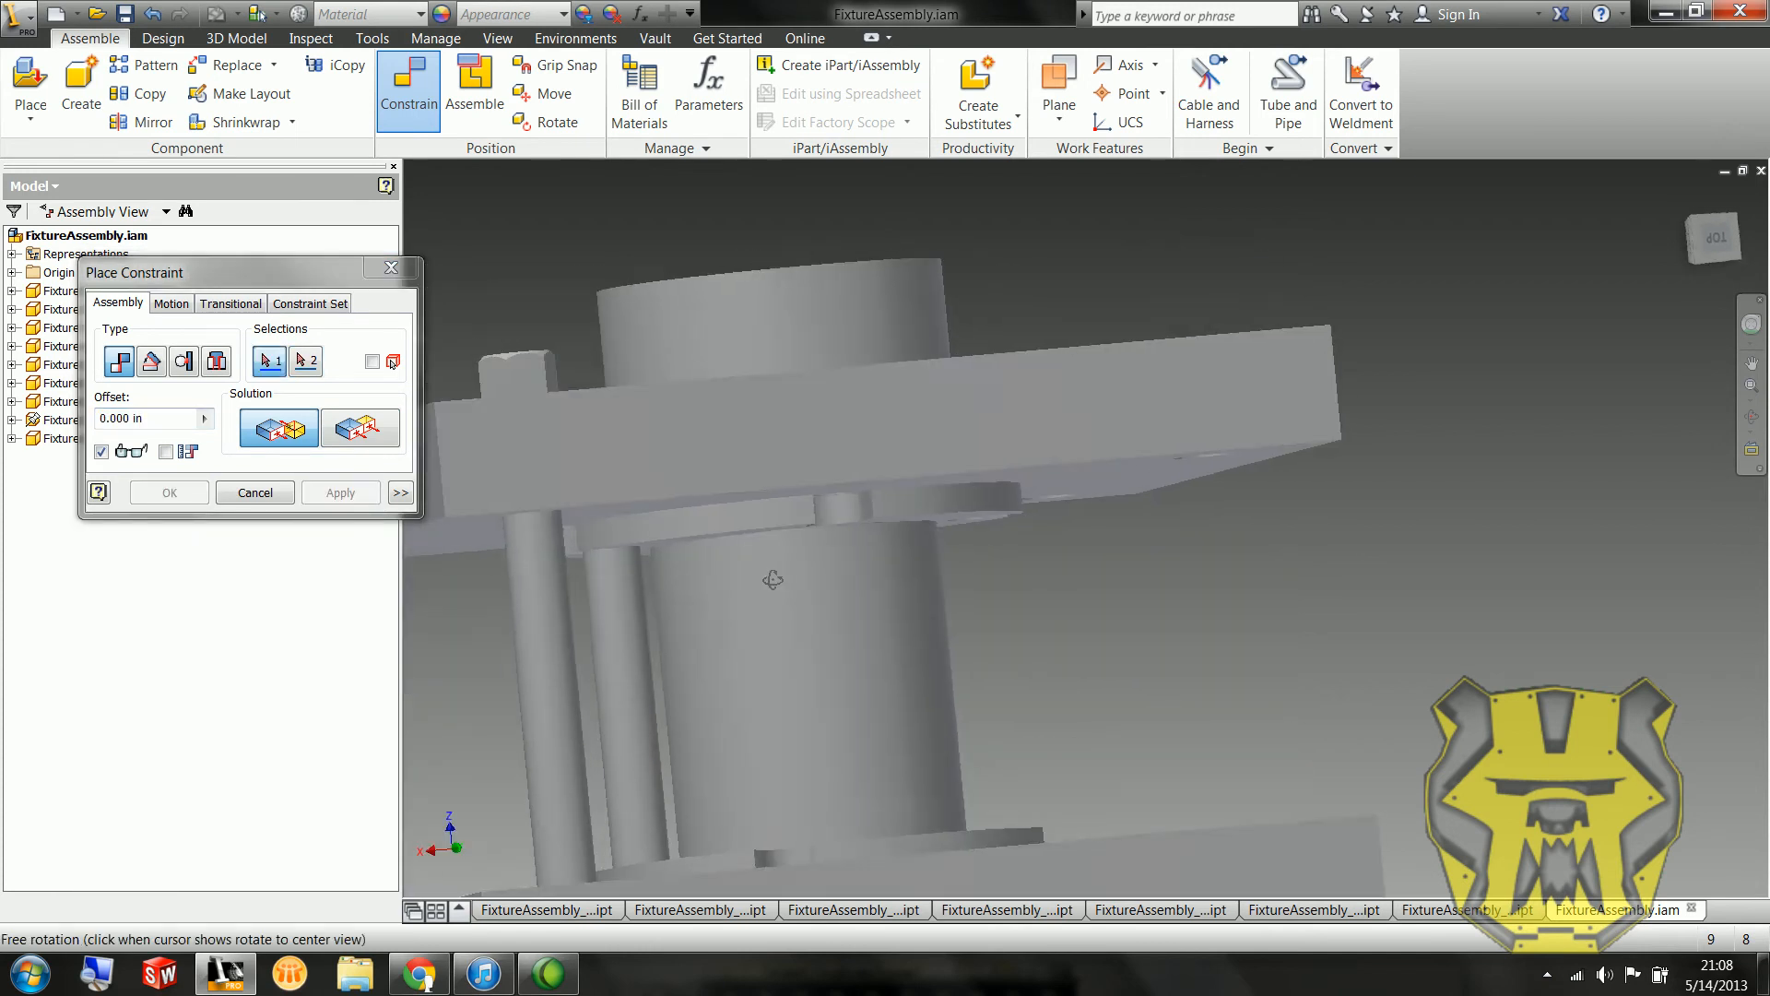
click(167, 492)
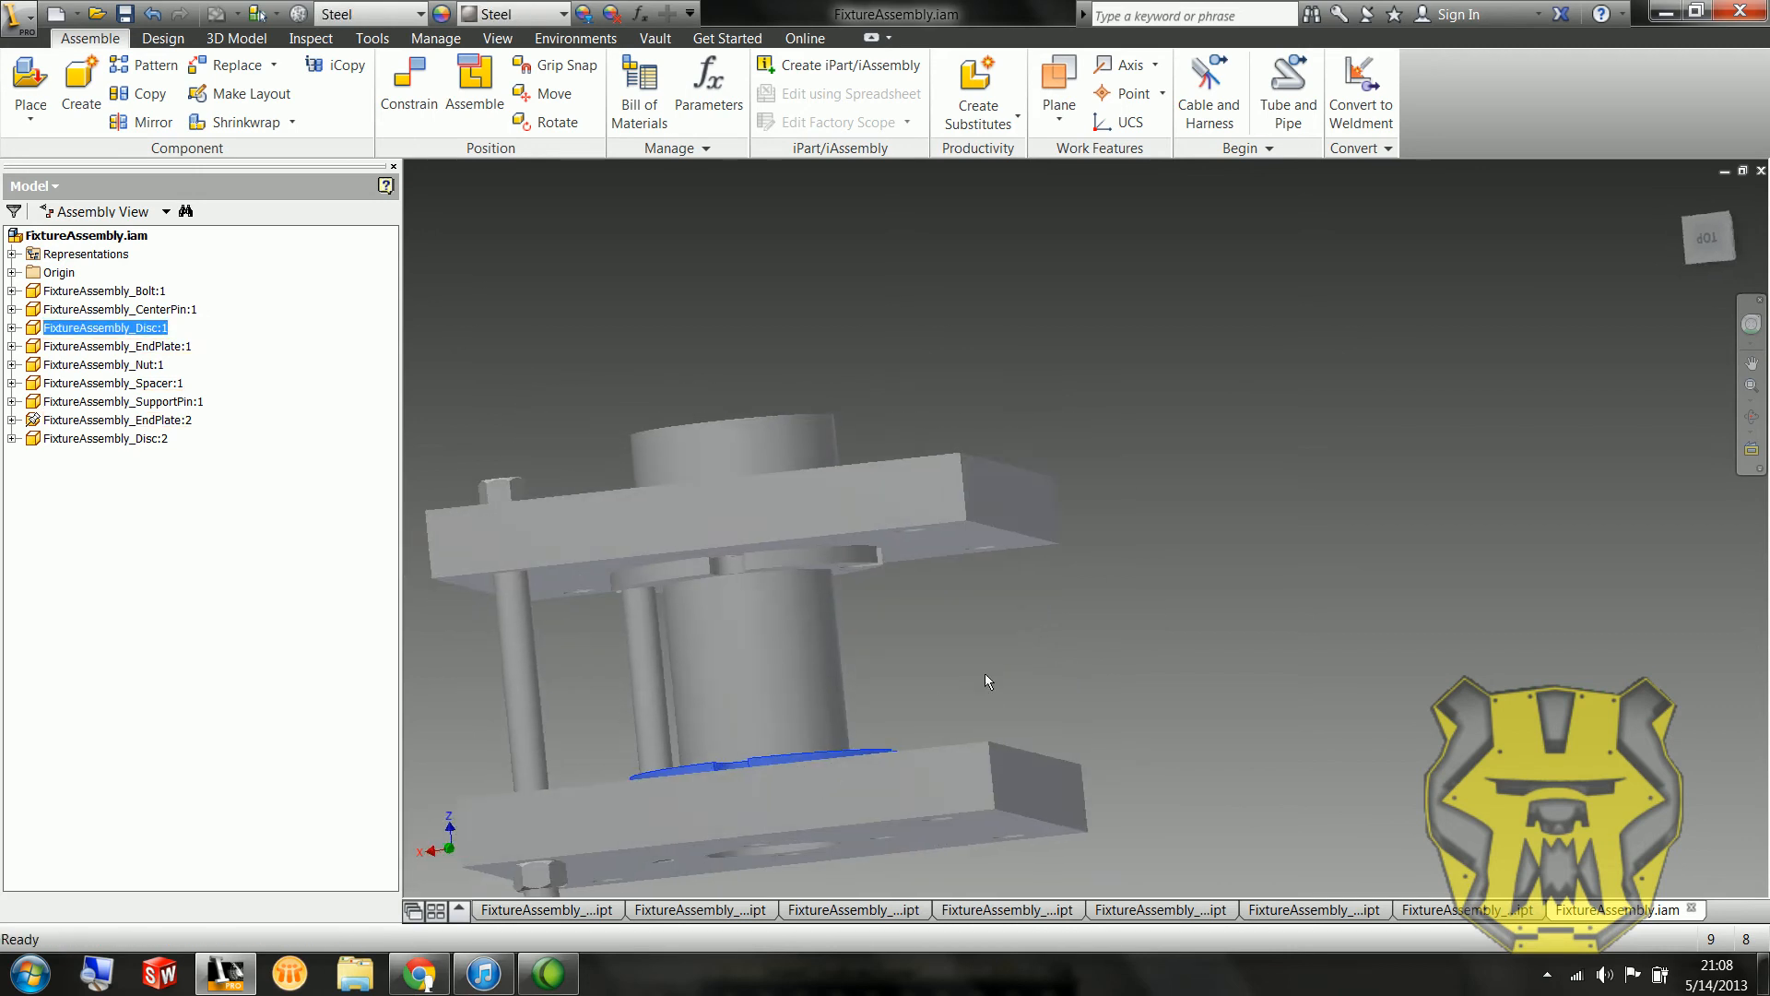
click(408, 84)
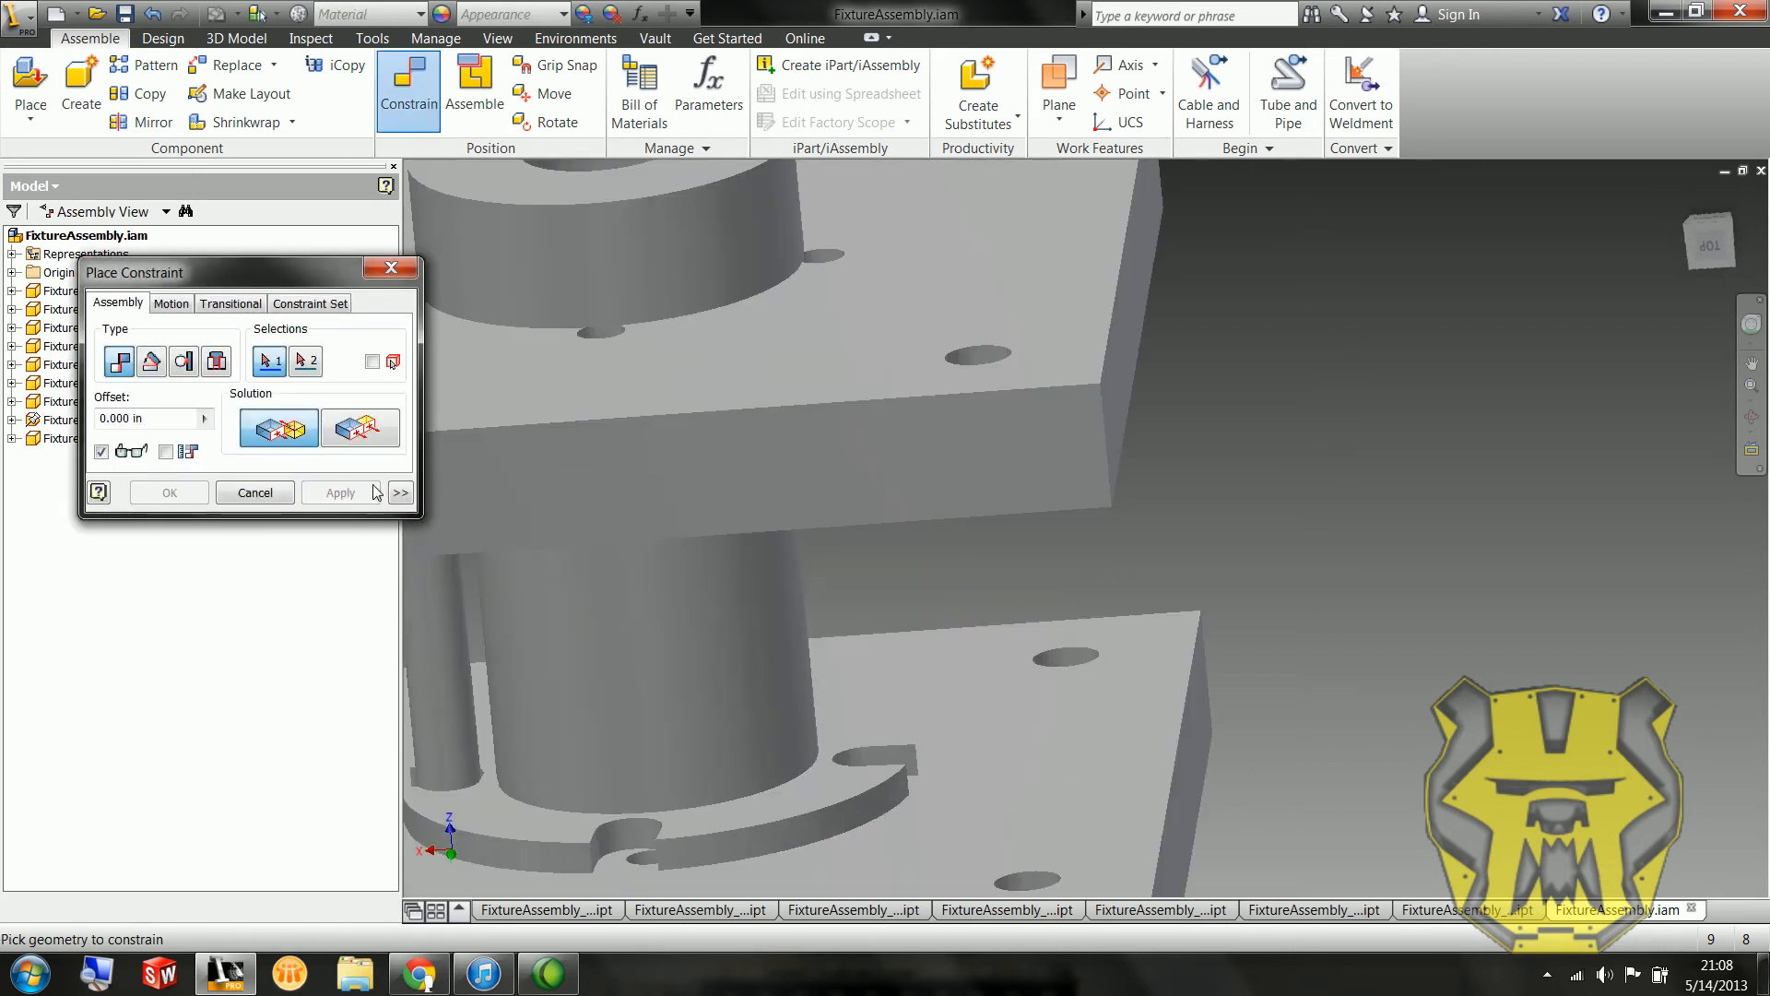
click(254, 492)
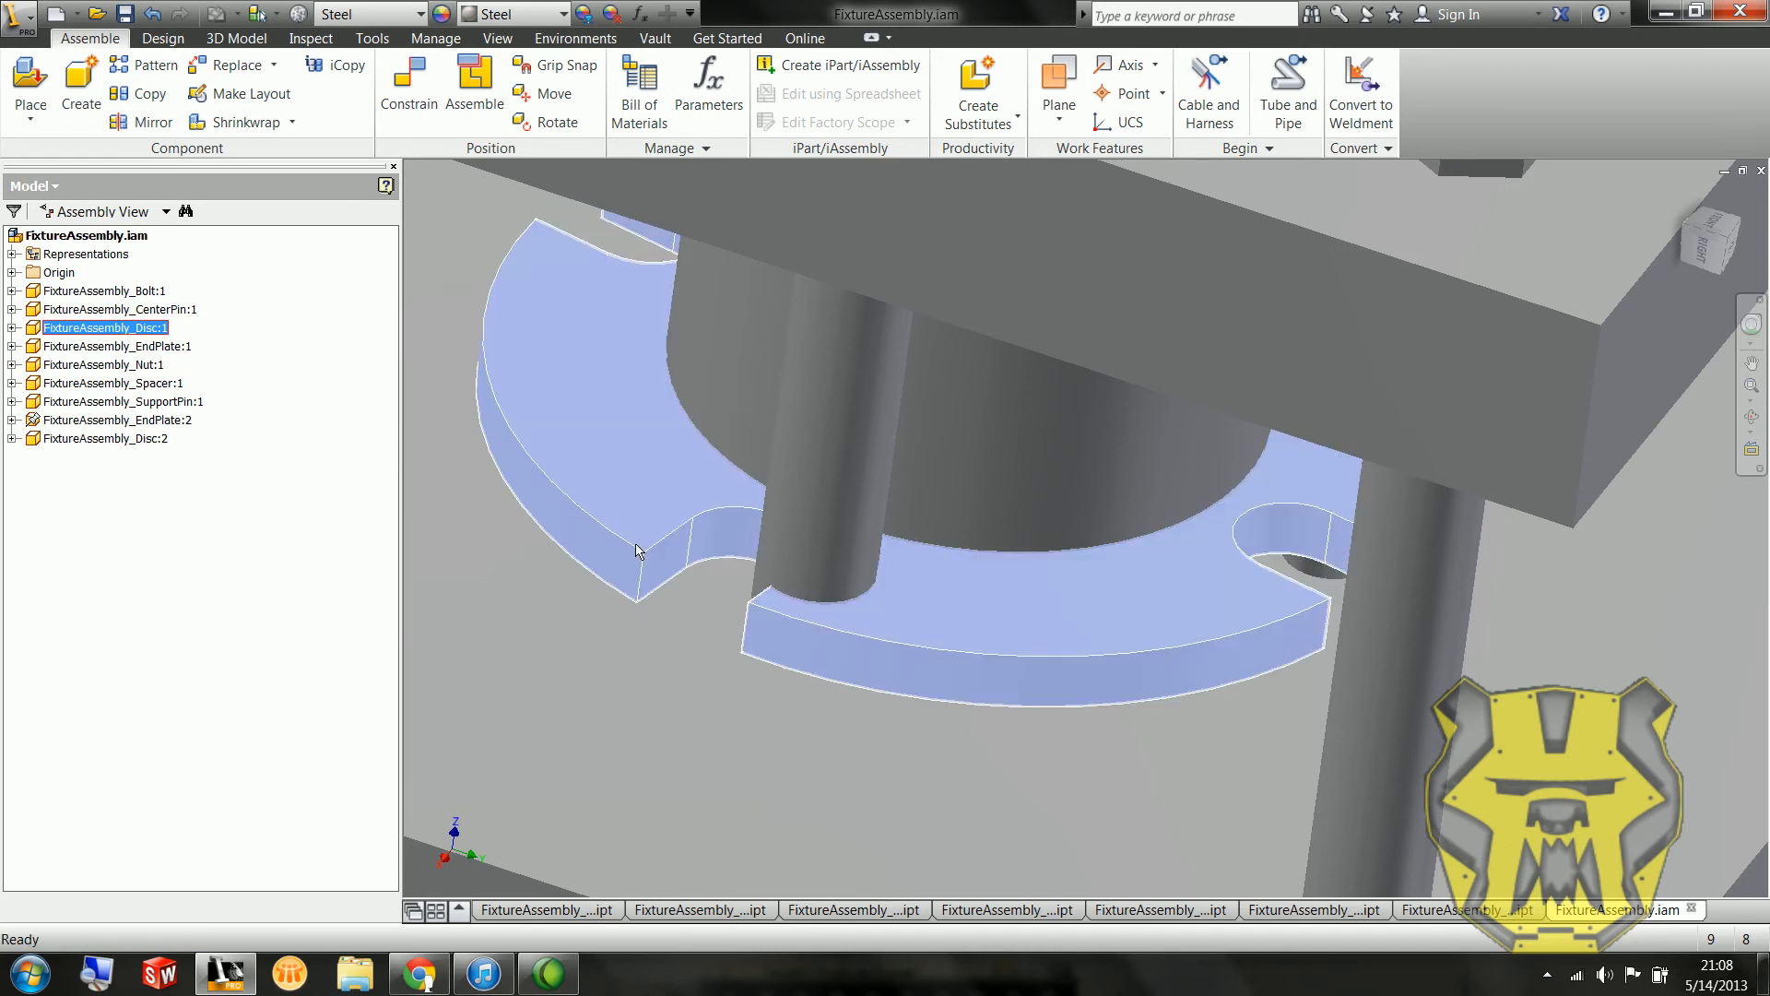
click(409, 90)
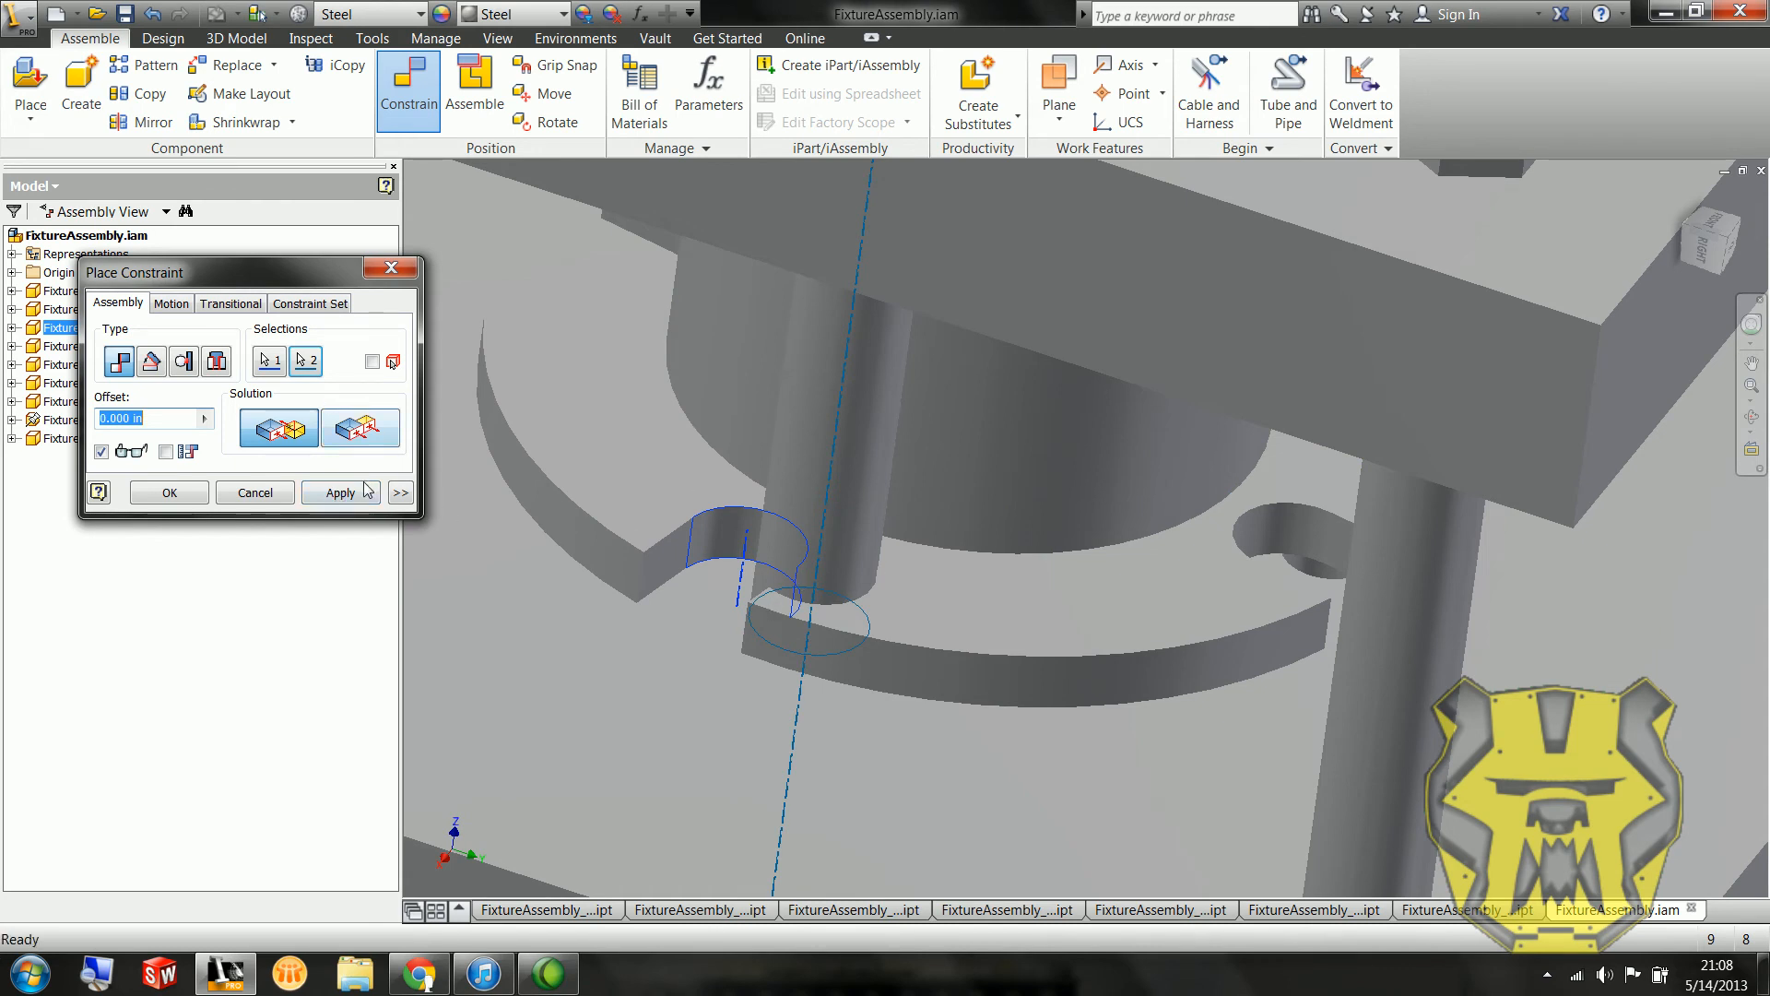
click(339, 492)
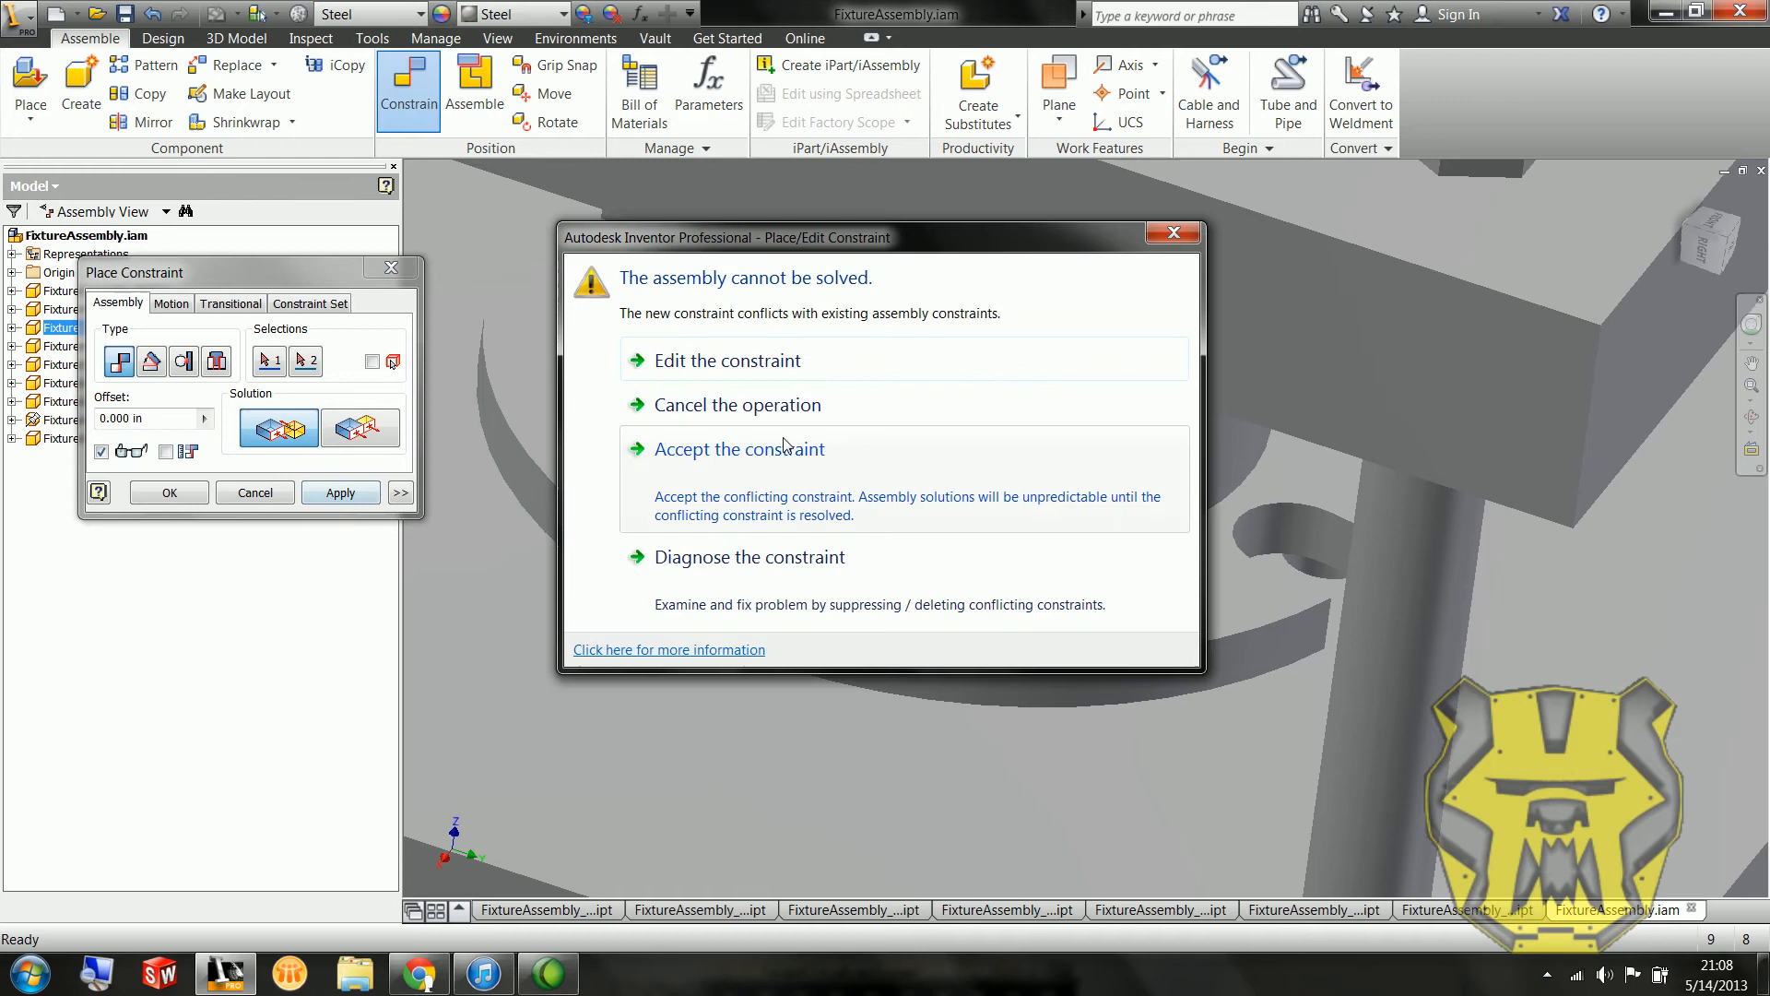
mouse_move(1012, 329)
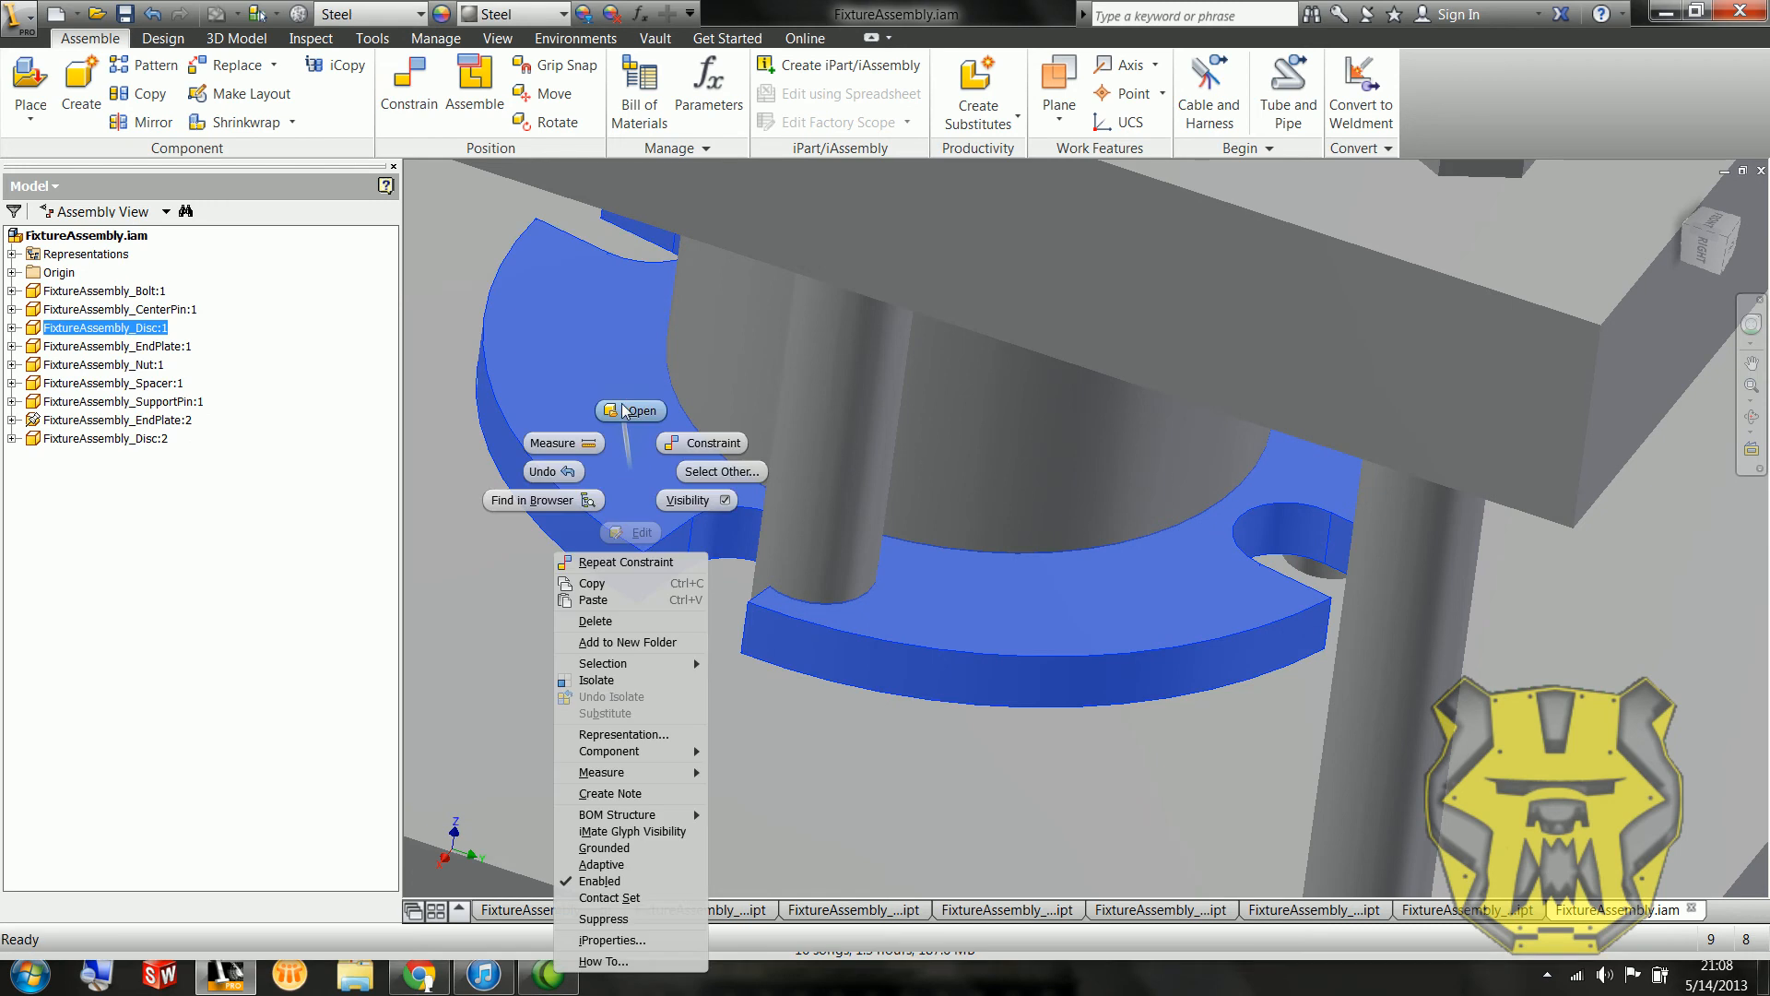
click(632, 409)
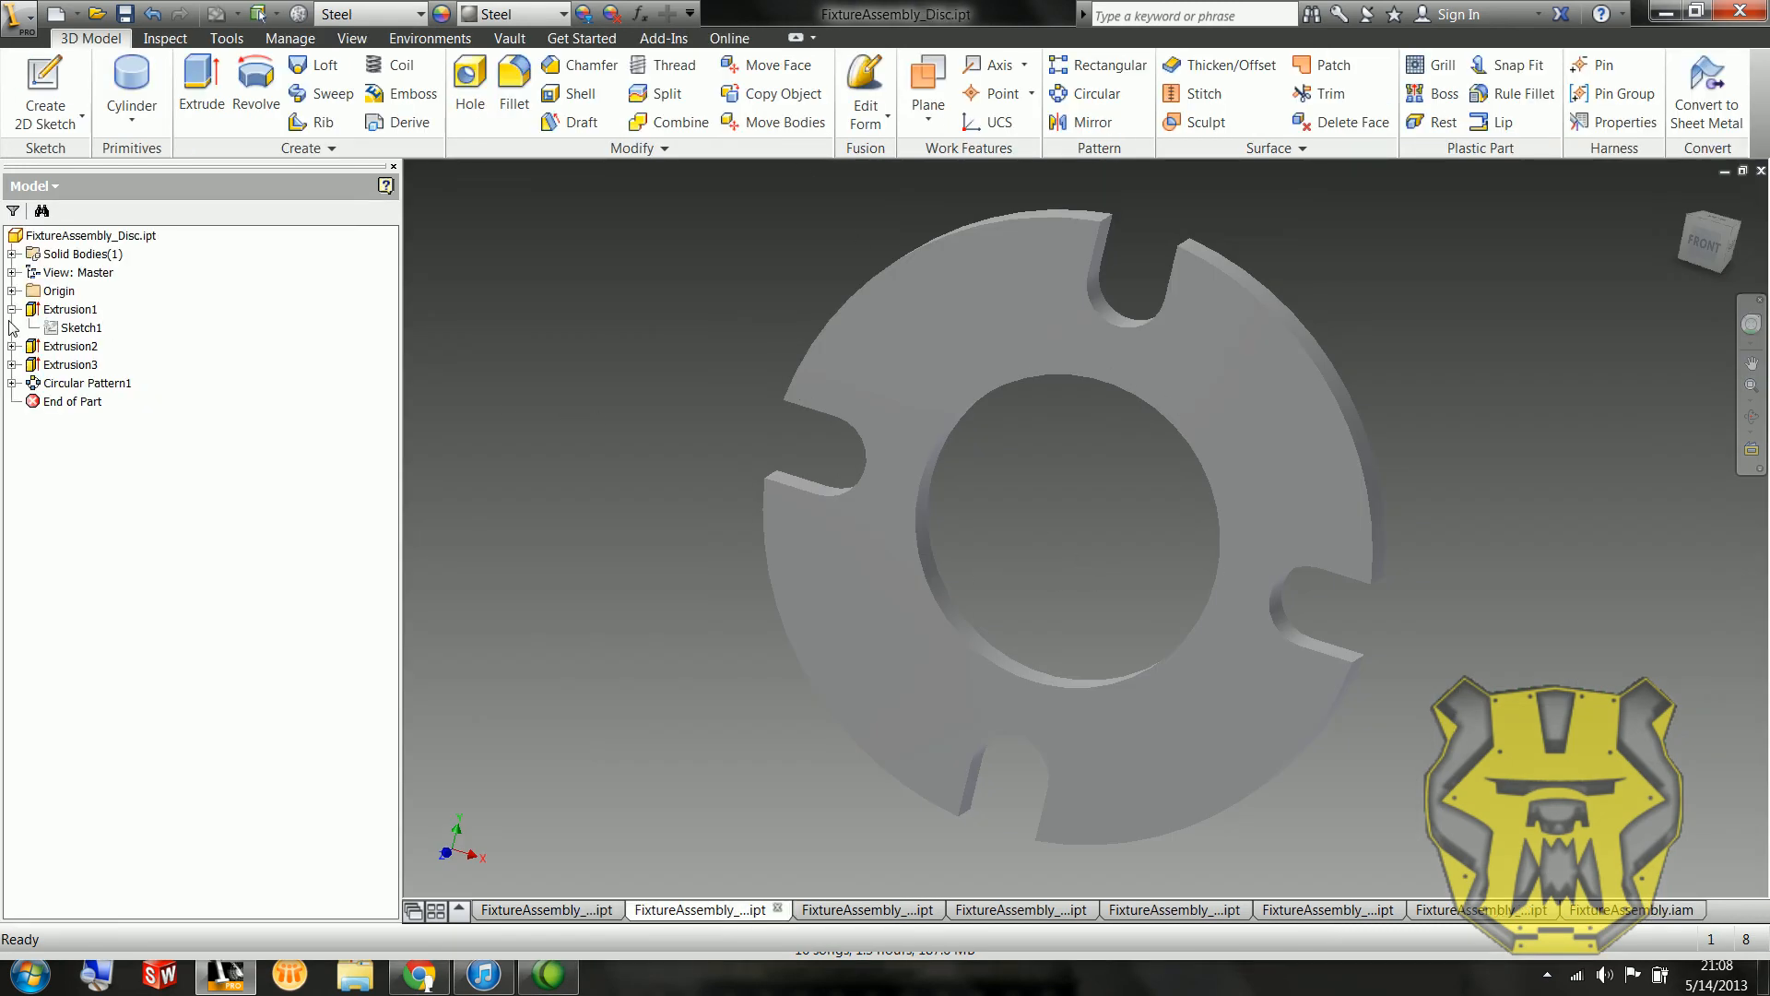
click(72, 329)
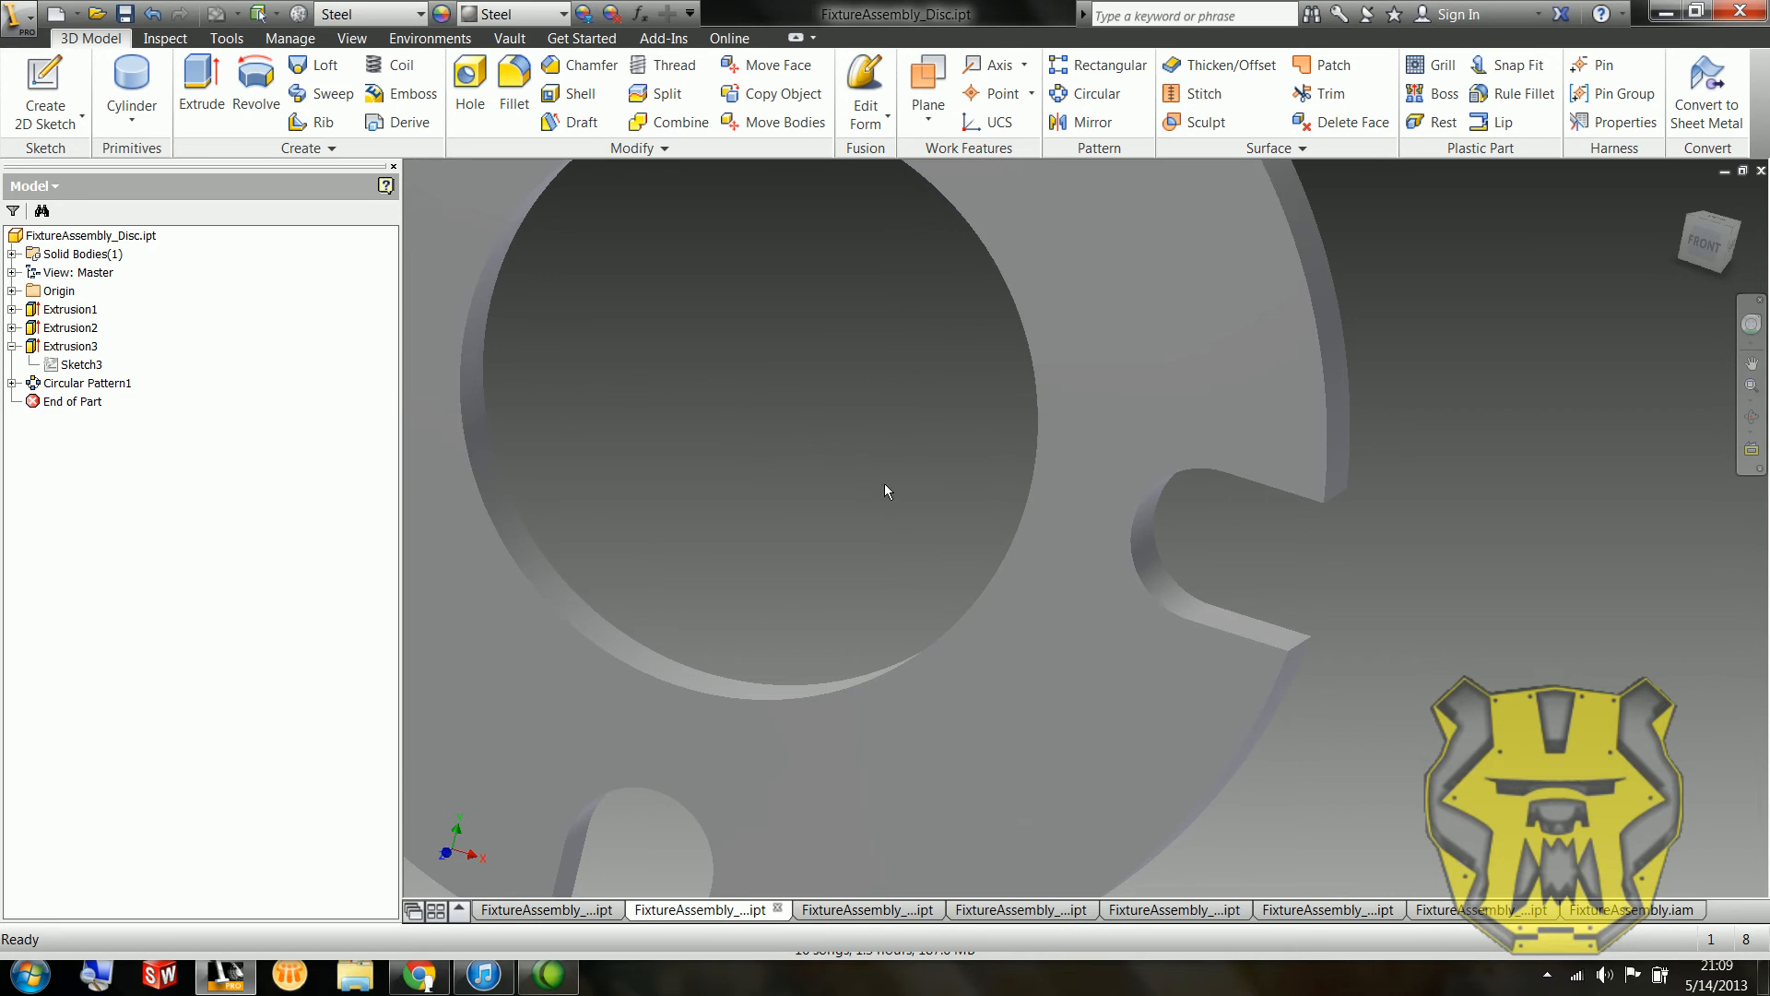
click(1632, 909)
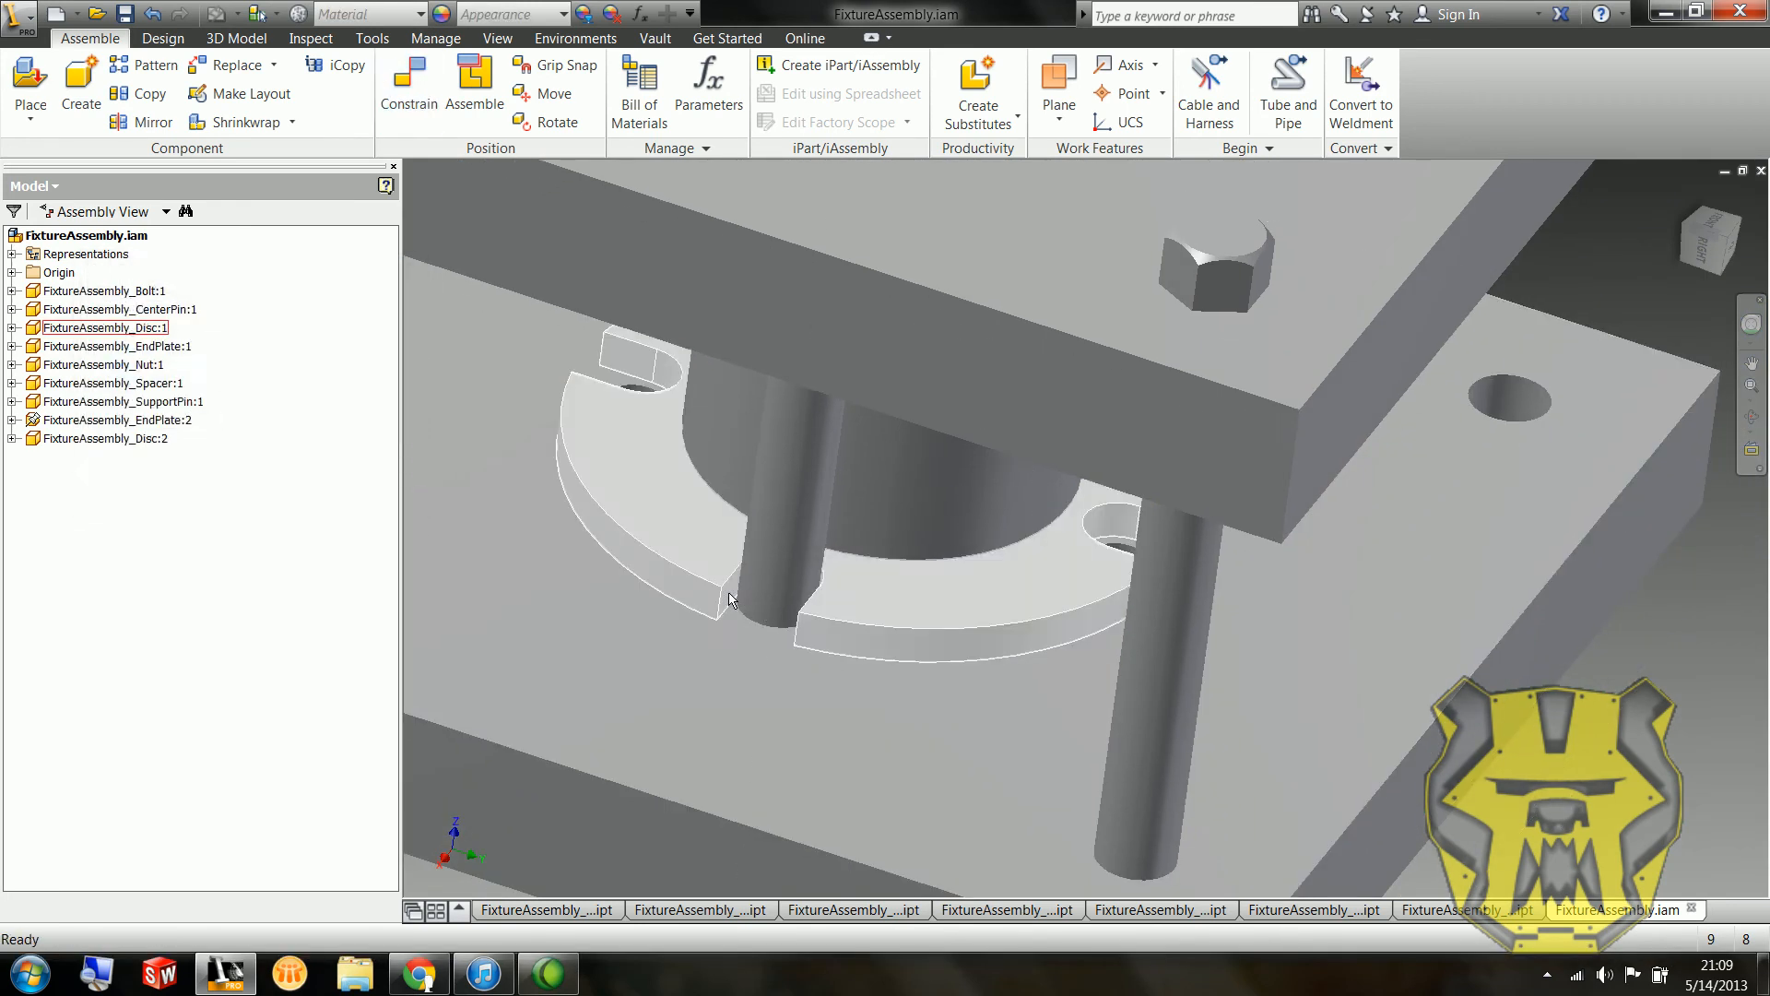
Step: Mate the disc's notch around the support pin and position the pin beside the spacer
click(407, 85)
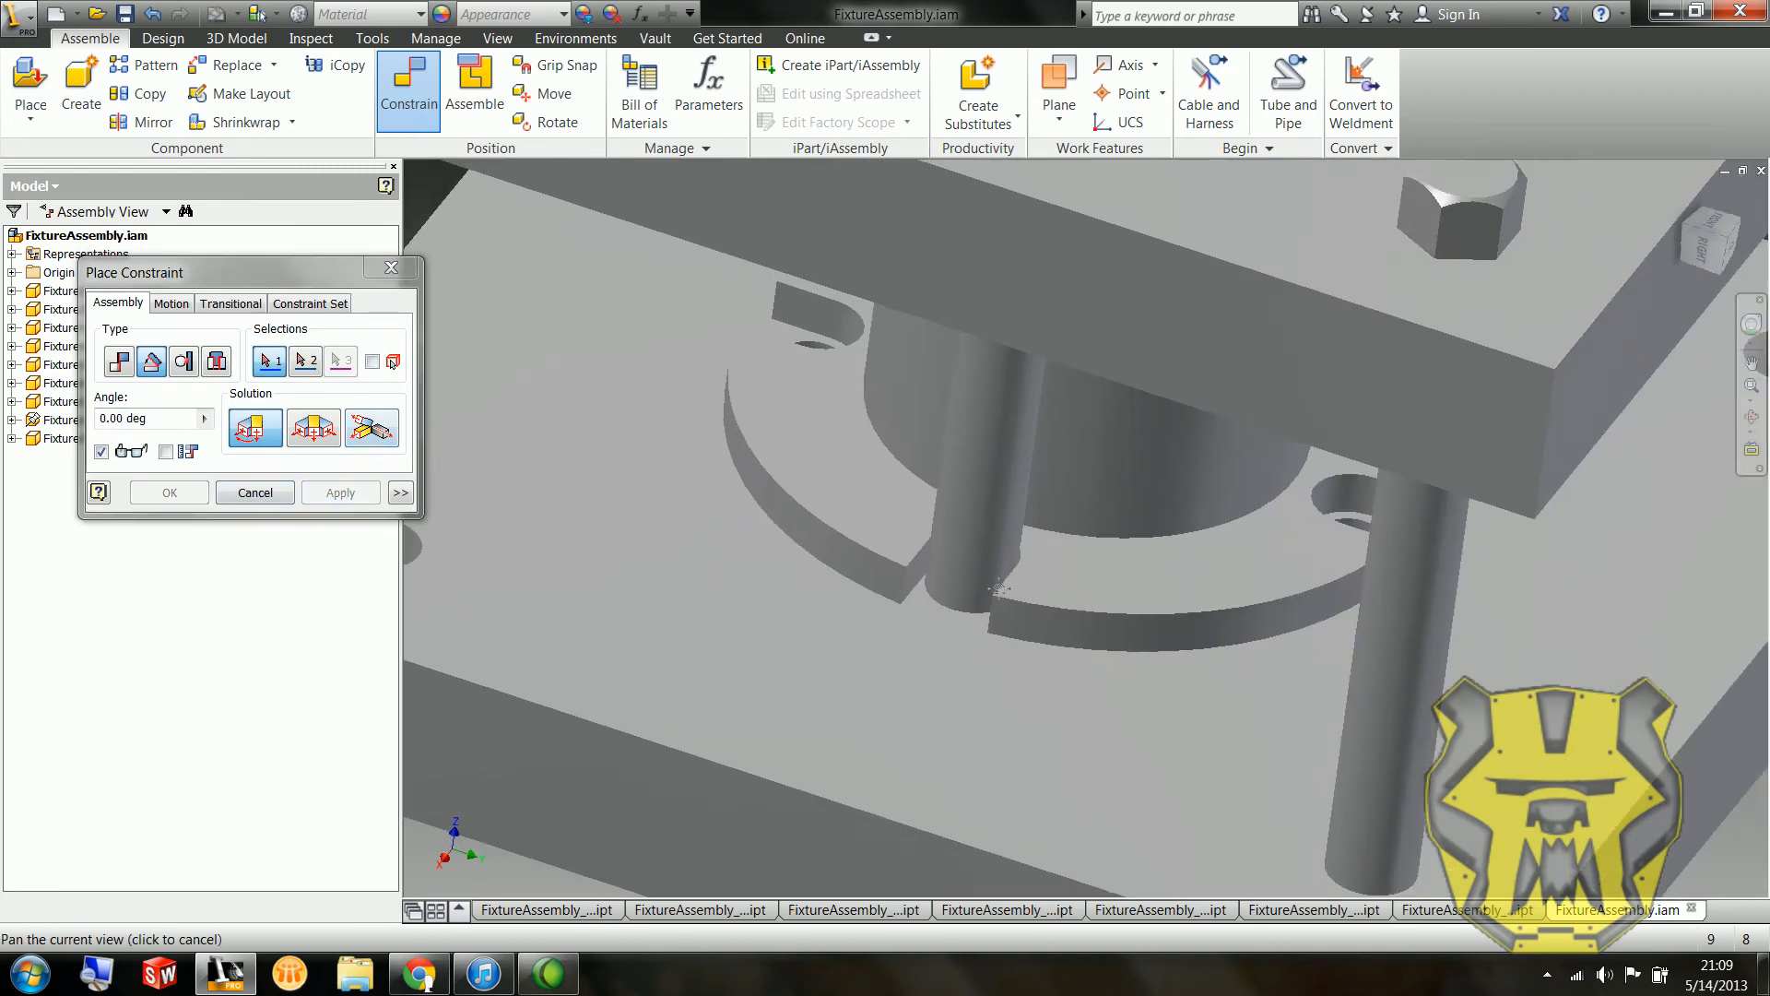
click(252, 492)
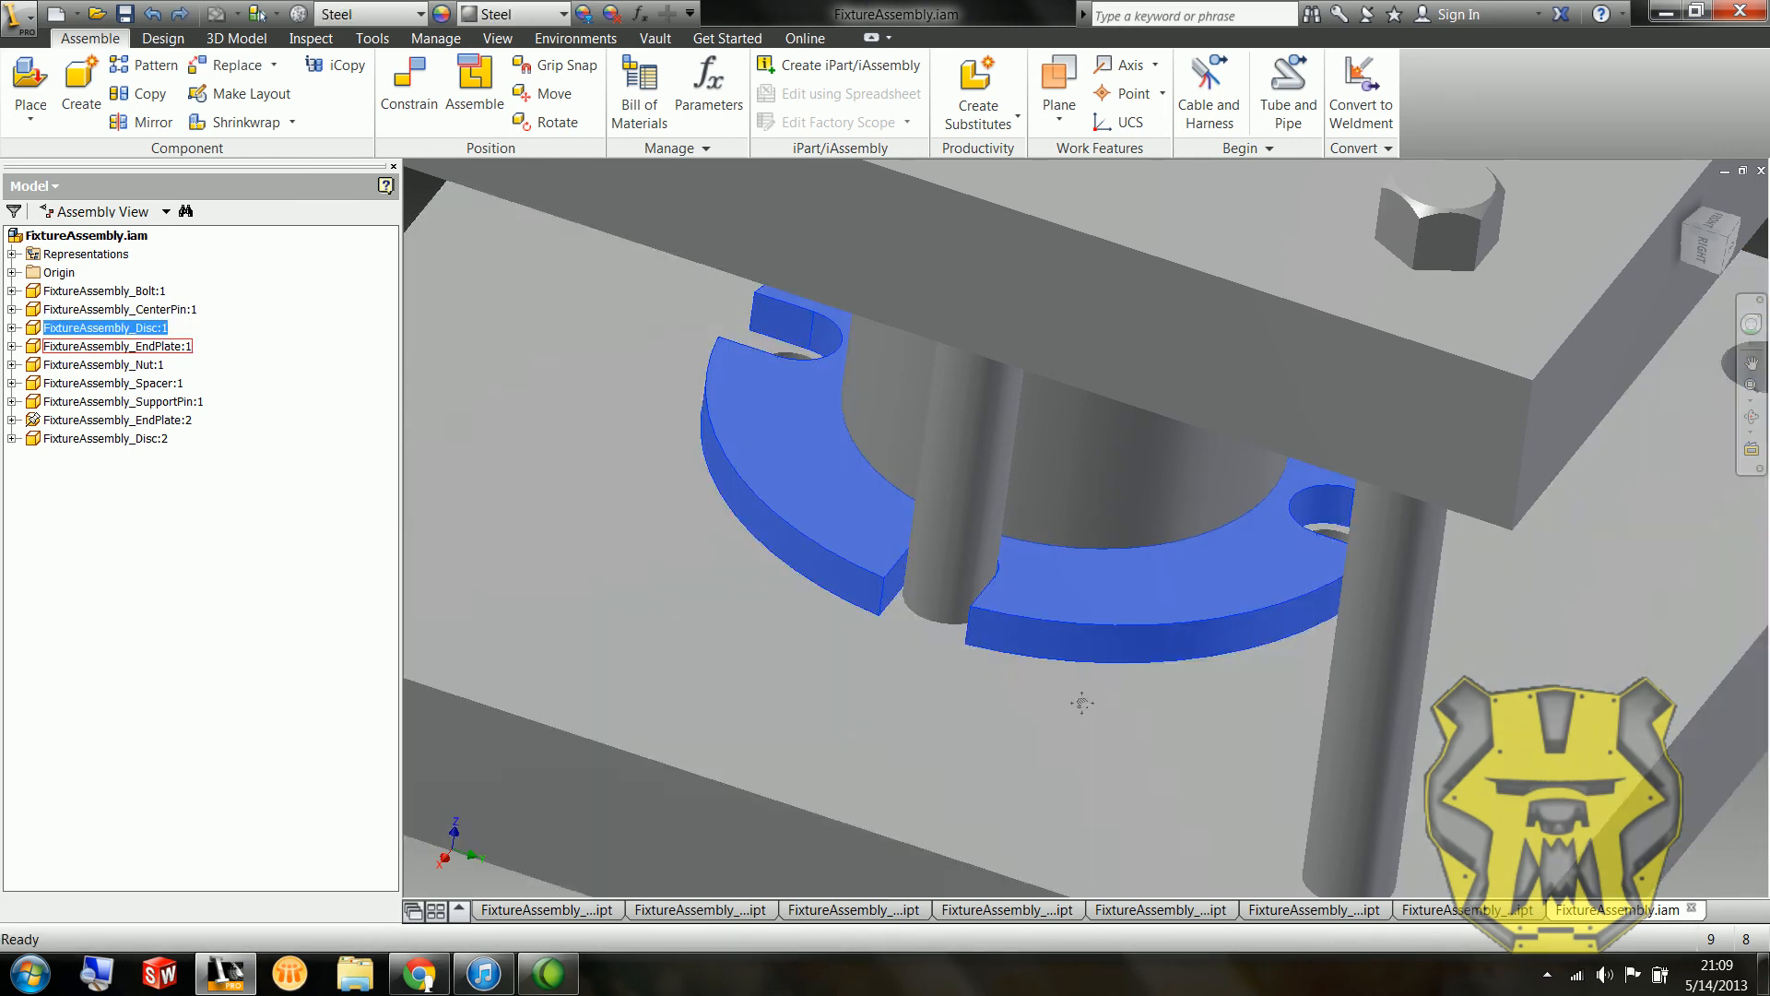
click(408, 85)
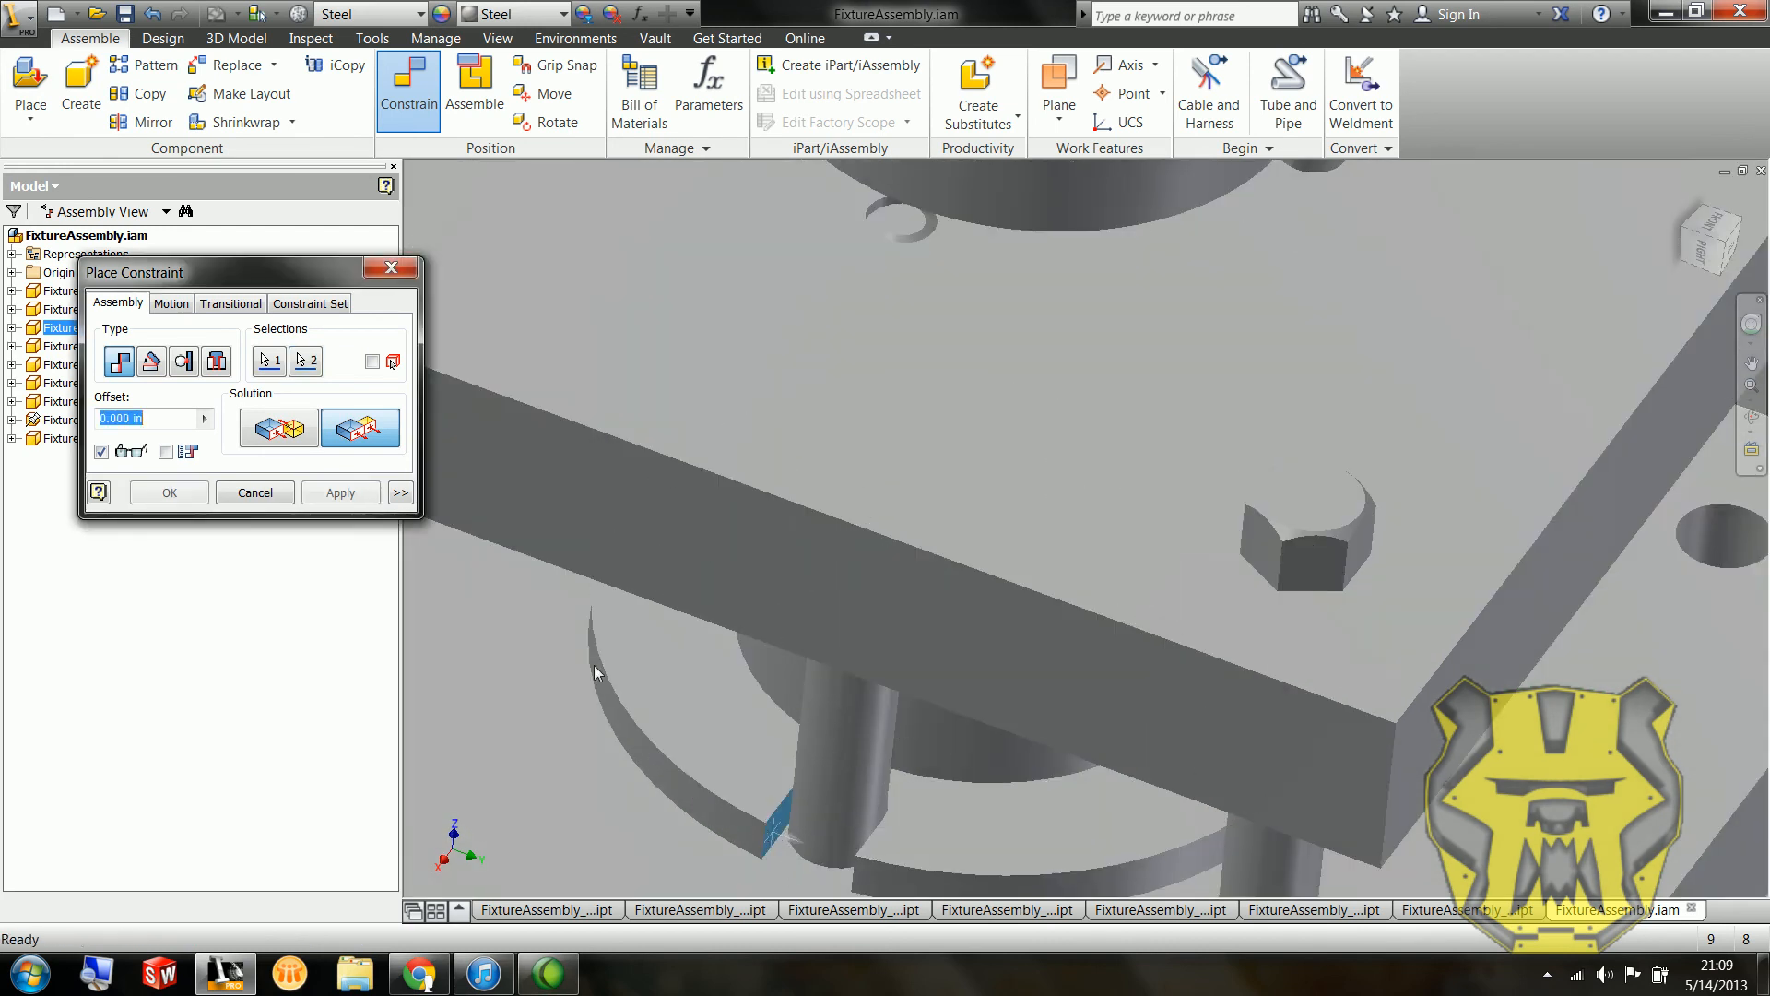
click(254, 493)
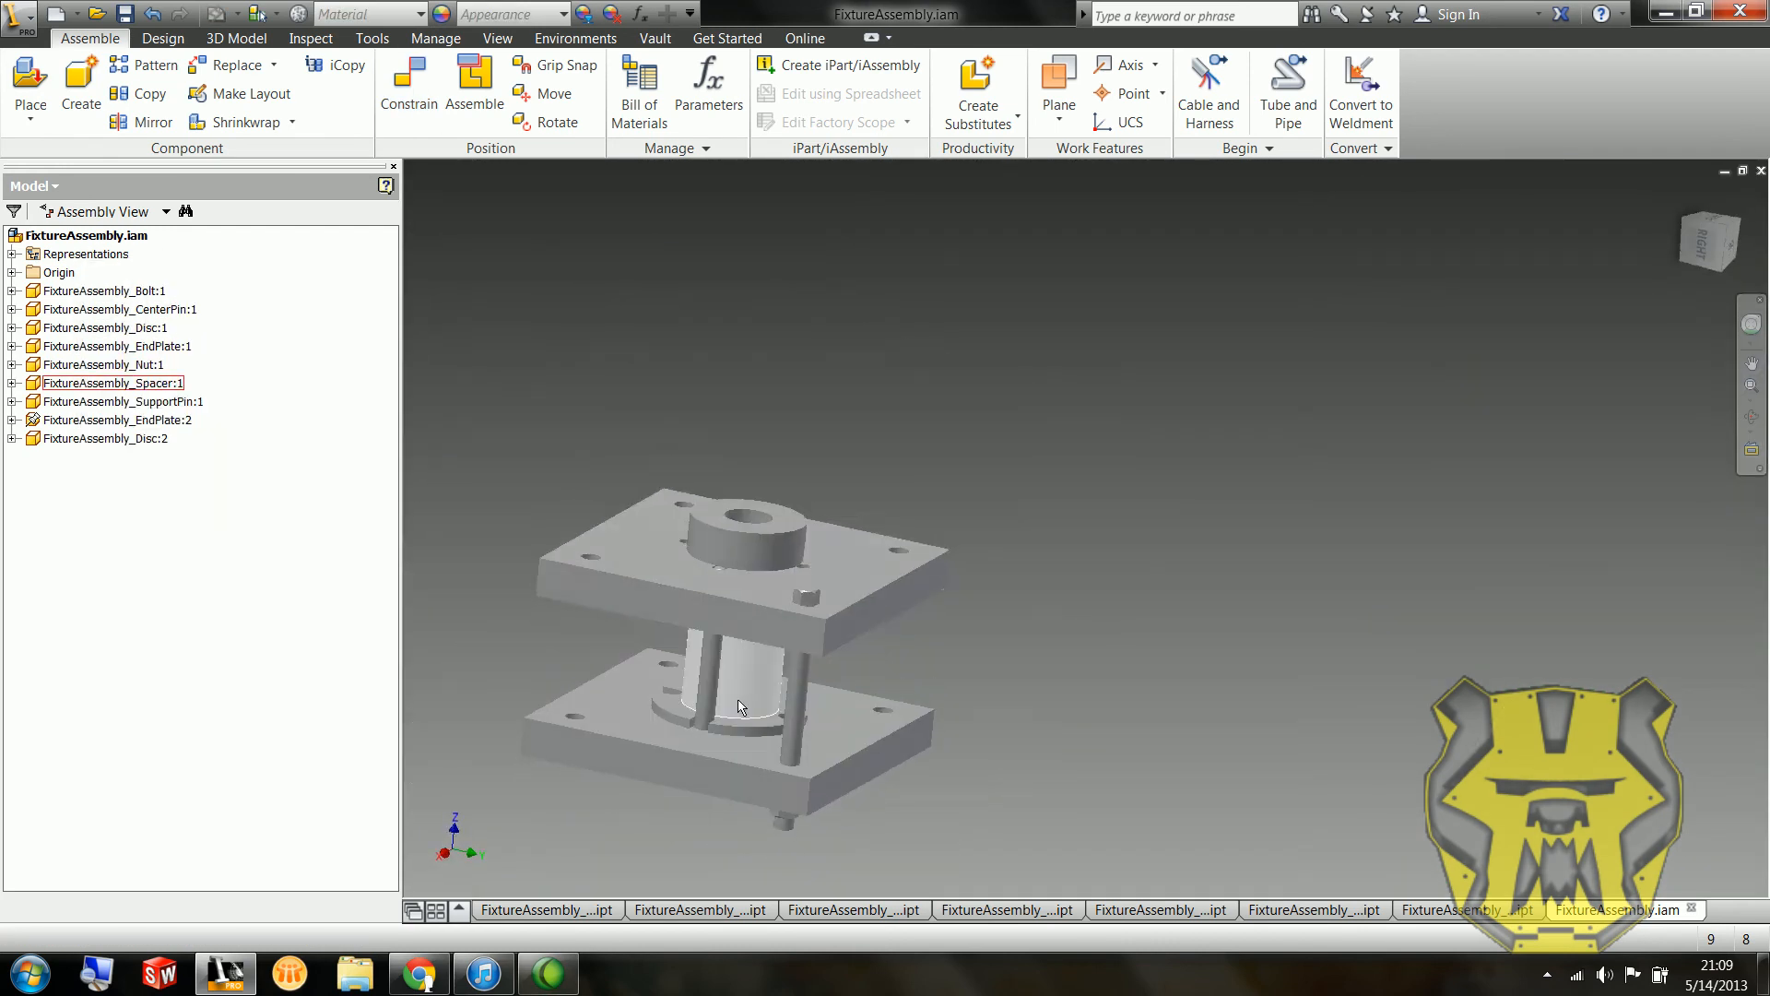
click(112, 384)
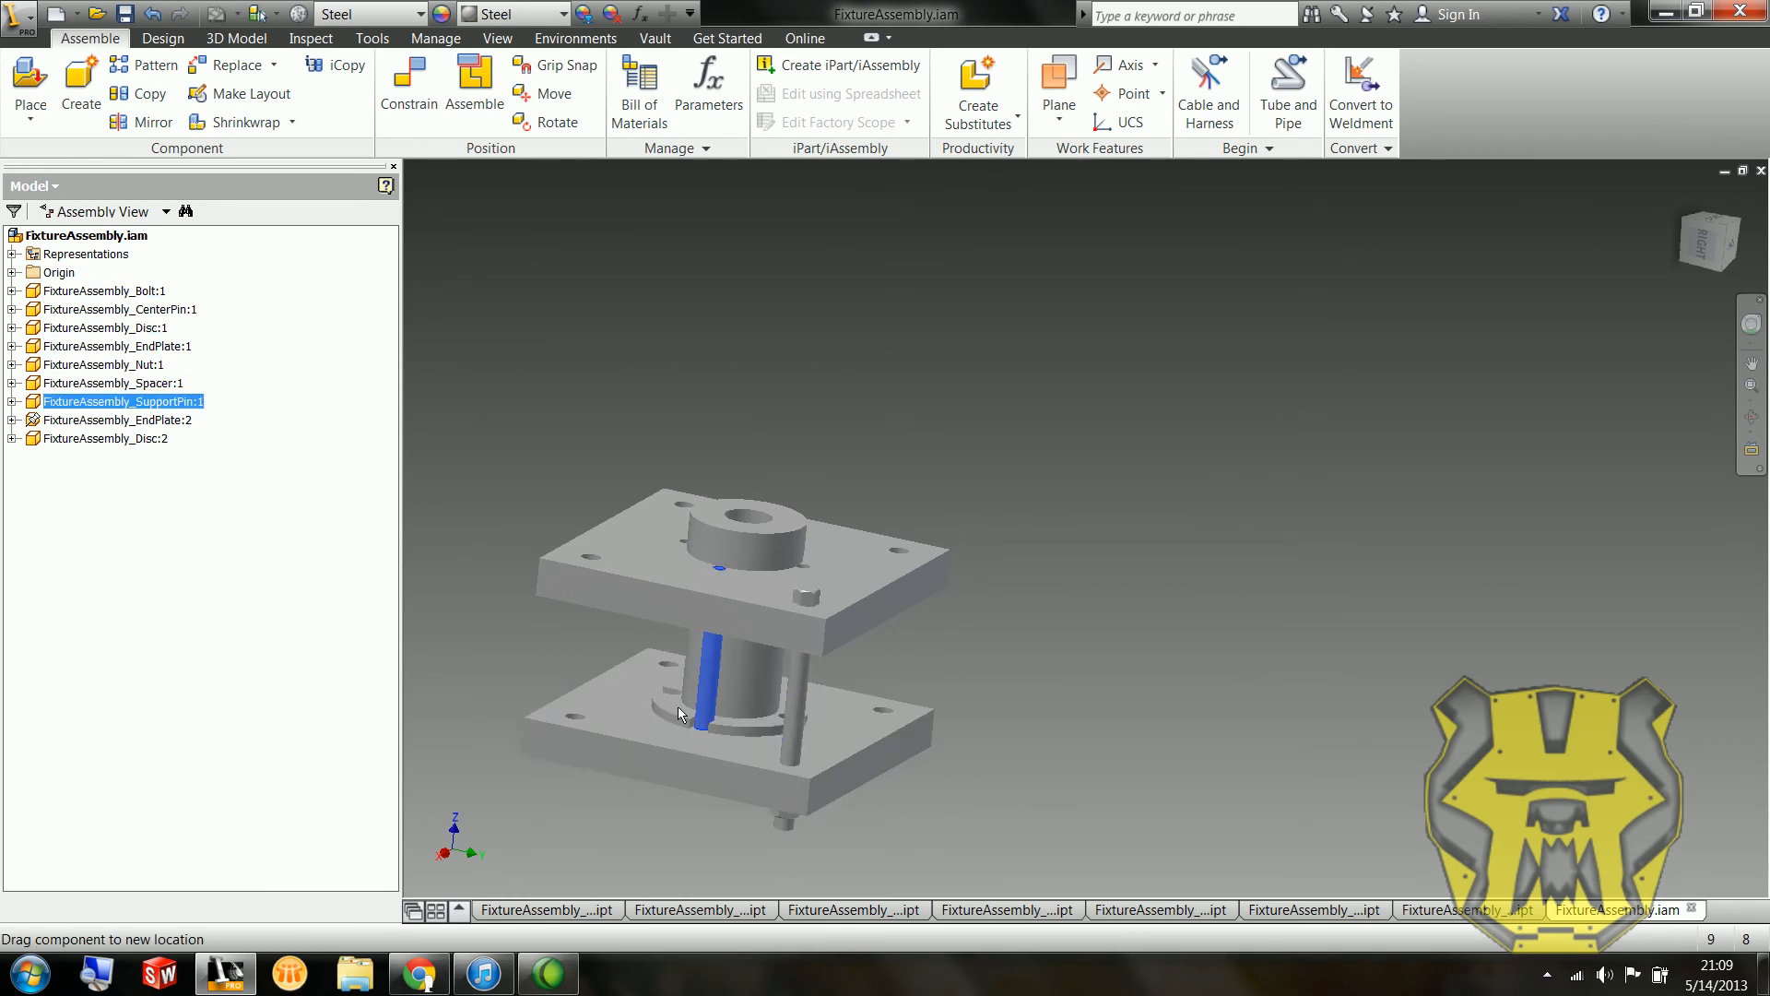
click(122, 308)
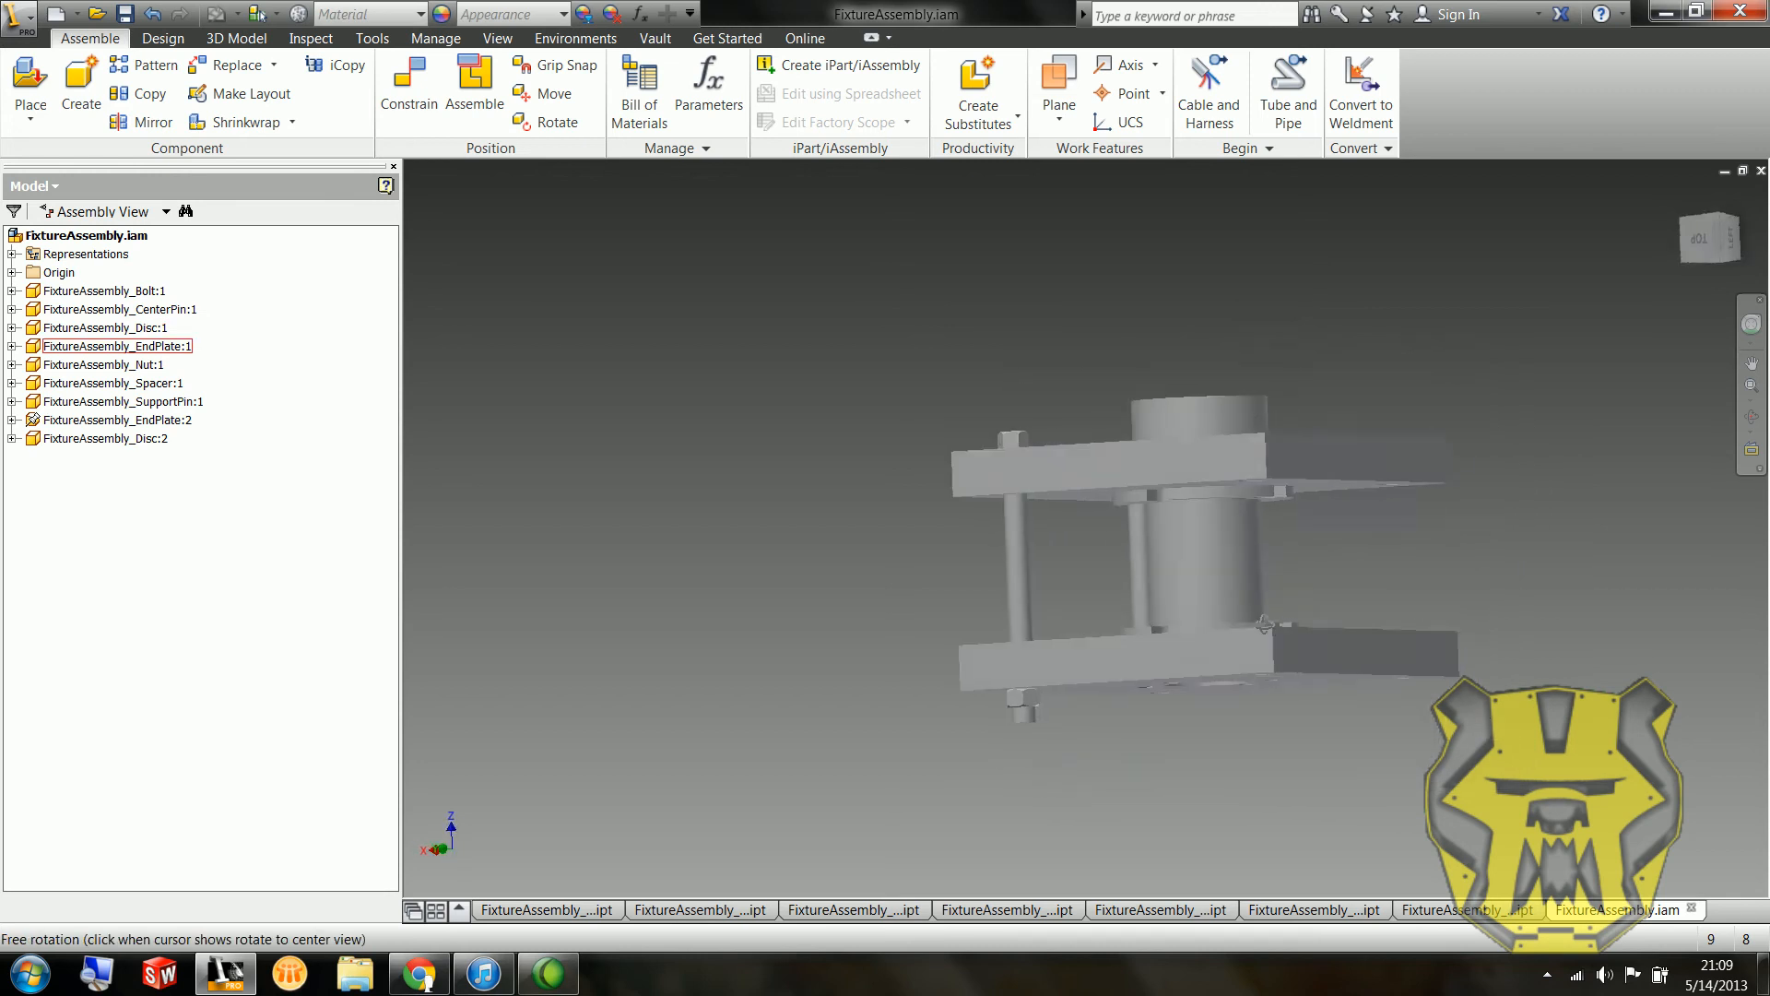
Step: Create a rectangular component pattern of the bolt and nut along the plate edges
click(122, 400)
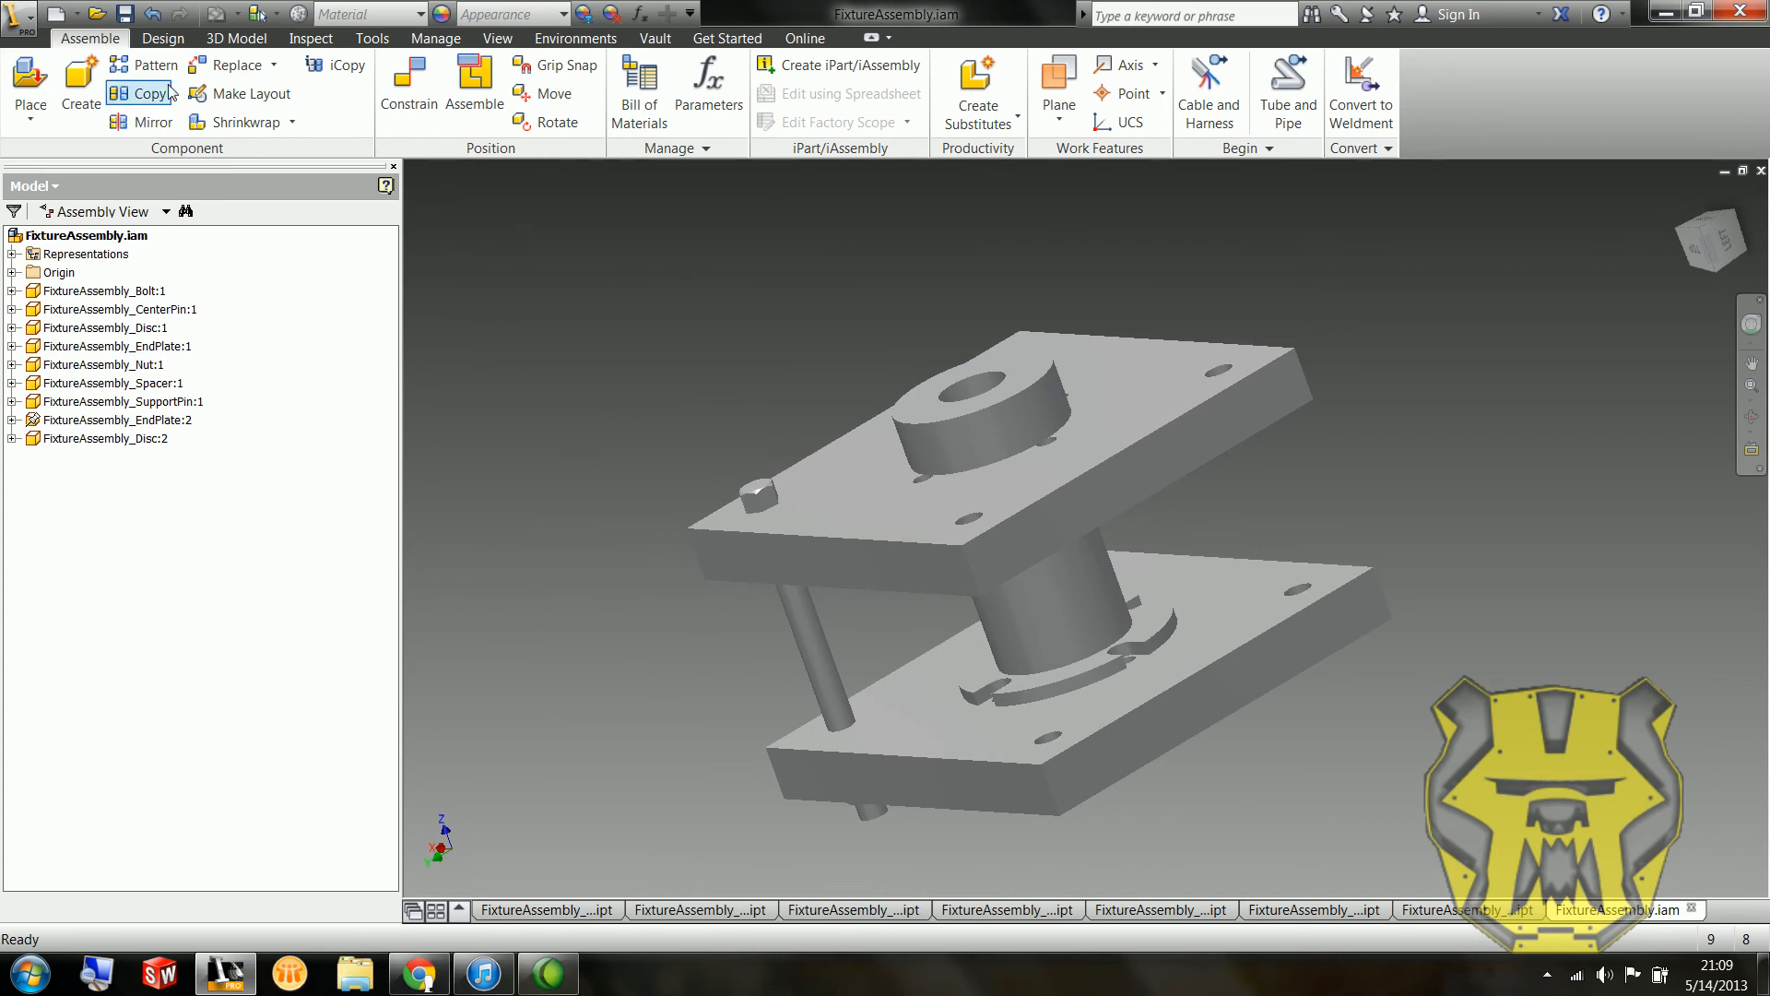
click(149, 65)
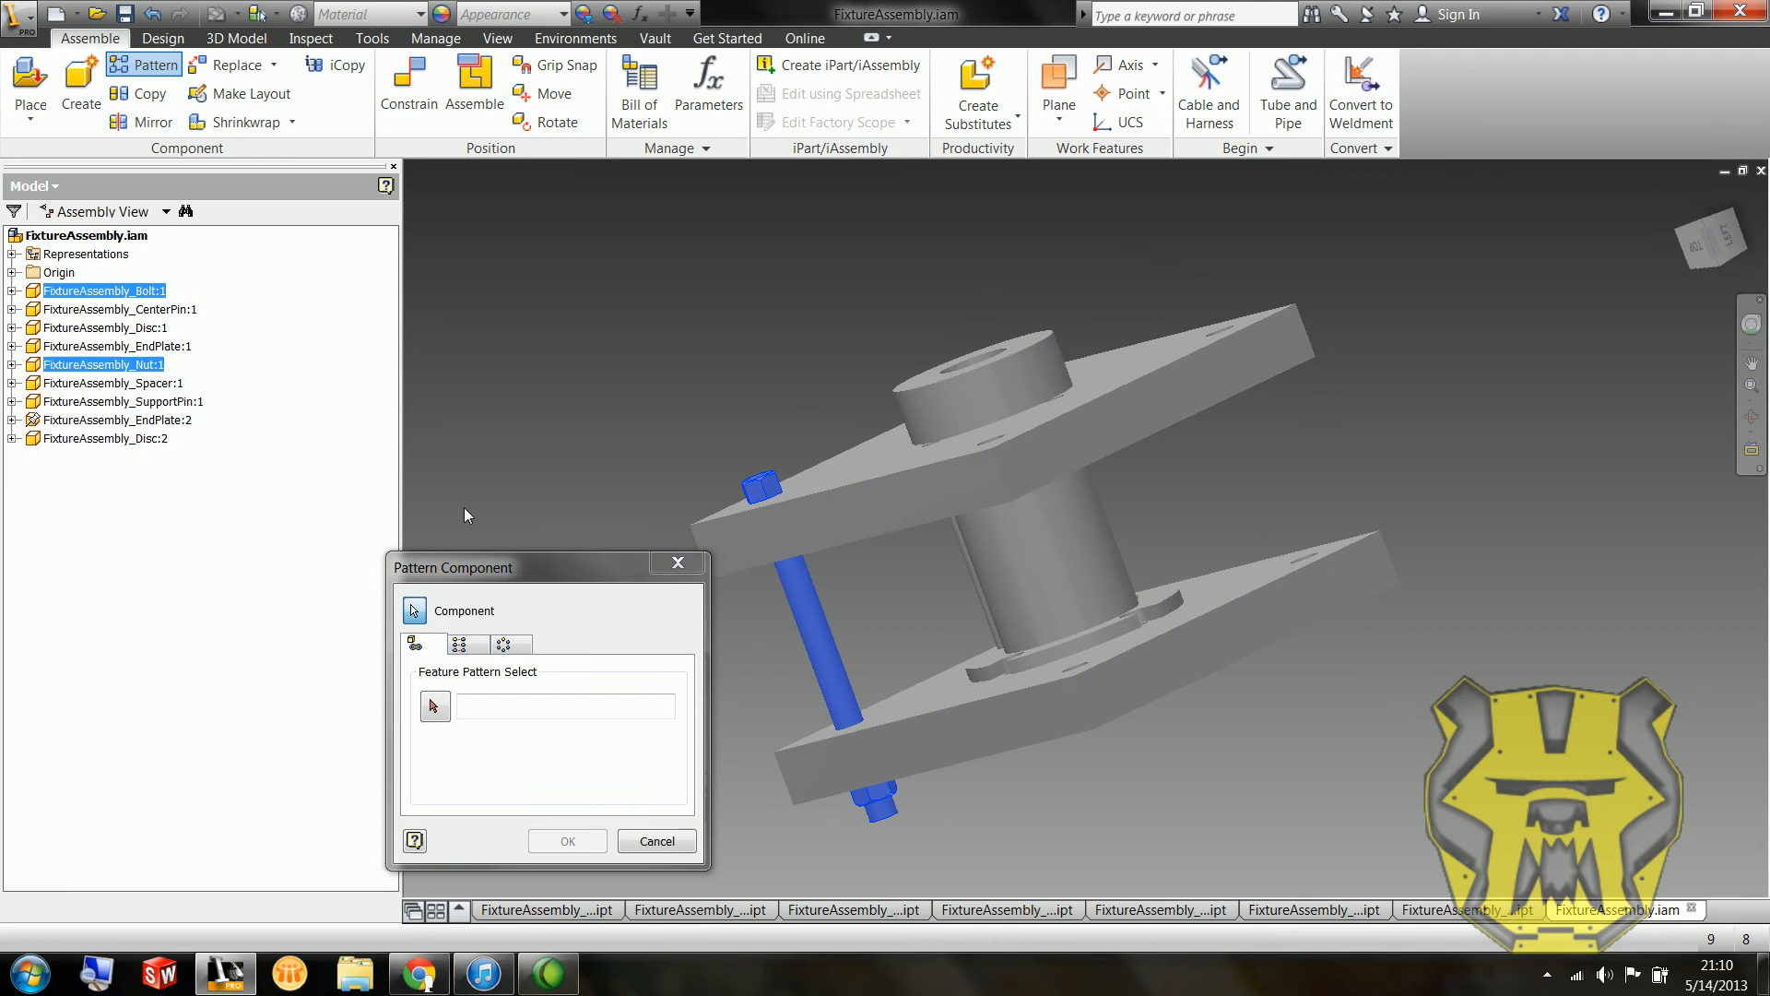
click(467, 644)
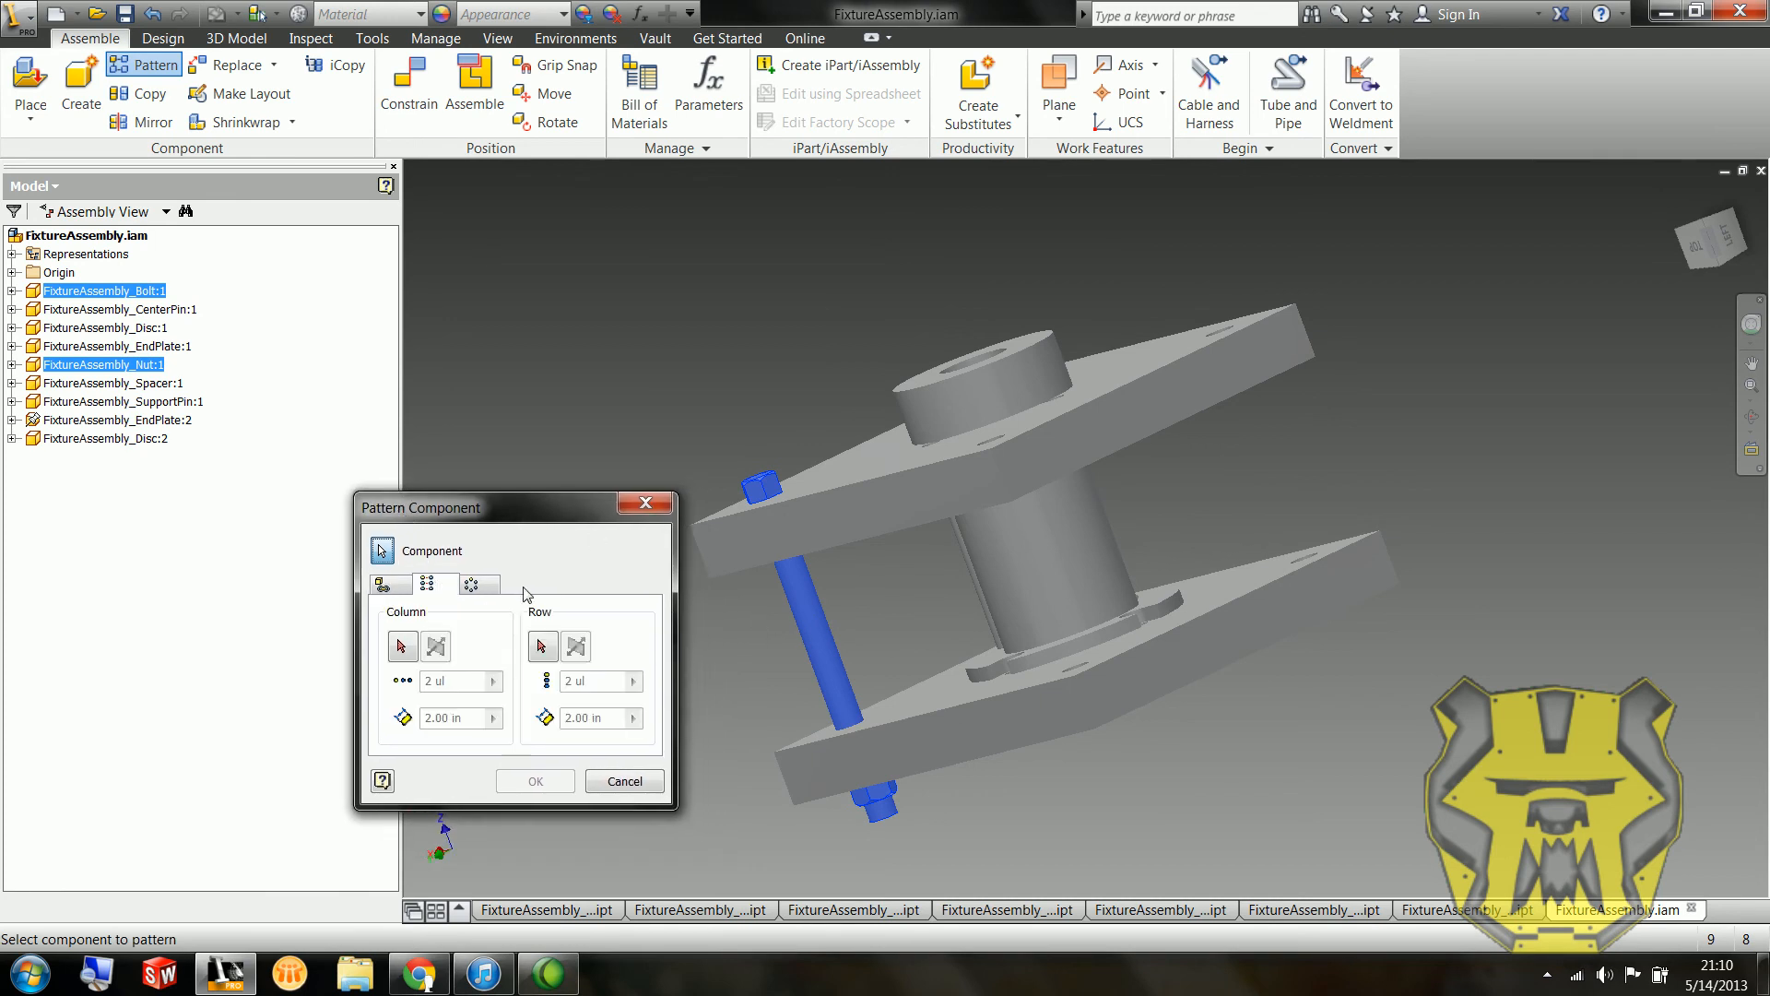
click(435, 645)
text(3)
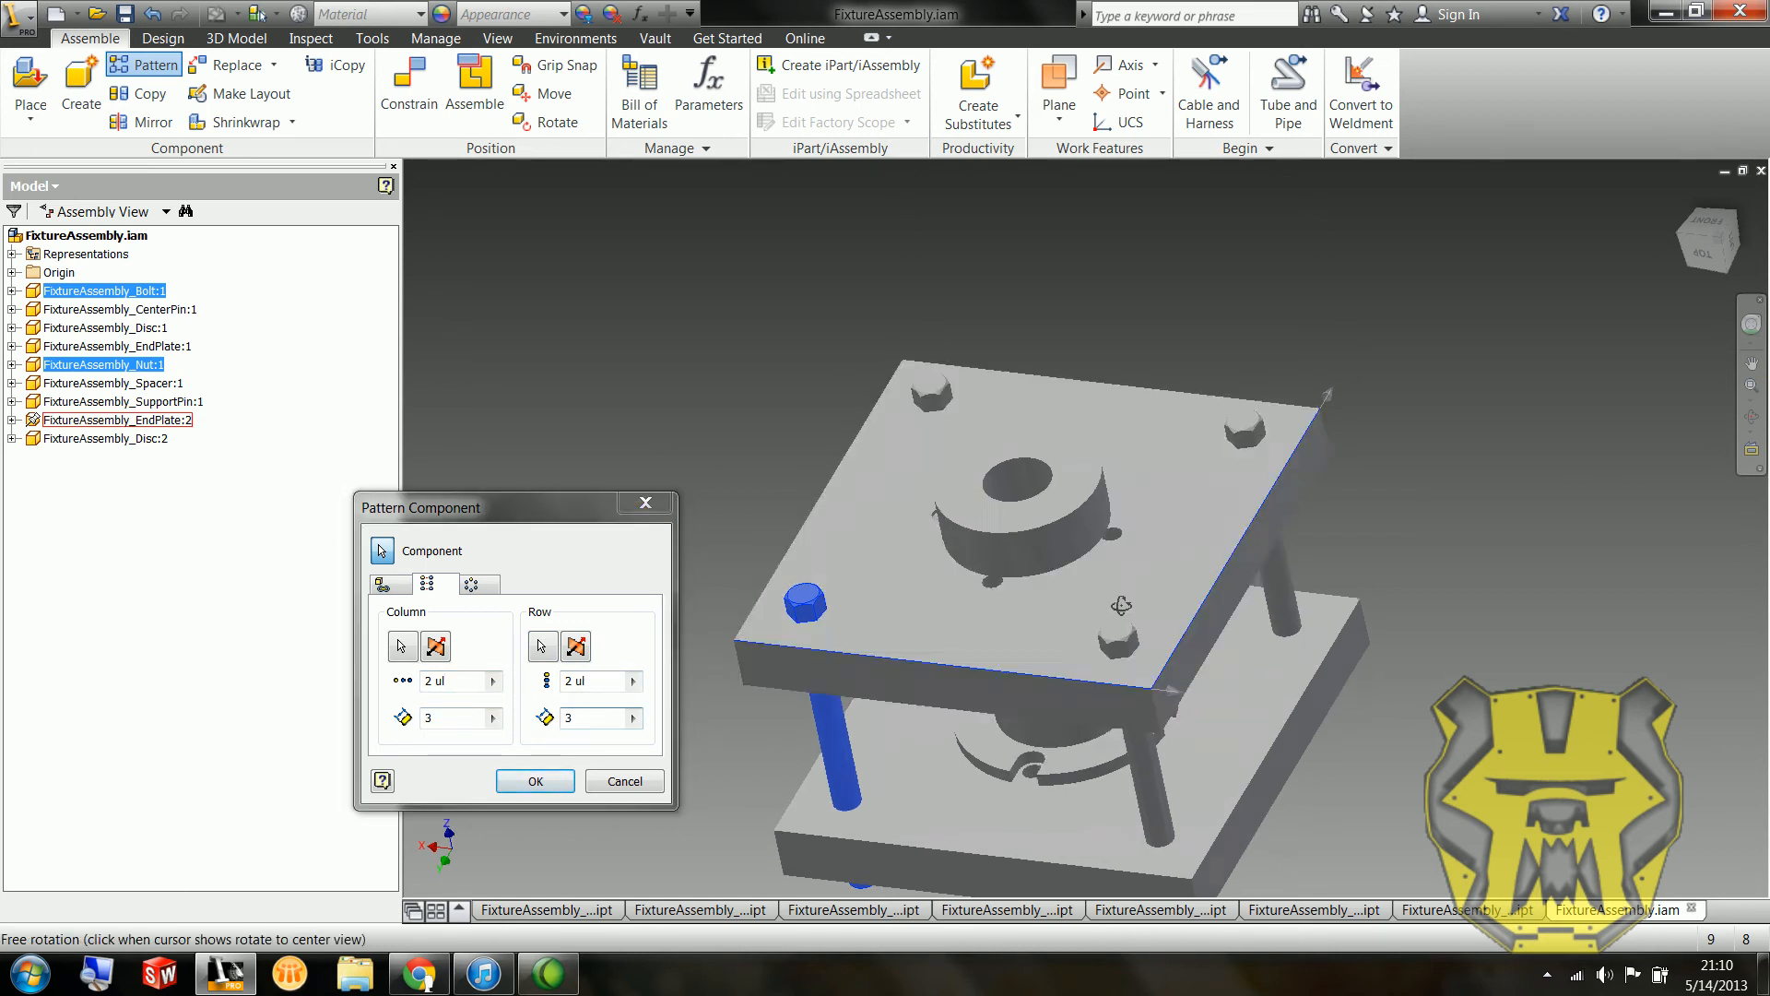
click(533, 780)
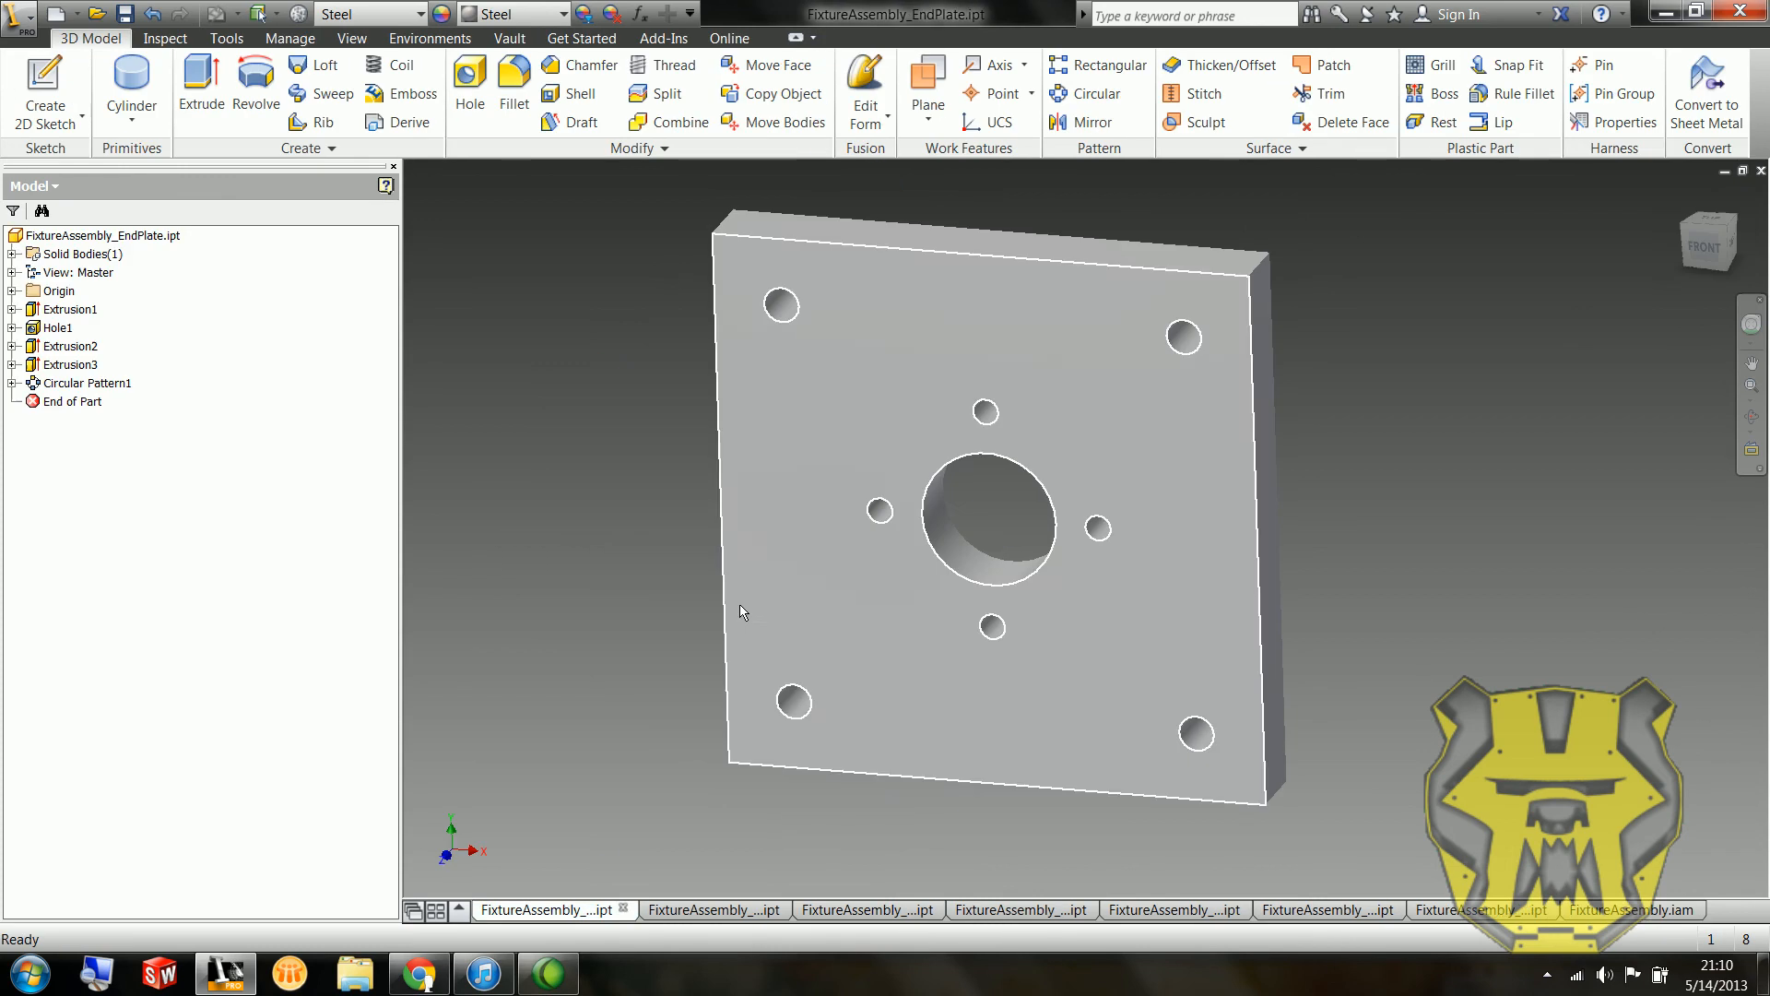
Step: Read the bolt hole spacing in Sketch2 under Hole1, then return to FixtureAssembly.iam
click(57, 328)
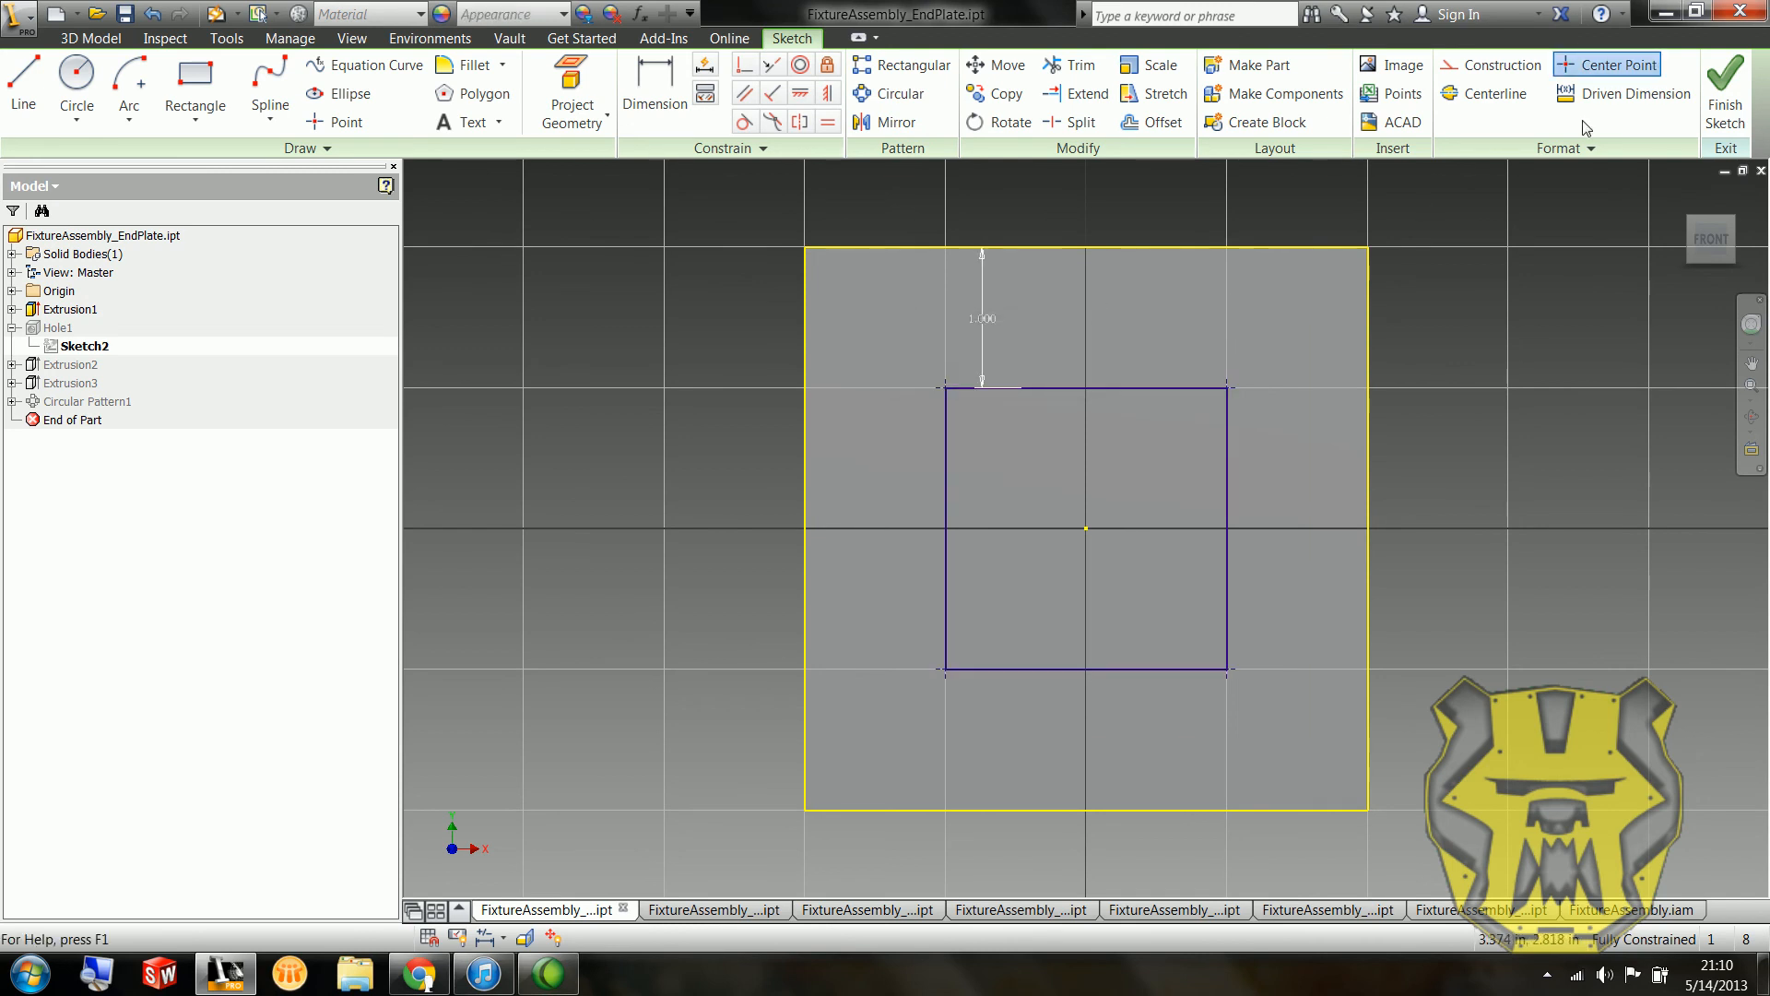
click(1724, 84)
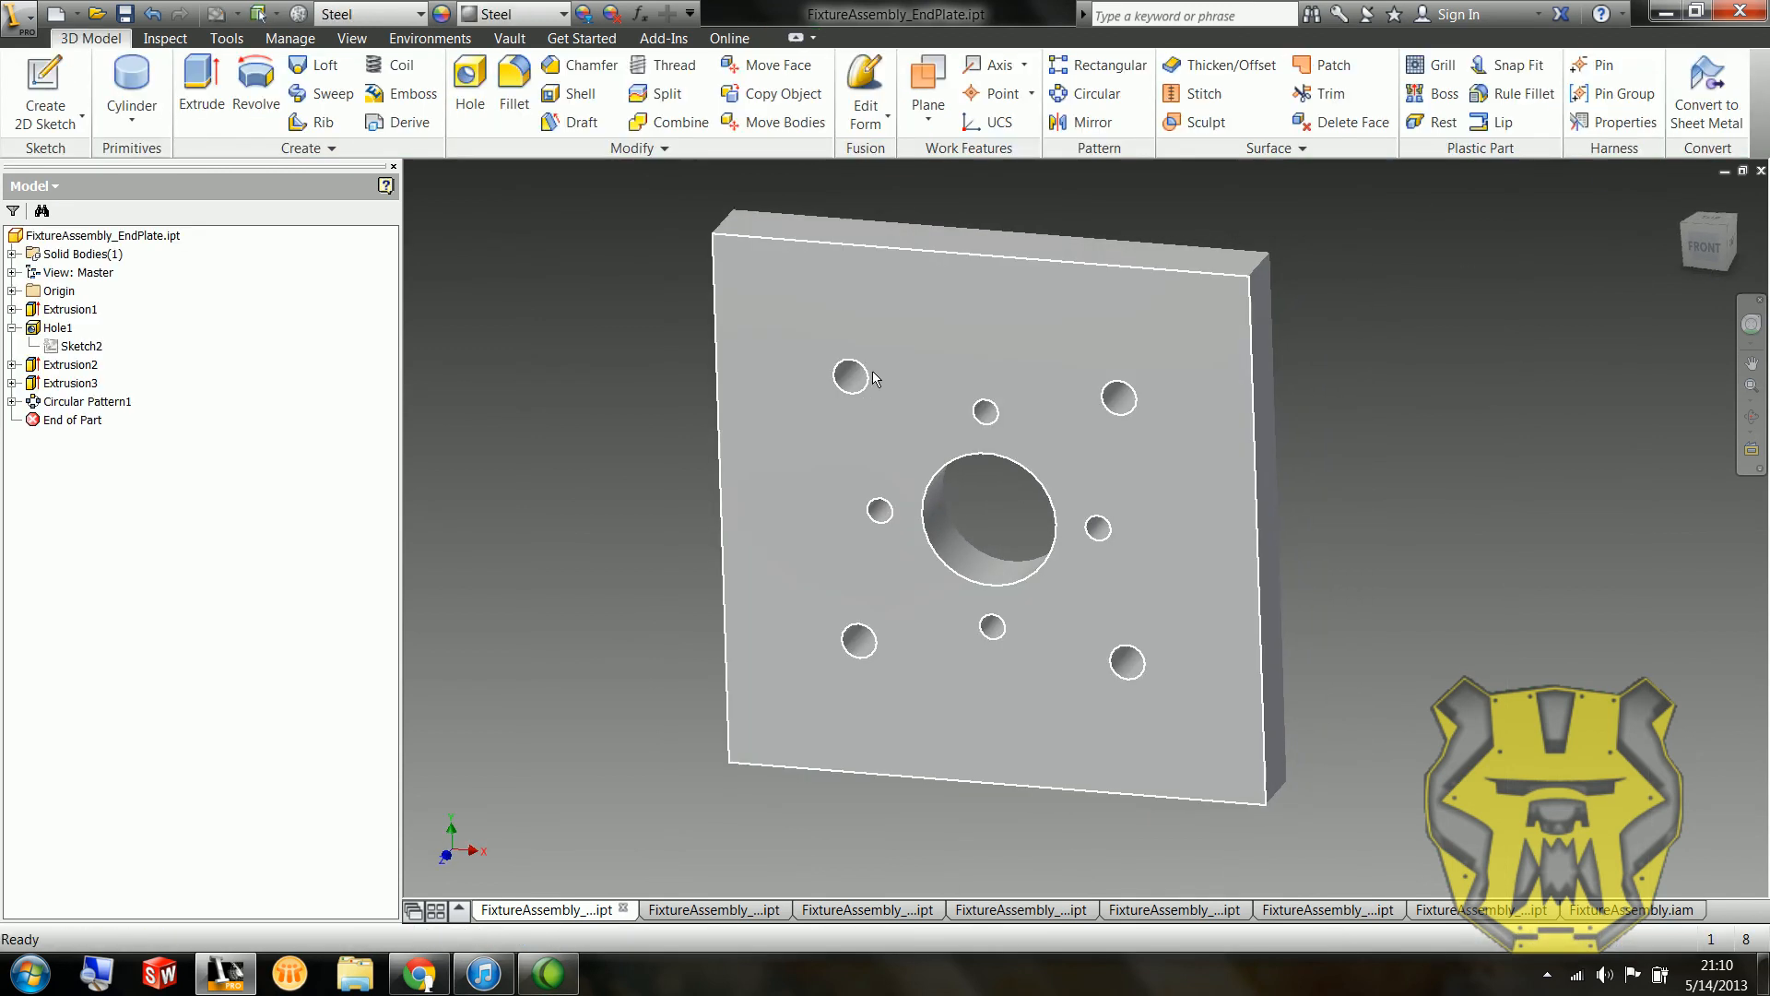
click(1630, 909)
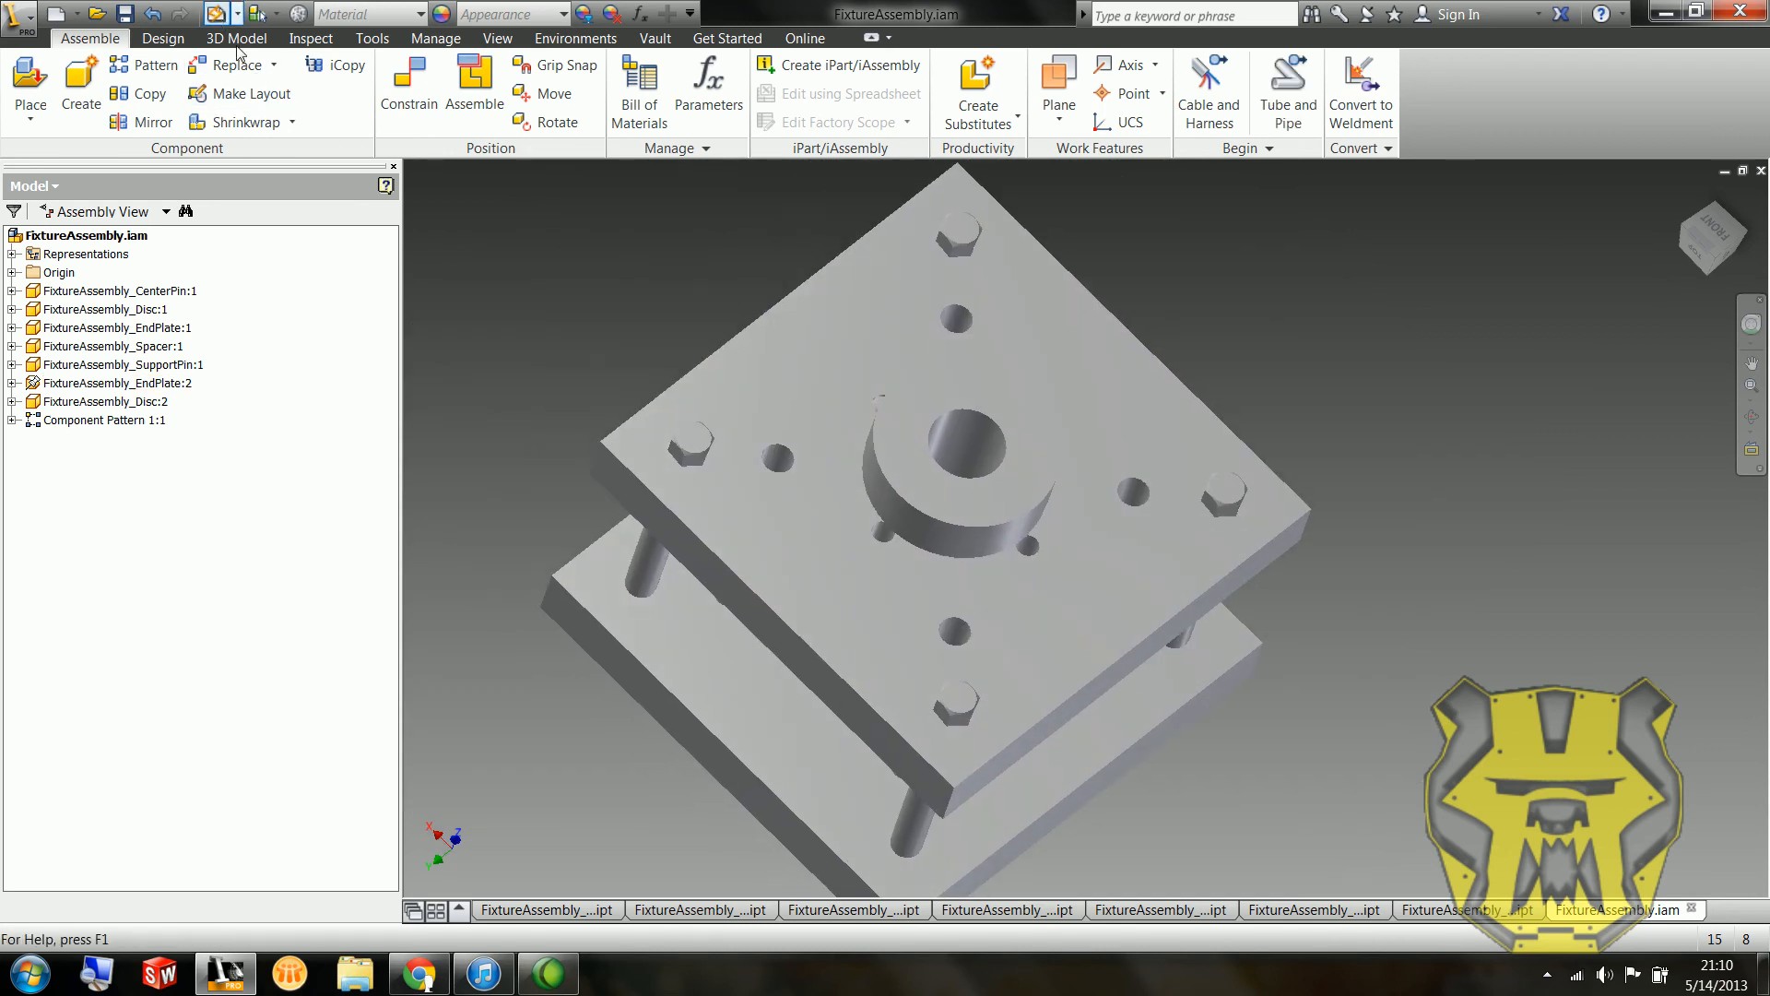
Step: Edit Component Pattern 1:1 to 2 in row and column spacing so bolts hit the corner holes
click(103, 420)
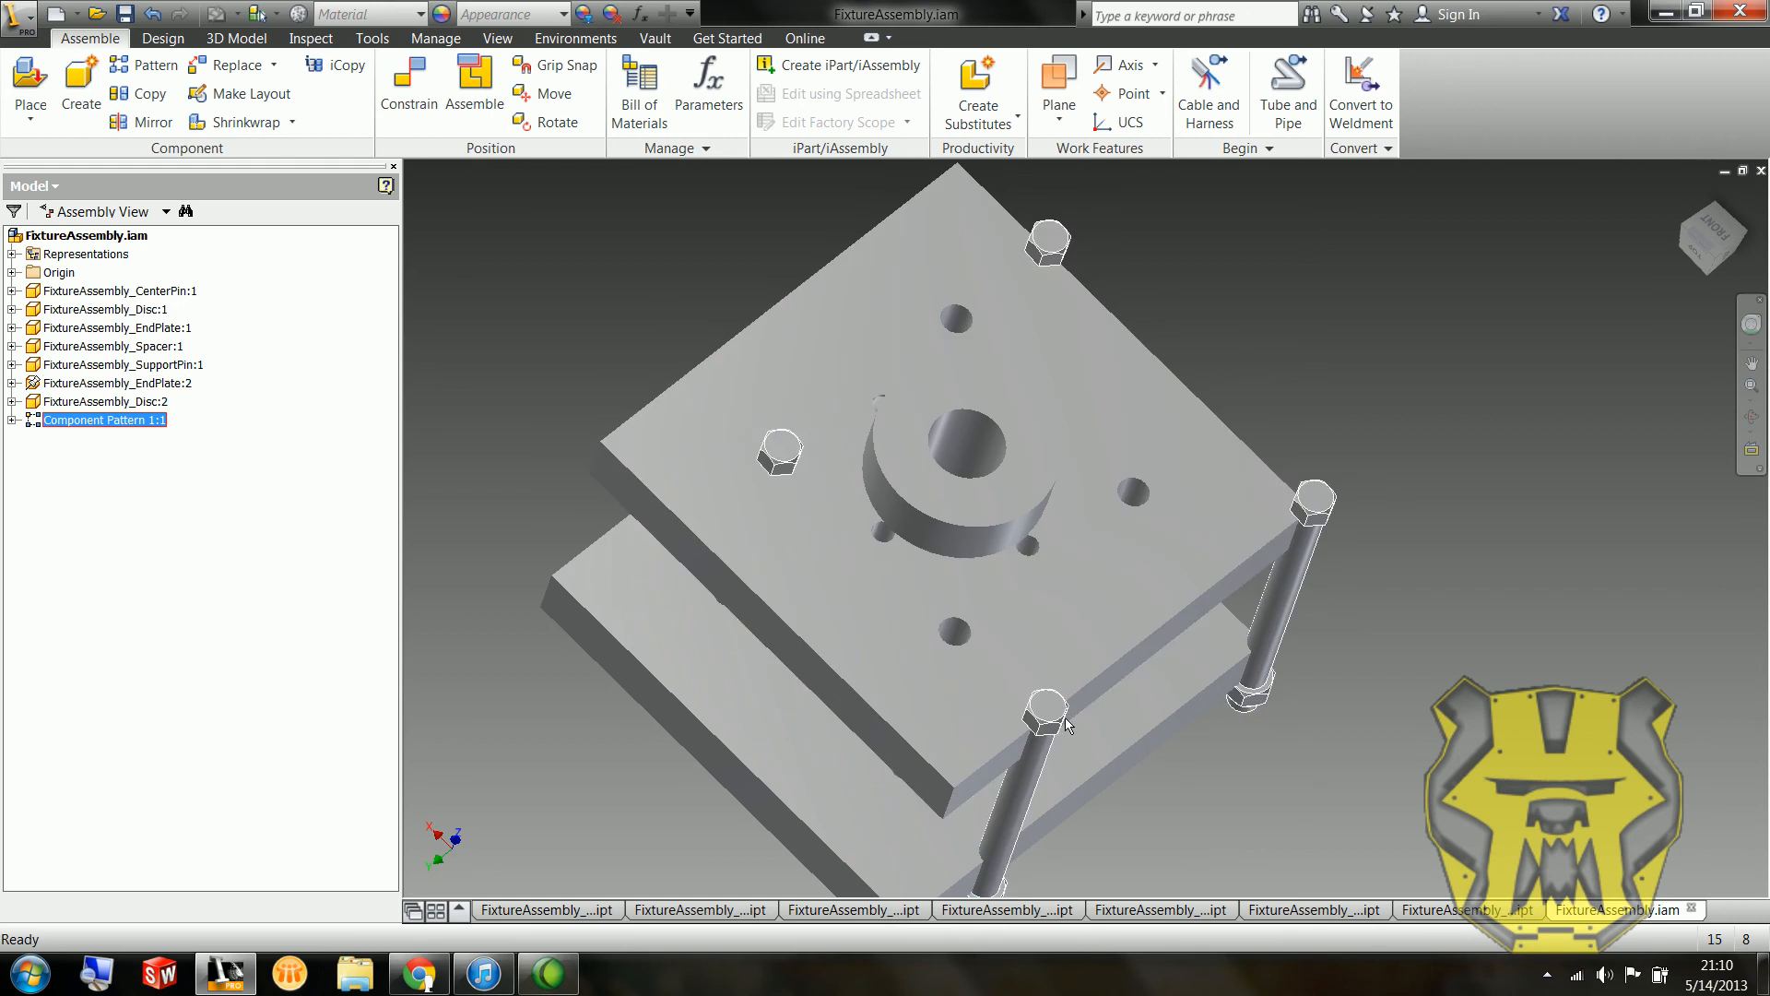
mouse_move(791, 446)
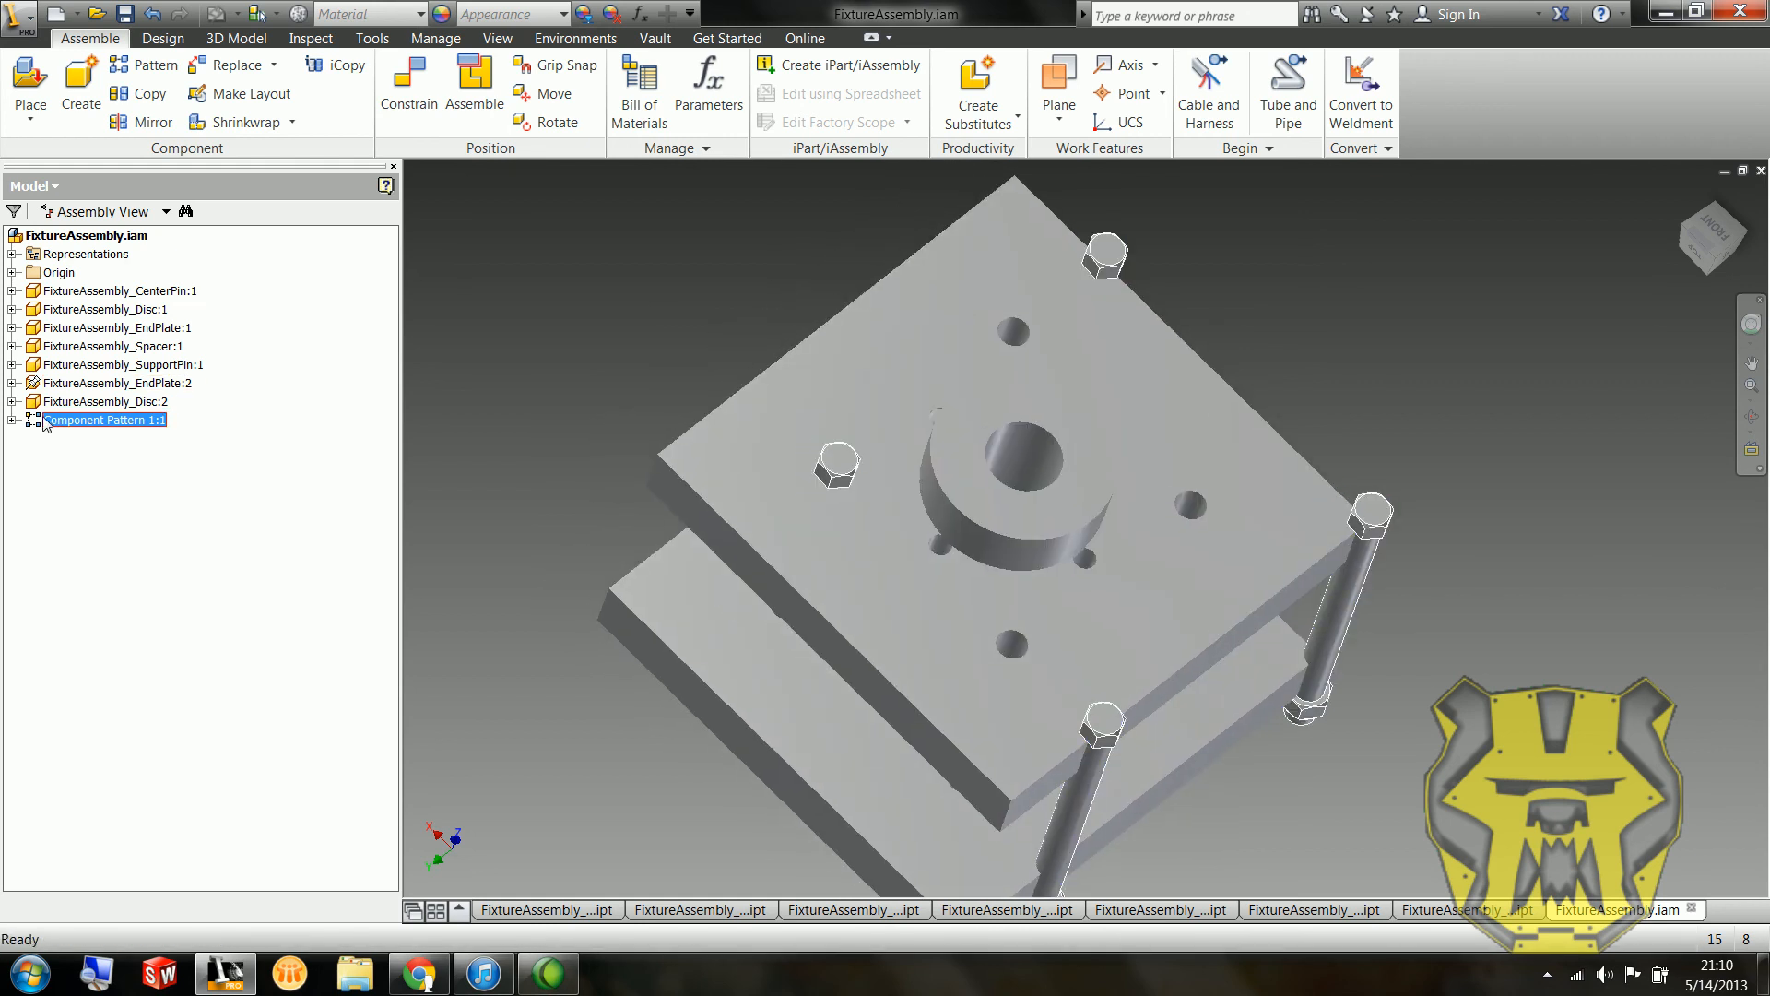
right_click(105, 418)
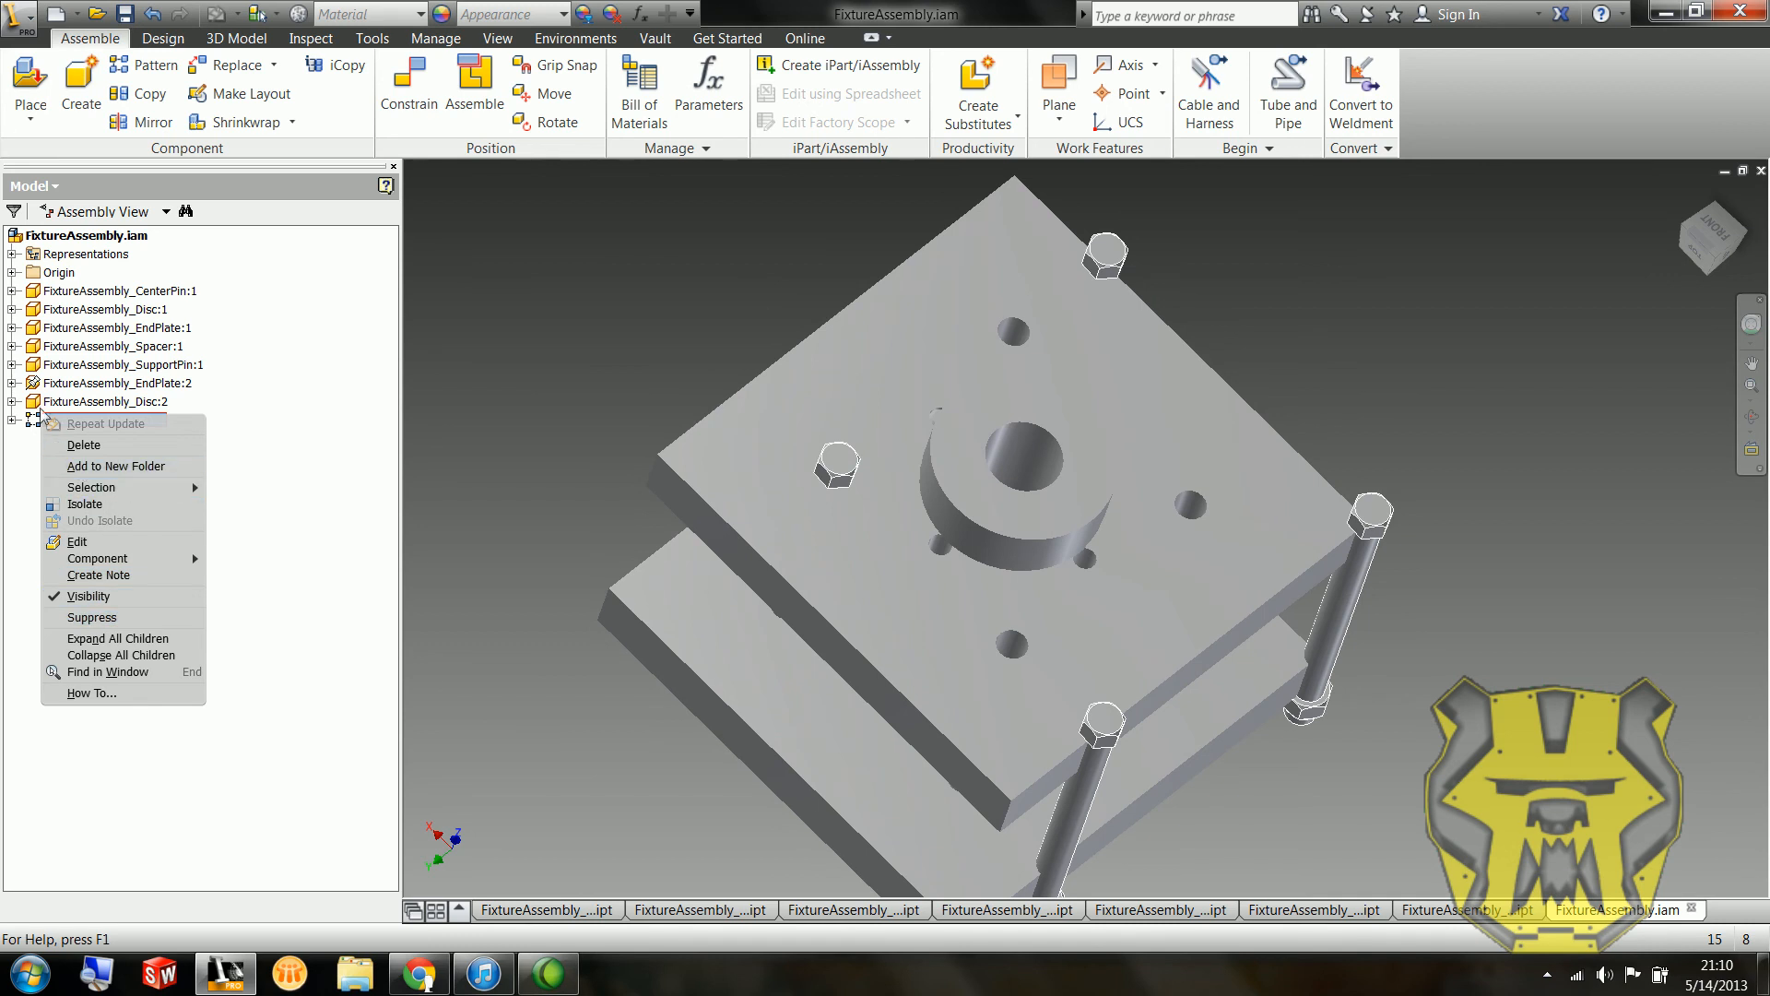
click(78, 542)
text(2)
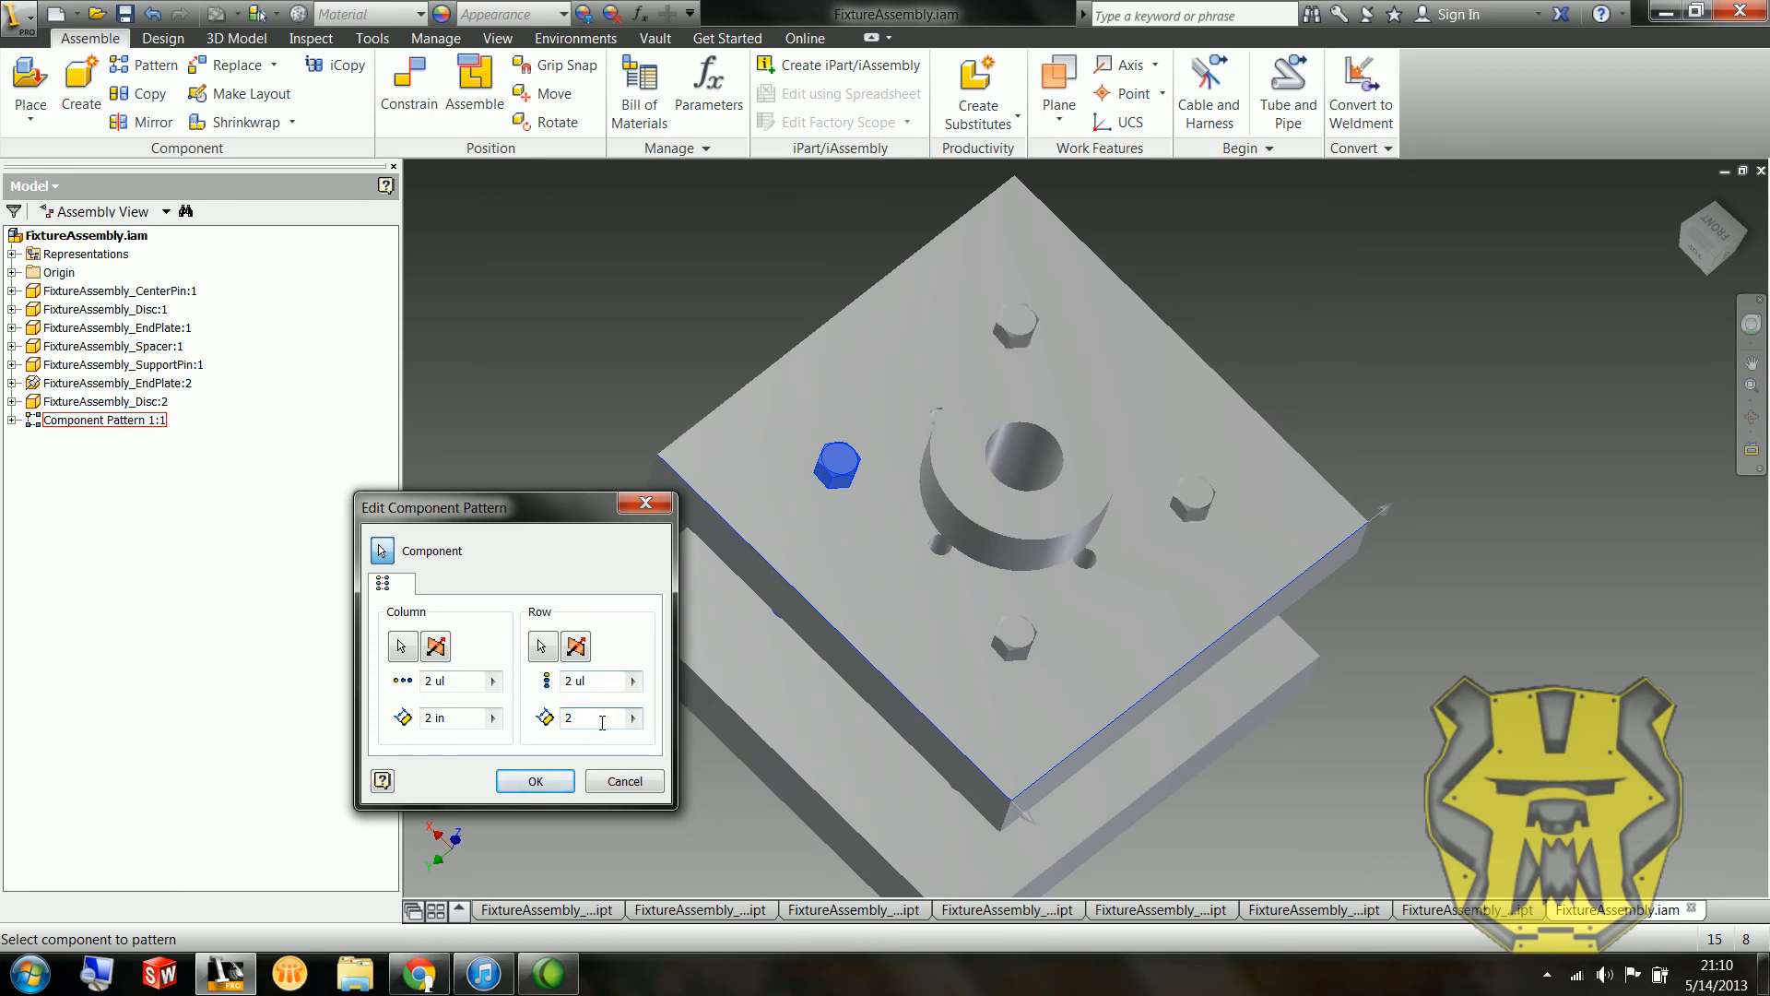
click(535, 780)
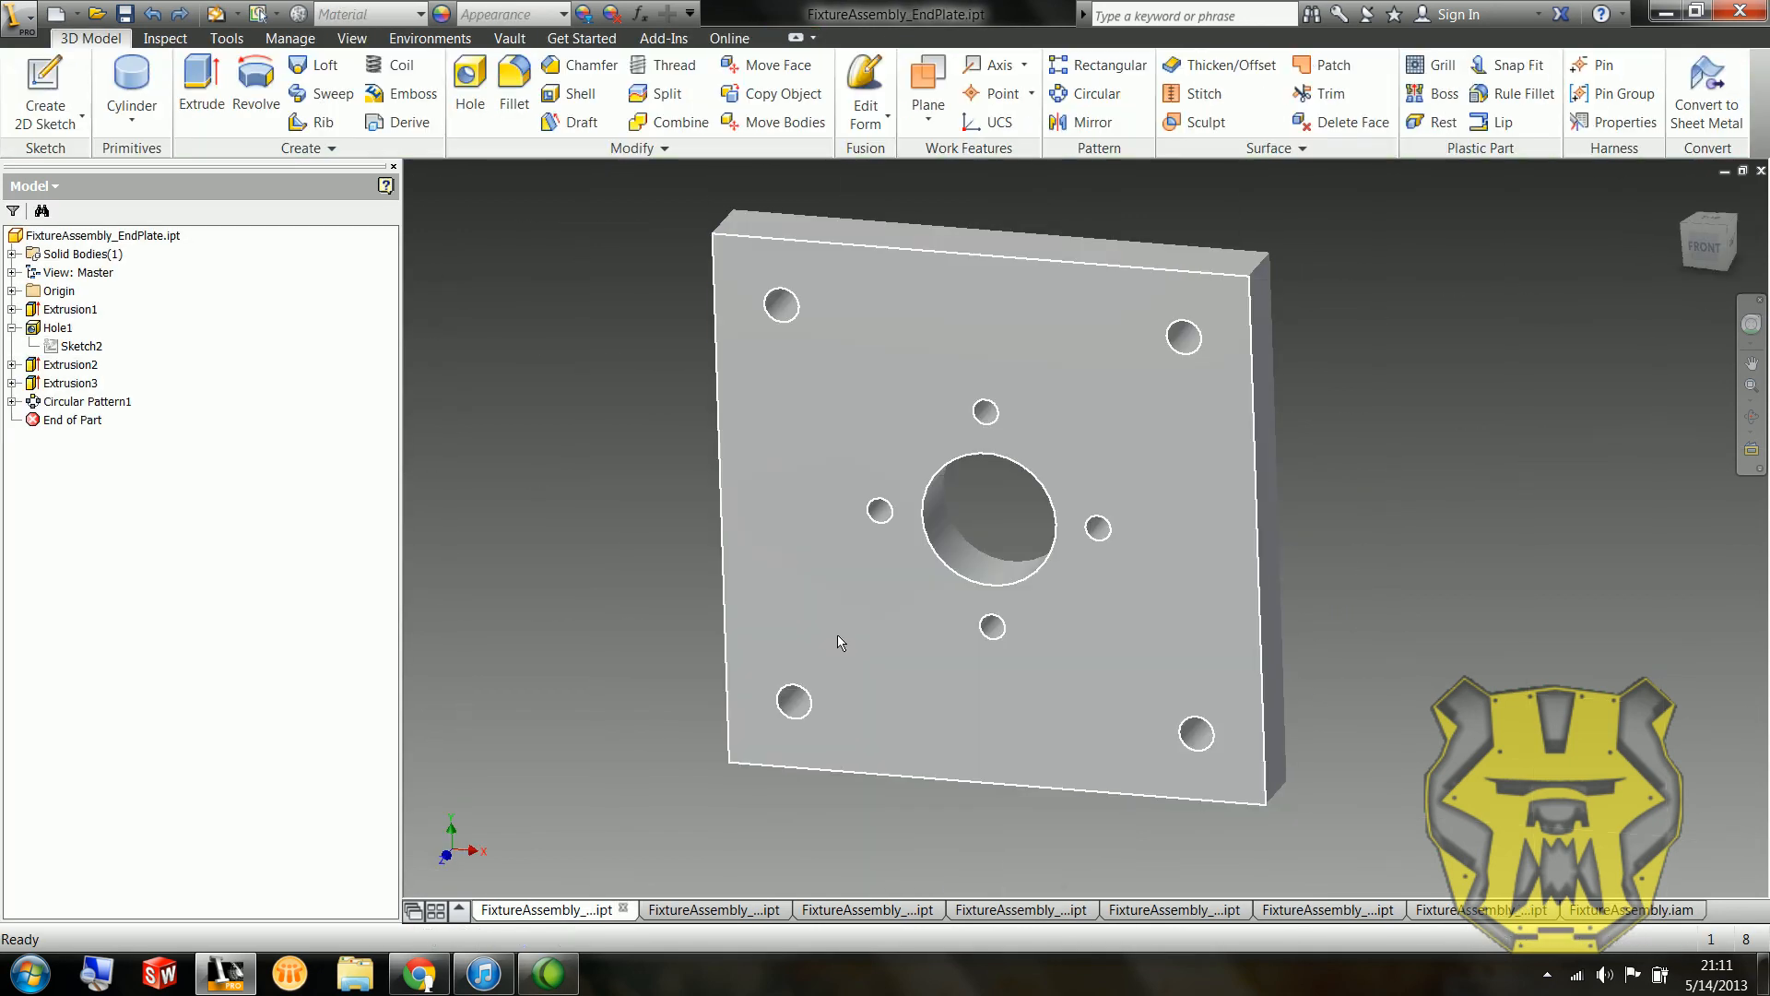
click(1622, 909)
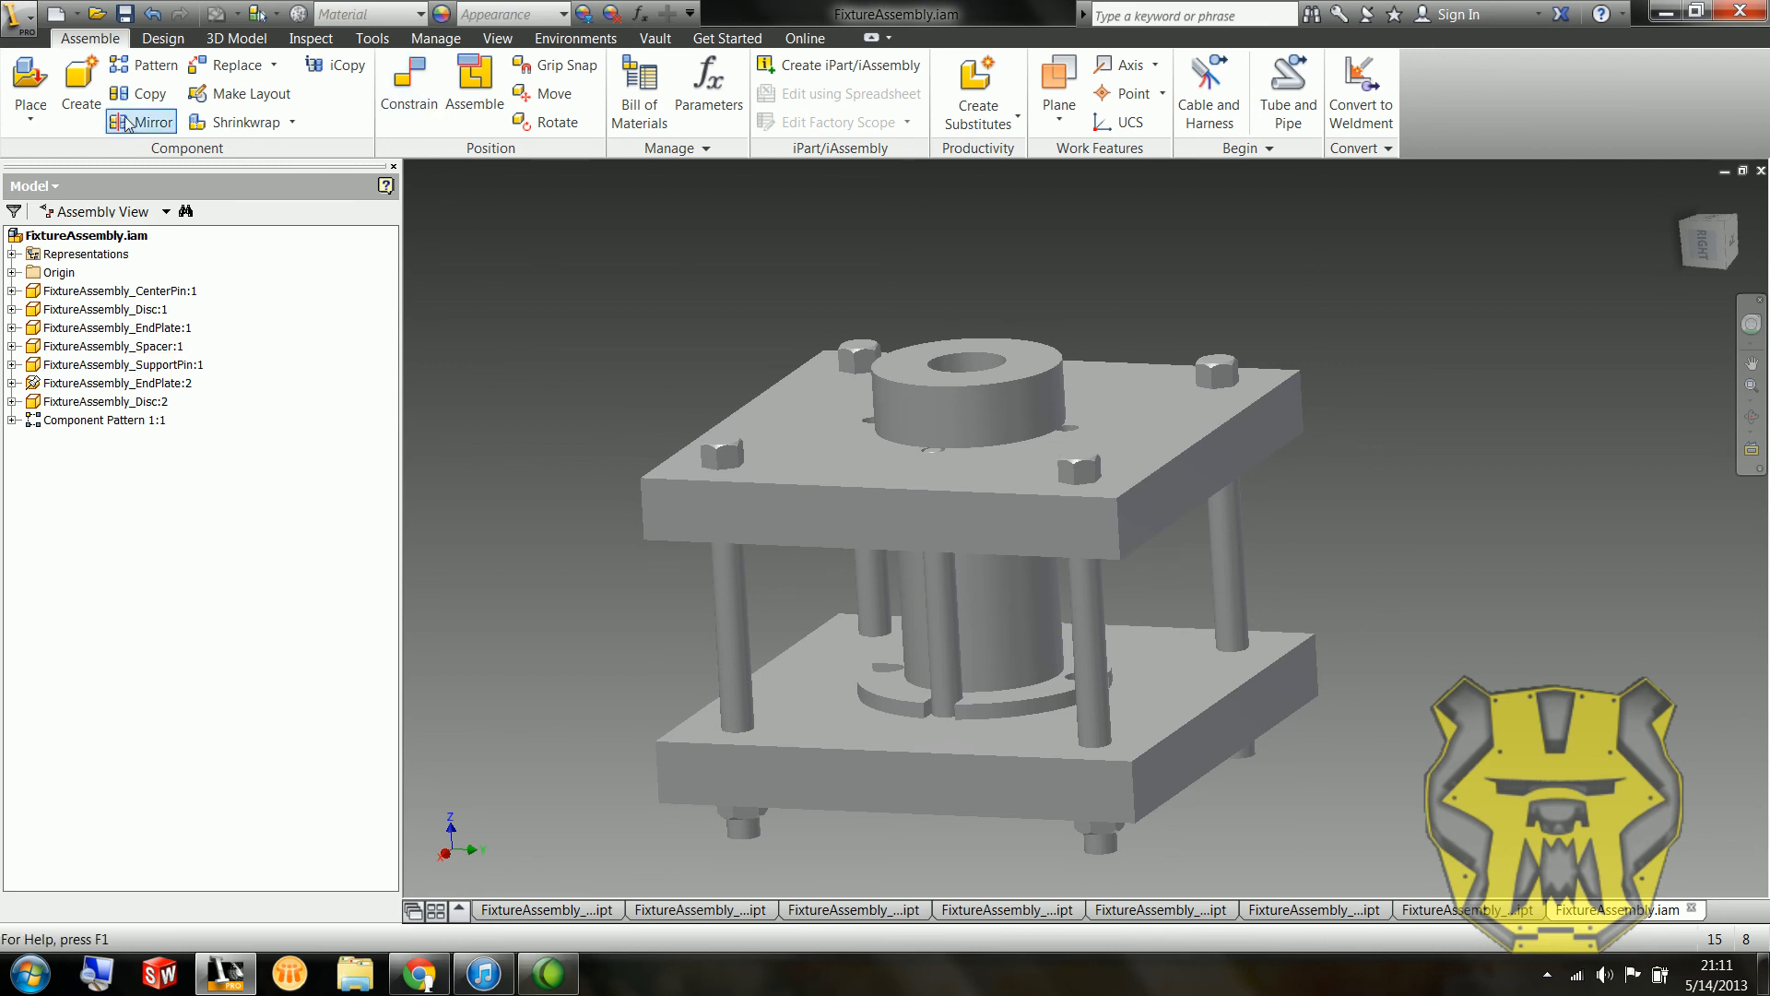
Step: Circular-pattern the support pin around the spacer axis, 4 instances at 90 deg
click(144, 65)
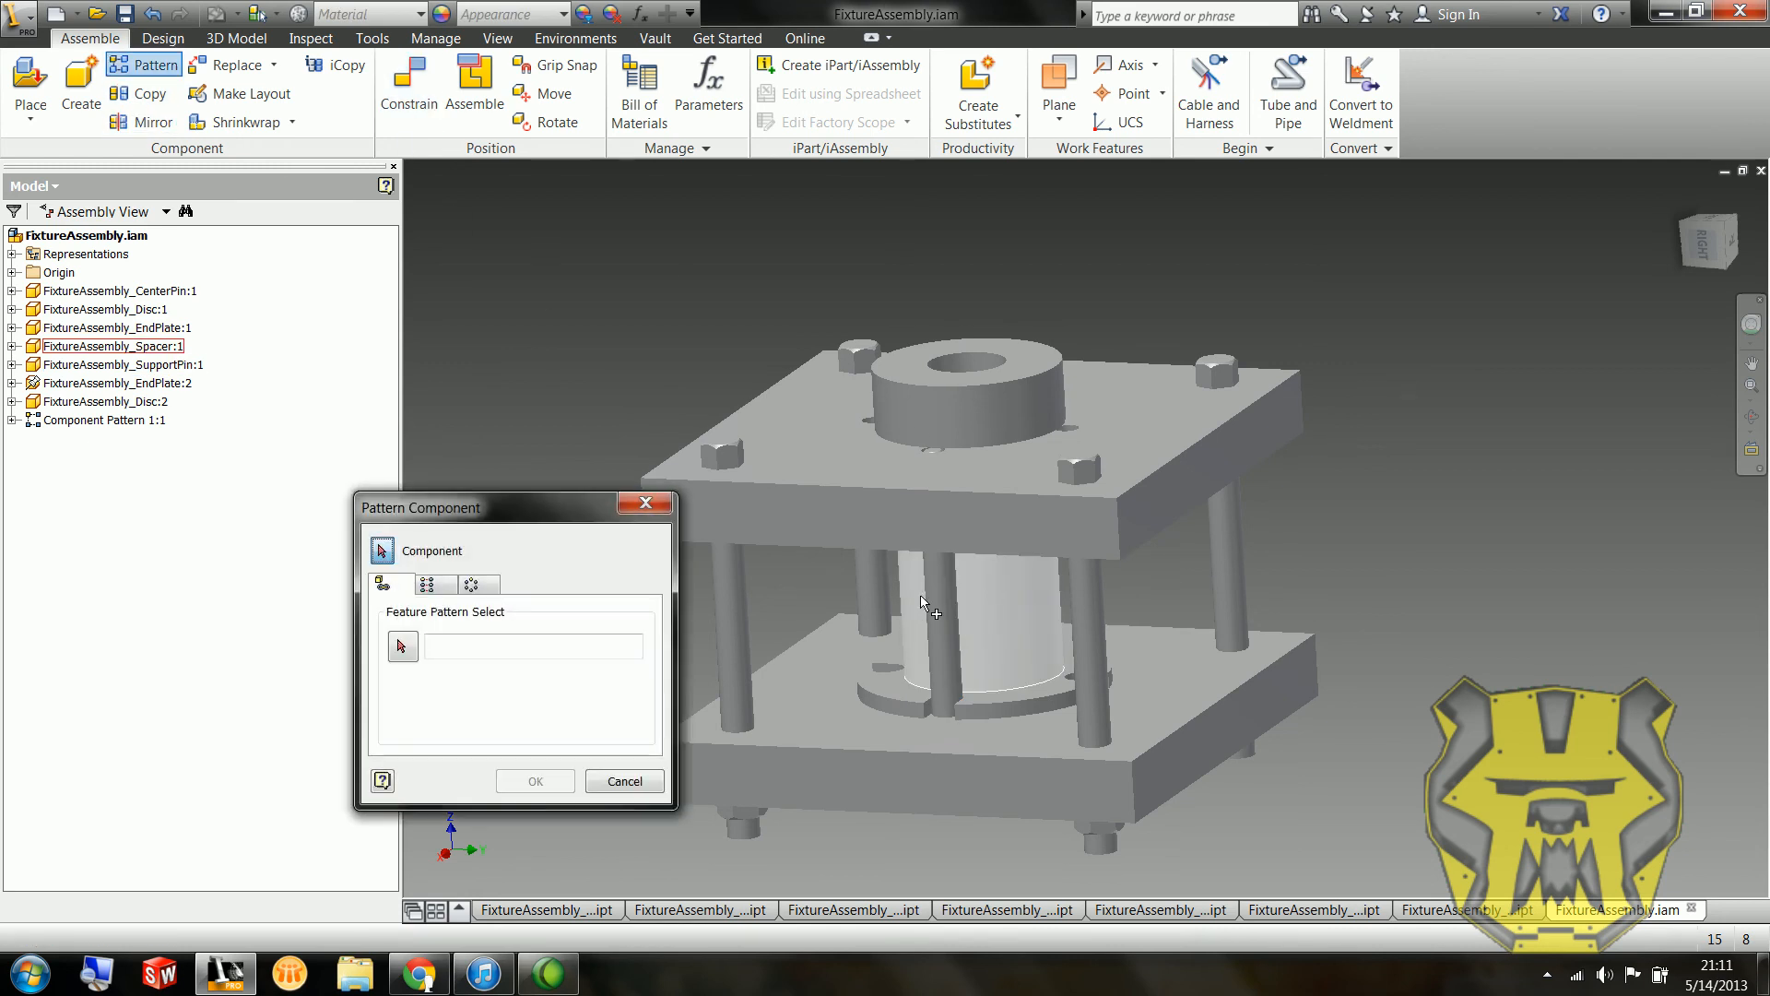
click(426, 584)
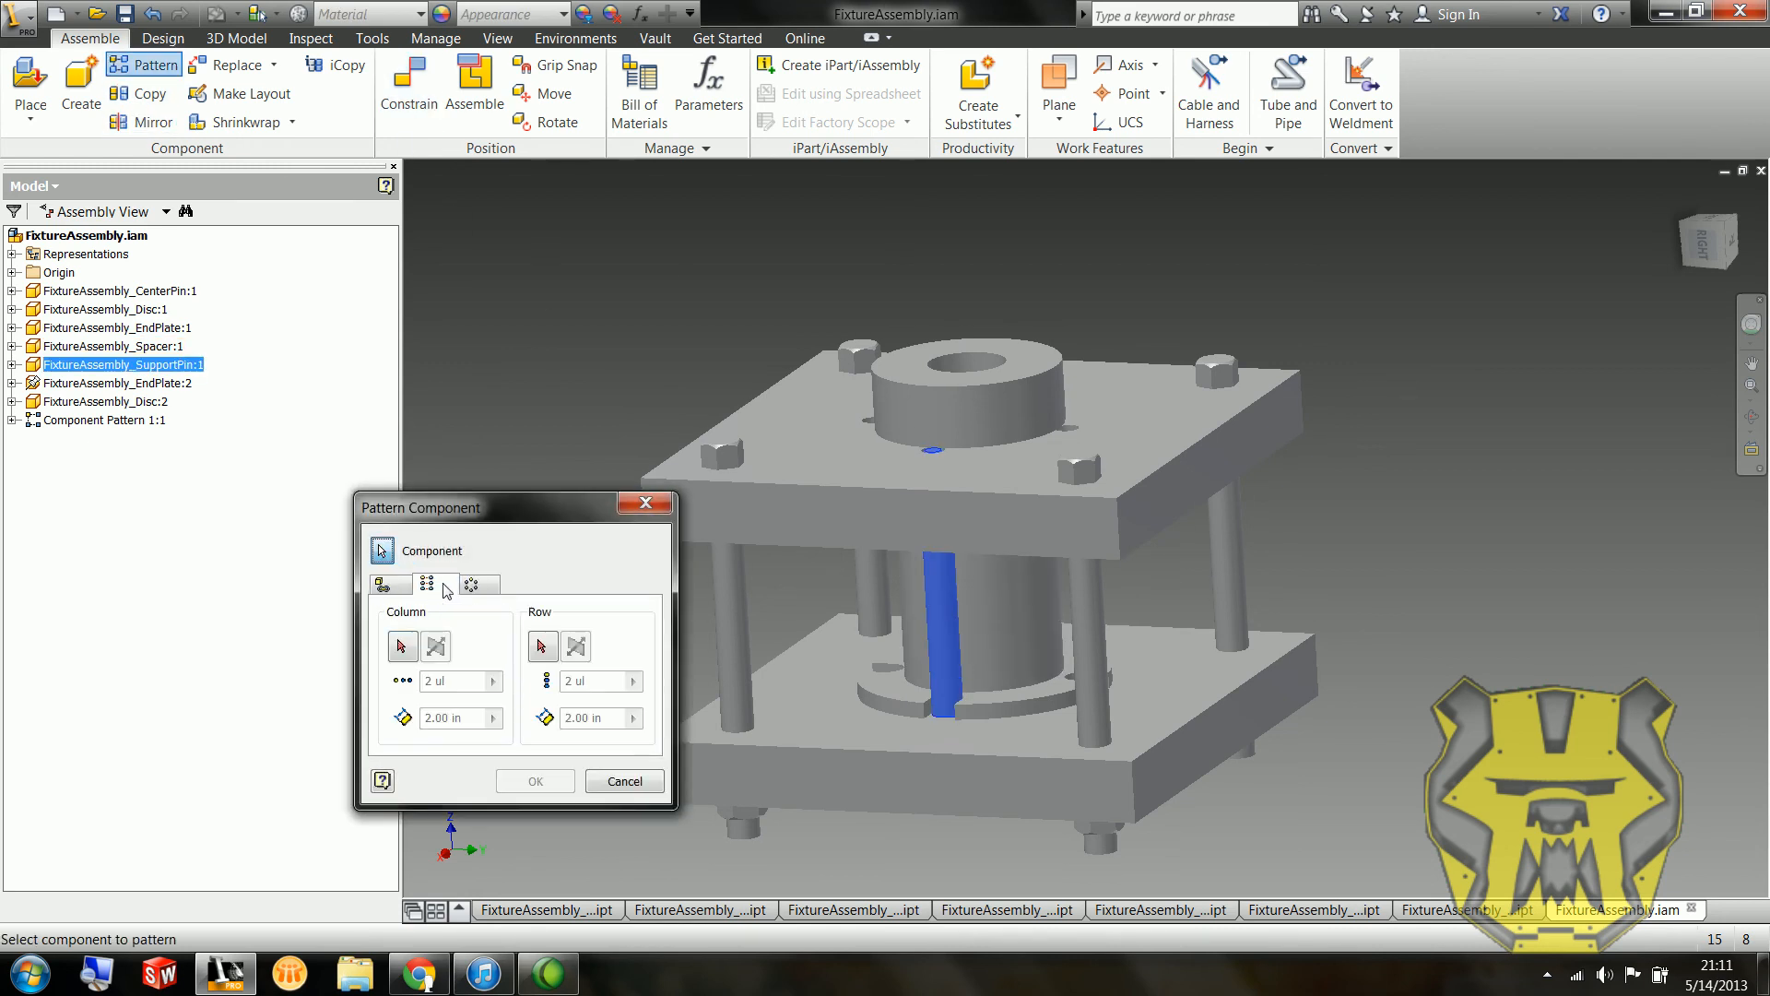
click(475, 584)
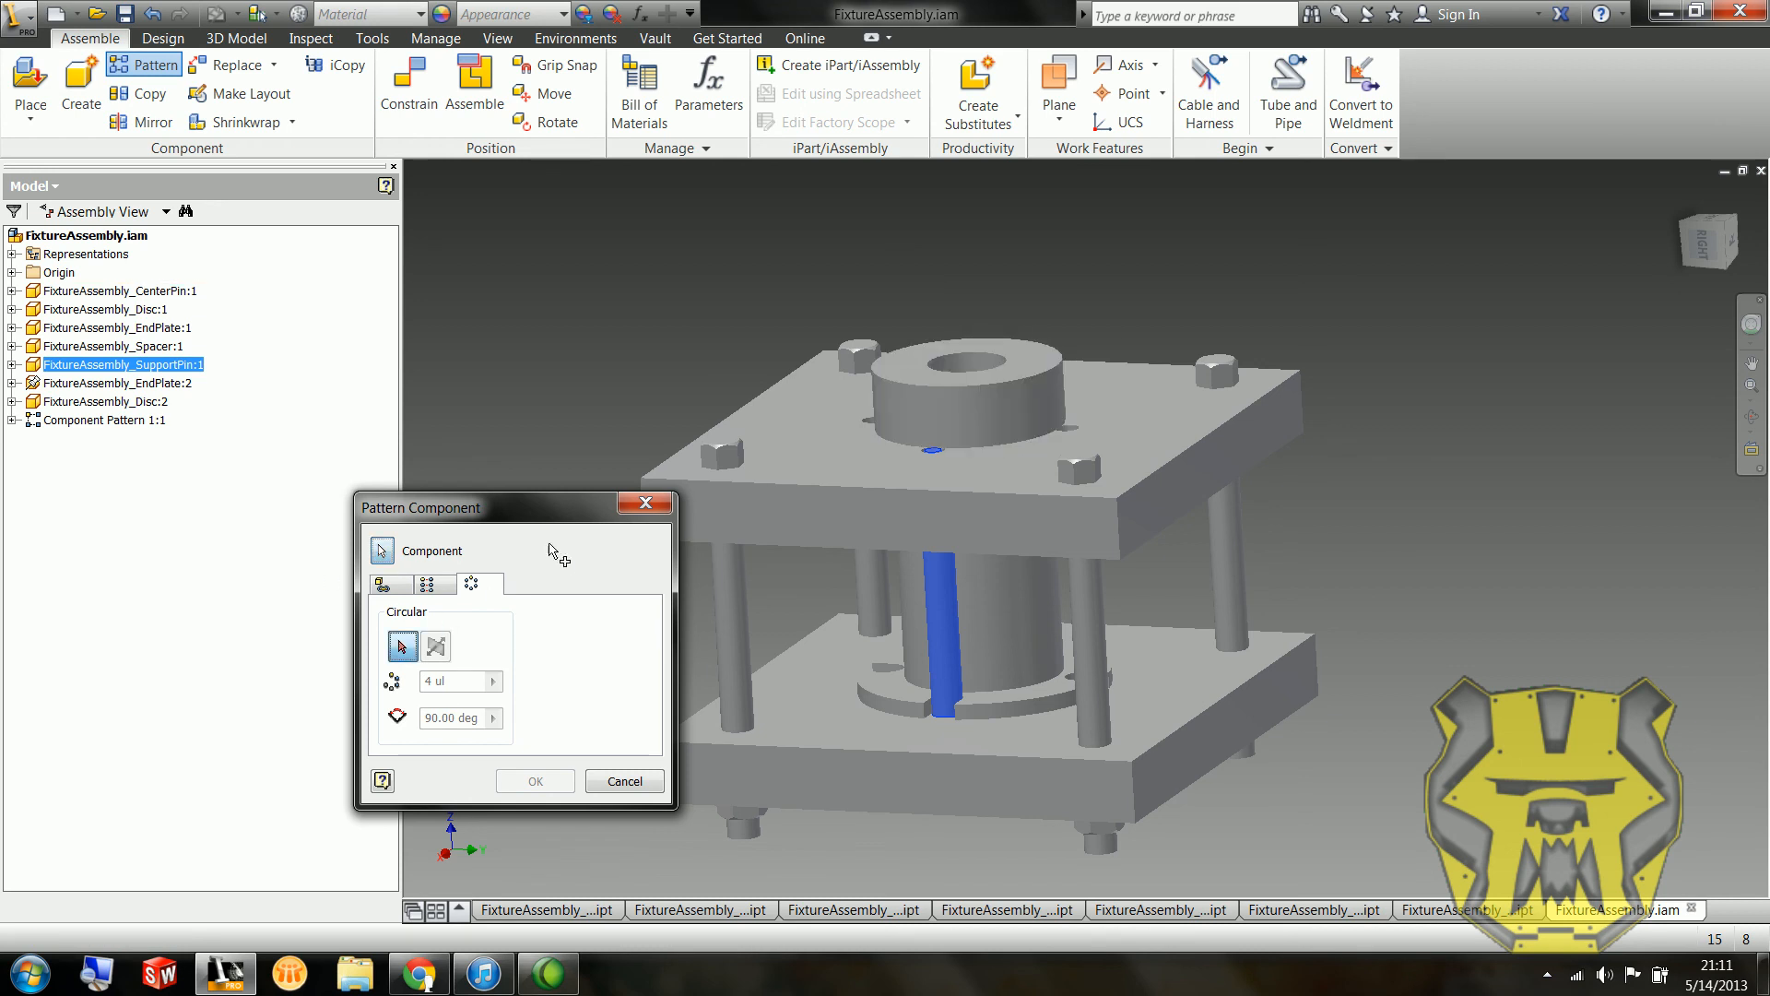
click(435, 645)
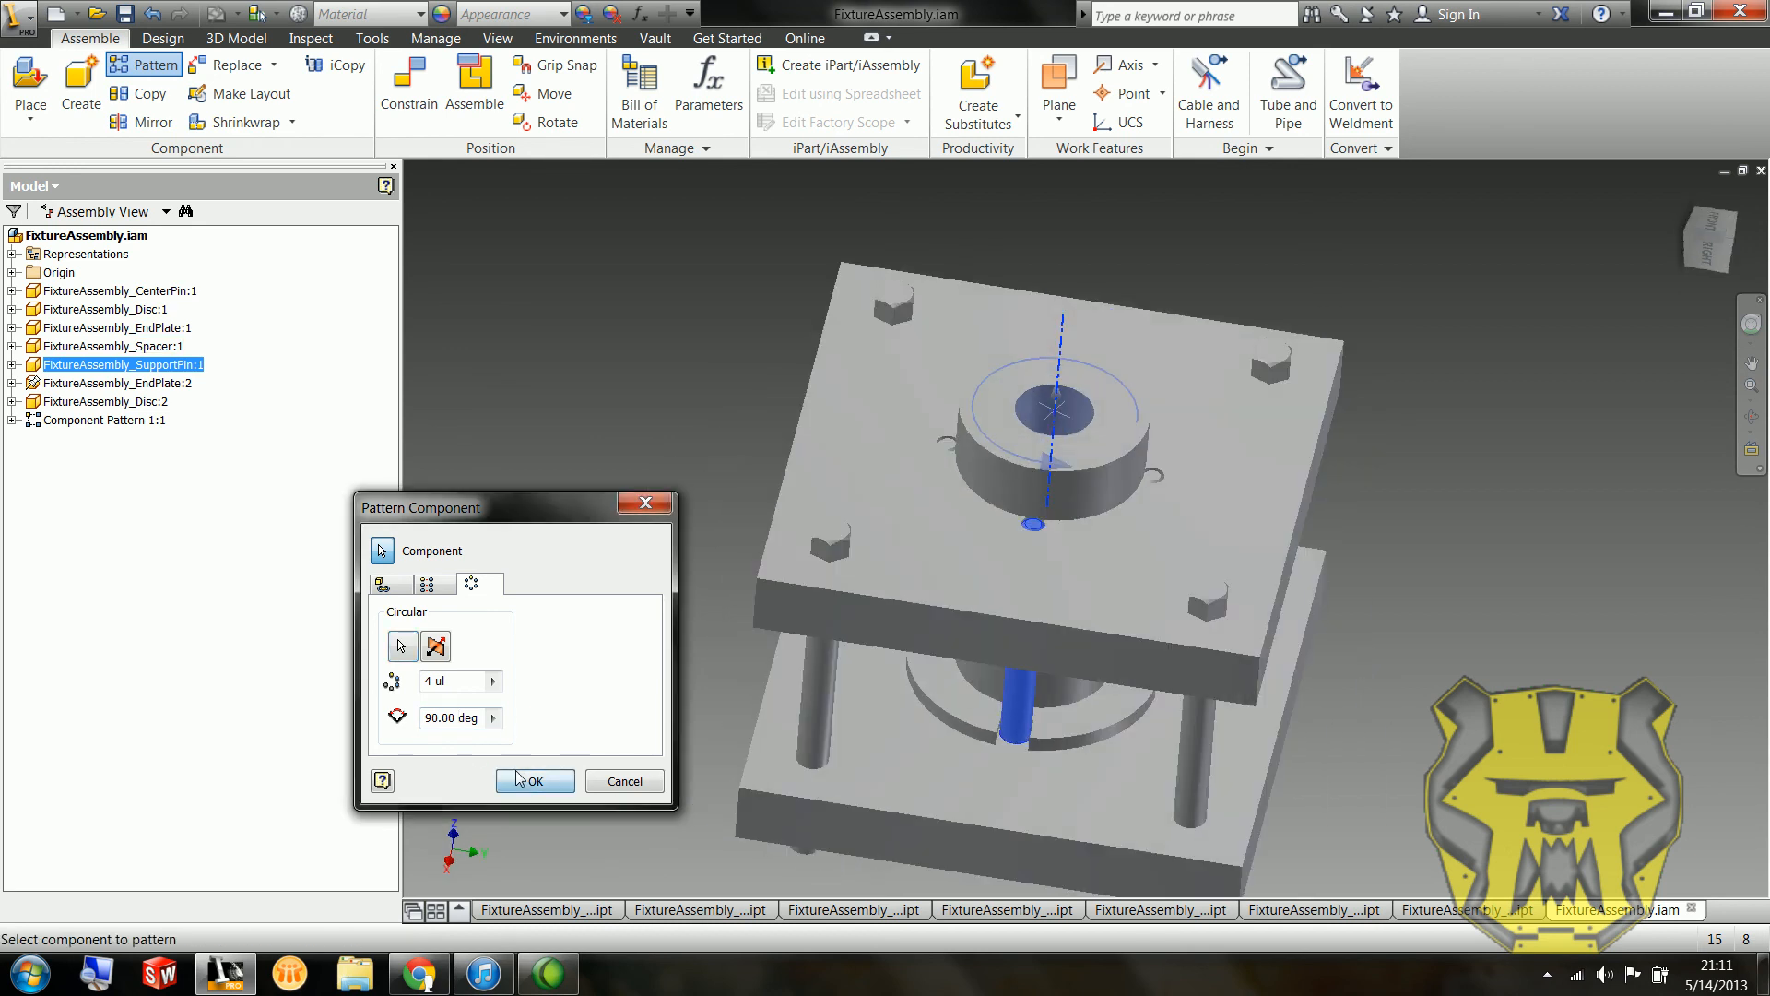
click(532, 780)
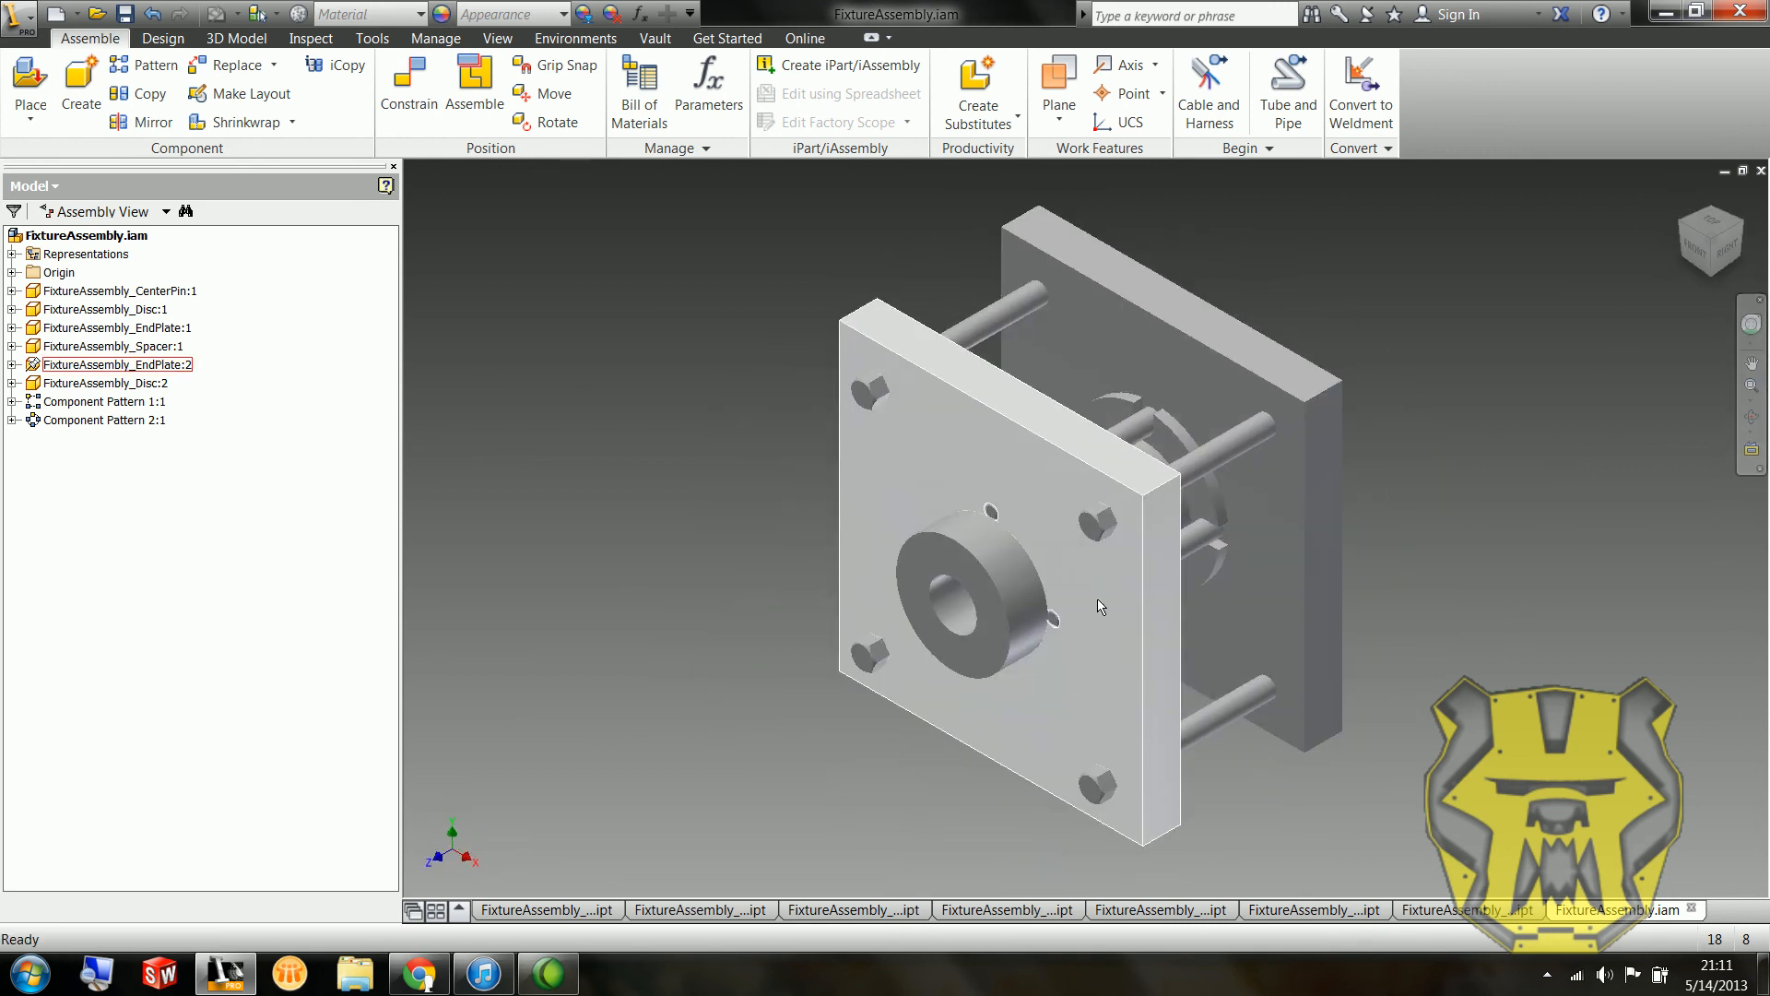
Step: Set the current isometric view as home using Fit to View from the ViewCube
click(1698, 254)
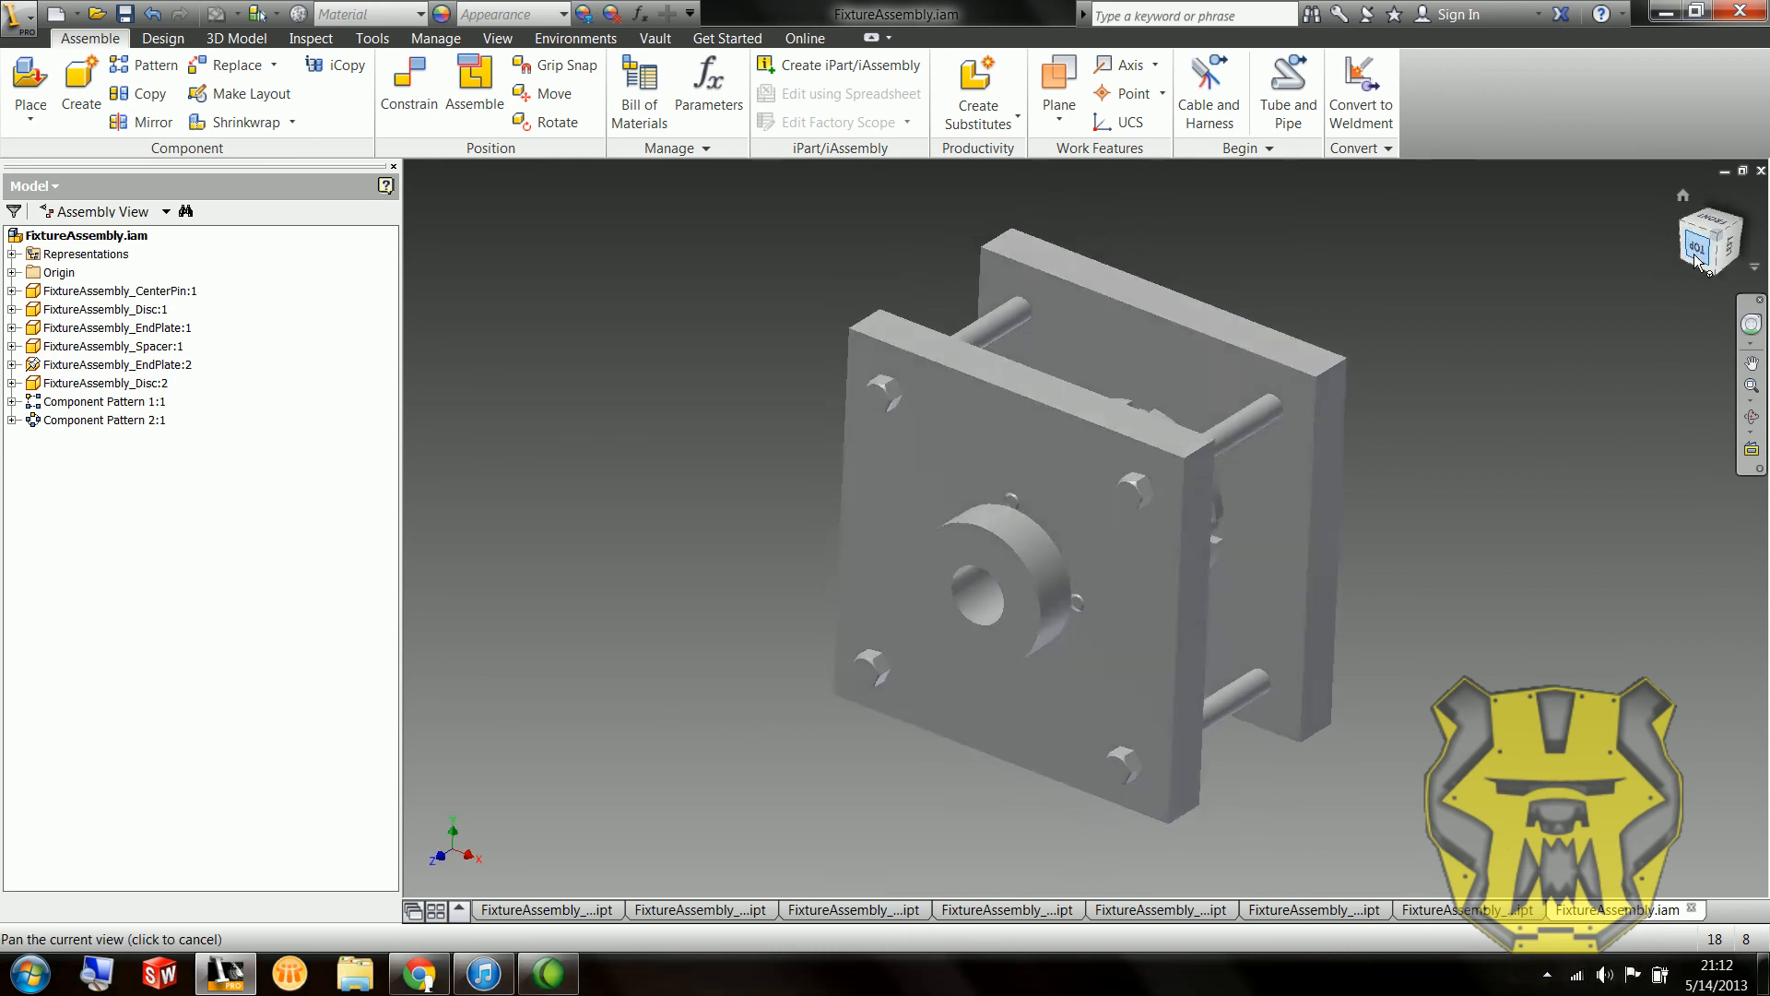
click(1707, 240)
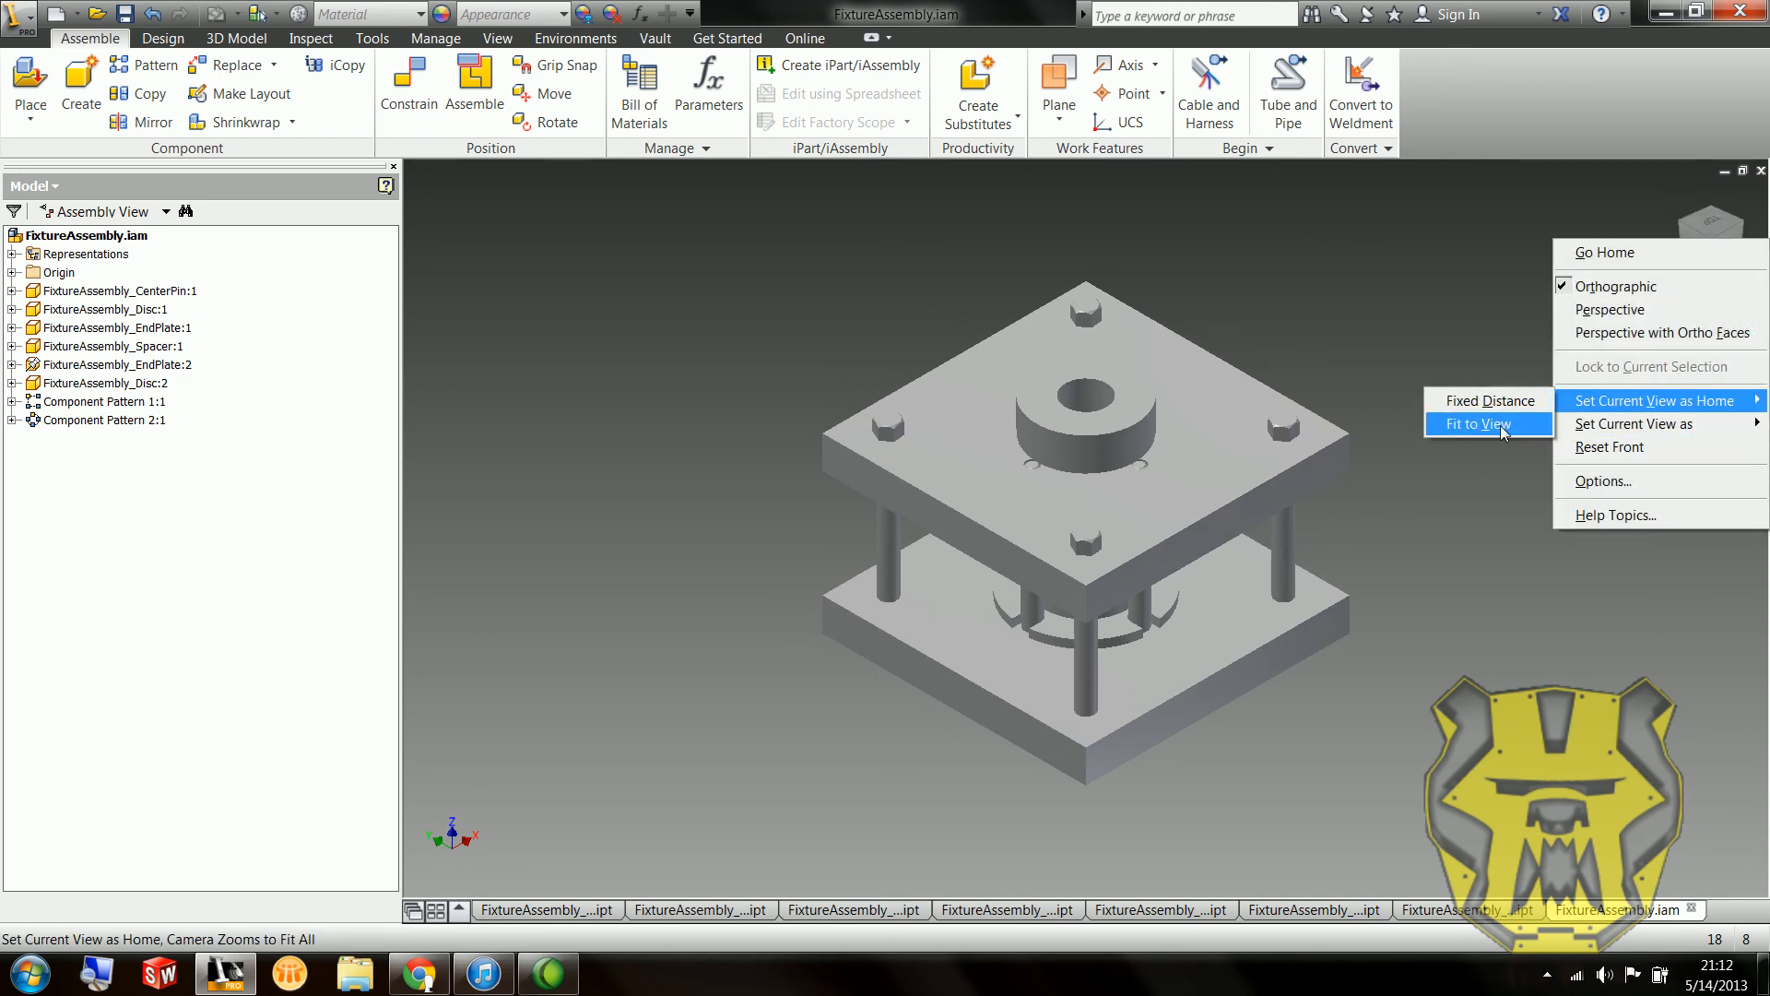
click(1486, 424)
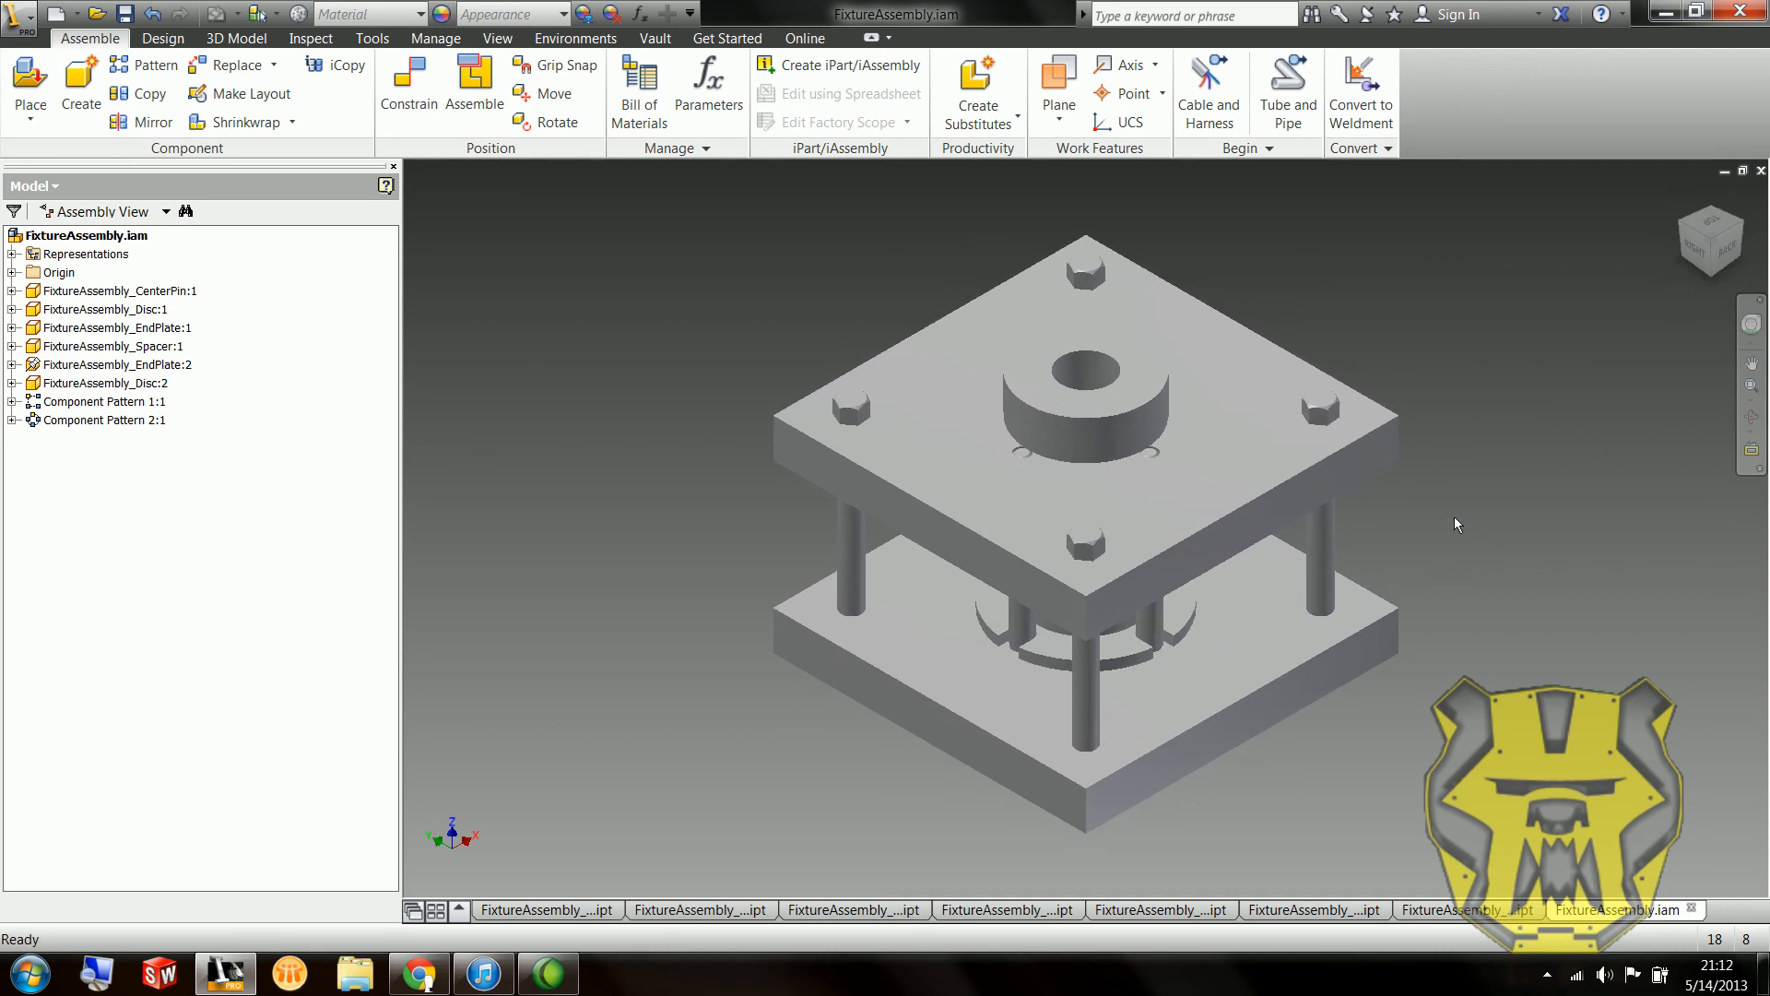
mouse_move(1490, 489)
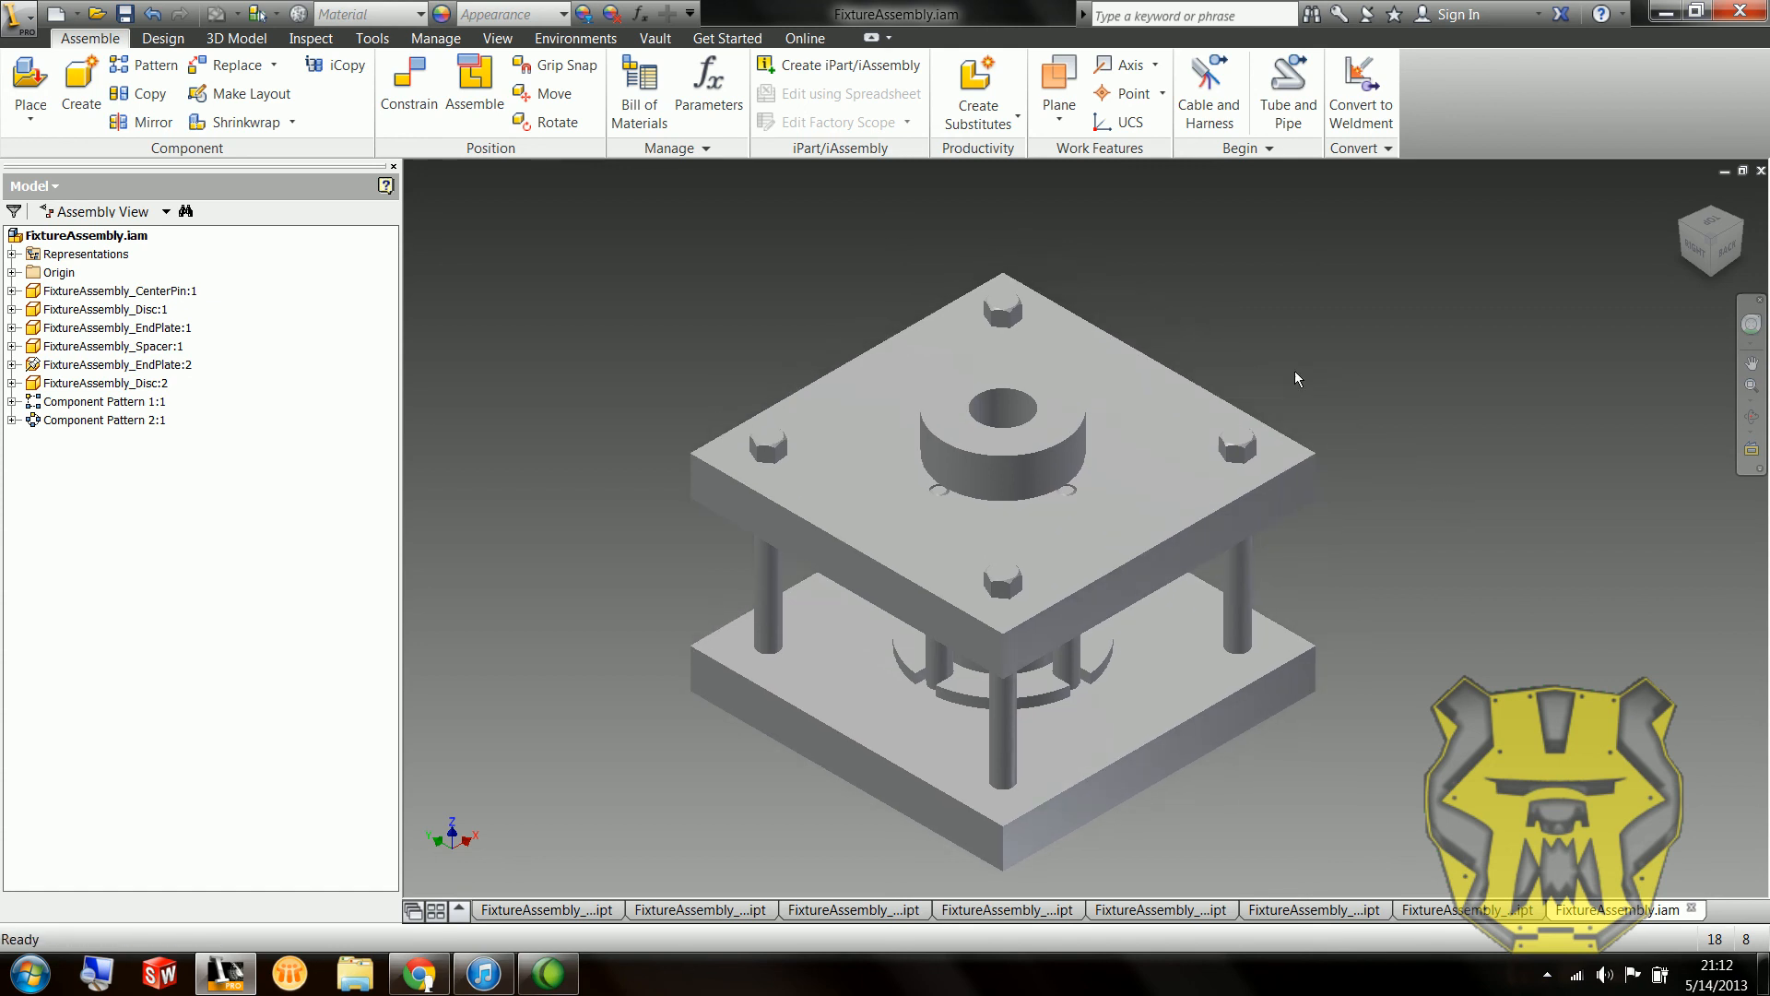
mouse_move(1318, 398)
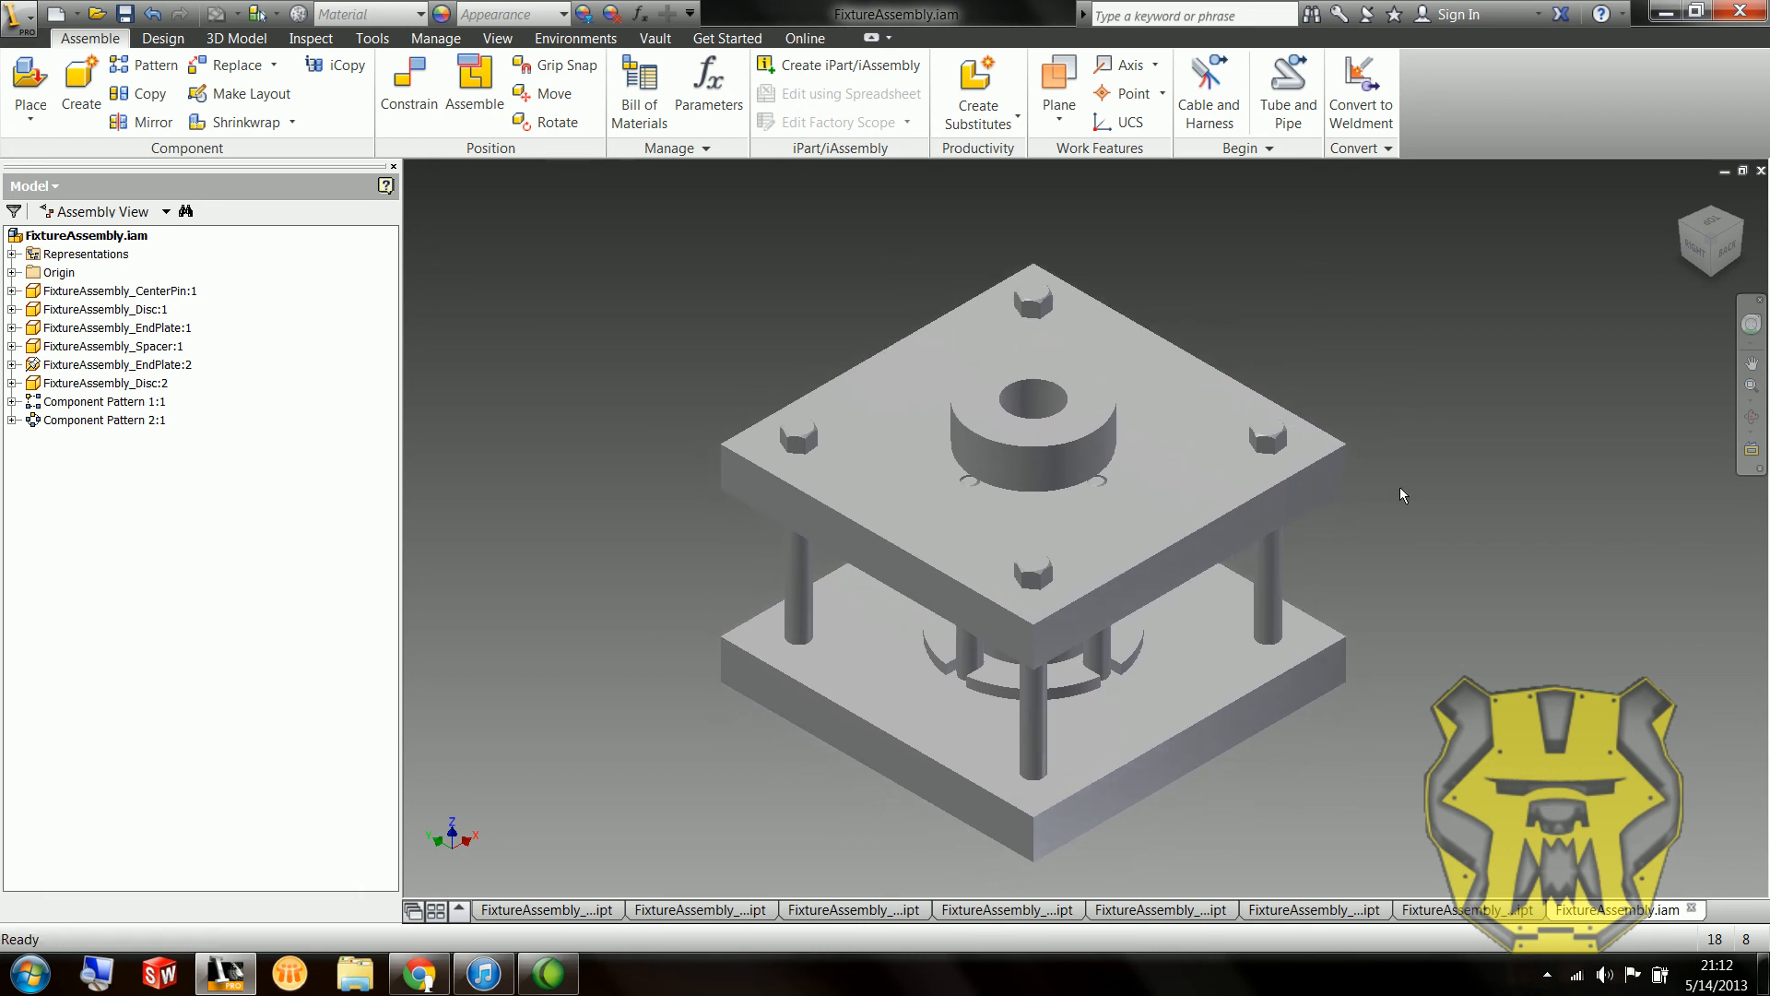
mouse_move(1407, 505)
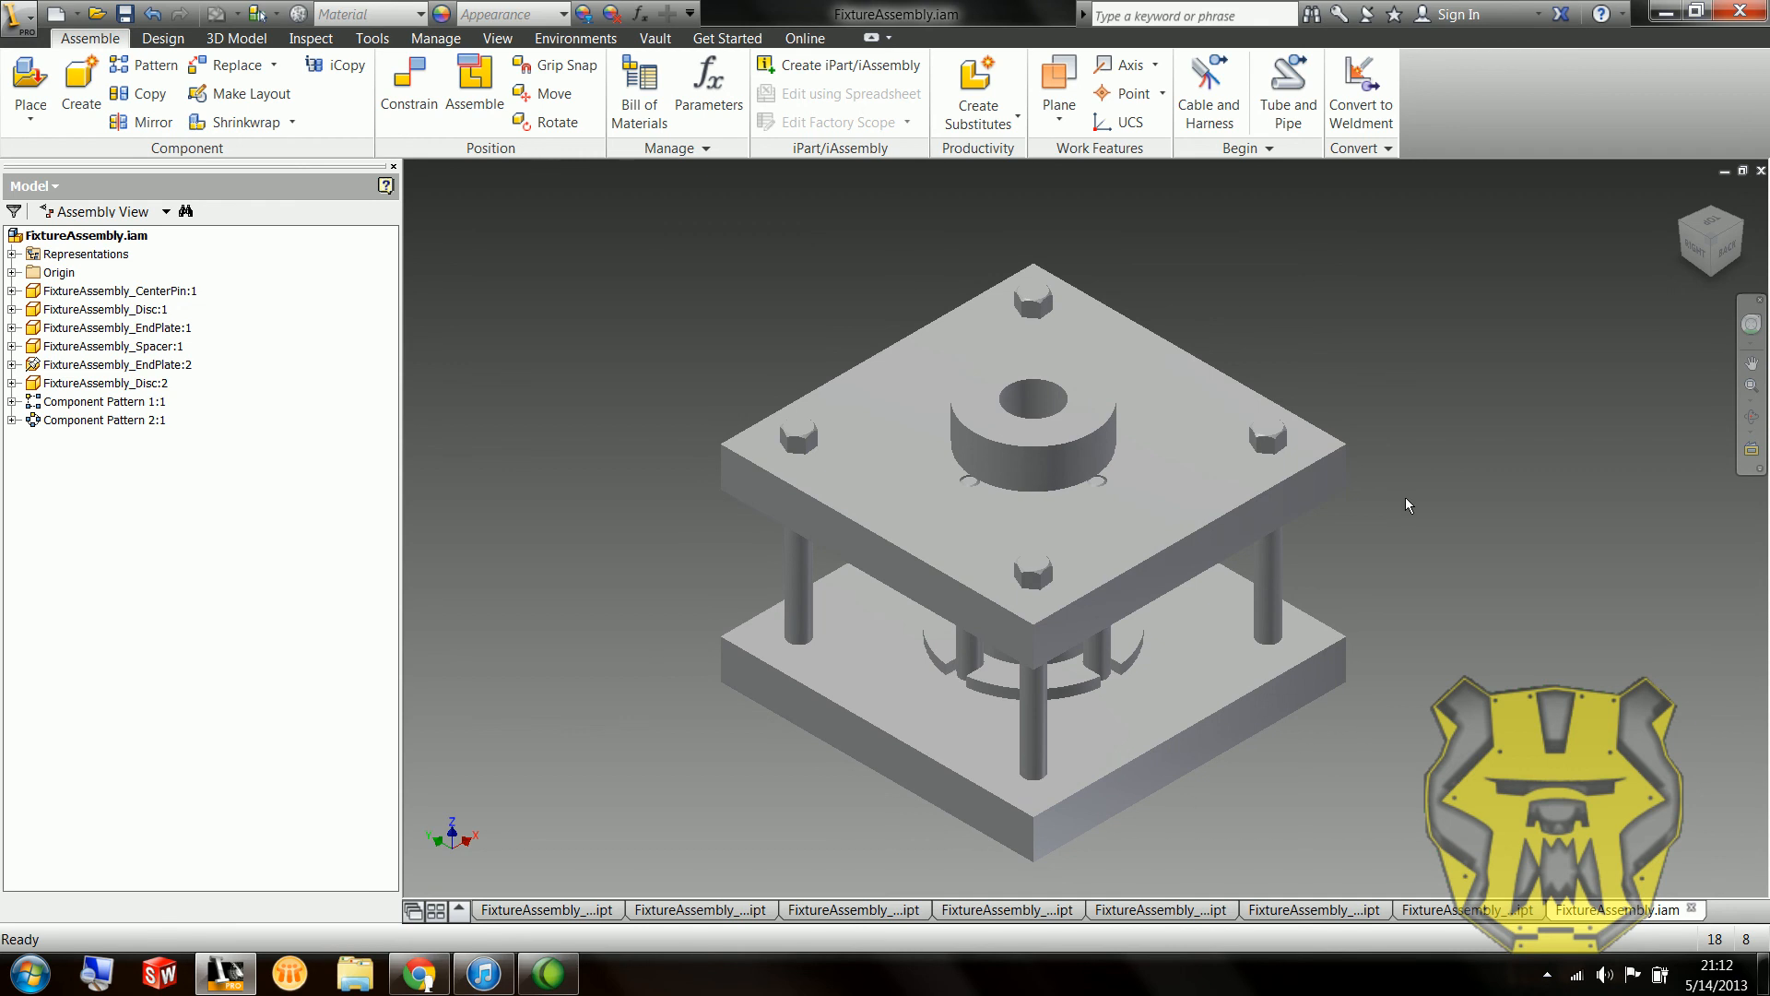